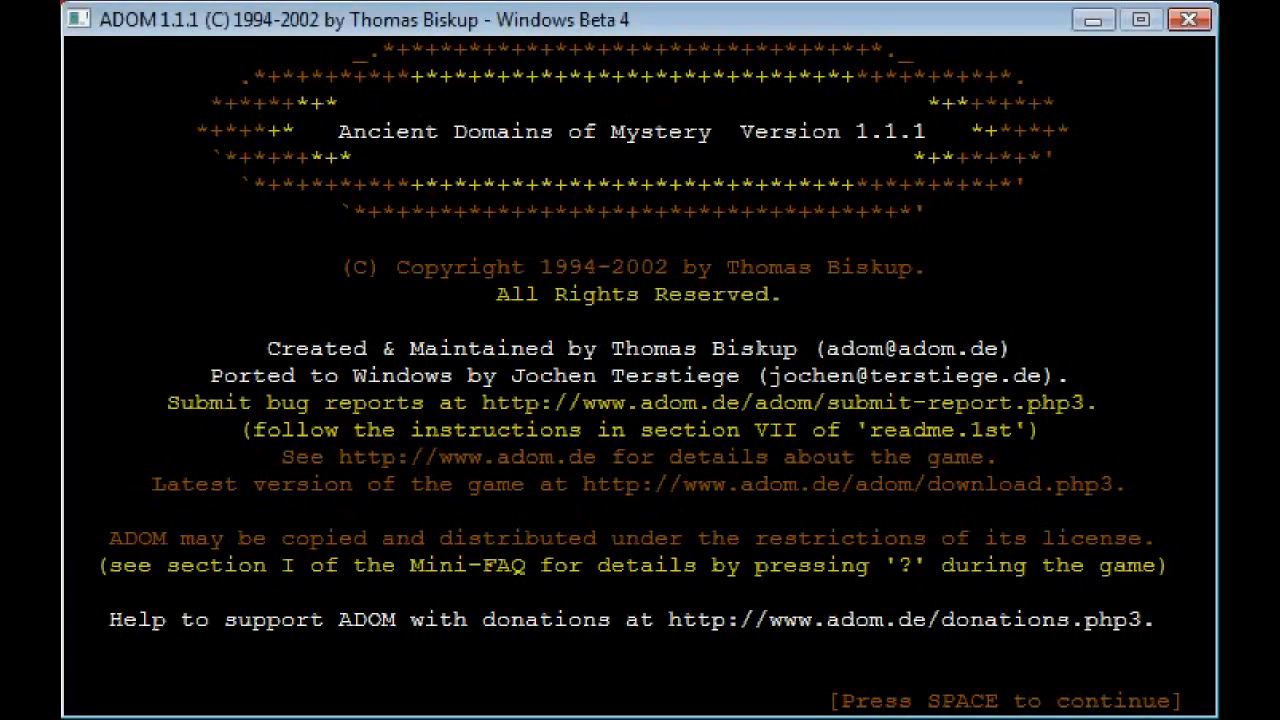
Step: Continue past the title, birth sign and background screens and name the wizard 'Jo'
key("space")
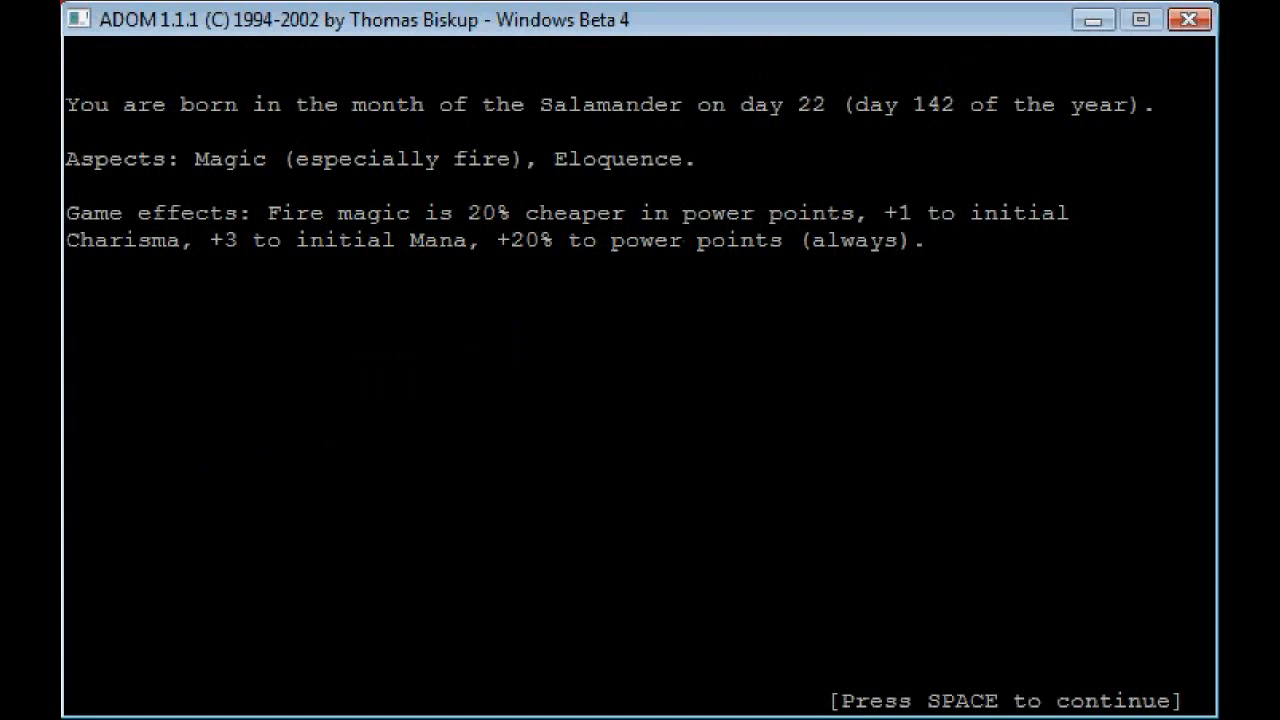
key("space")
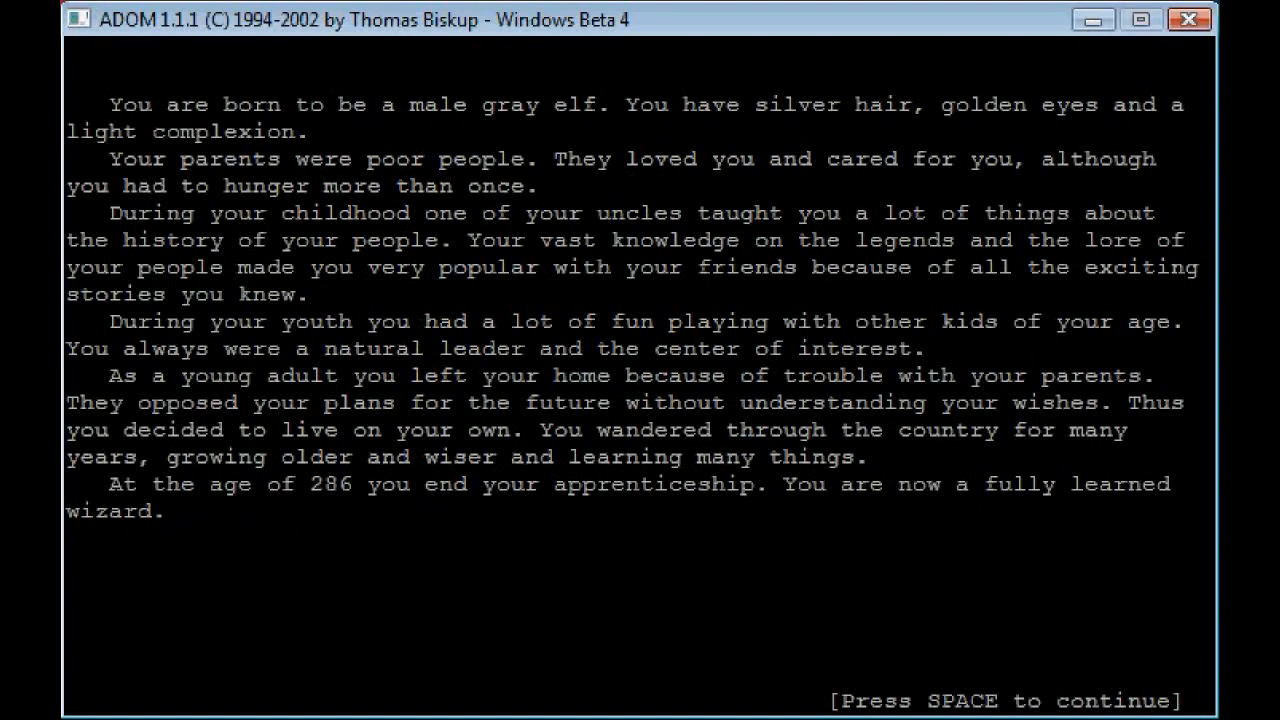
key("space")
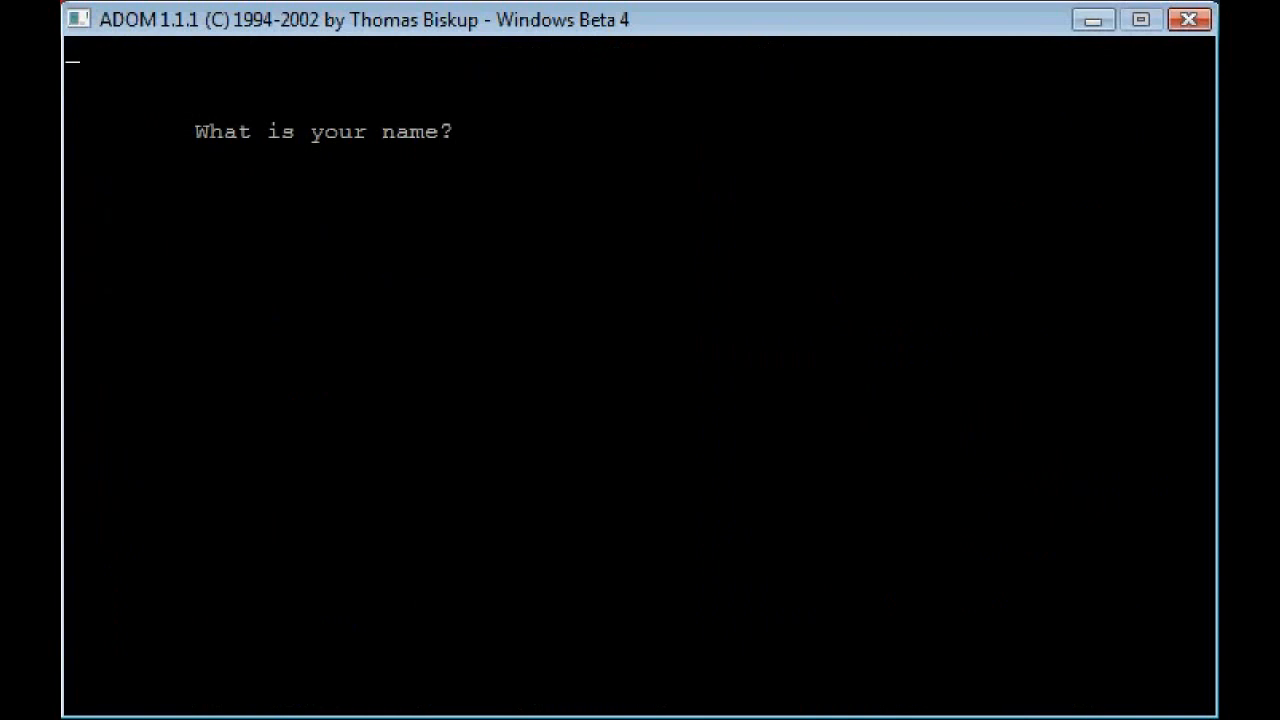
type("Jo")
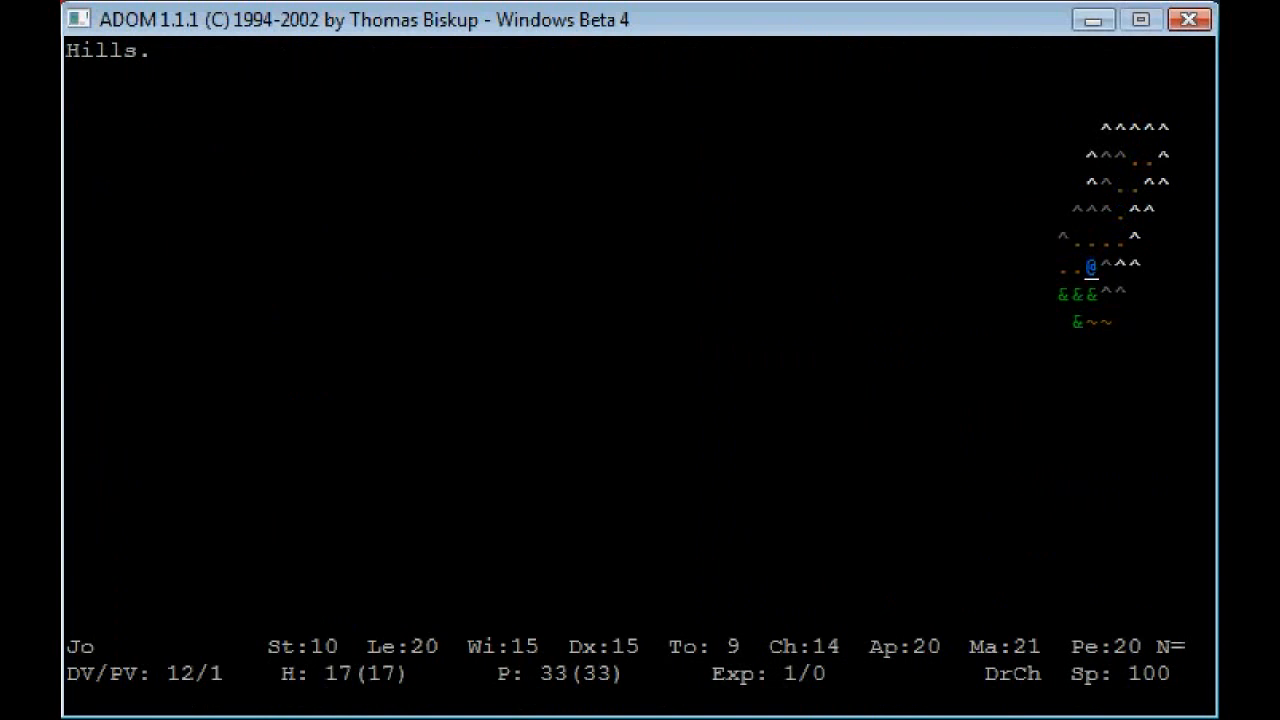
Step: Walk from the hills onto the road and enter the village
key("up")
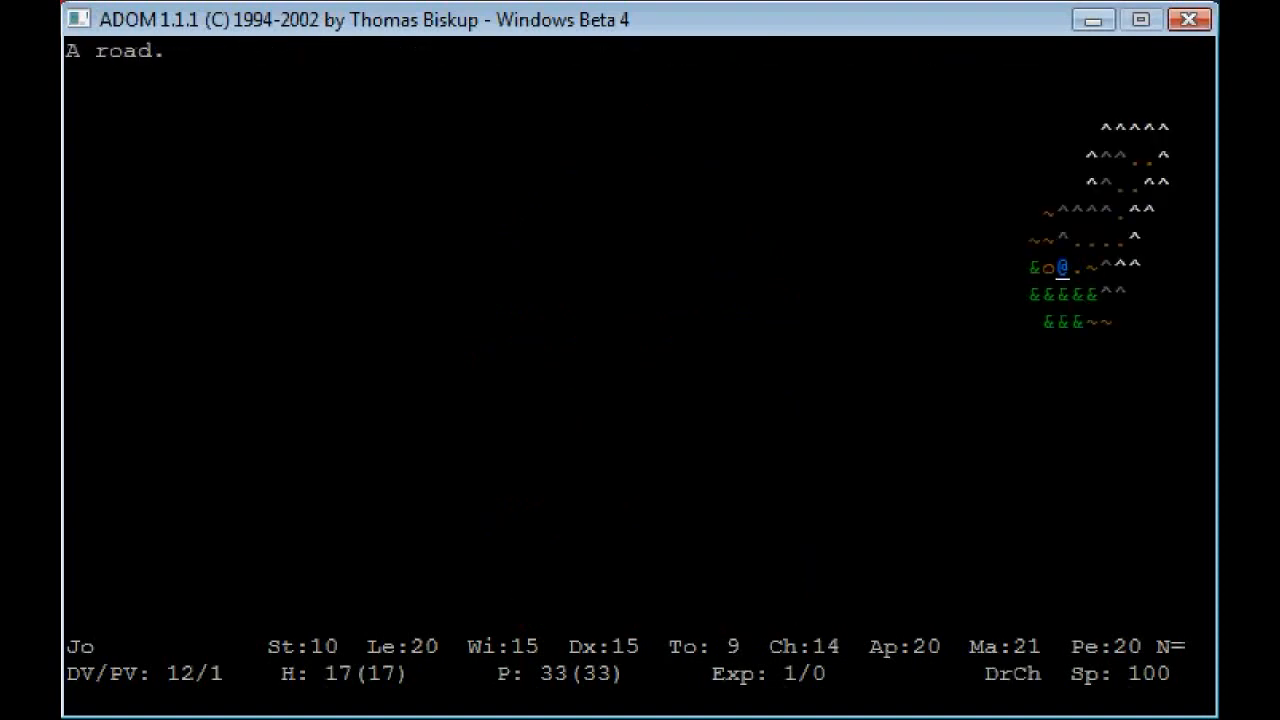
key("Left")
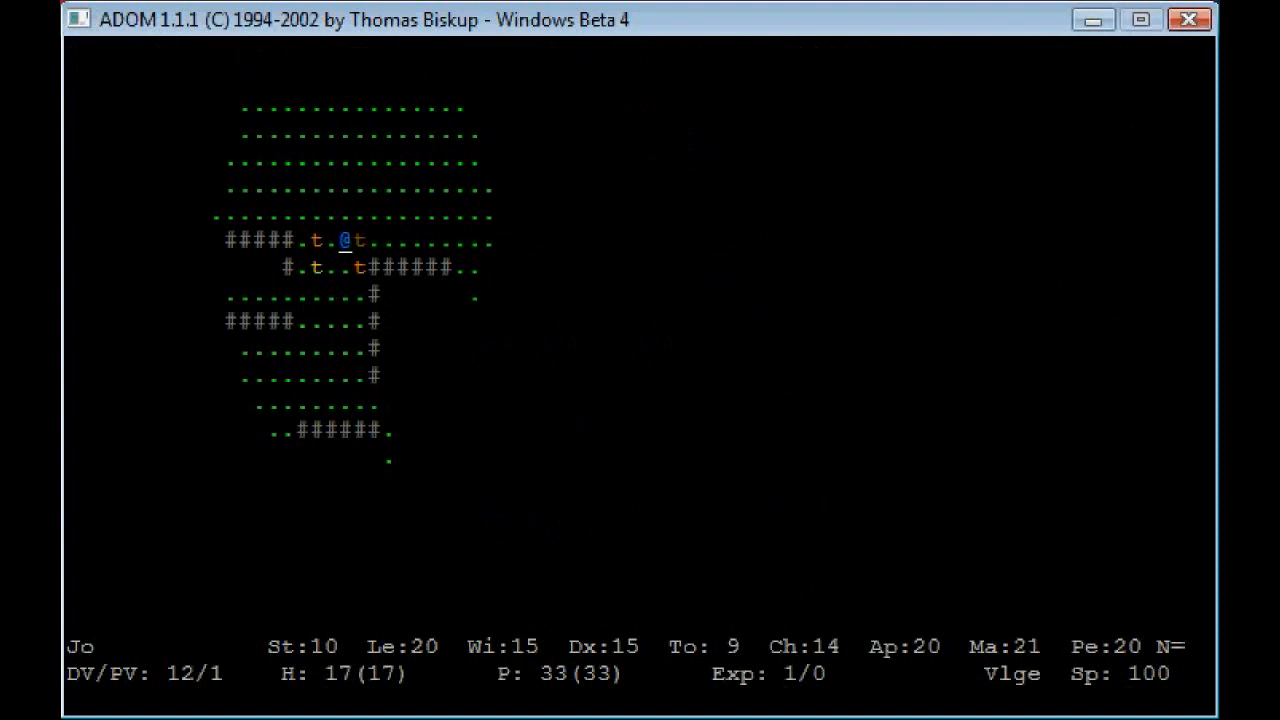
Step: Walk north through the village streets, talk with the tiny girl and view the worn robe and boots
key("Down")
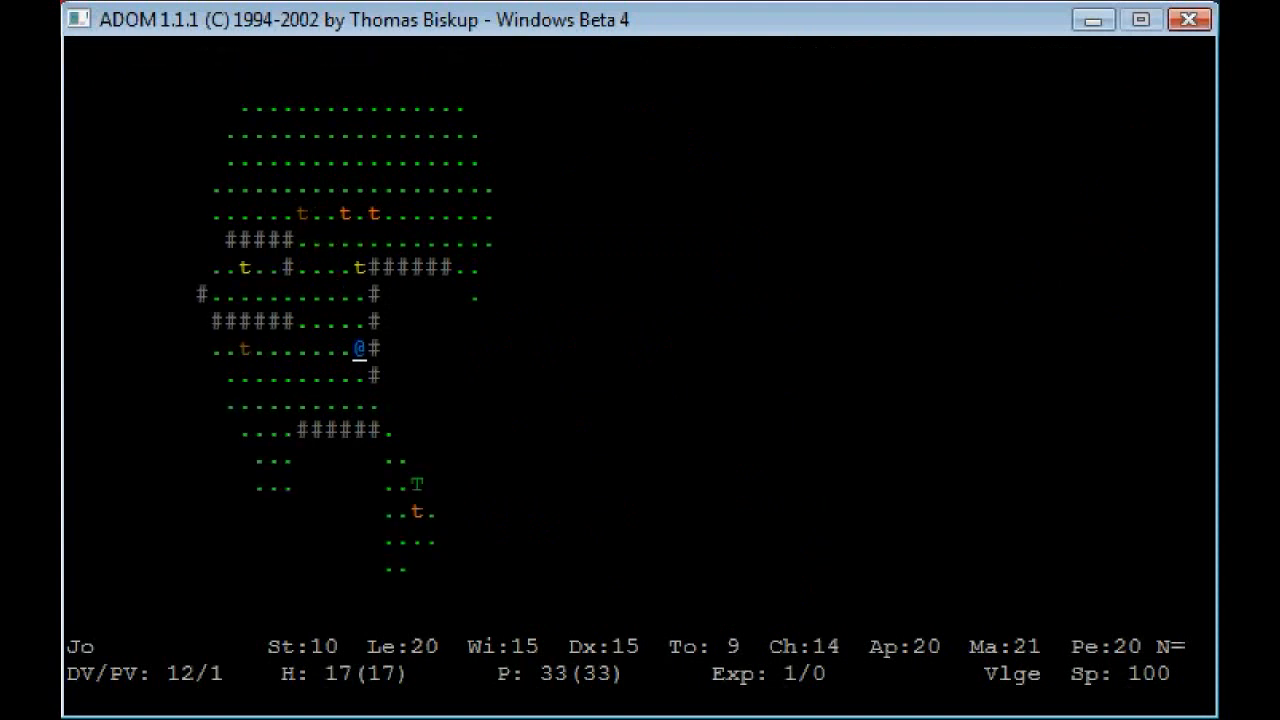
key("down")
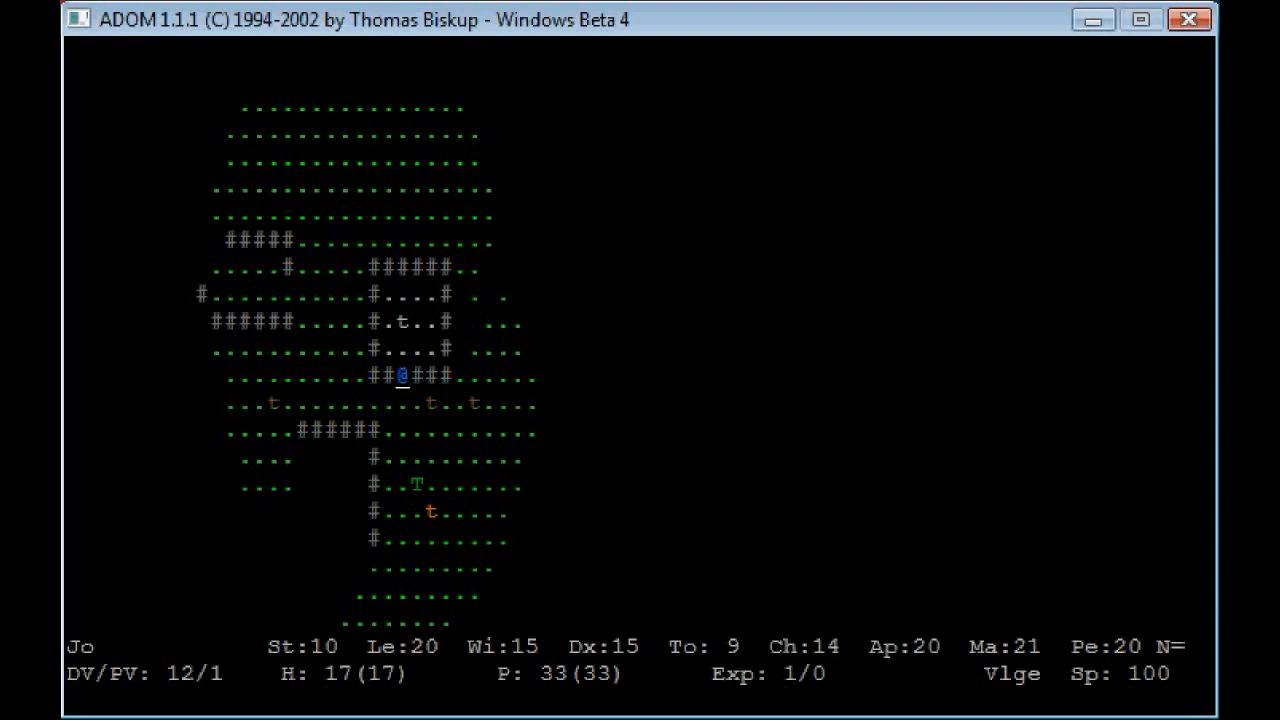
key("up")
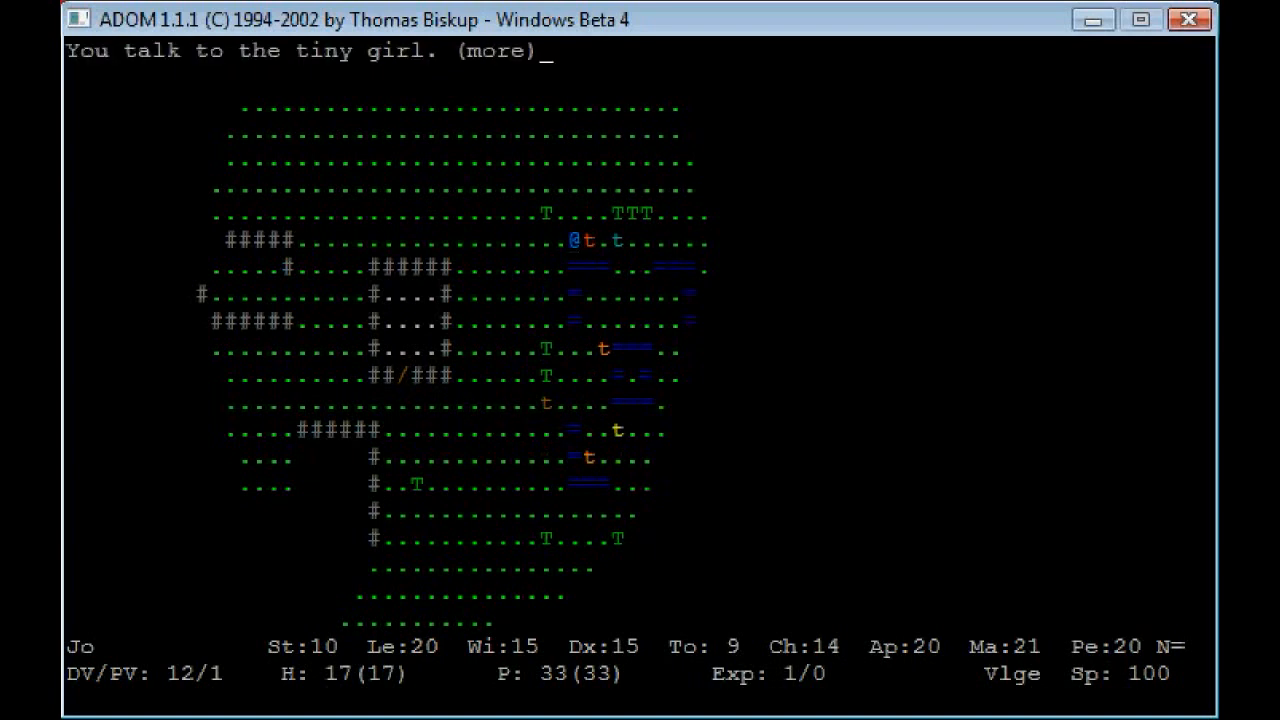
key("space")
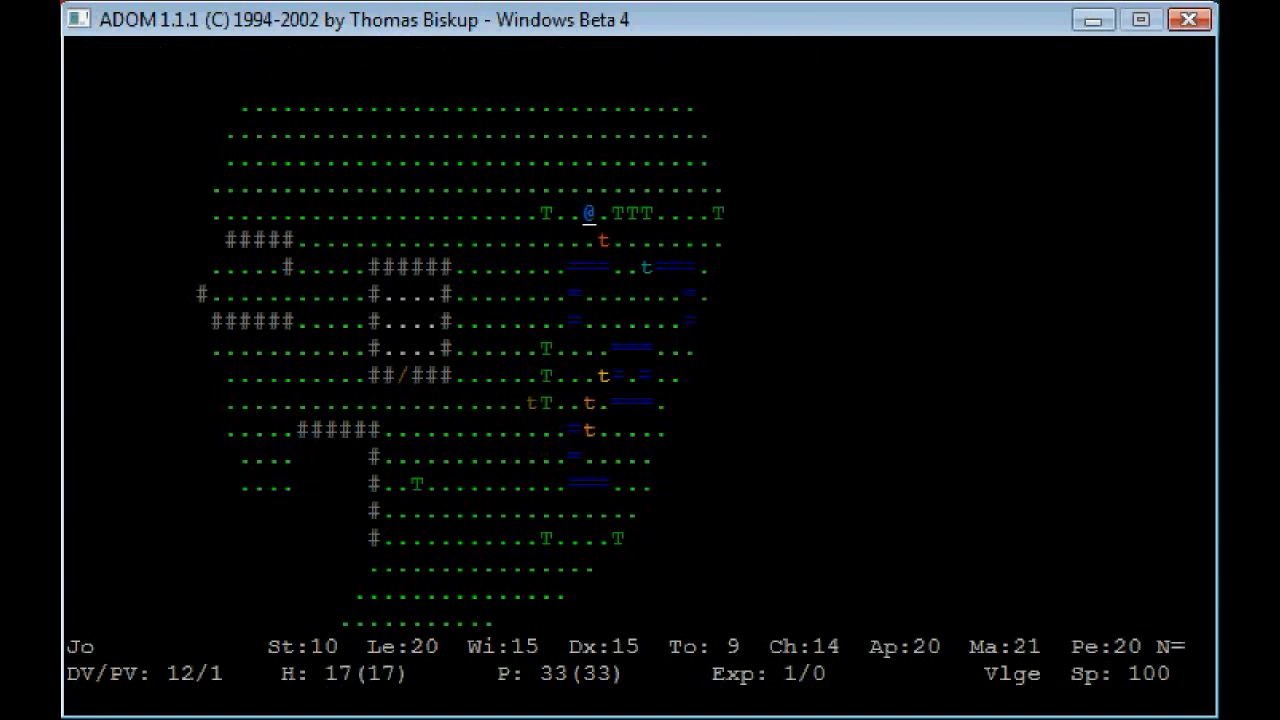
key("up")
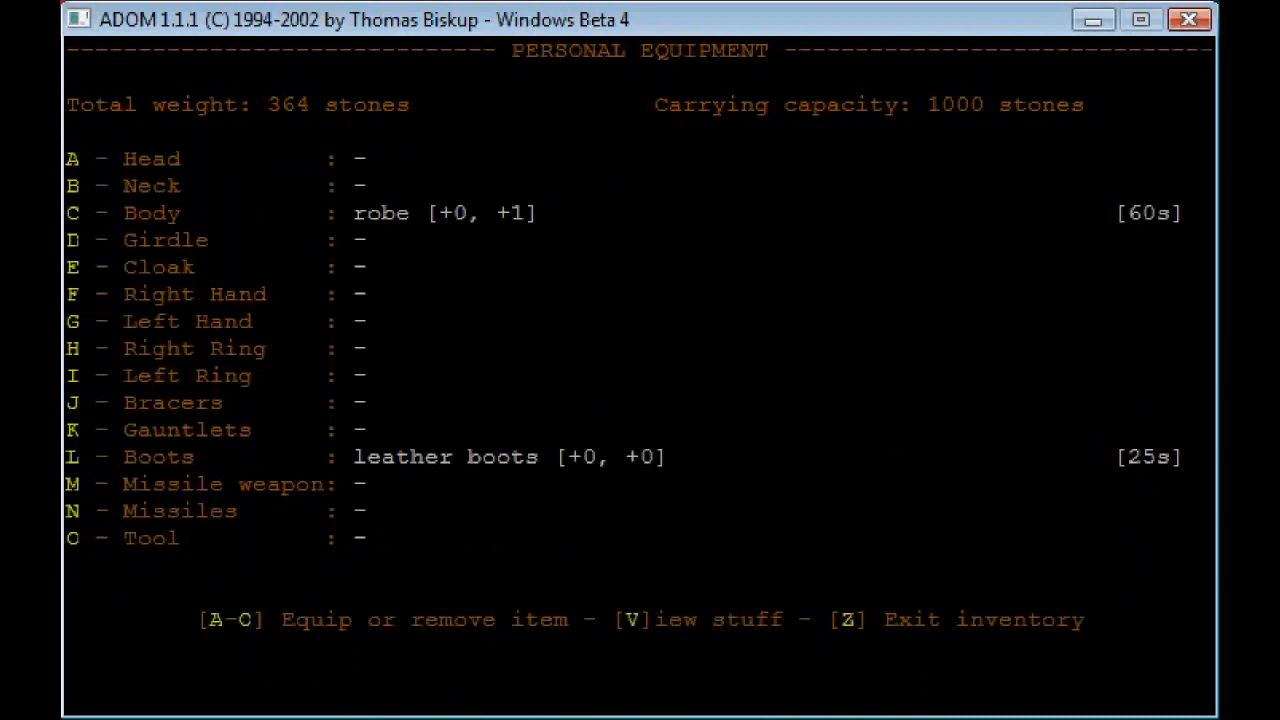
Step: Review equipment and the pack holding Cure Disease and Fire Bolt spellbooks and 3 large rations
key("z")
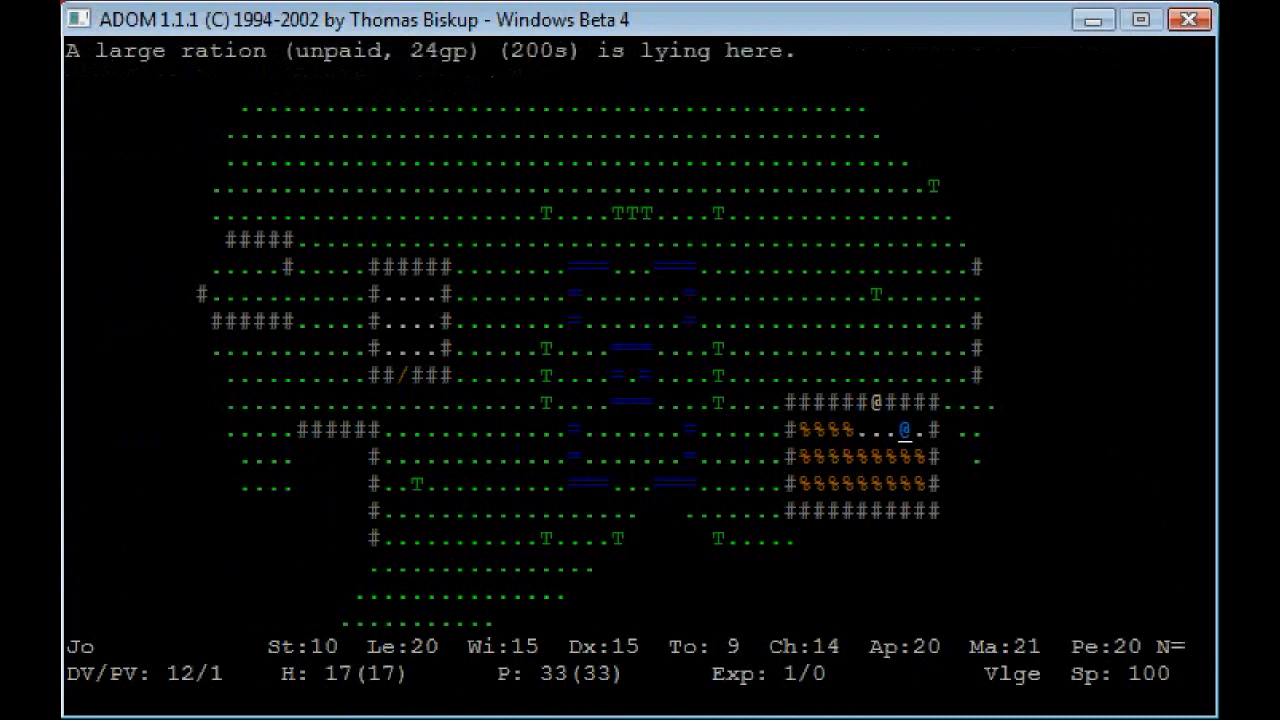
key("i")
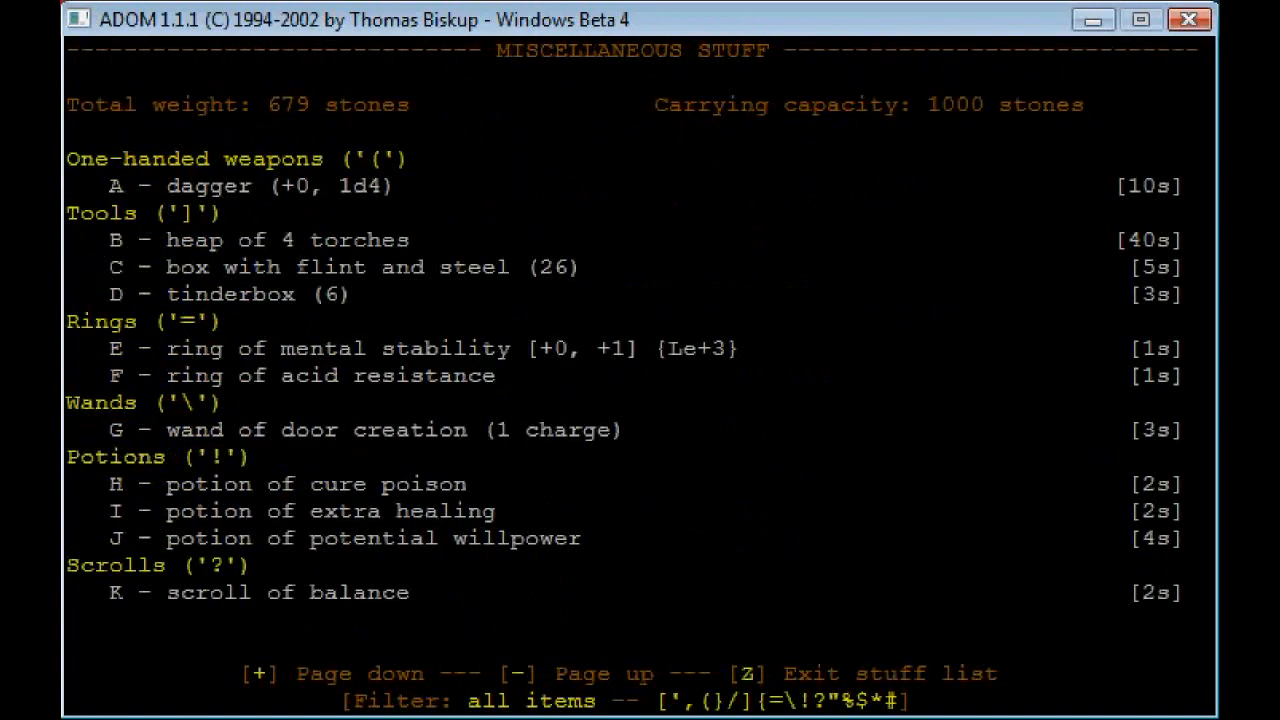
key("z")
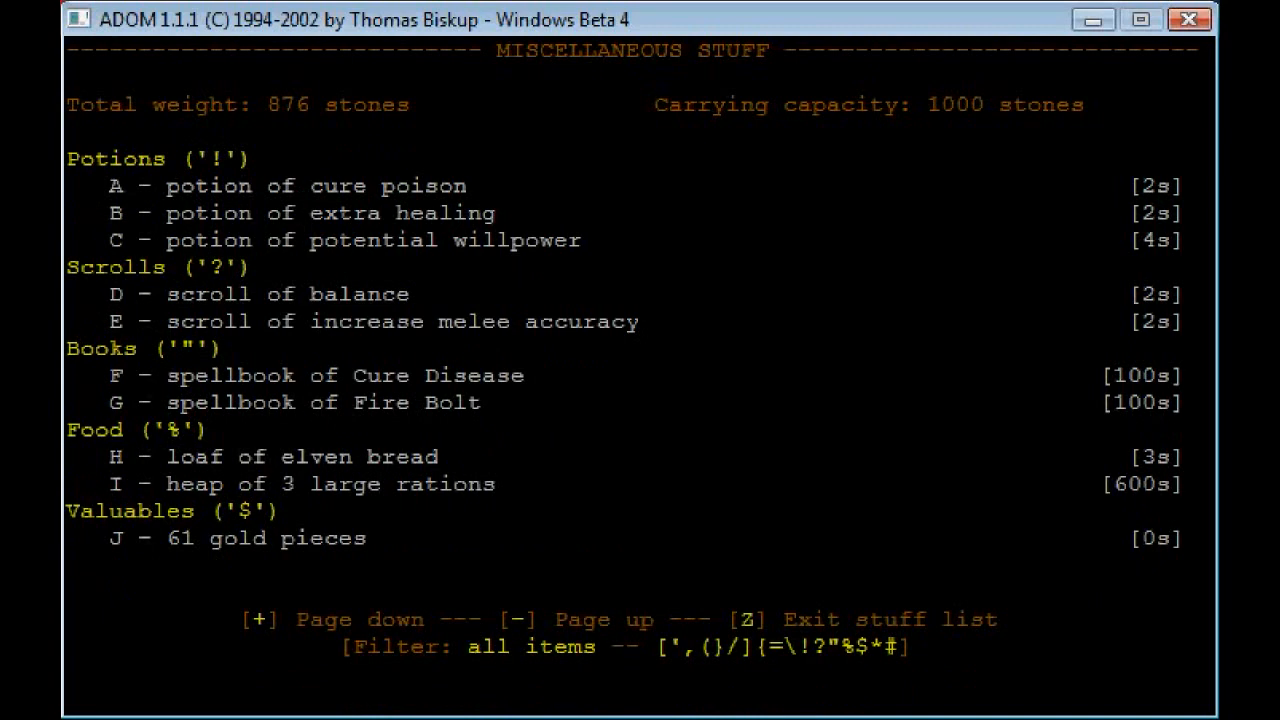
key("z")
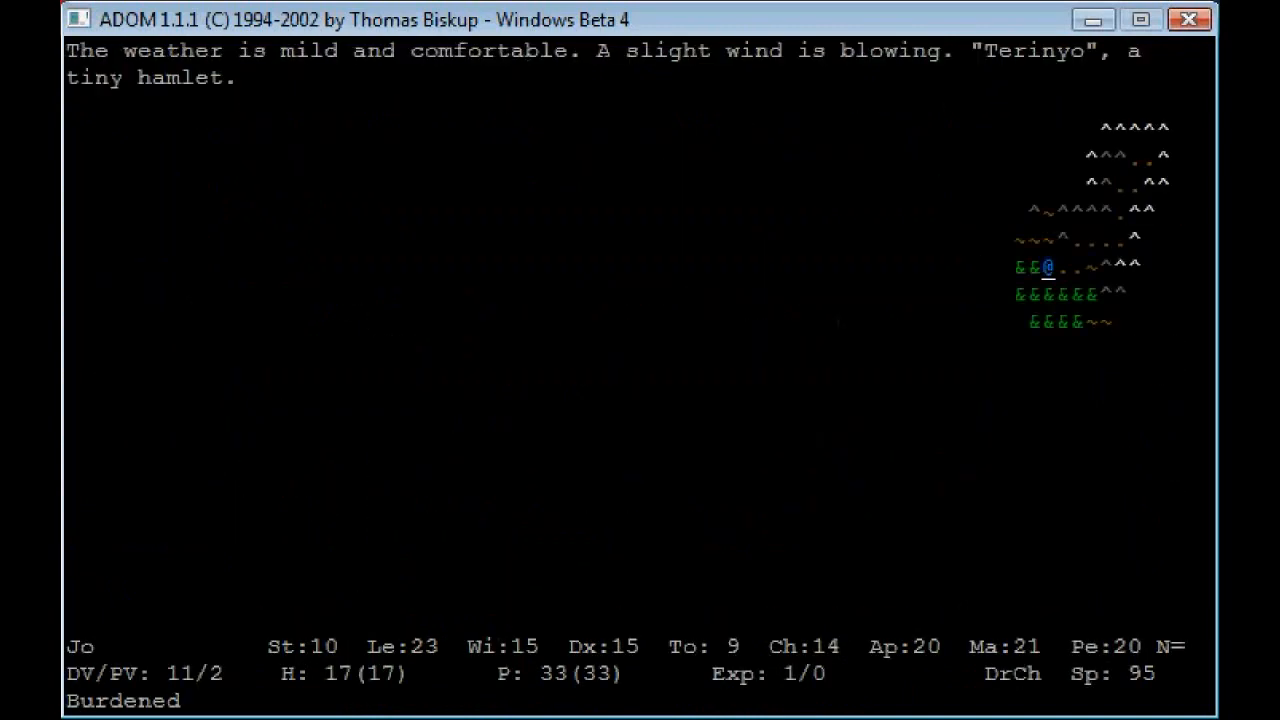
Step: Follow the world map road from Terinyo to the dungeon entrance
key("up")
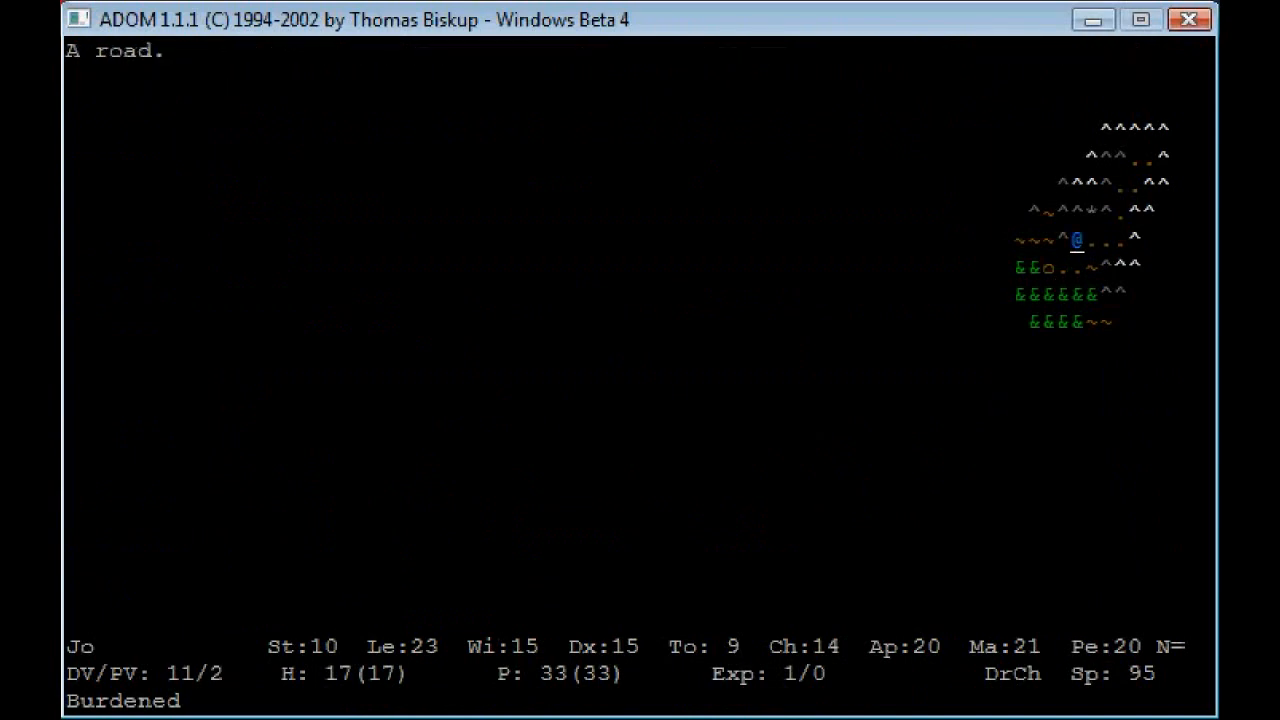
key("up")
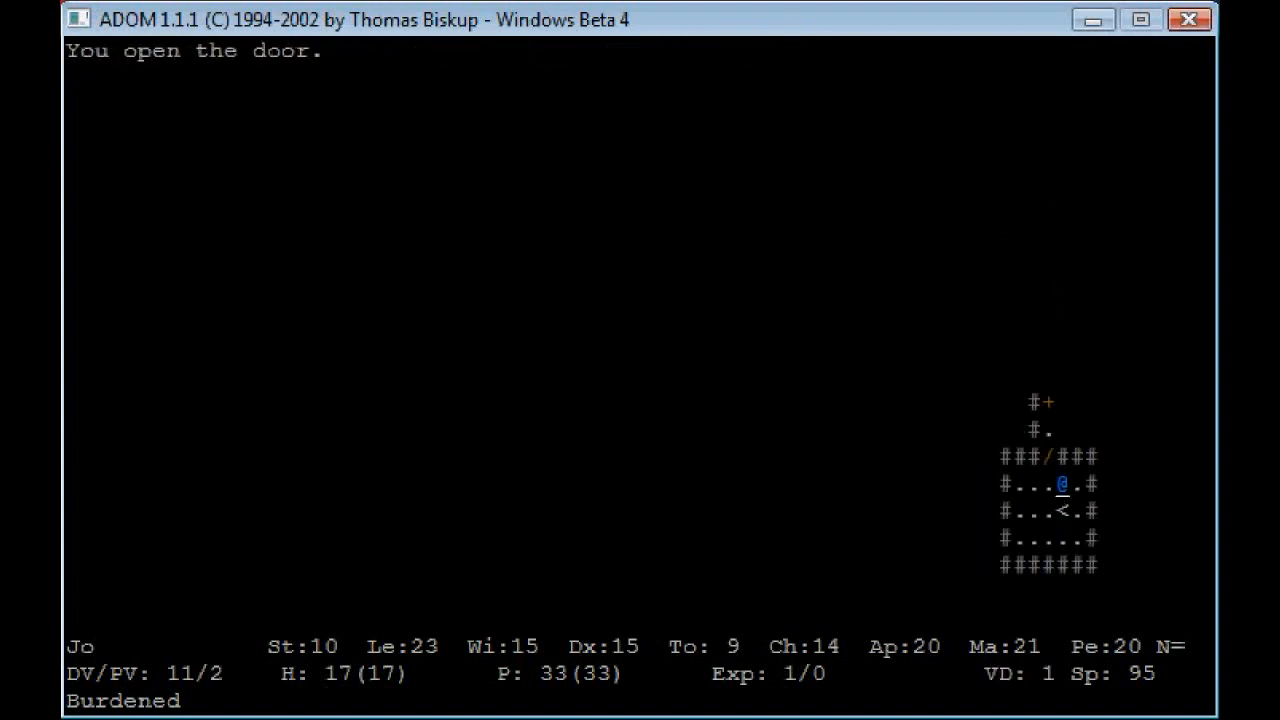
Step: Find the north door locked, step back and kick it open toward direction 8
key("up")
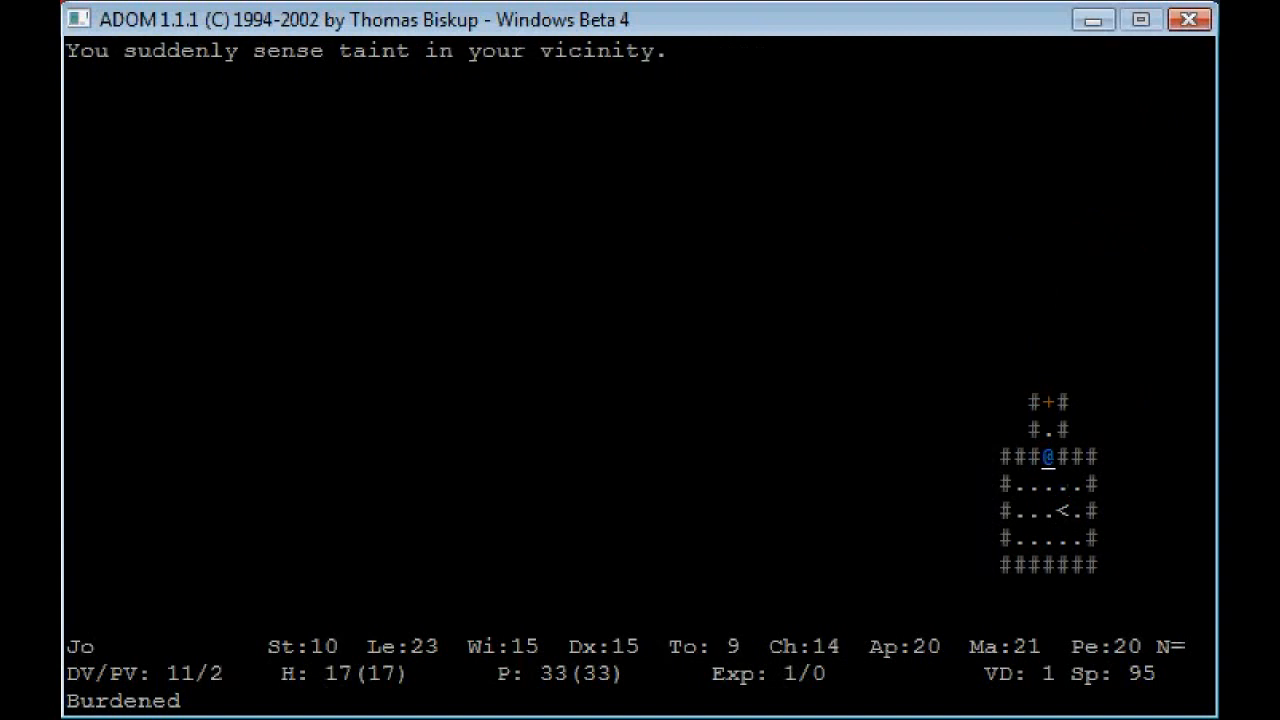
key("up")
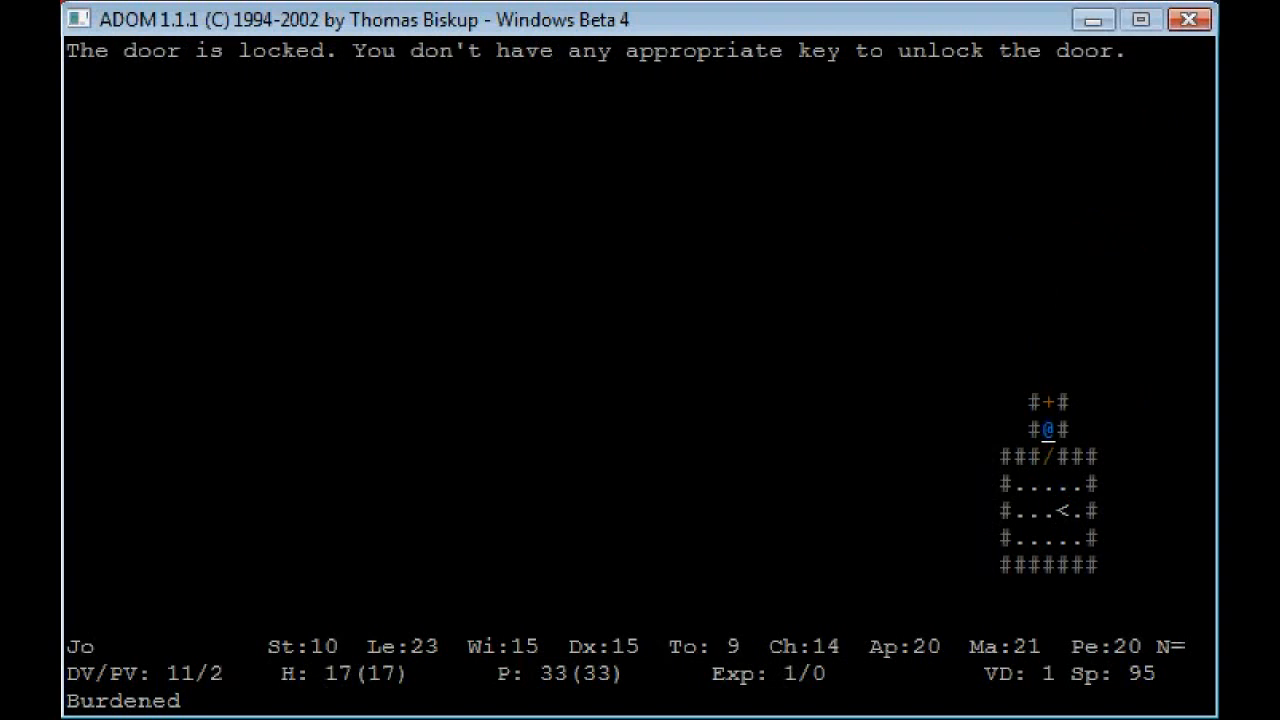
key("Down")
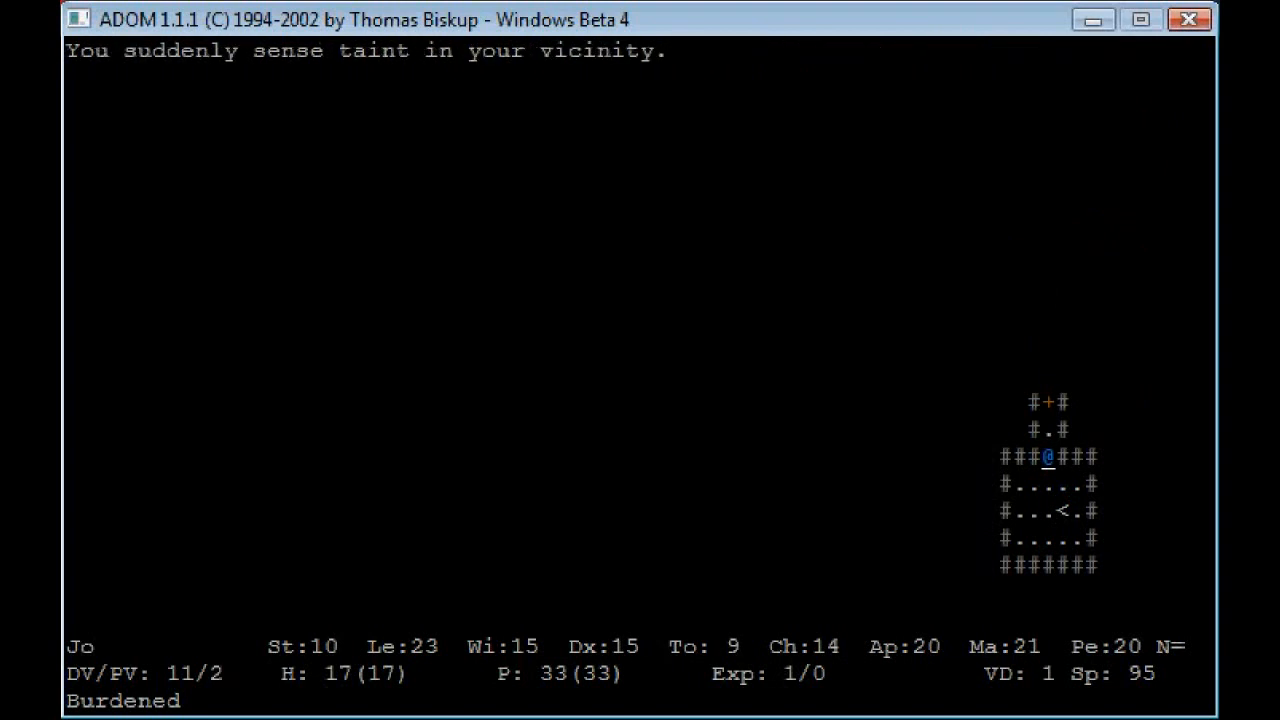
key("2")
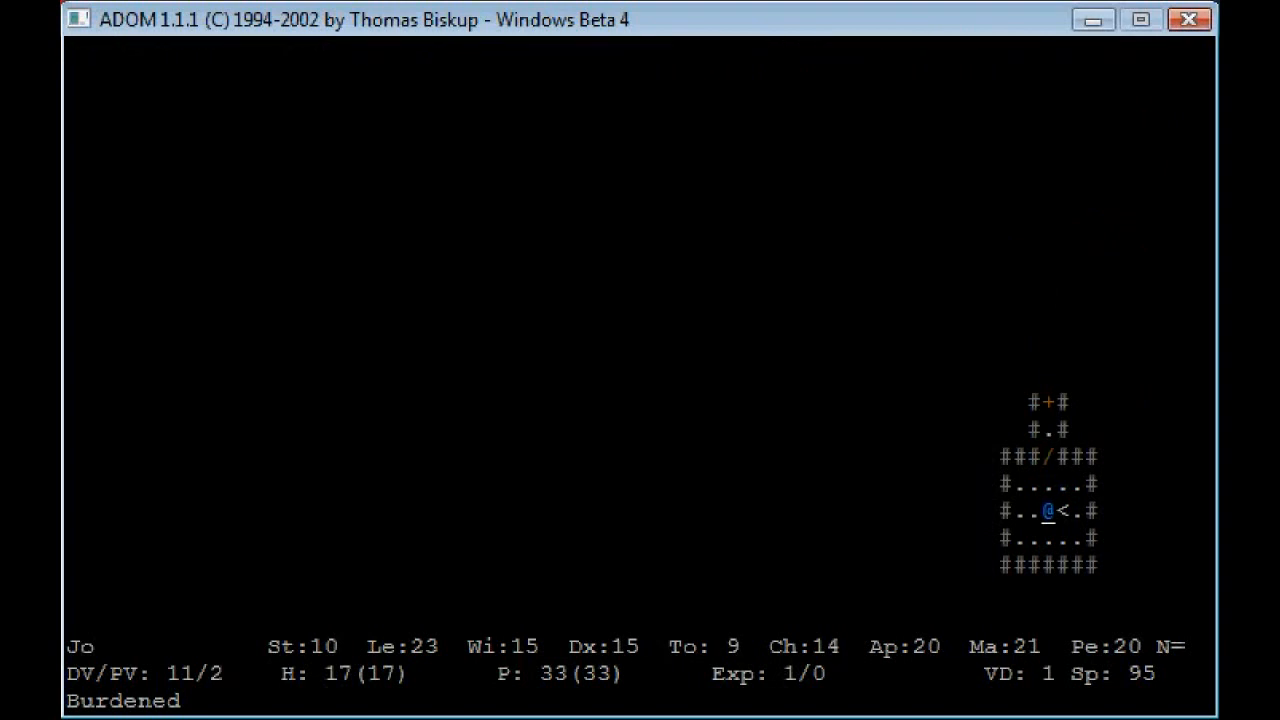
key("k")
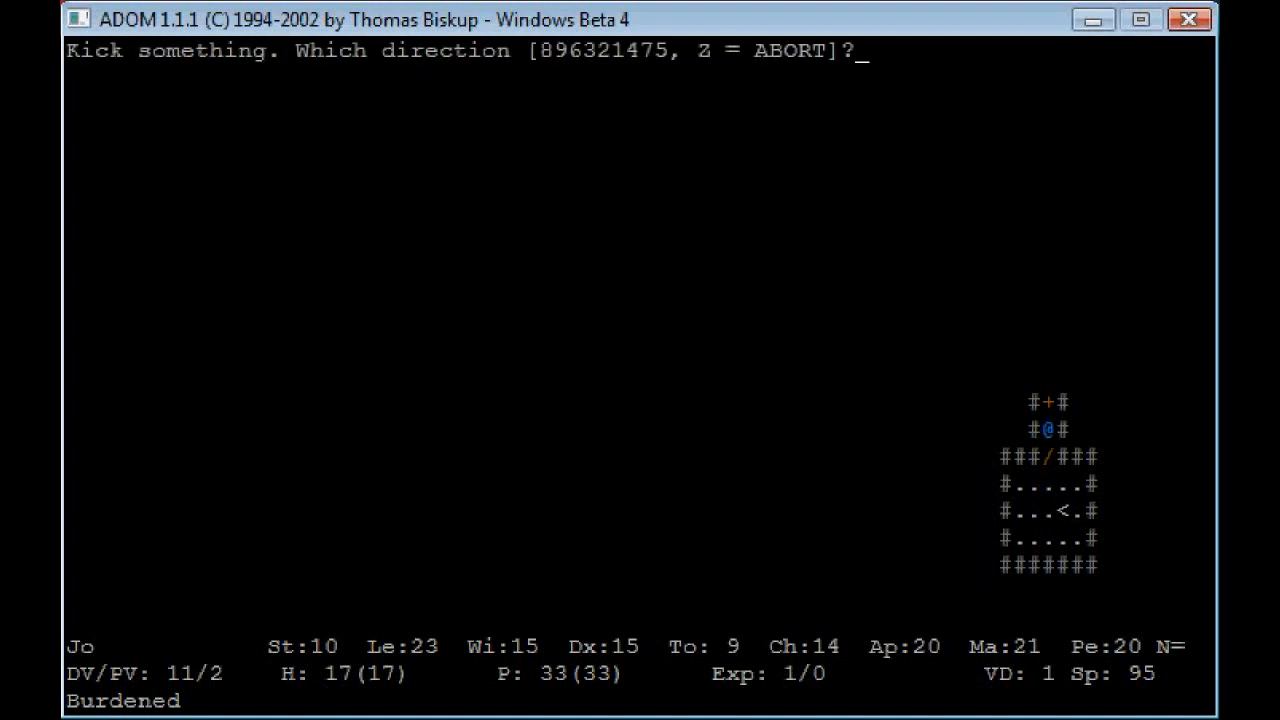
key("8")
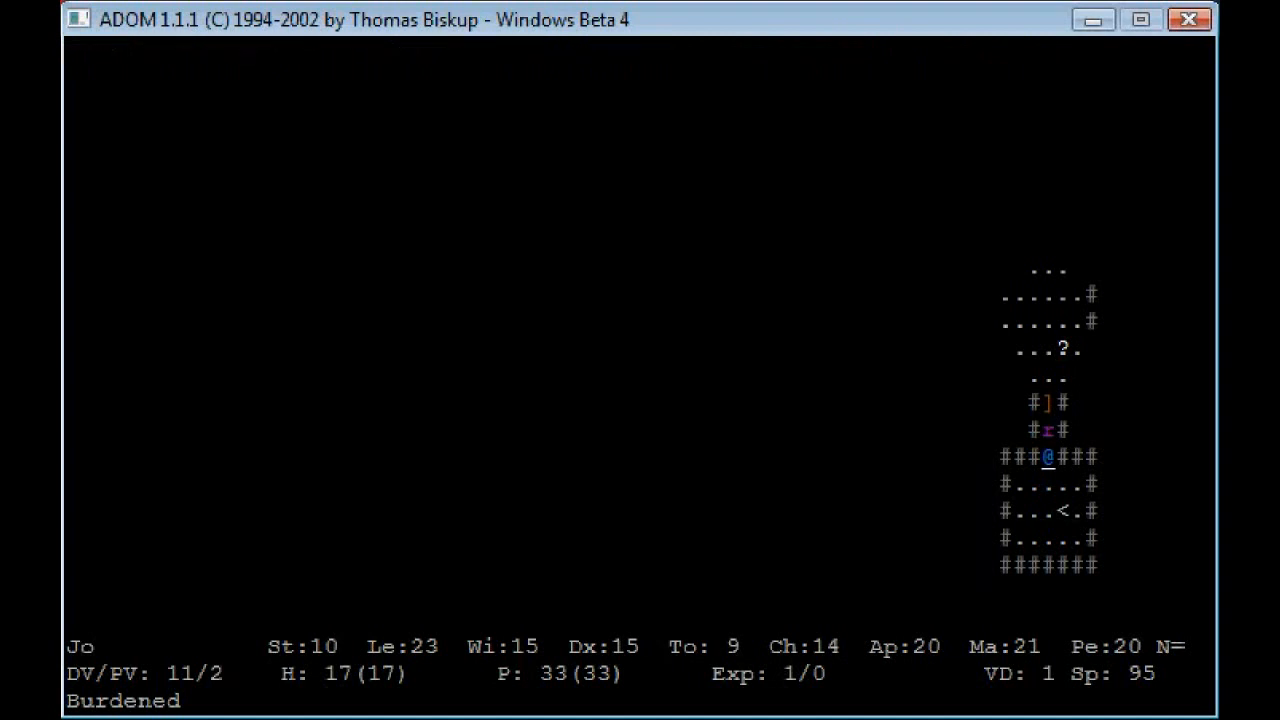
Step: Read the Fire Bolt spellbook, kill a chaos rat and set the combat tactic to Coward
key("c")
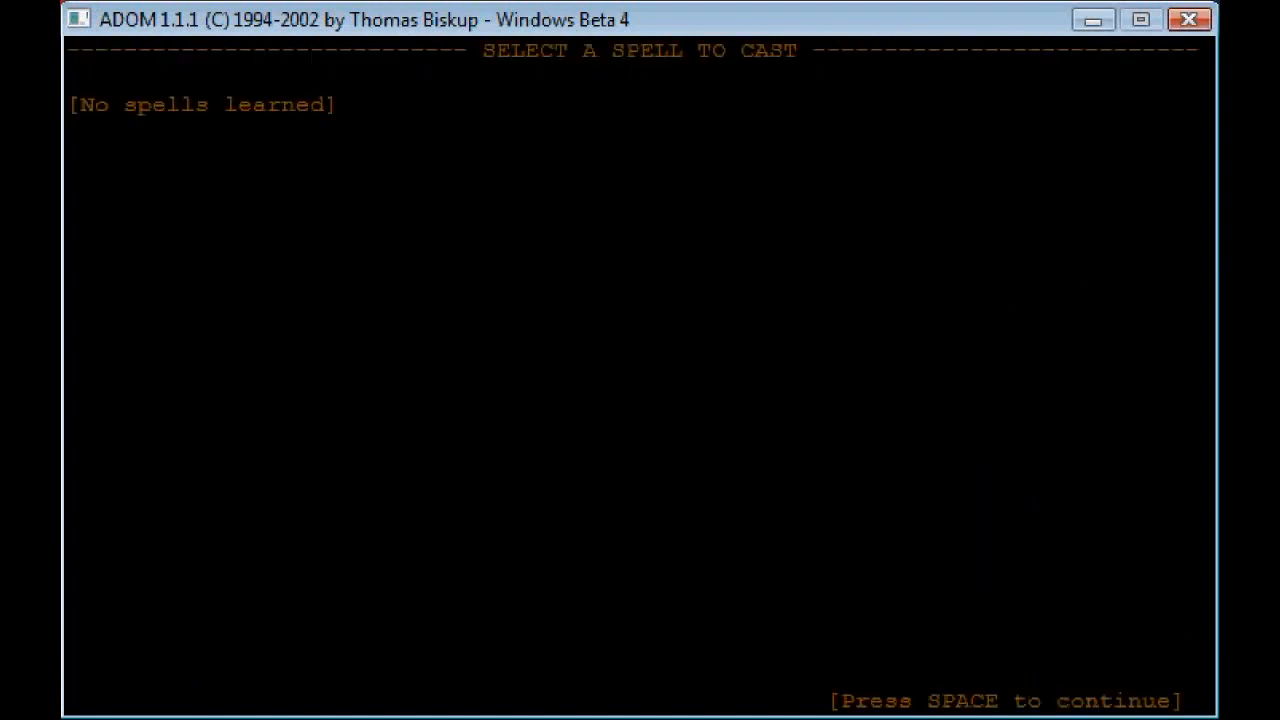
key("space")
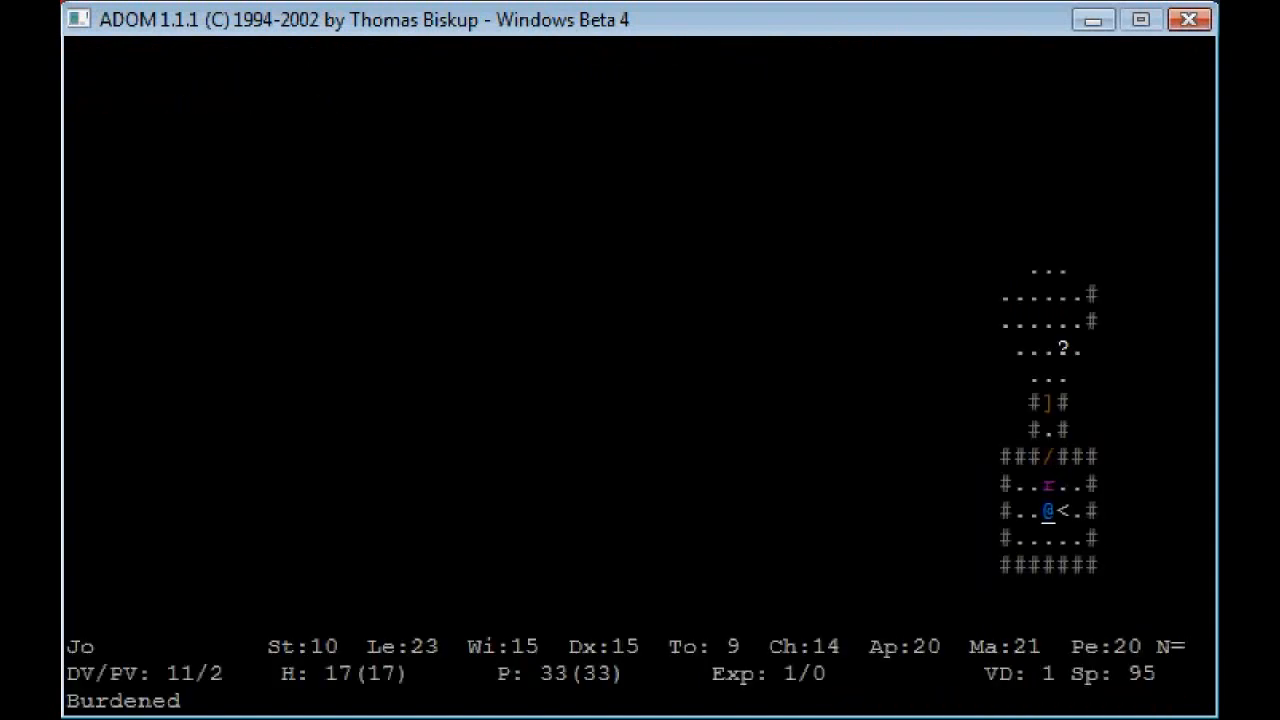
key("r")
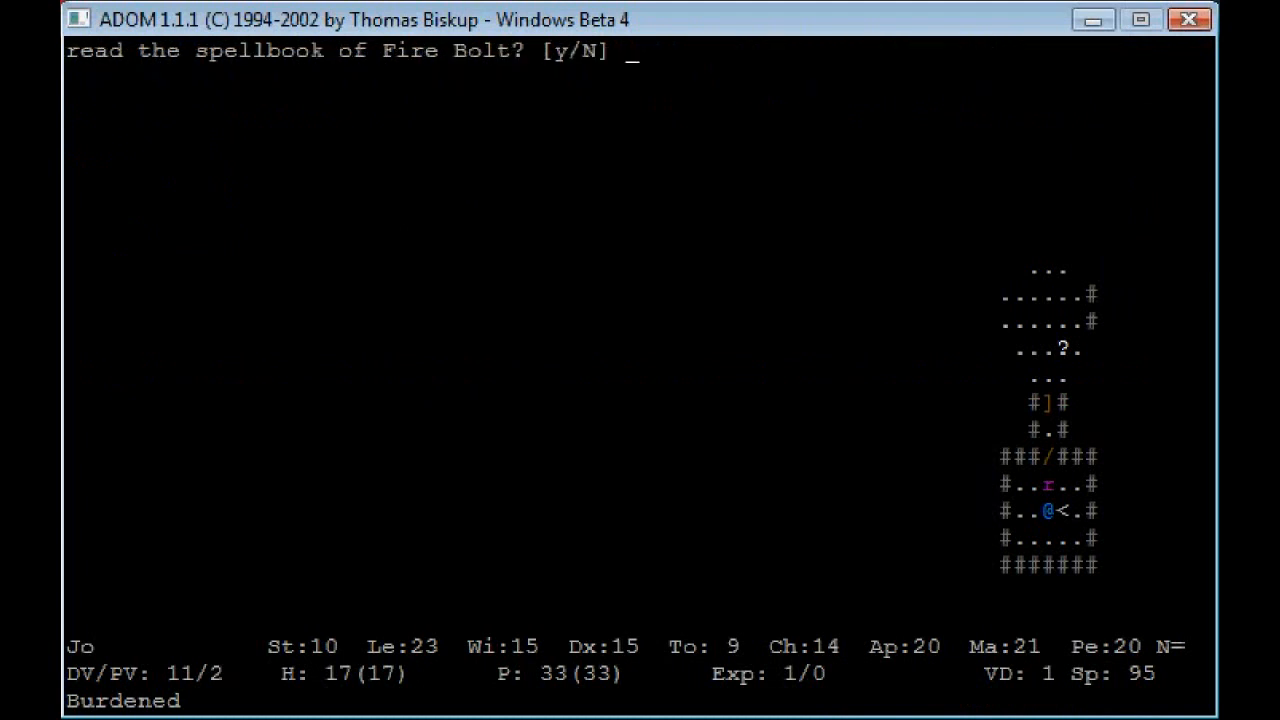
key("y")
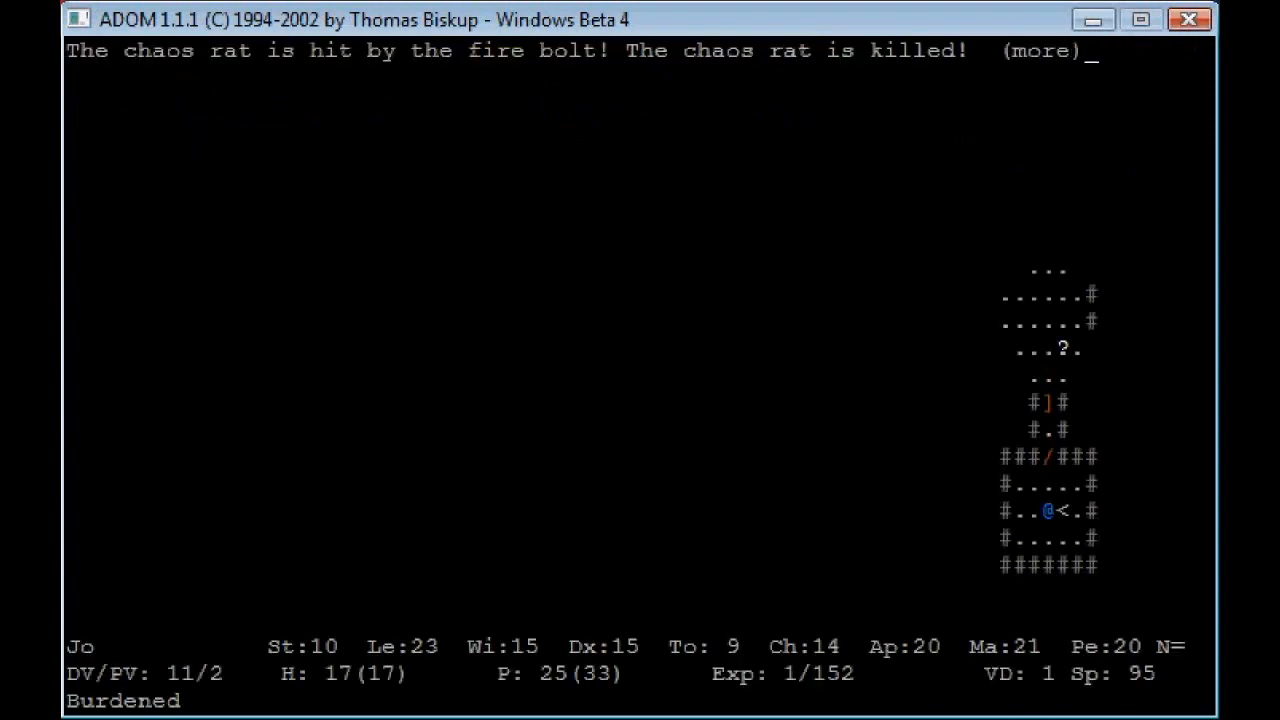
key("space")
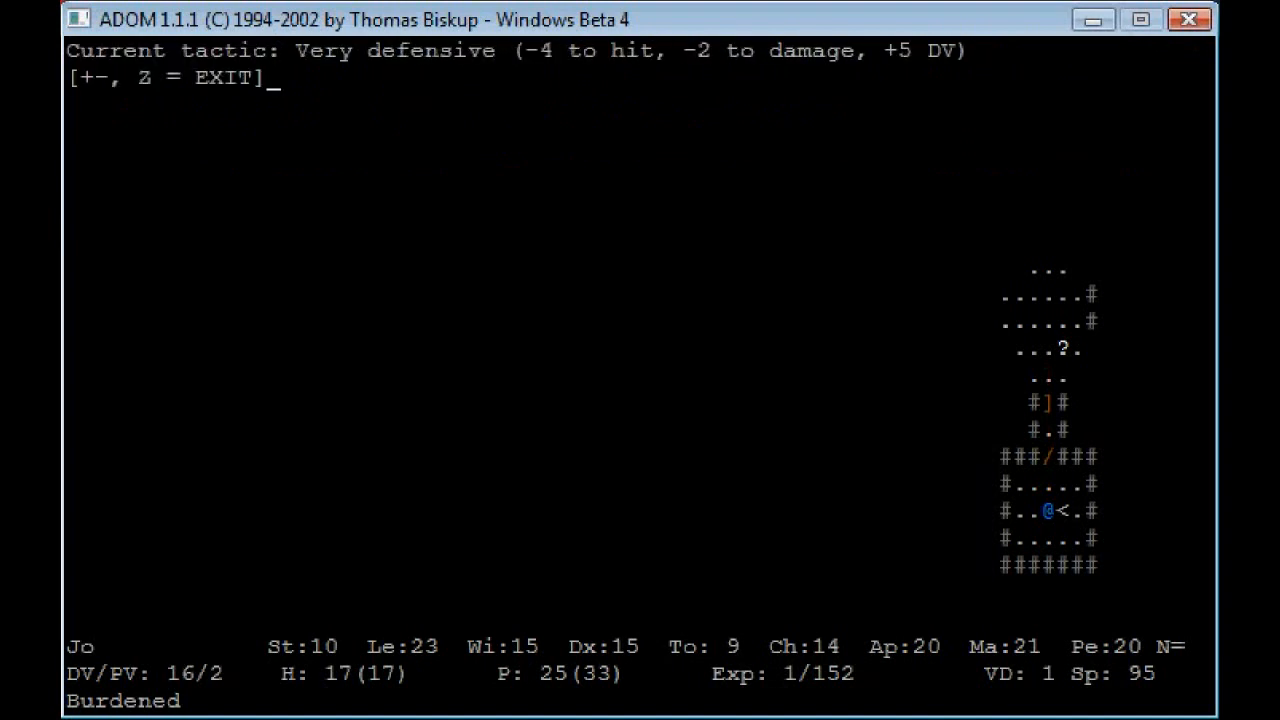
key("z")
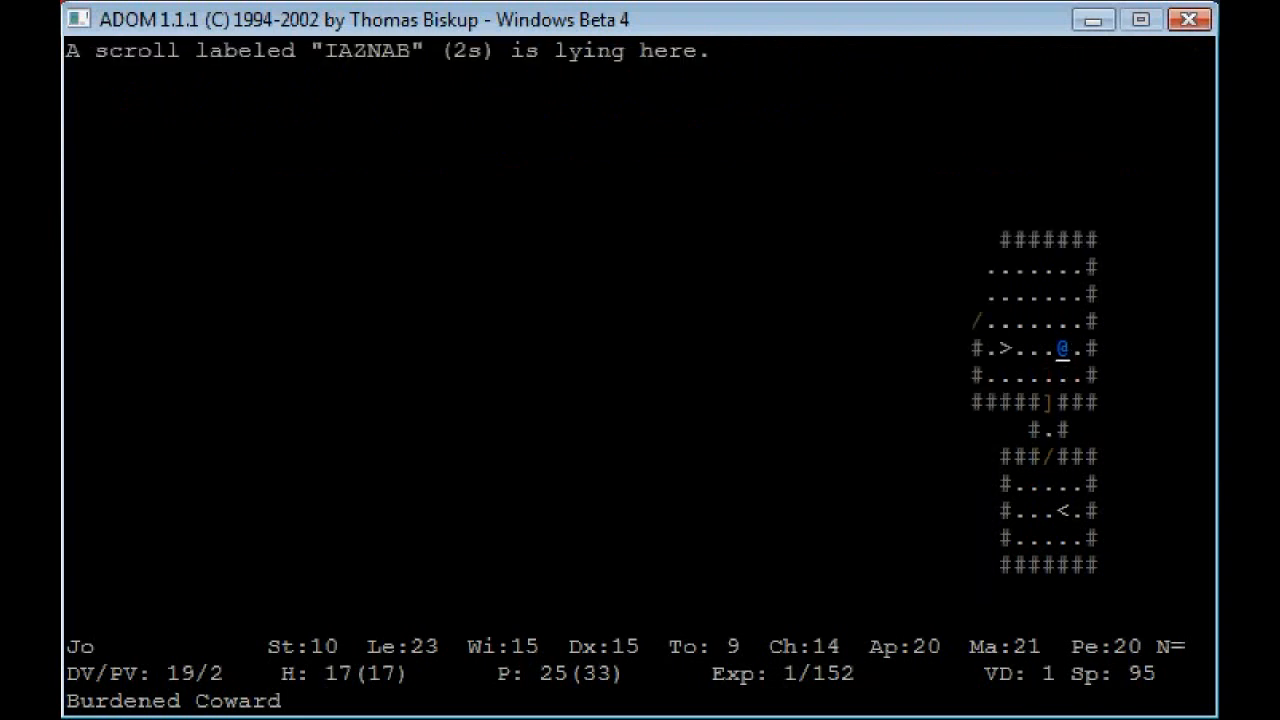
Step: Reach the cave, kill a large bat and acknowledge advancing to level 2
key("g")
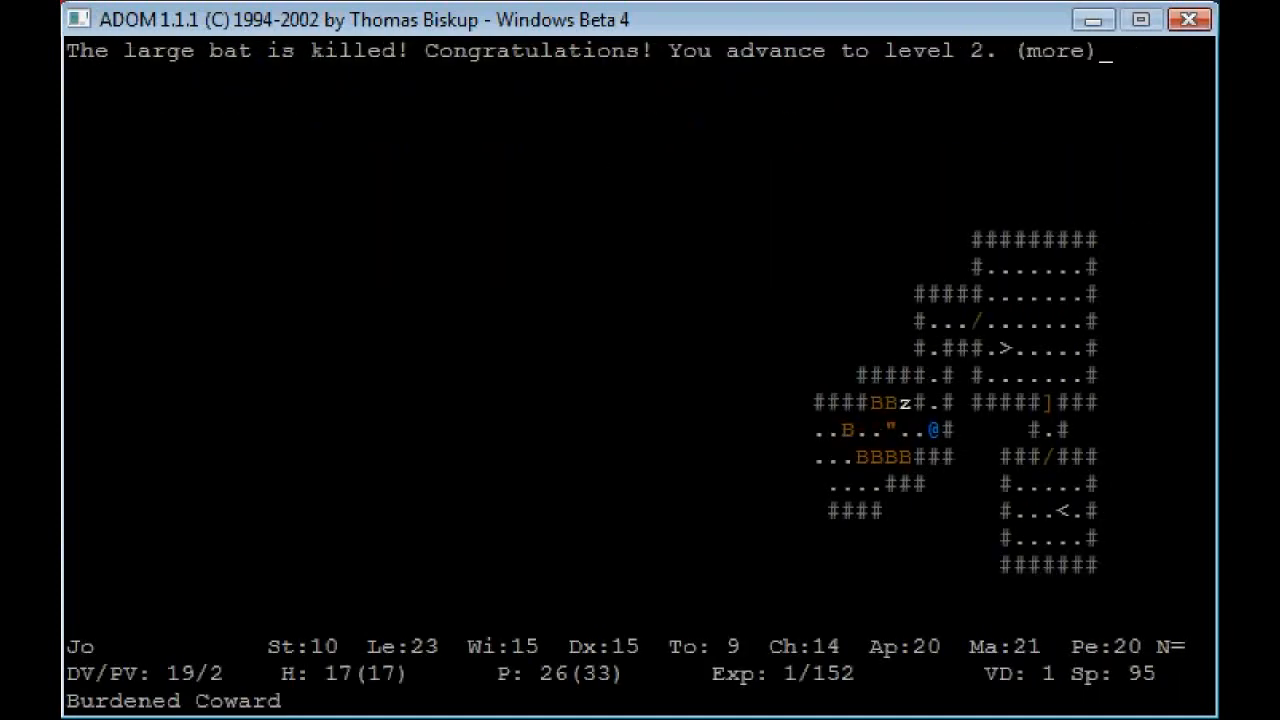
key("space")
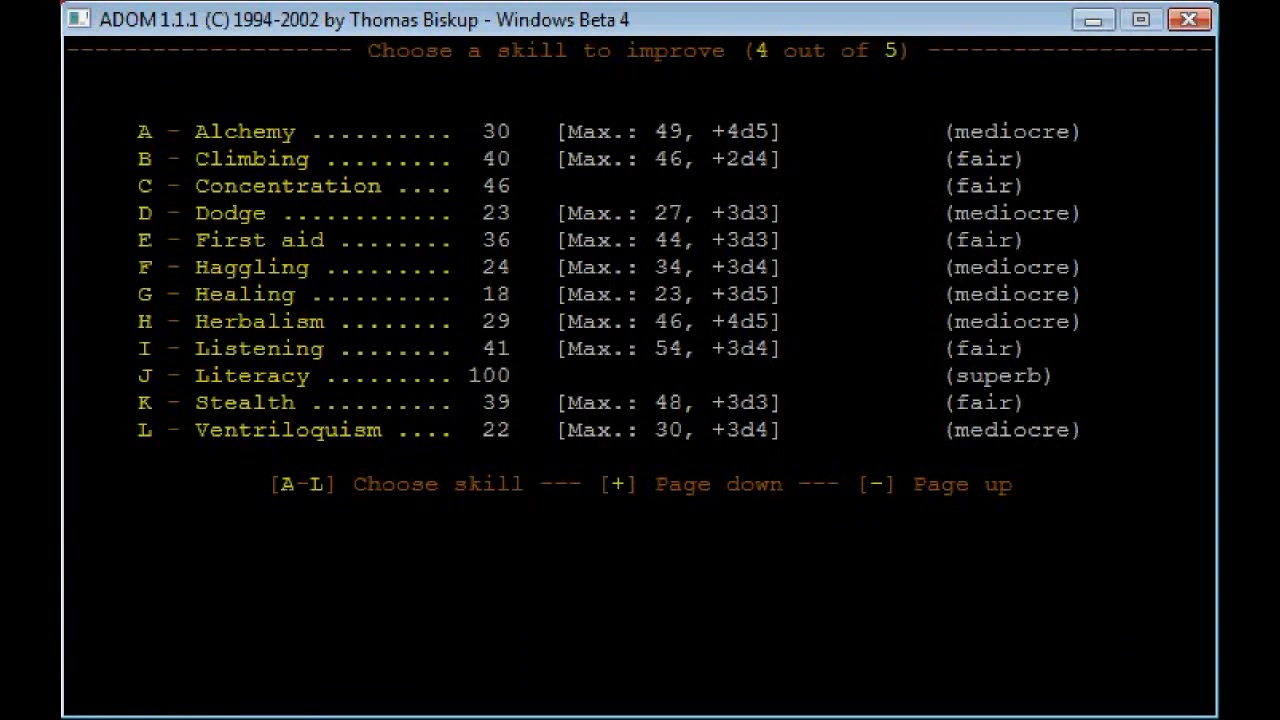
Step: Choose skills to improve with the level 2 skill points
key("g")
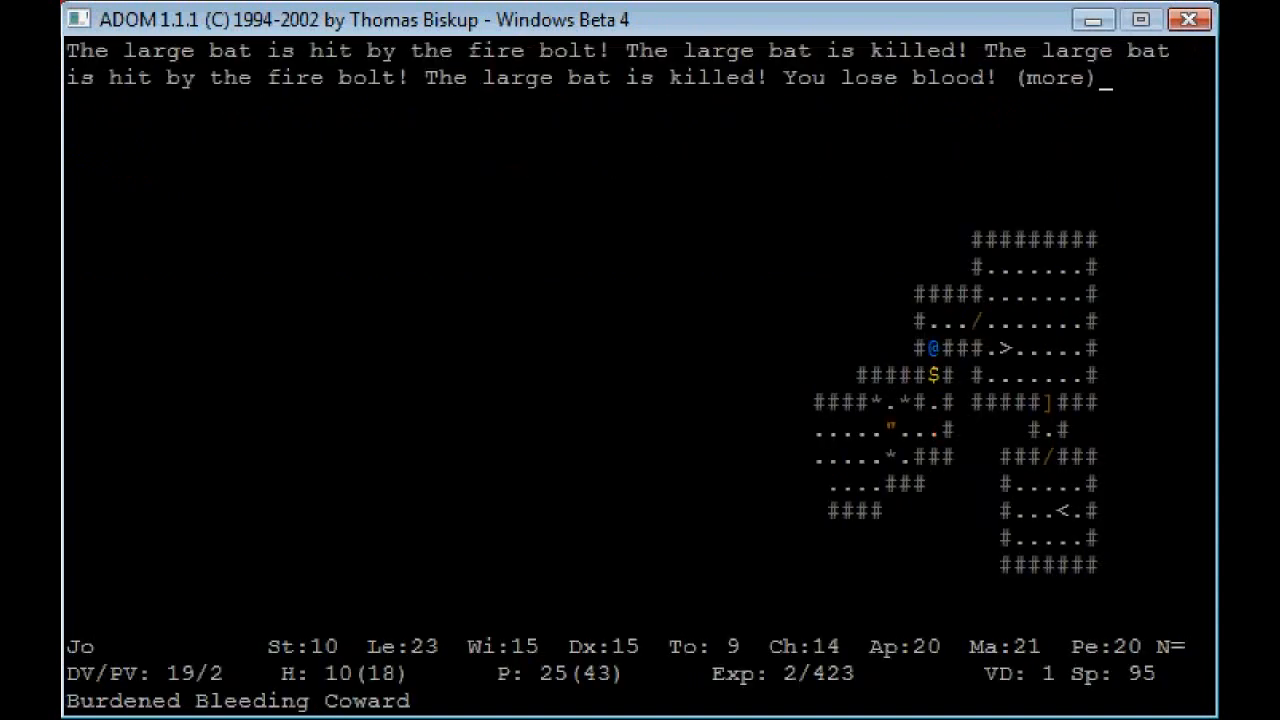
Step: Kill more large bats with fire bolts, reach level 3 and accept the Miser talent
key("enter")
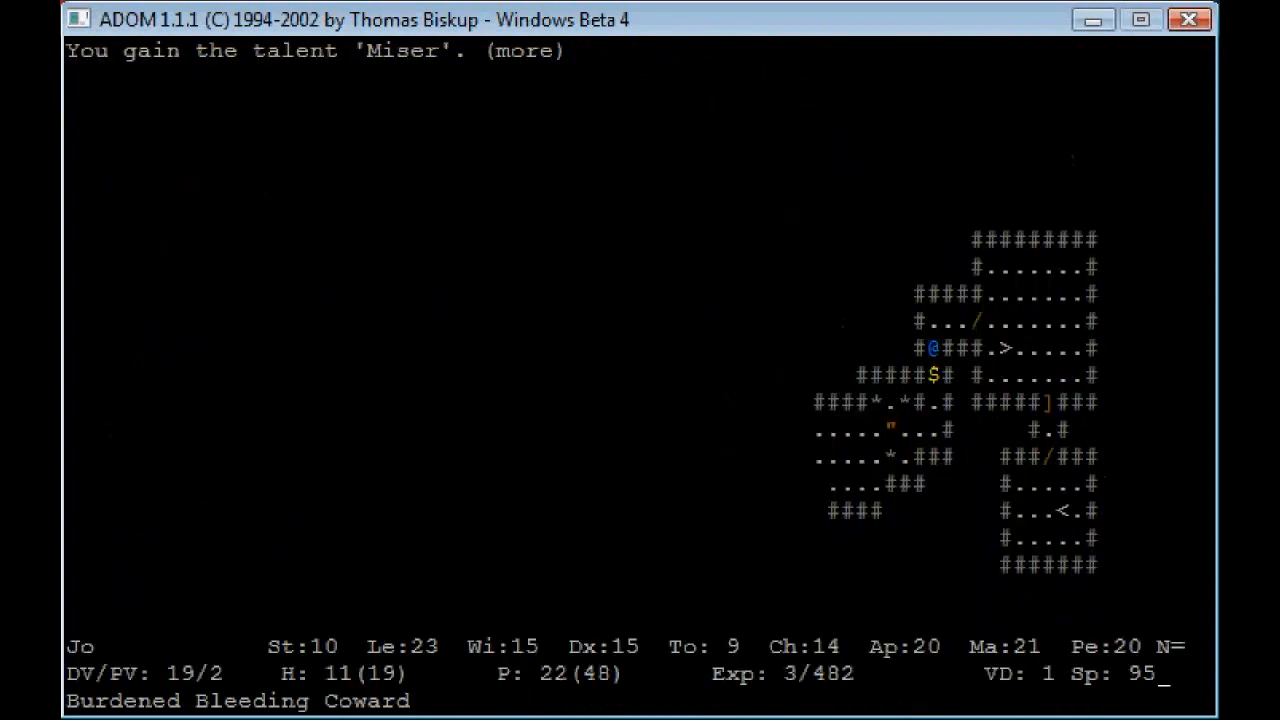
key("space")
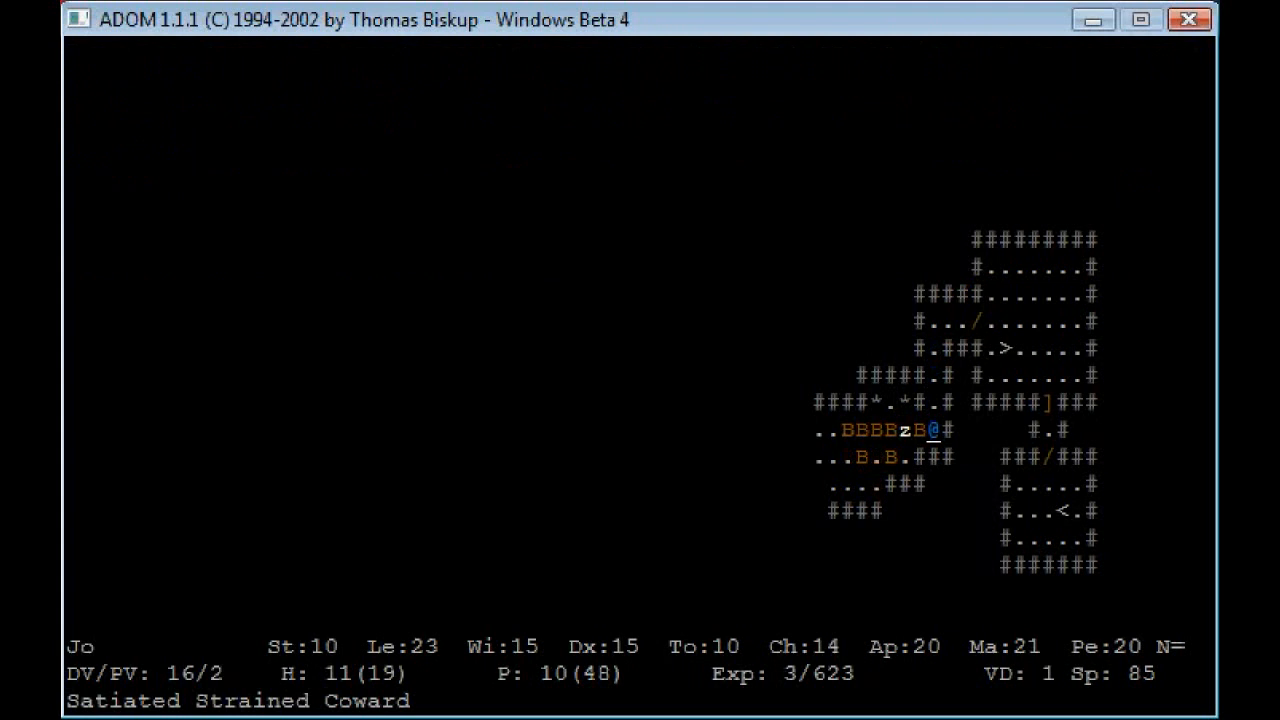
Step: Cast fire bolt north despite exhaustion, killing large bats and reaching level 4
key("up")
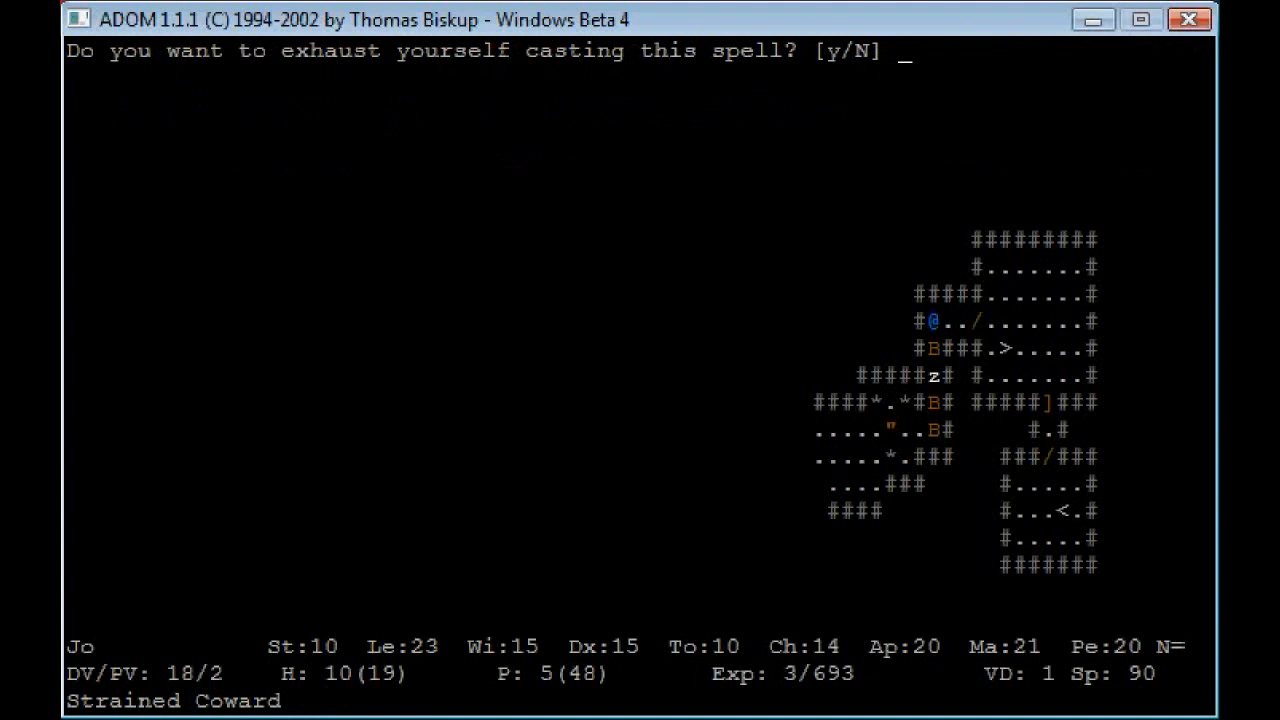
key("y")
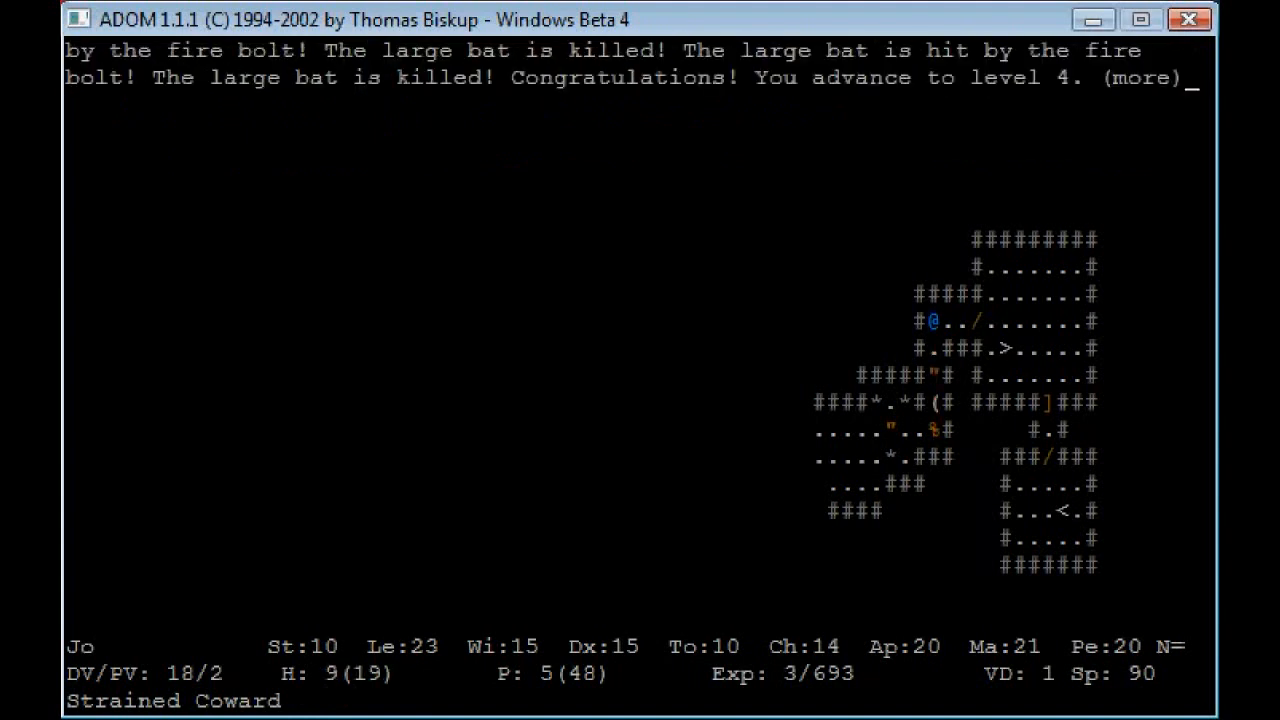
key("space")
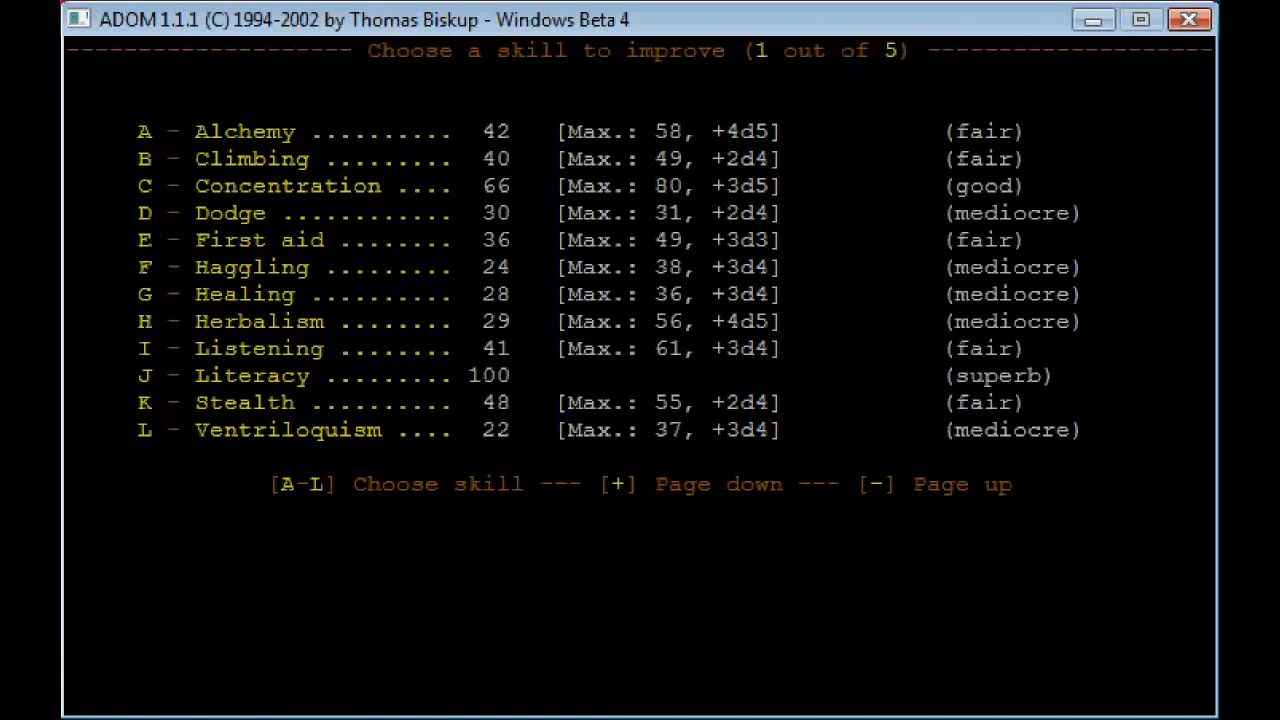
Step: Raise Concentration to 79, Healing to 36 and Herbalism to 50 on the improvement screen
key("C")
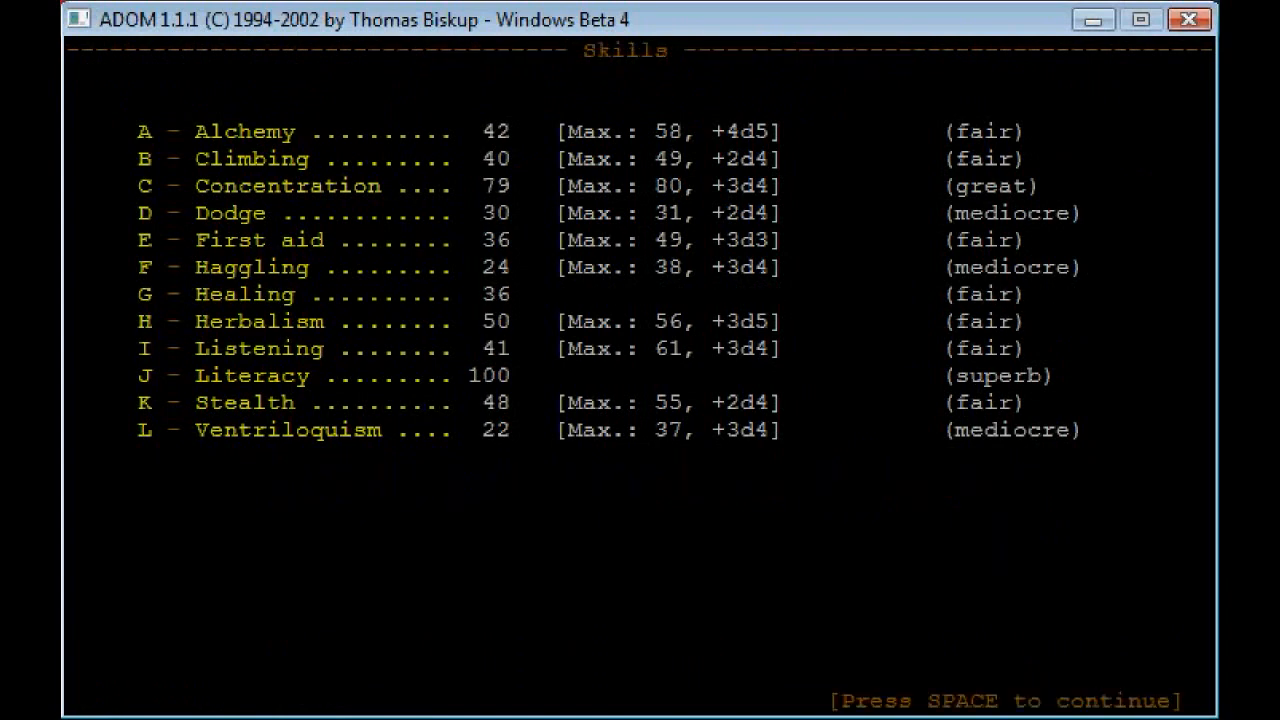
key("space")
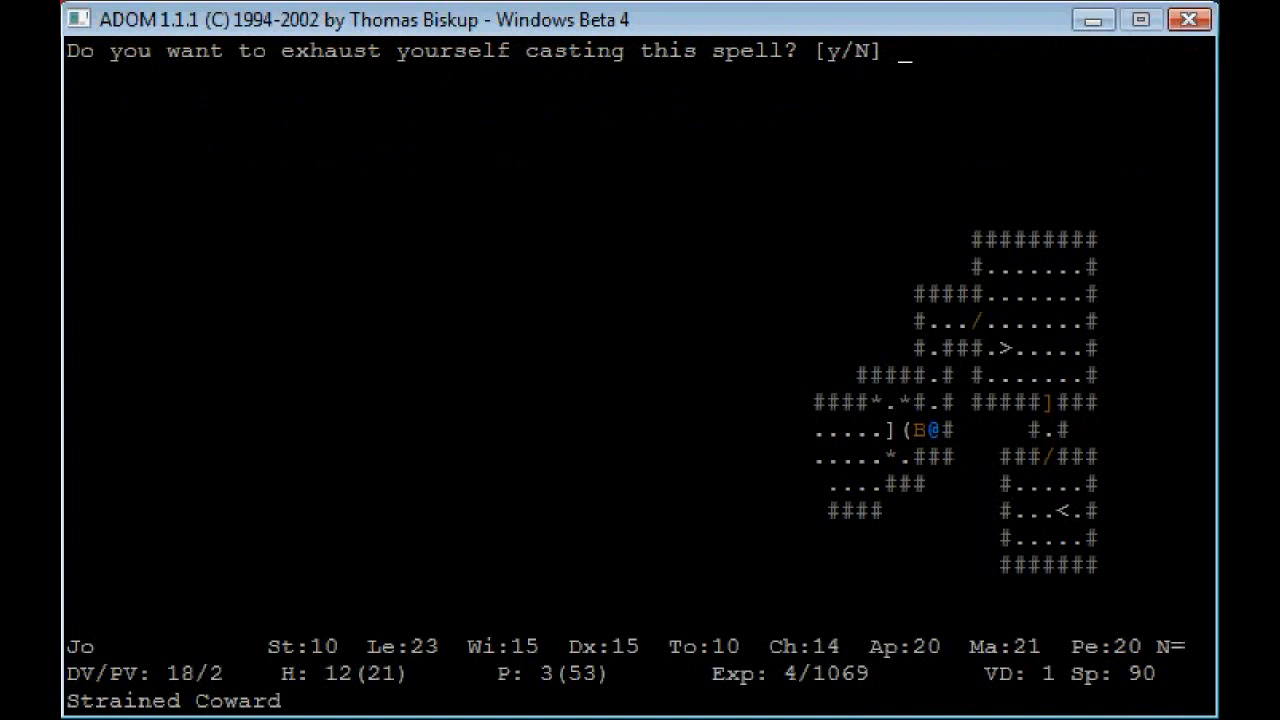
Step: Kill the last adjacent bat with an exhausting fire bolt, then eat a large bat corpse until satiated
key("y")
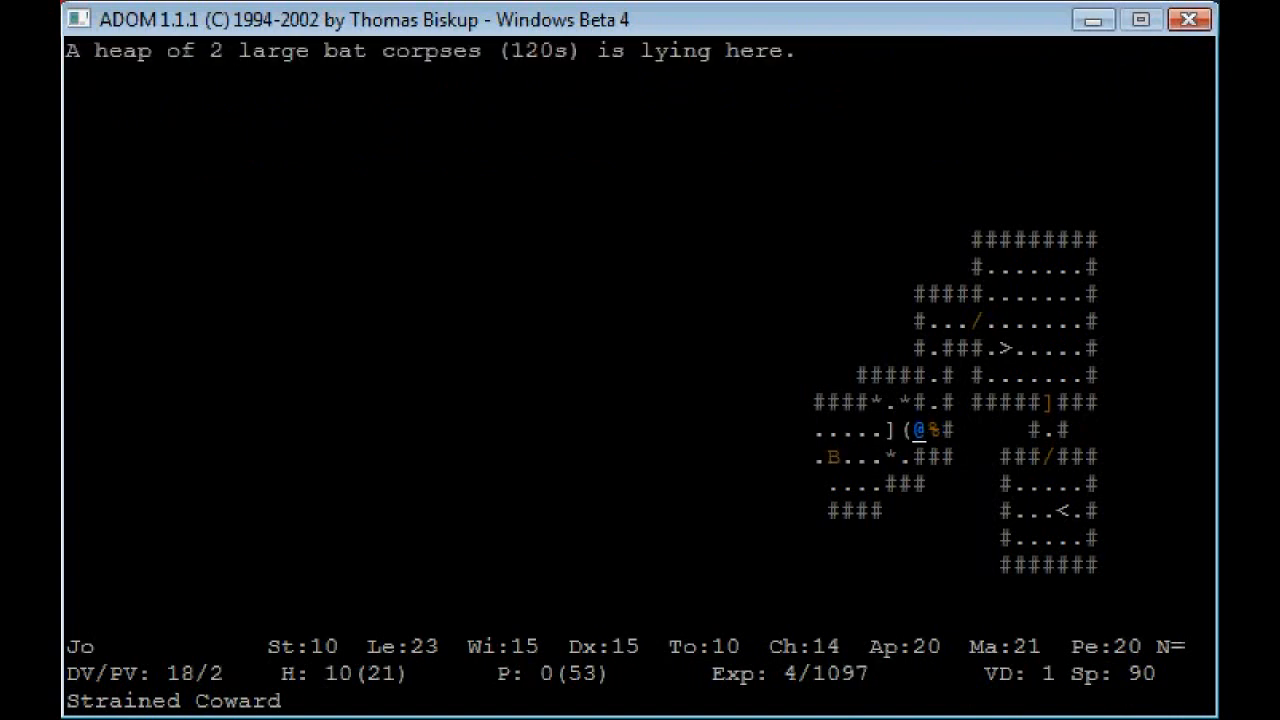
key("e")
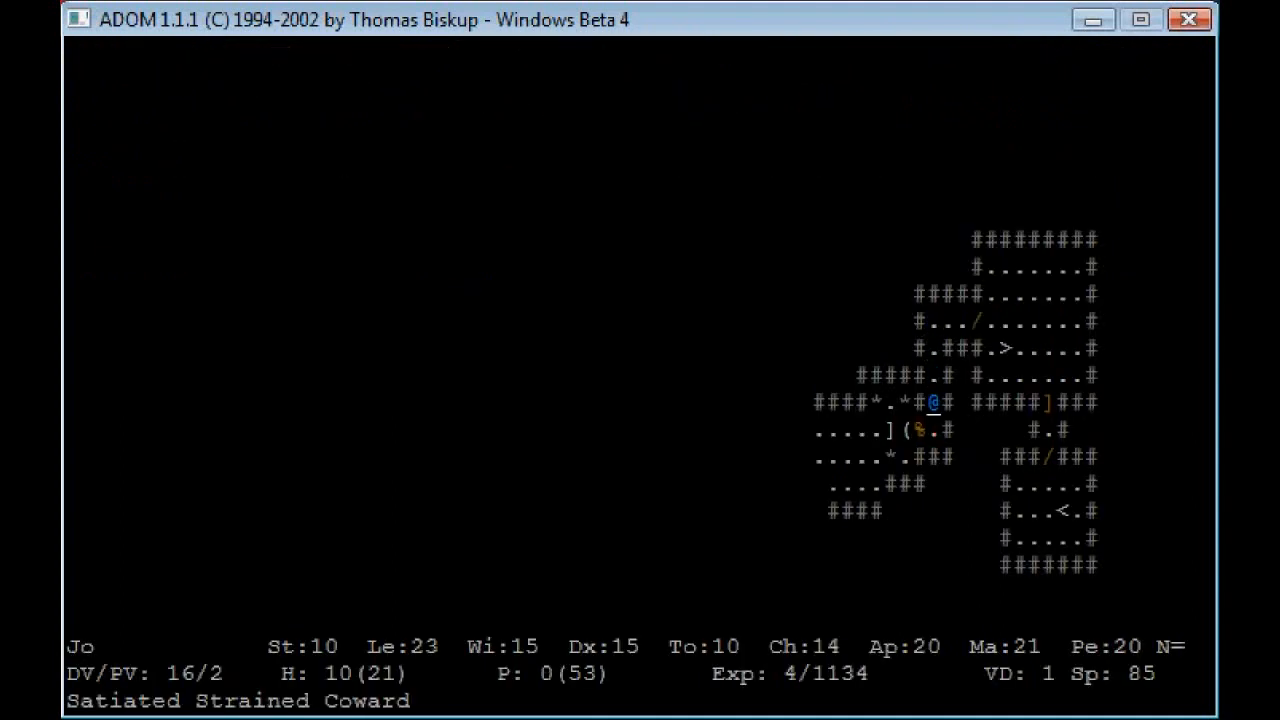
key("up")
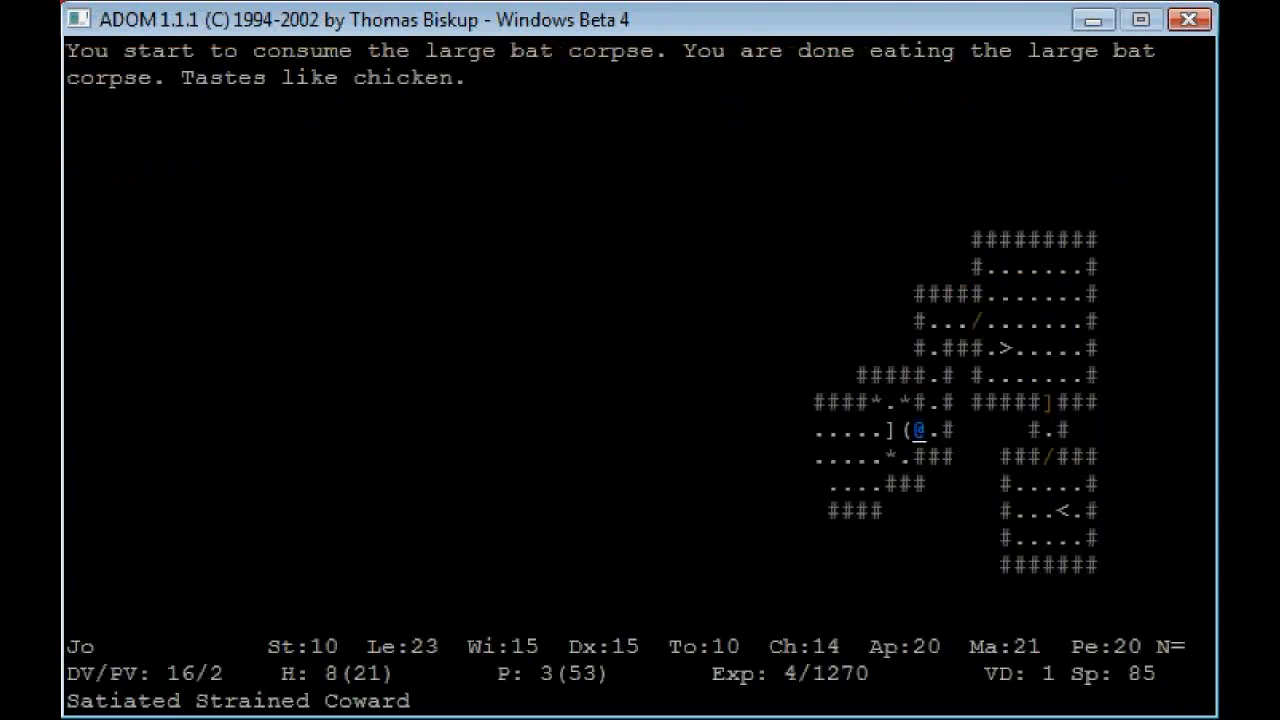
key("Left")
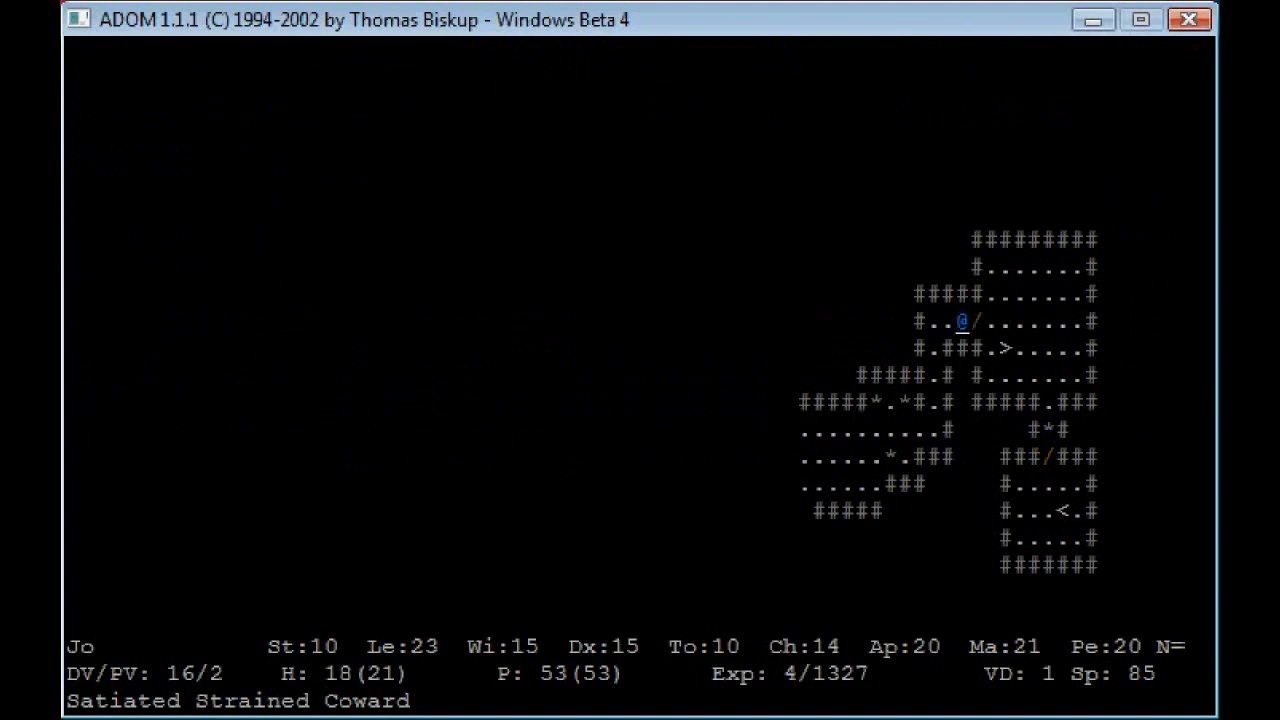
Step: Travel west along the corridor toward the scroll and bring up the castable spells
key("Down")
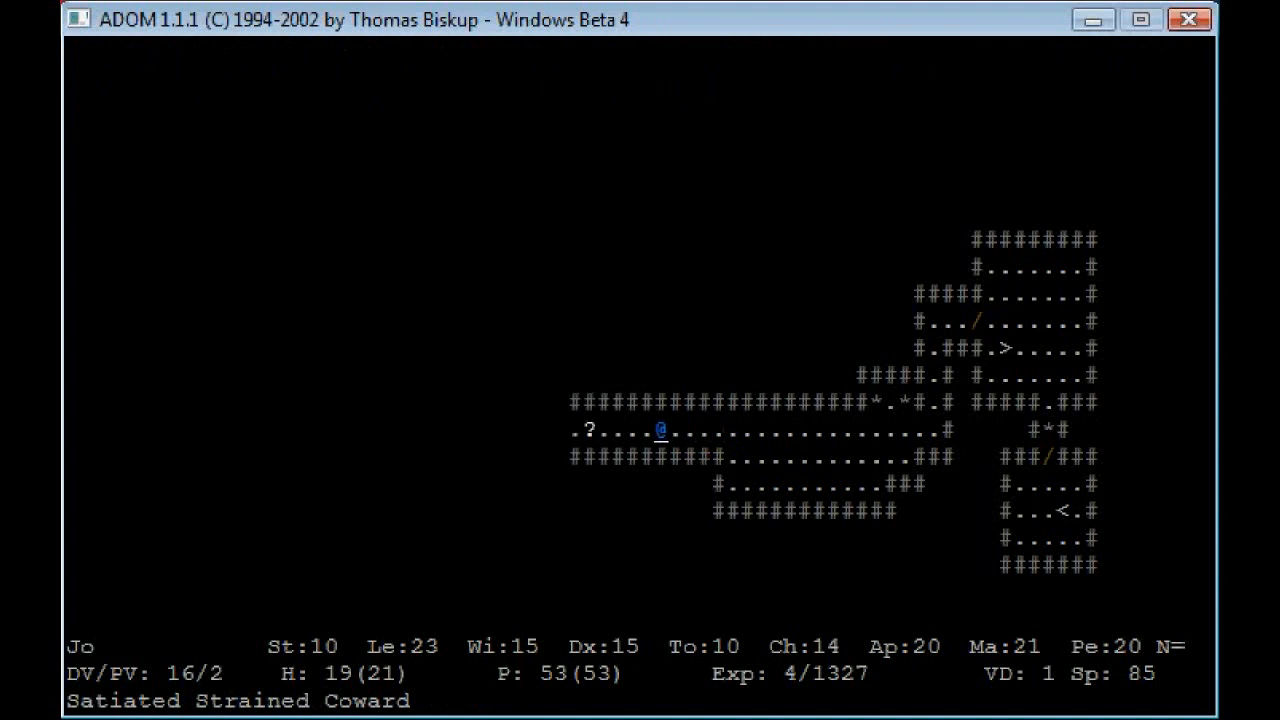
key("Left")
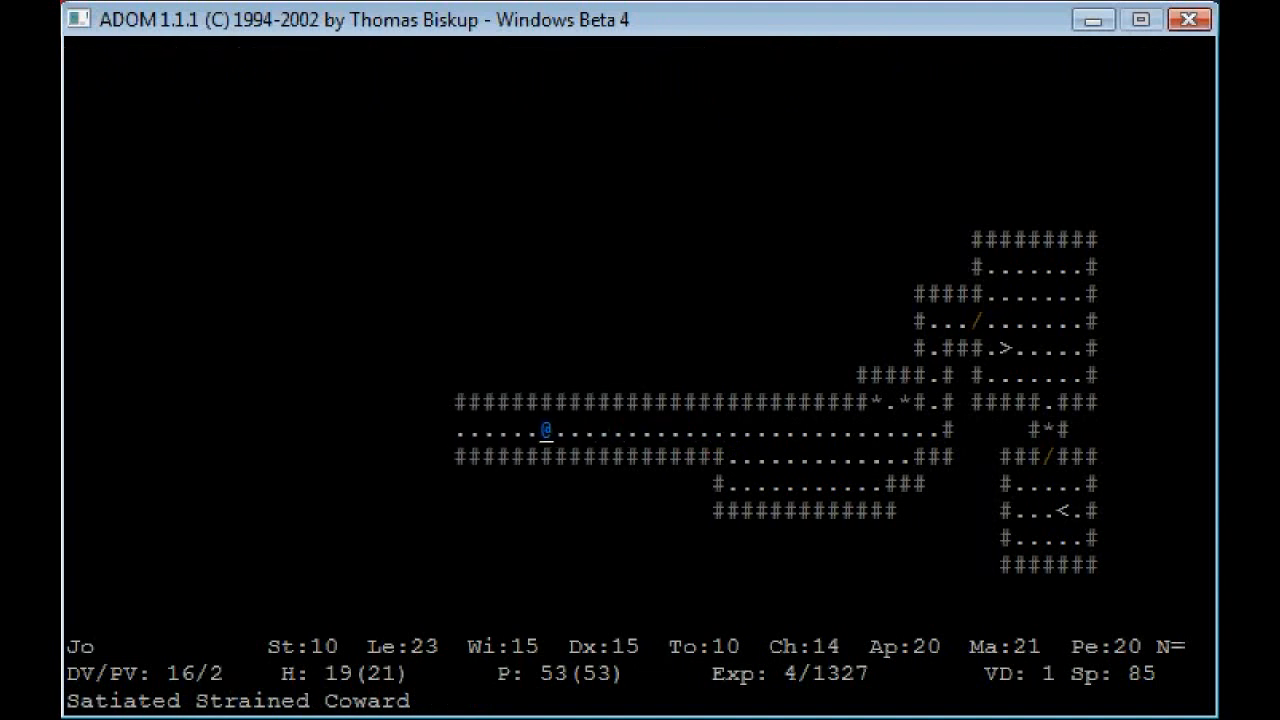
key("h")
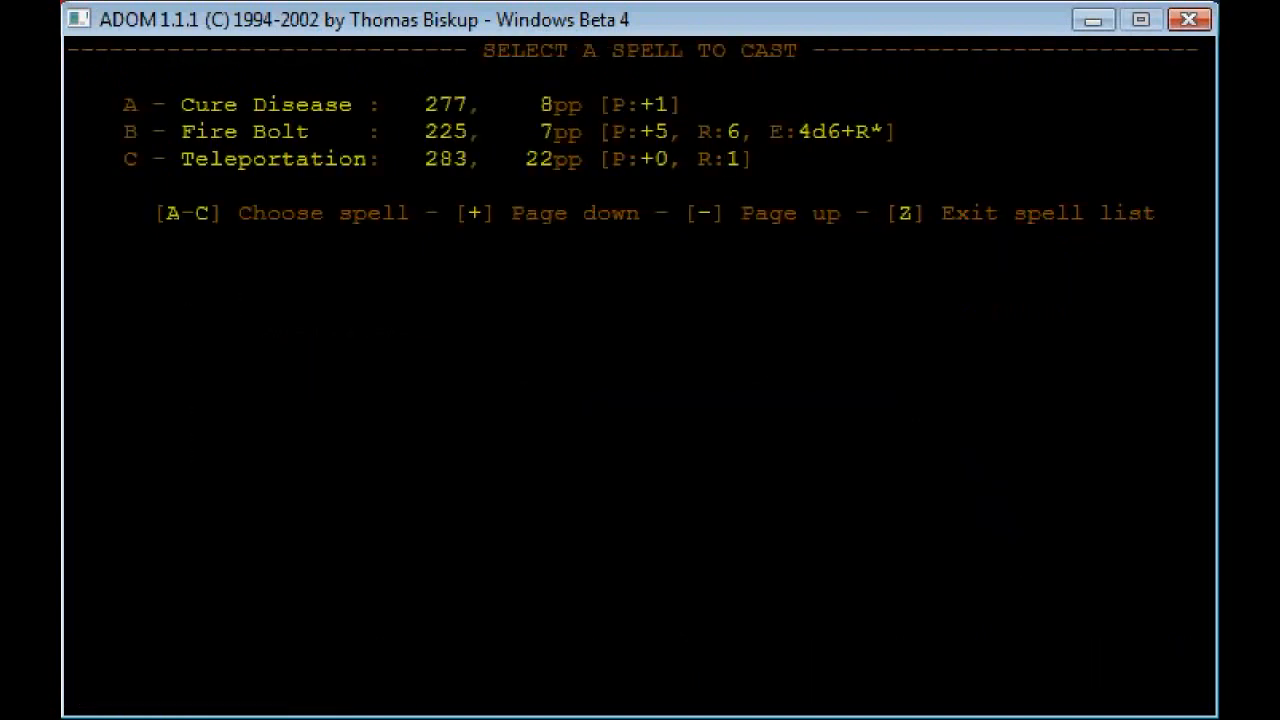
Step: Check the floor items (iron ration, 13 gold), then head east into the richly scented room
key("z")
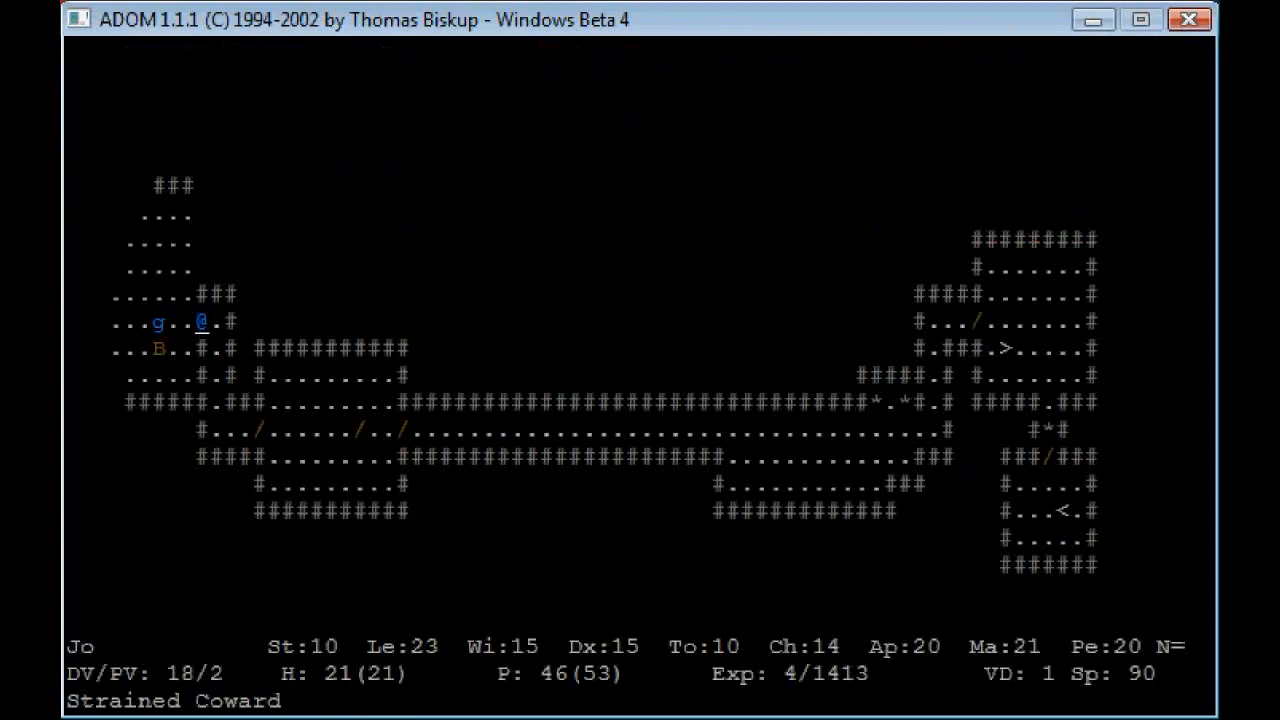
key("c")
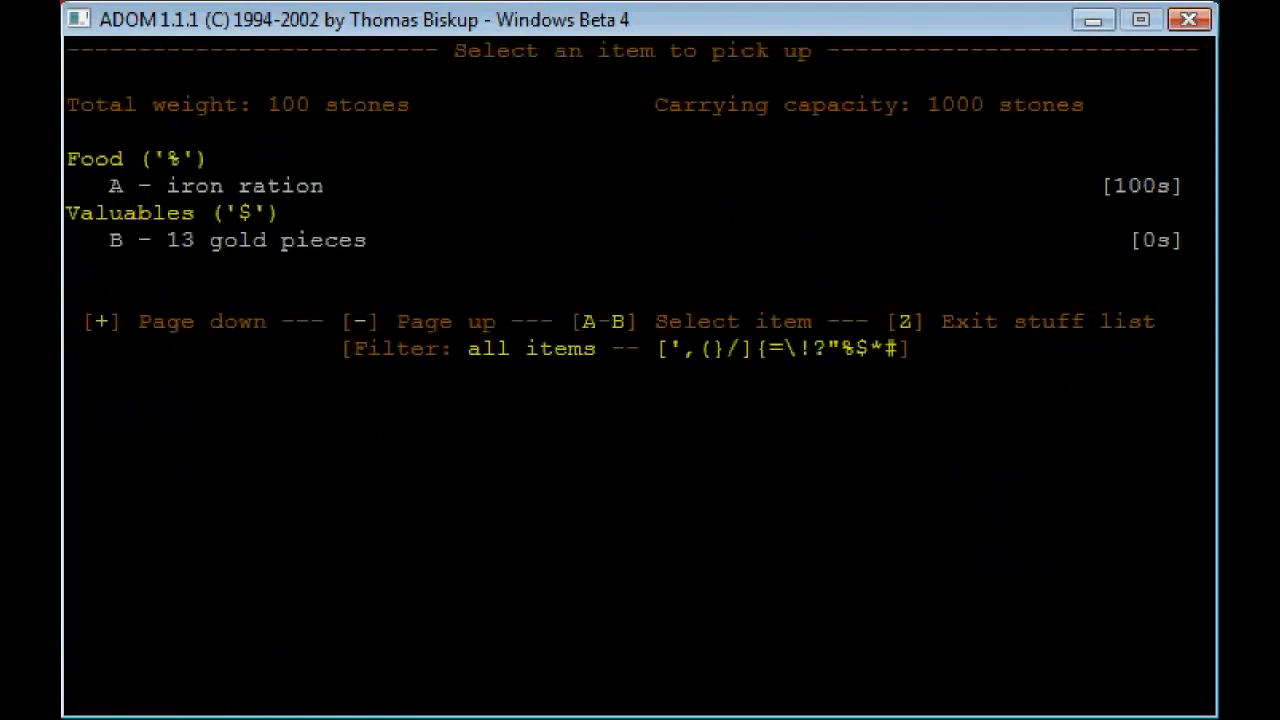
key("B")
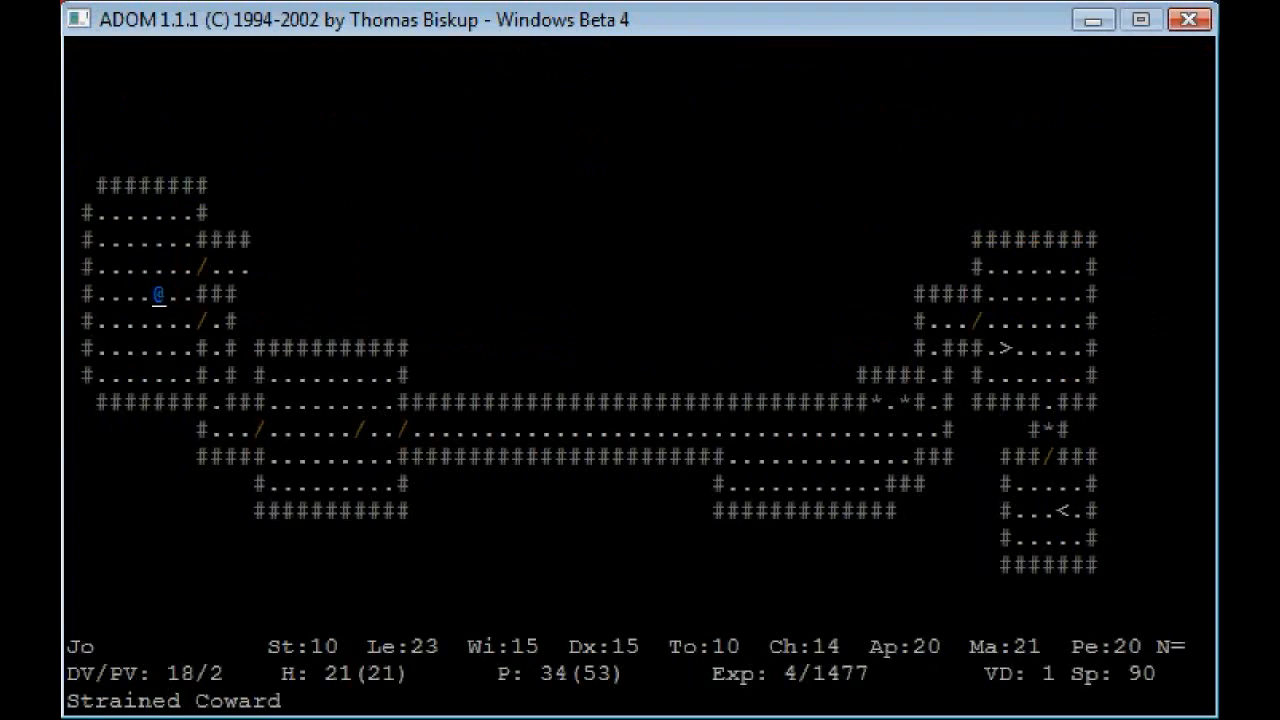
key("up")
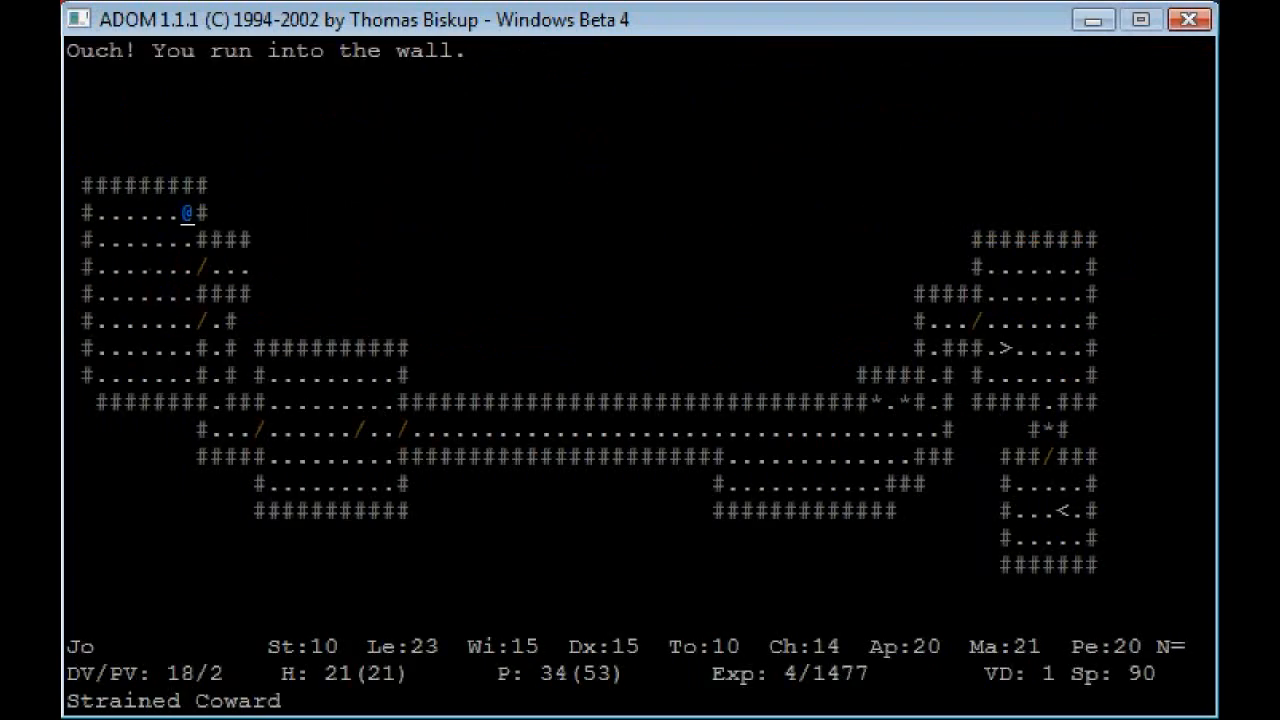
key("down")
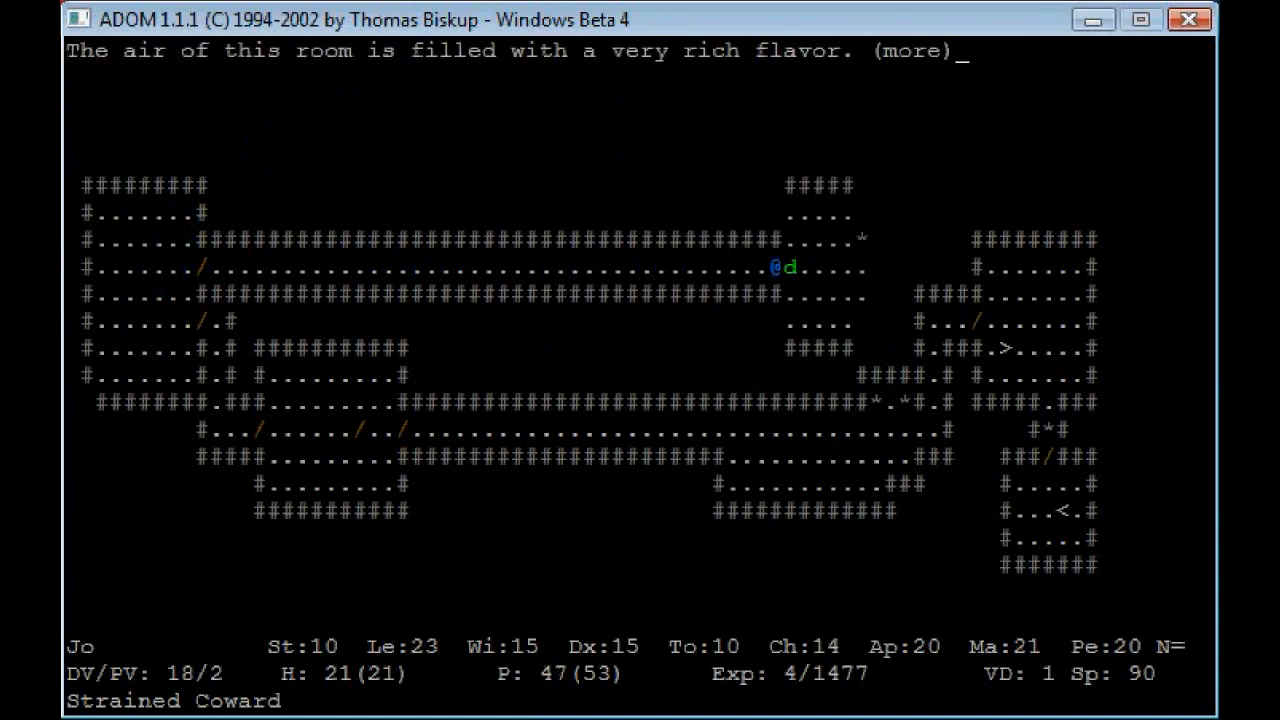
Step: Study the Teleportation spellbook to improve its knowledge and review the known spells
key("space")
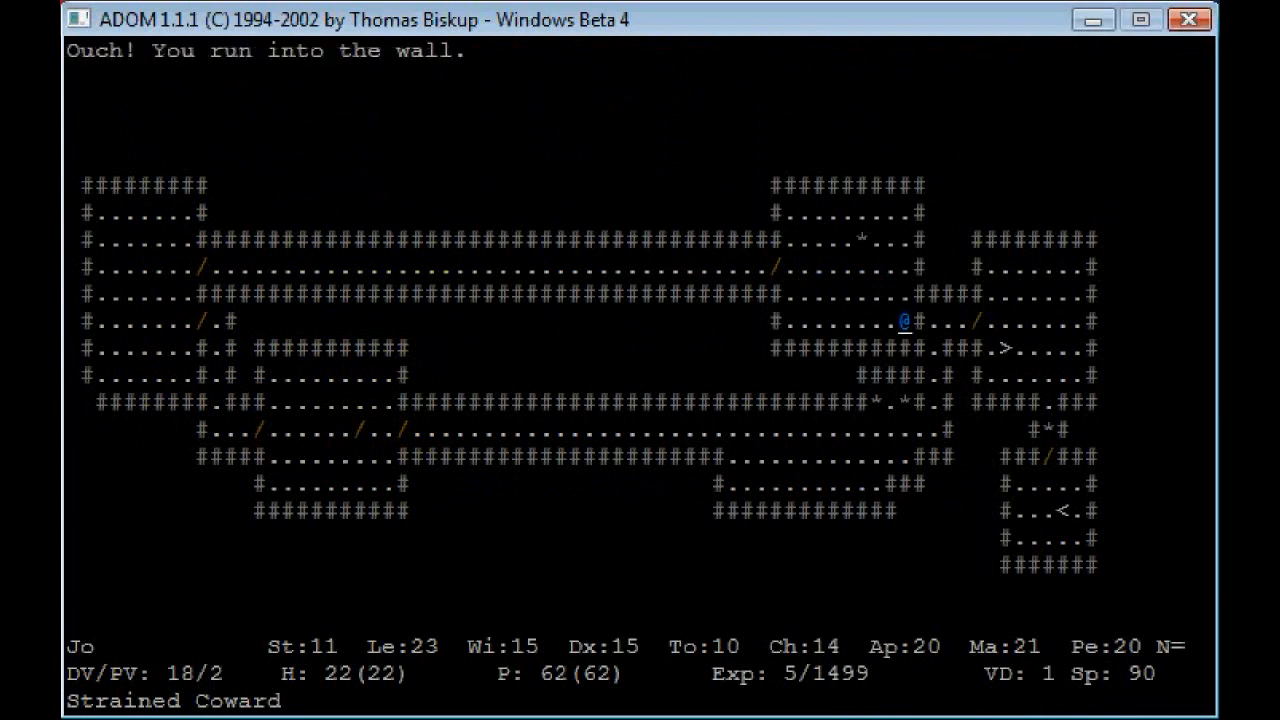
key("Left")
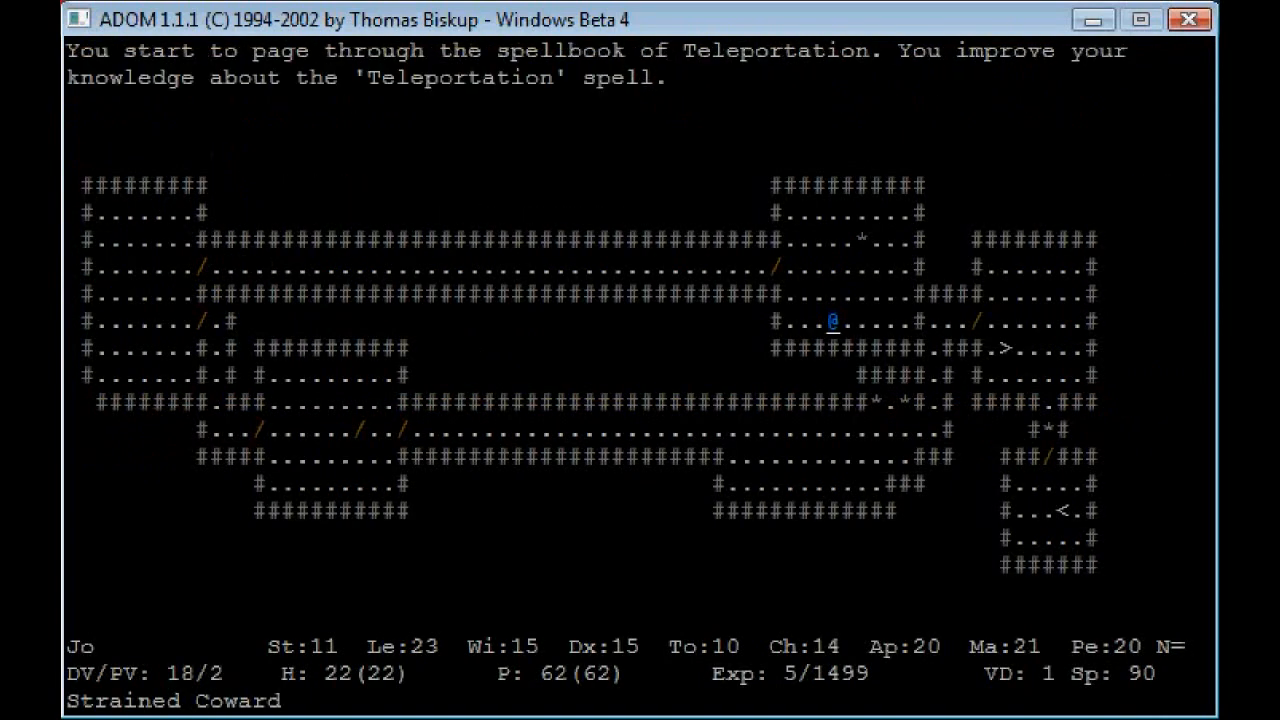
key("space")
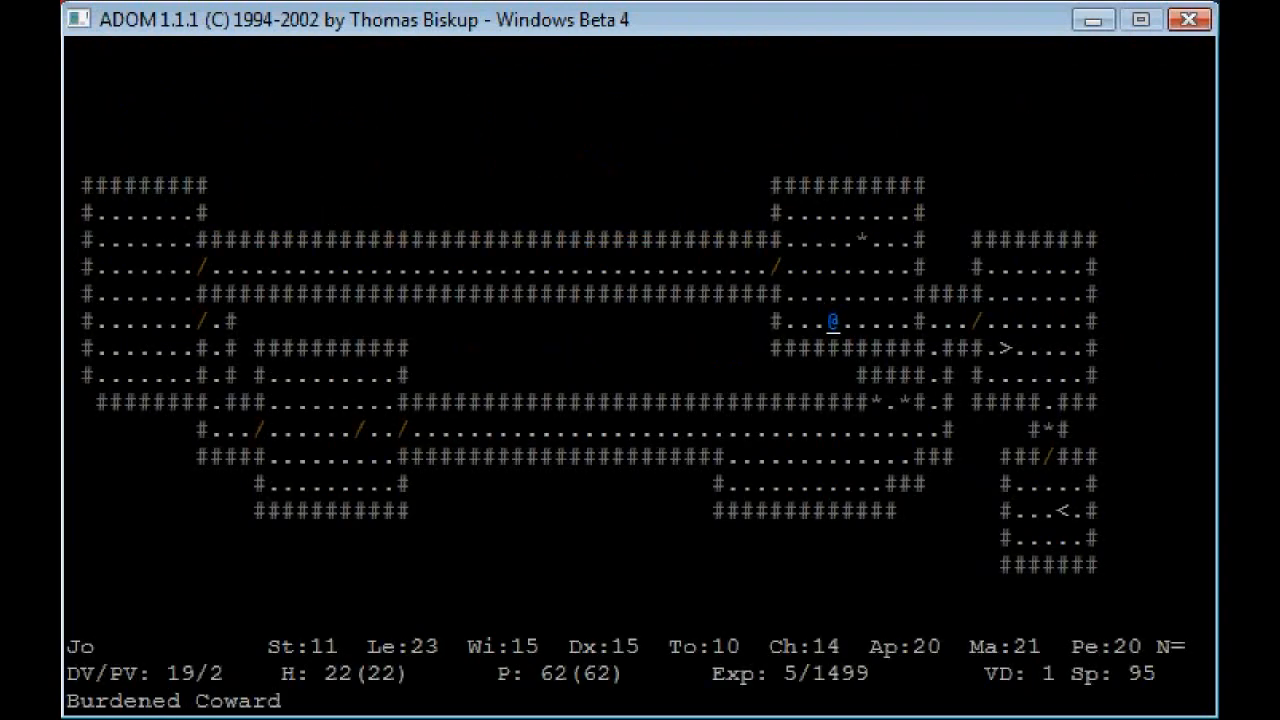
key("c")
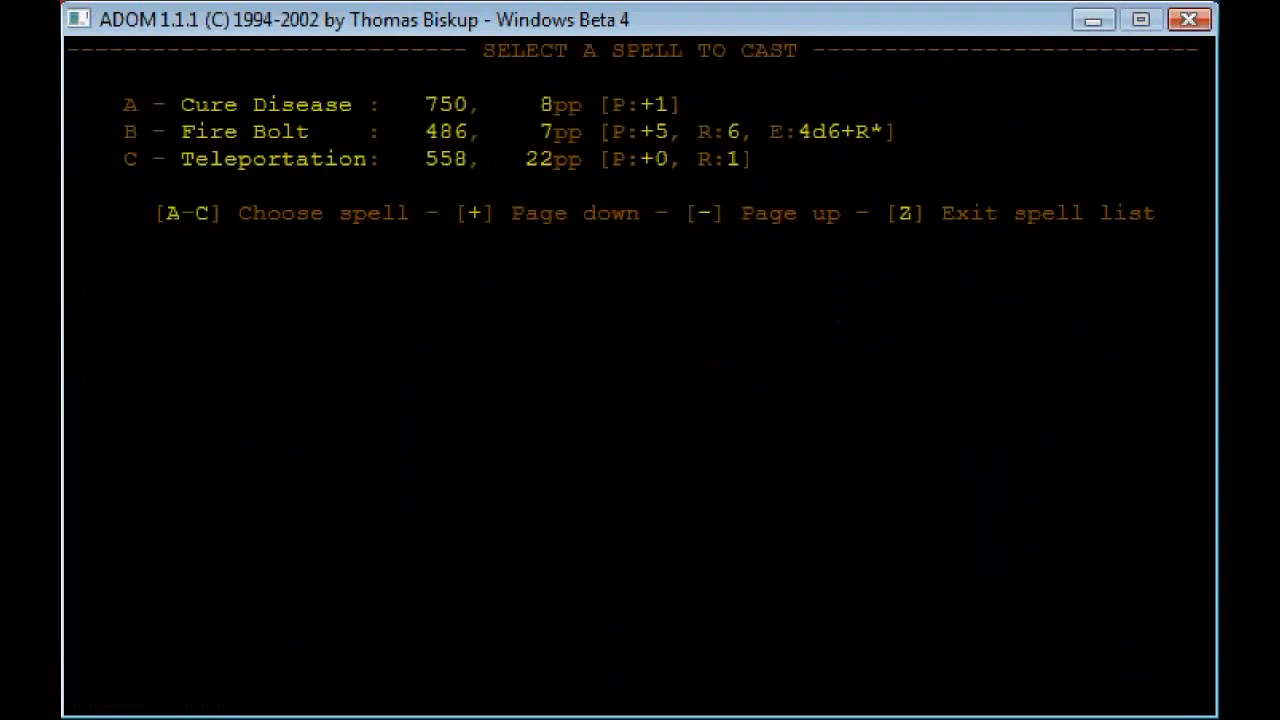
key("z")
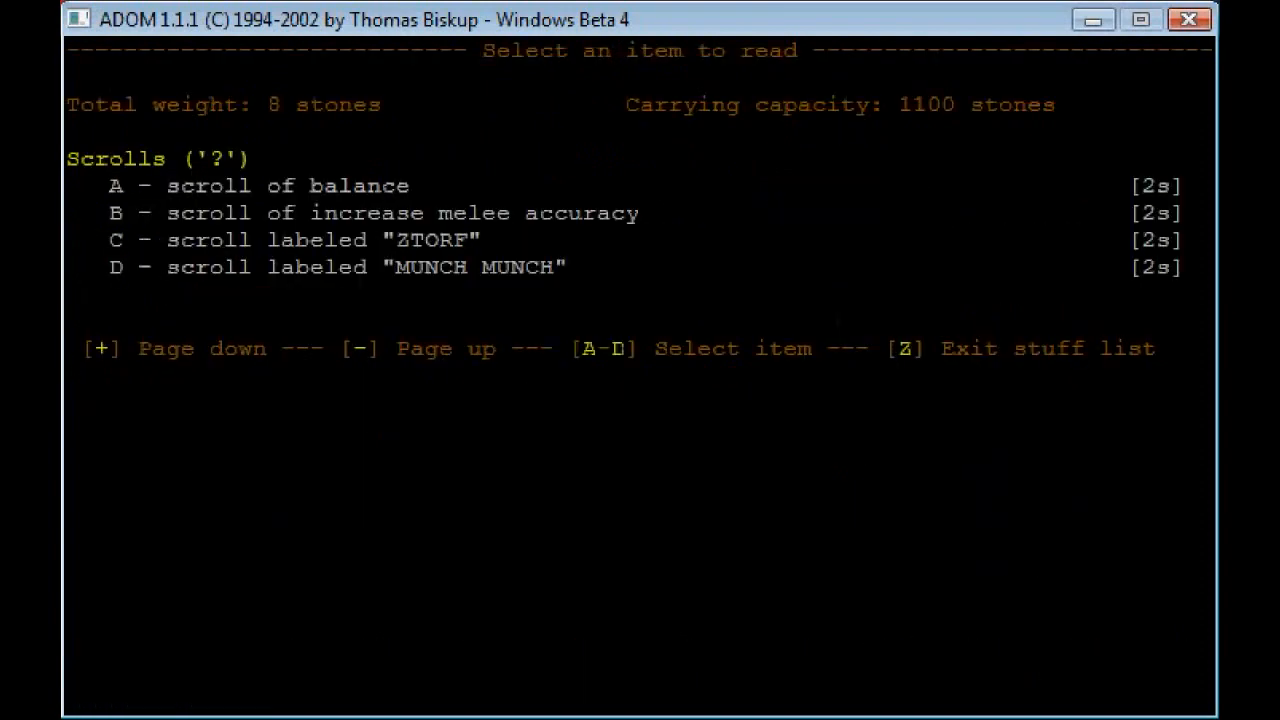
Step: Read the scroll labeled ZTORF, raising defense value to 24
key("A")
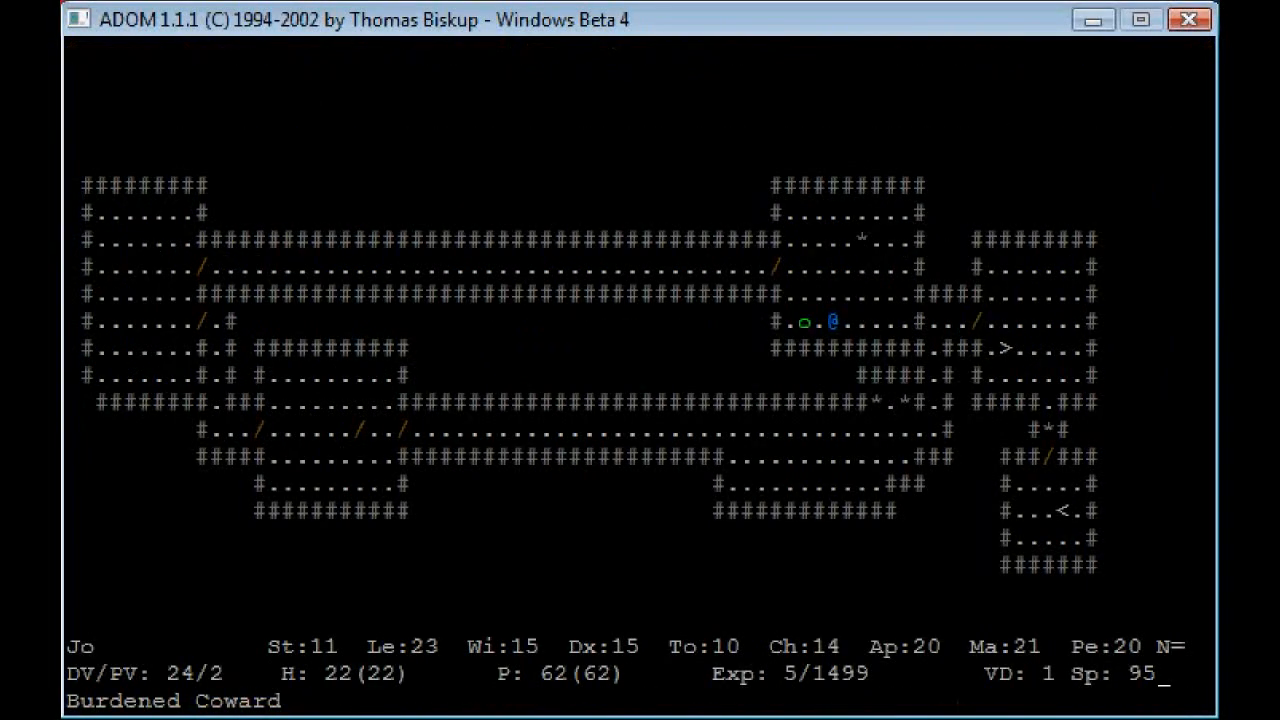
Step: Step north and attack the adjacent green creature until it dies, reaching 1548 experience
key("up")
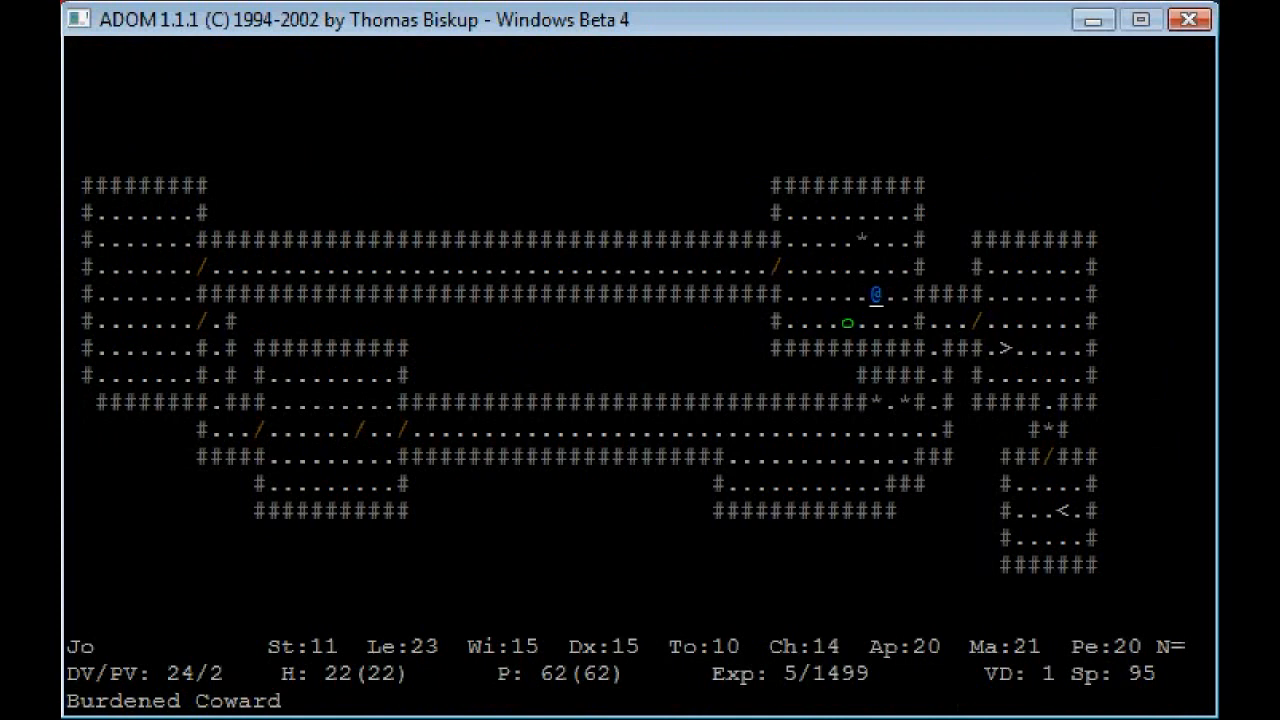
key("up")
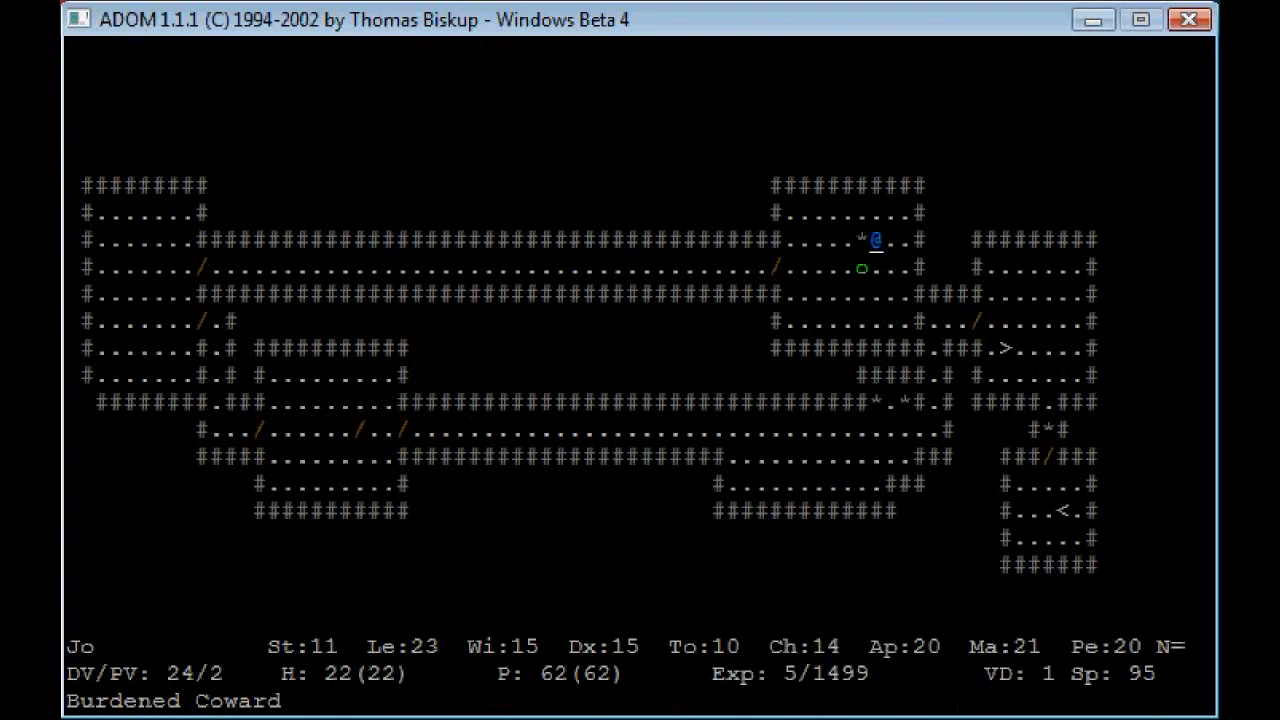
key("2")
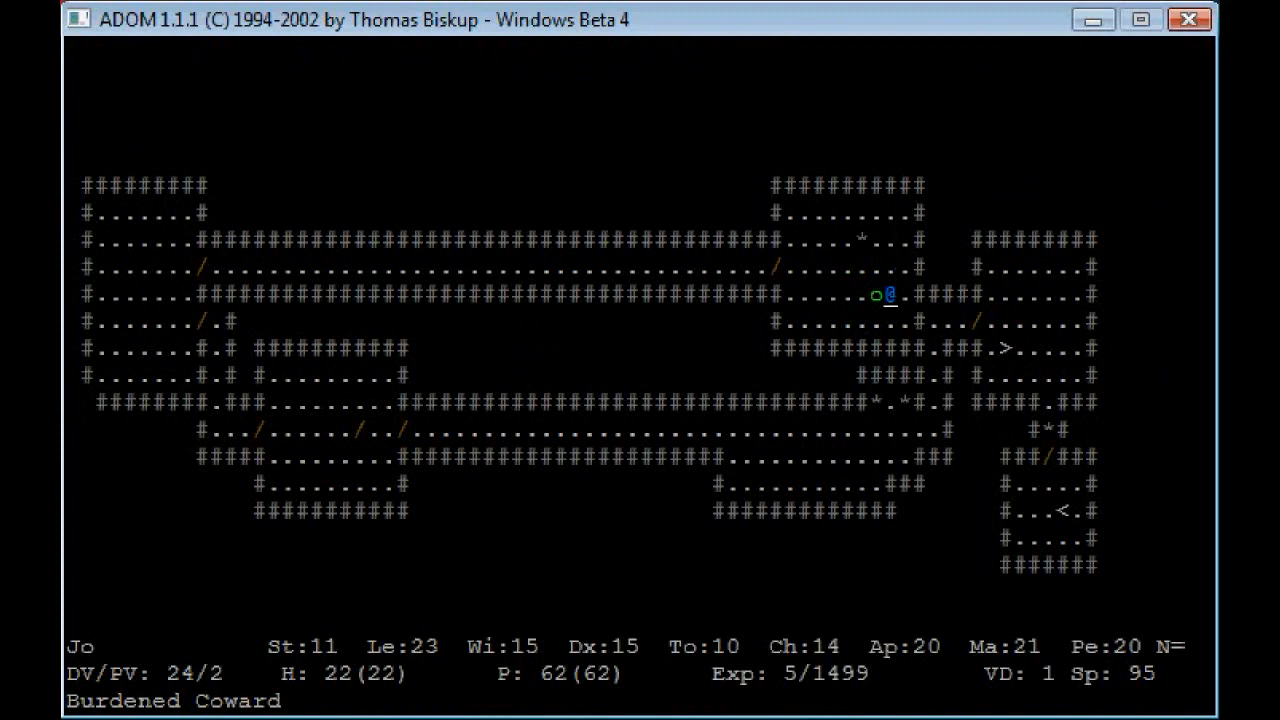
key("l")
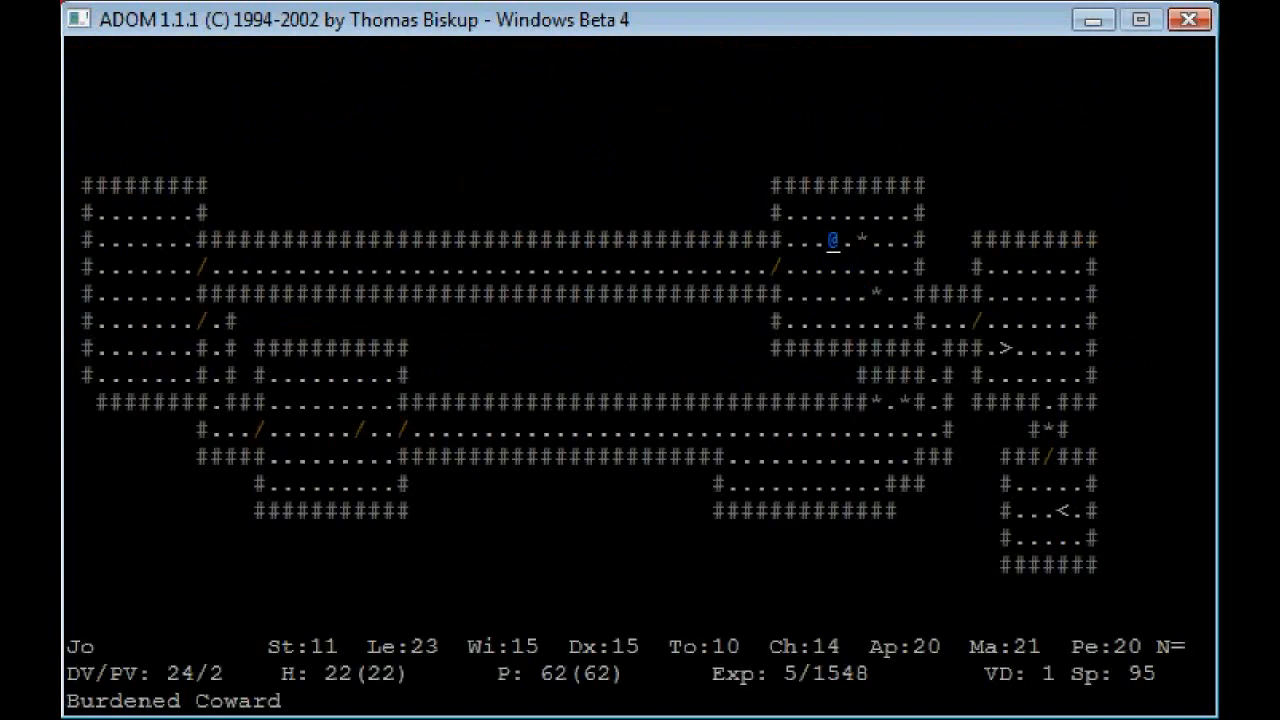
Step: Examine the nearby goblin and read its monster description
key("Down")
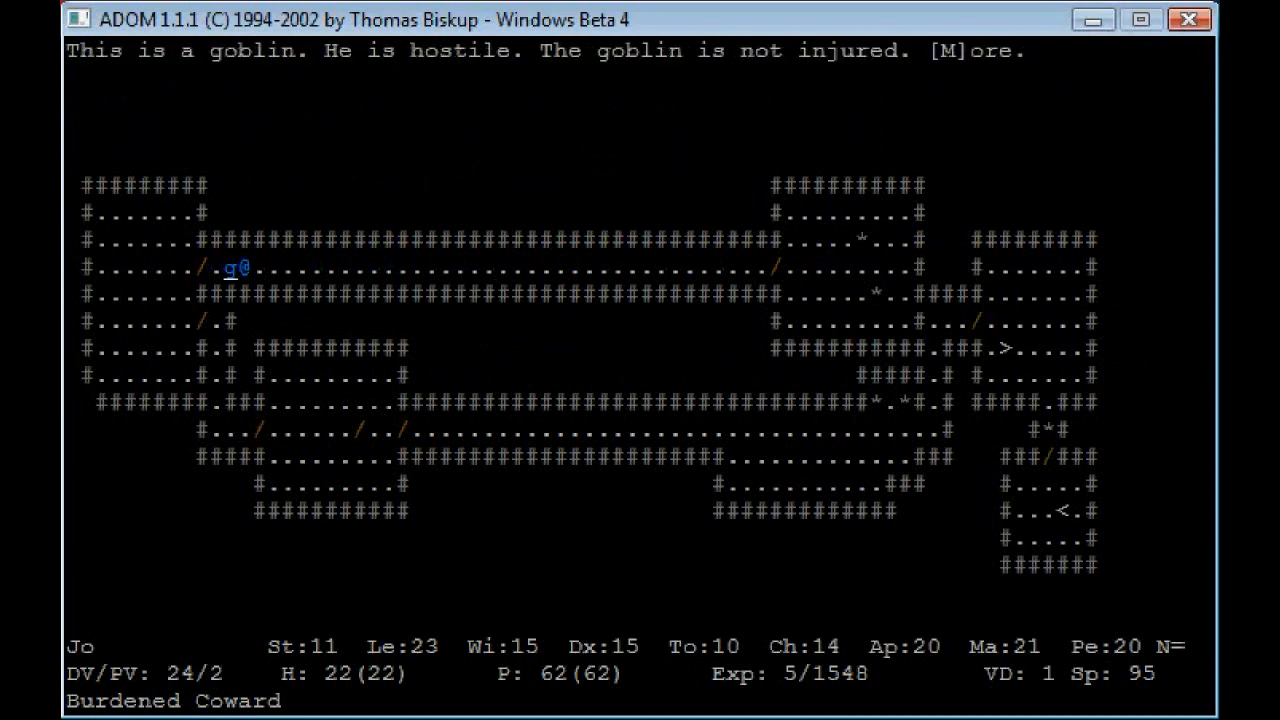
key("m")
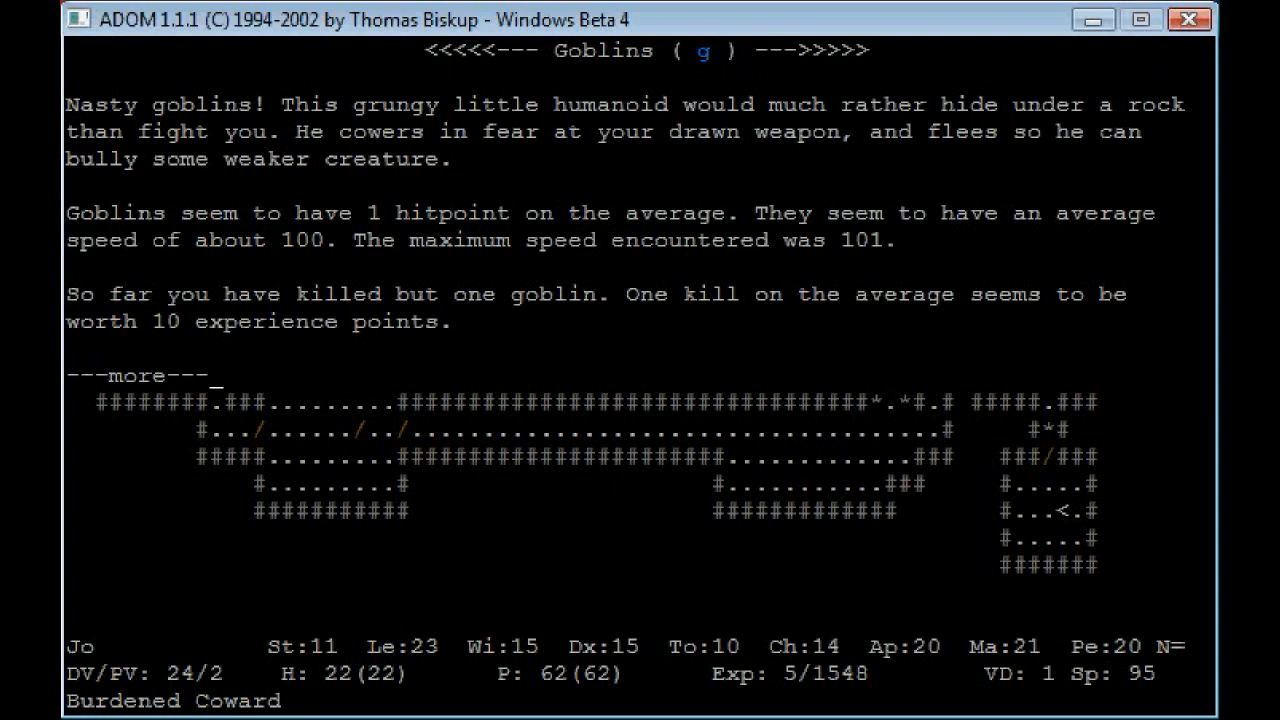
key("space")
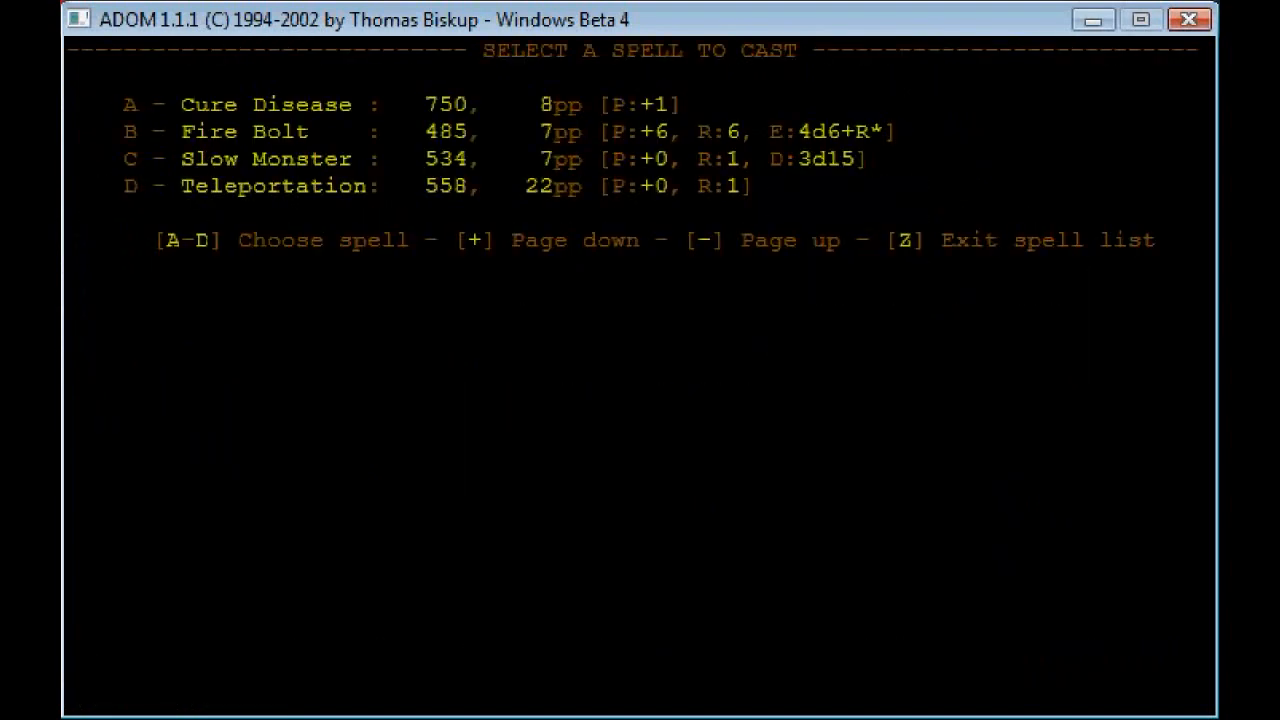
Step: Cast Fire Bolt down the corridor, killing a female goblin and an orc, then walk east along the hall
key("b")
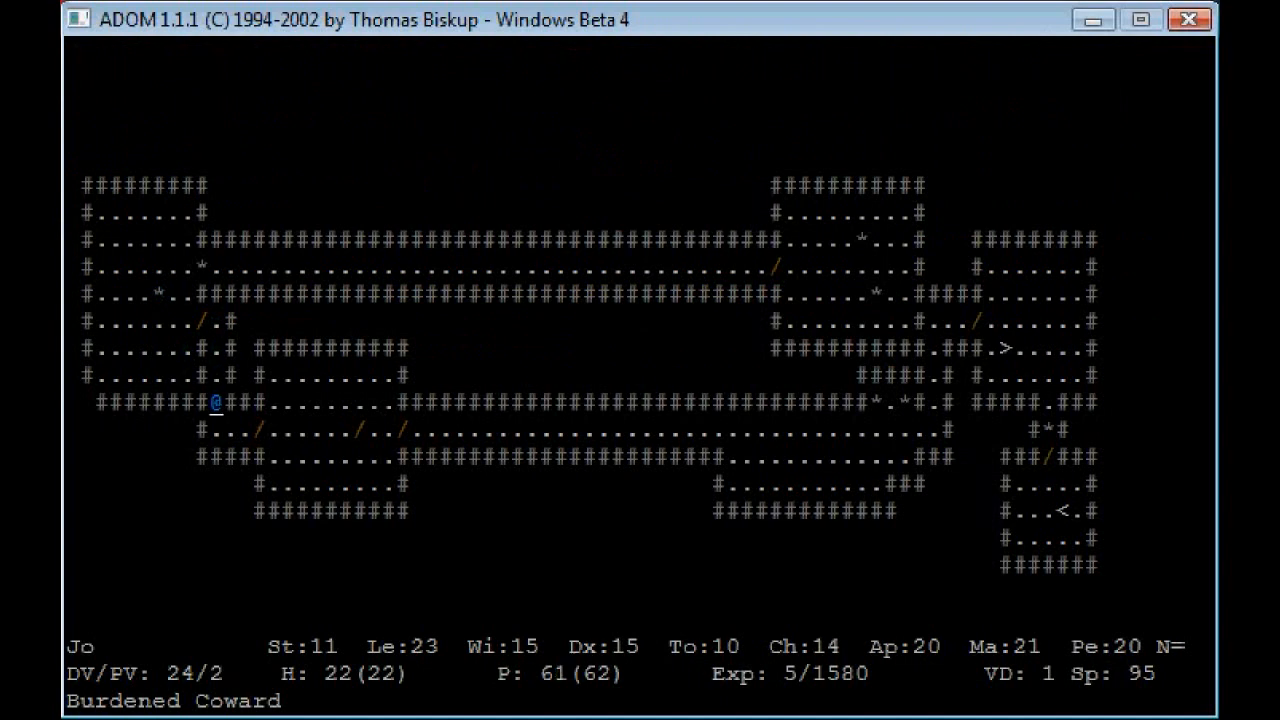
key("Down")
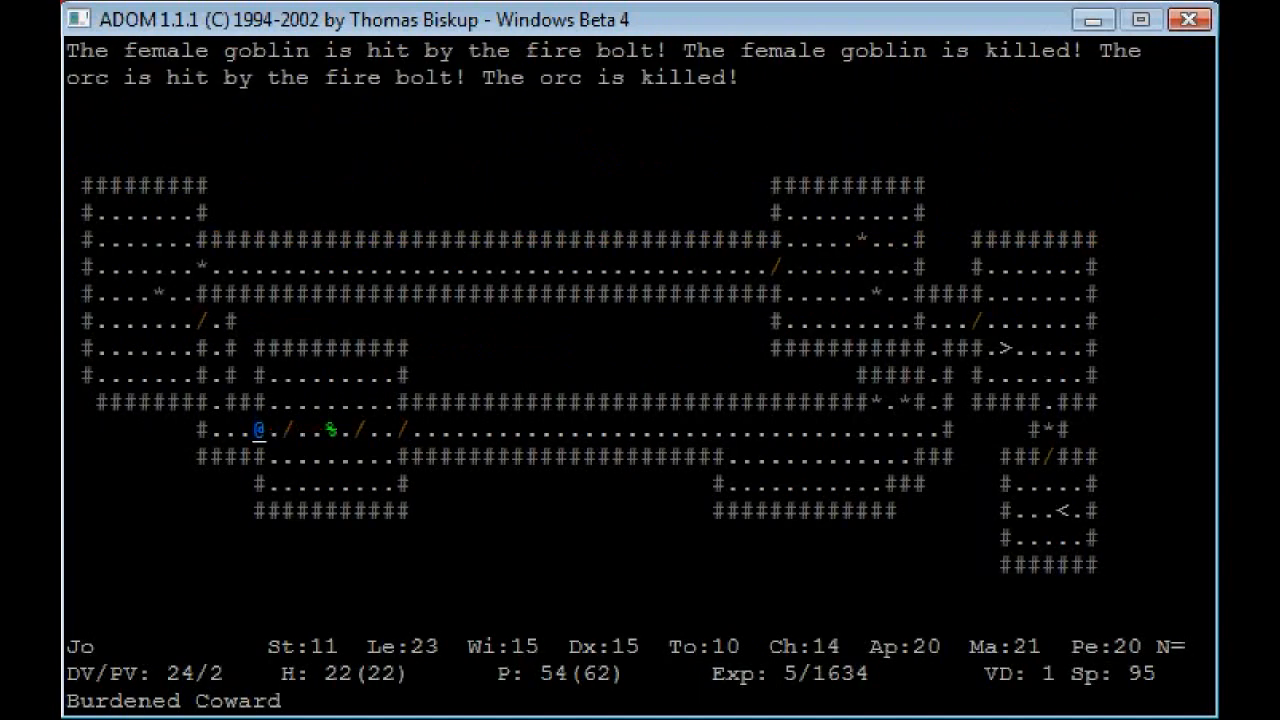
key("l")
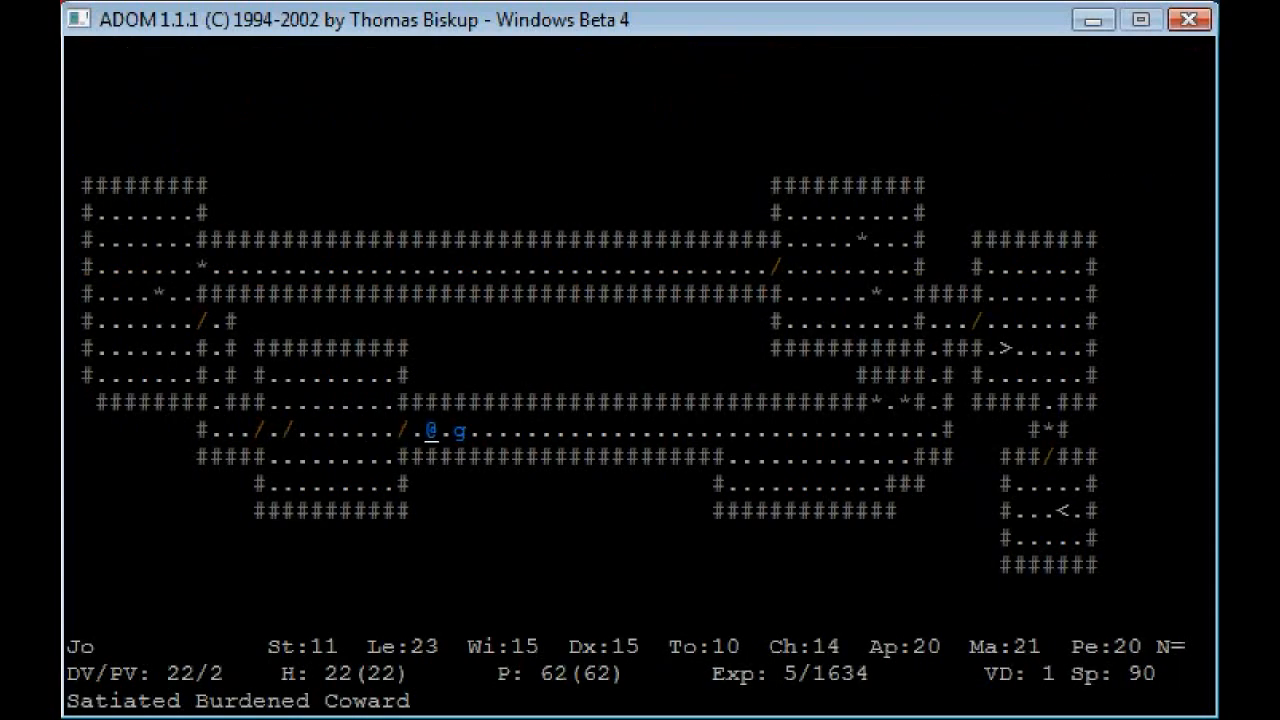
key("z")
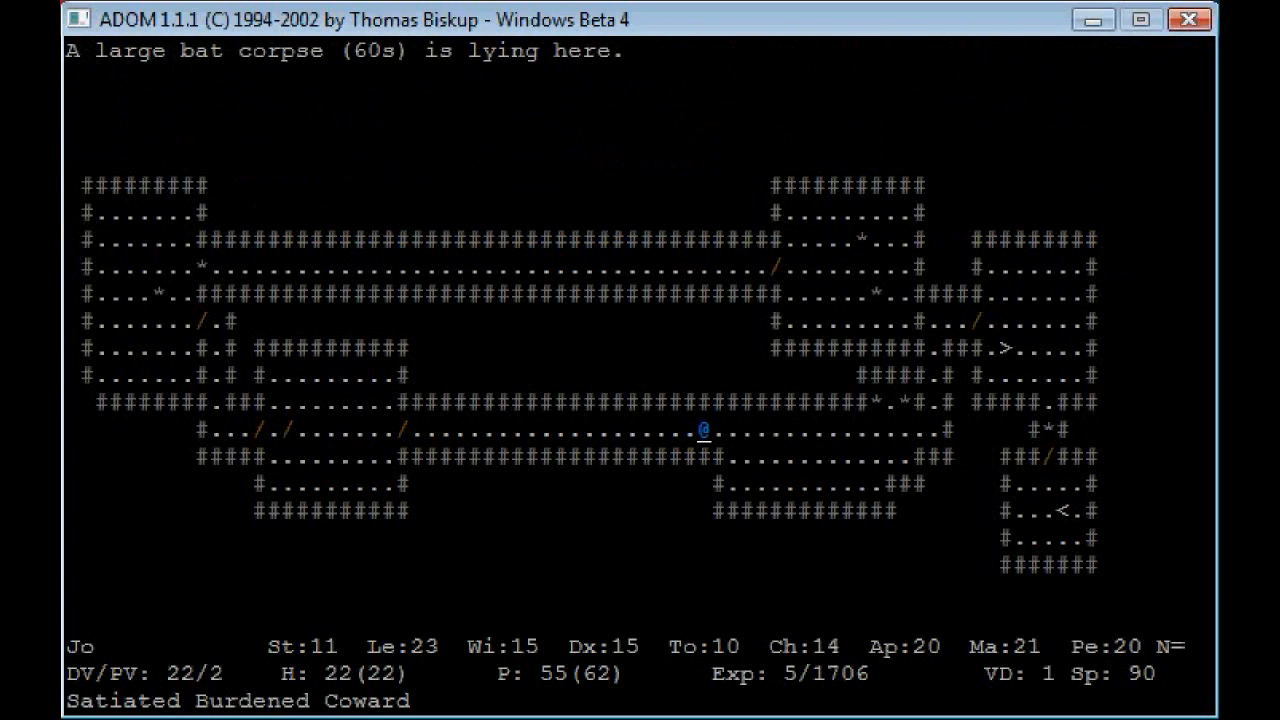
key("Right")
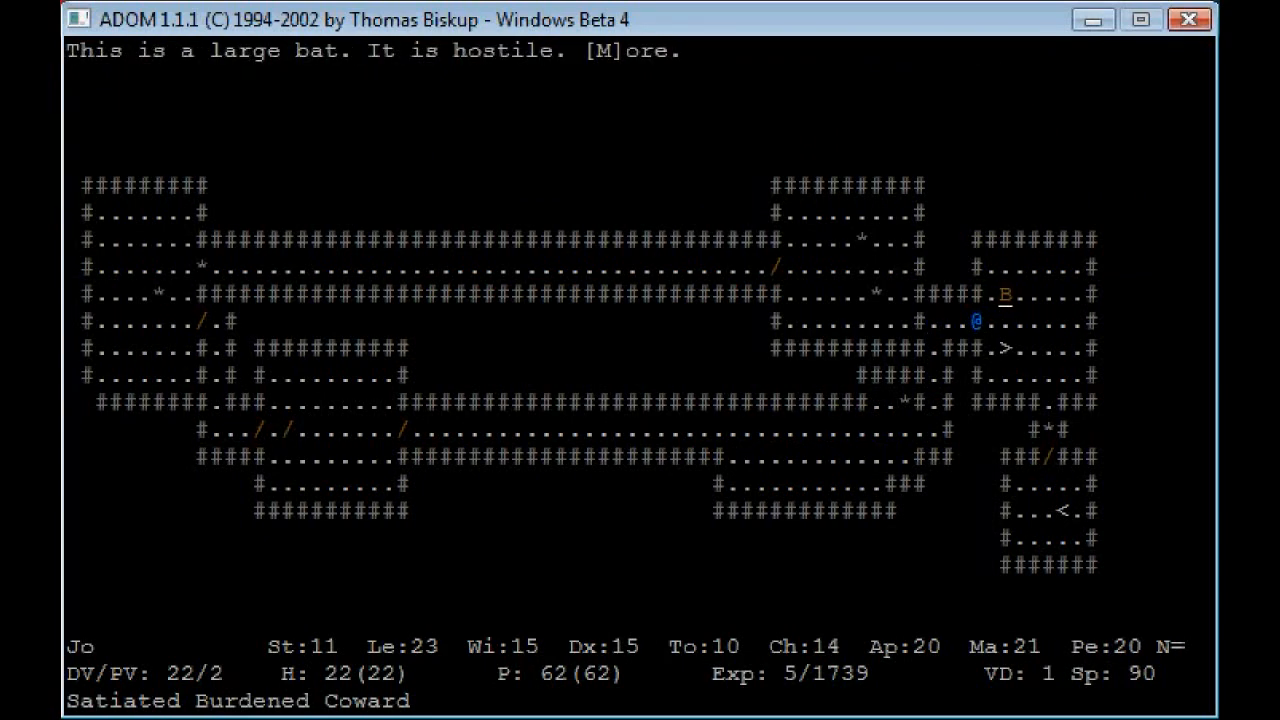
Step: Read the large bat's description, then descend the stairs to the second dungeon level
key("m")
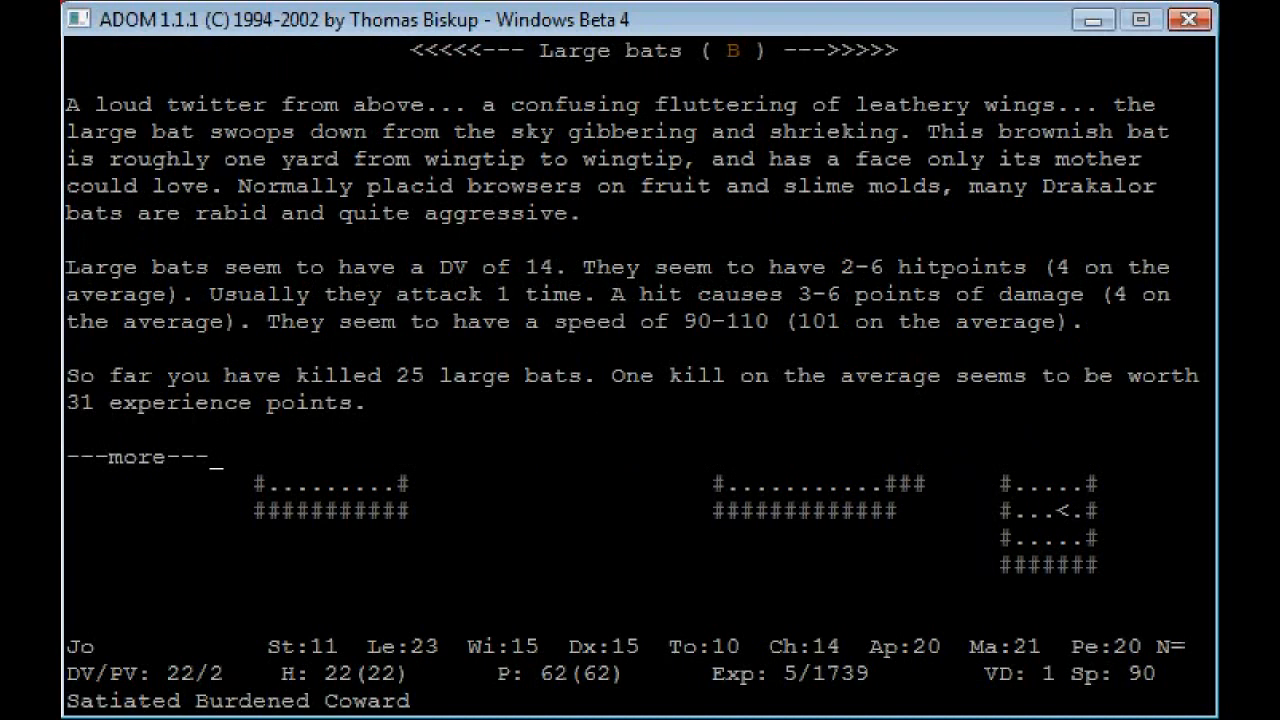
key("space")
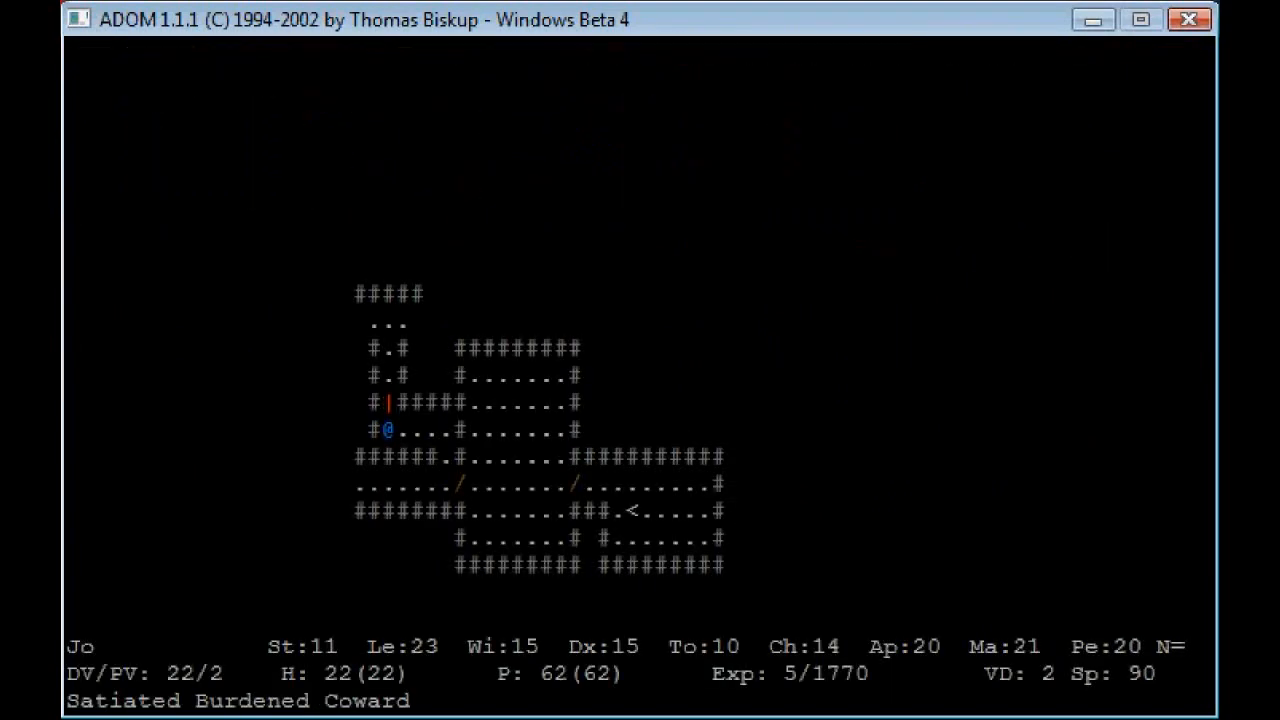
key("up")
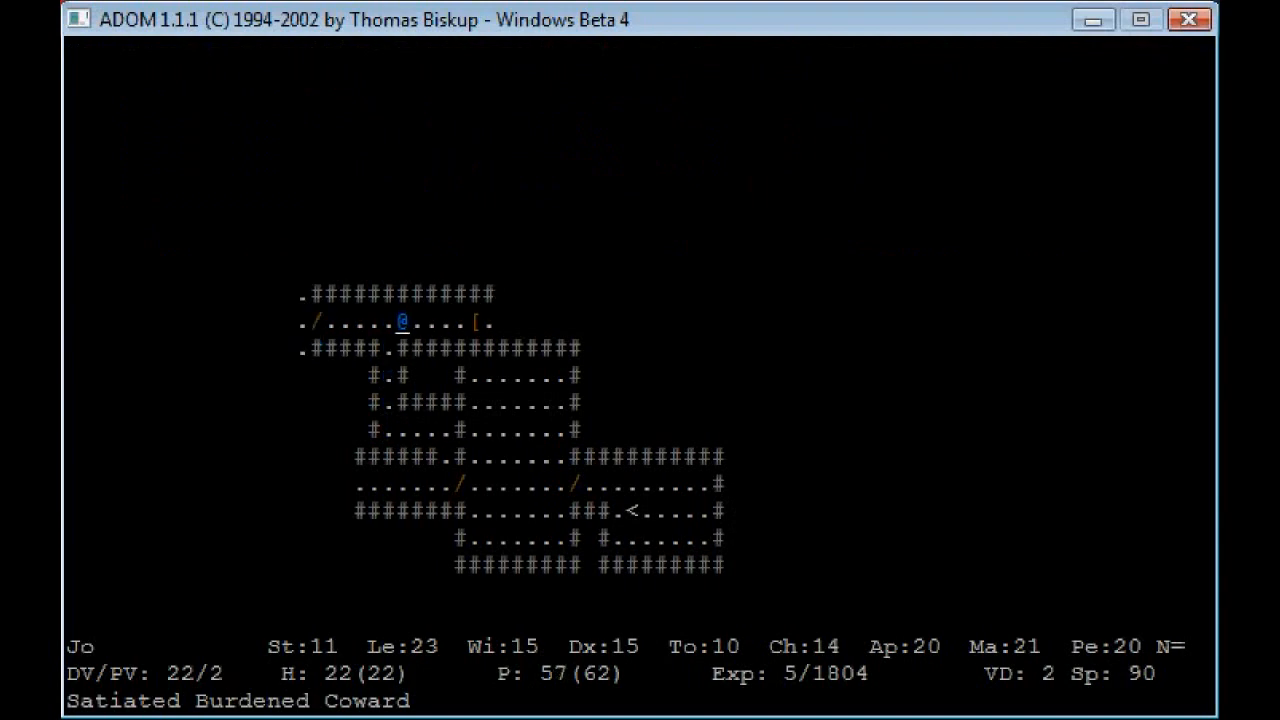
Step: Cast Fire Bolt, explore the north-east room and walk onto the used tome to read it
key("Right")
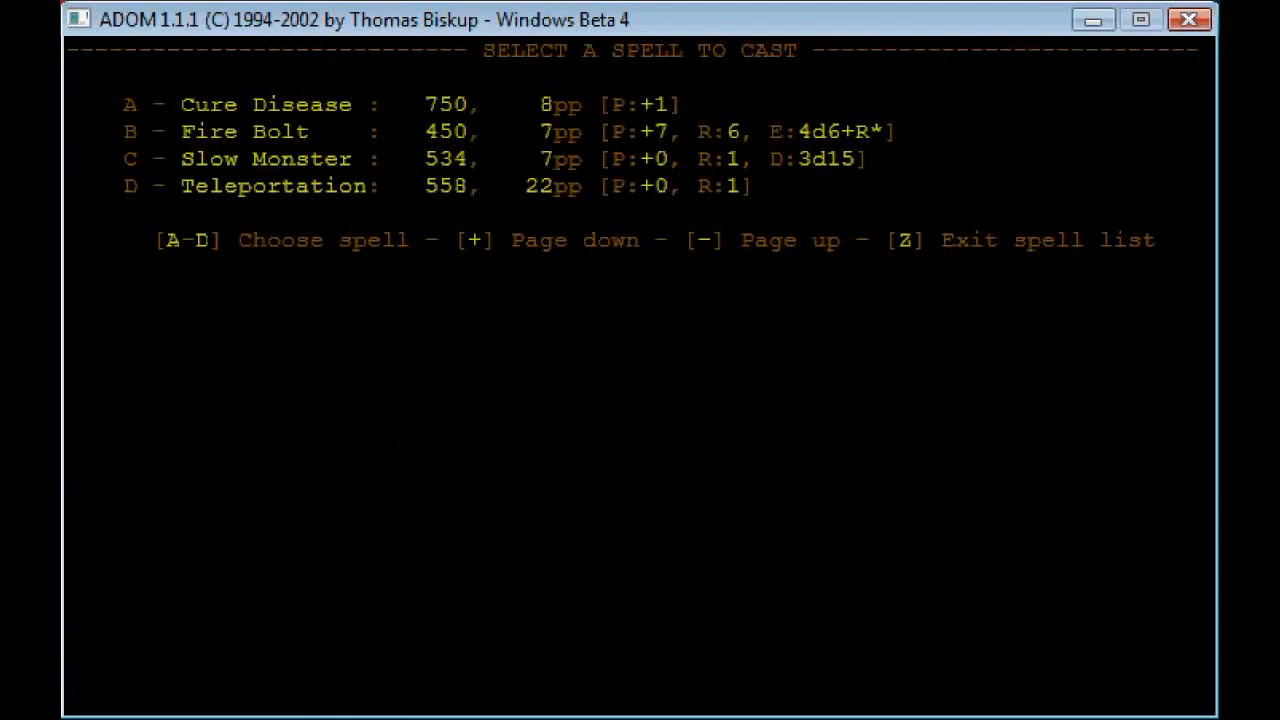
key("z")
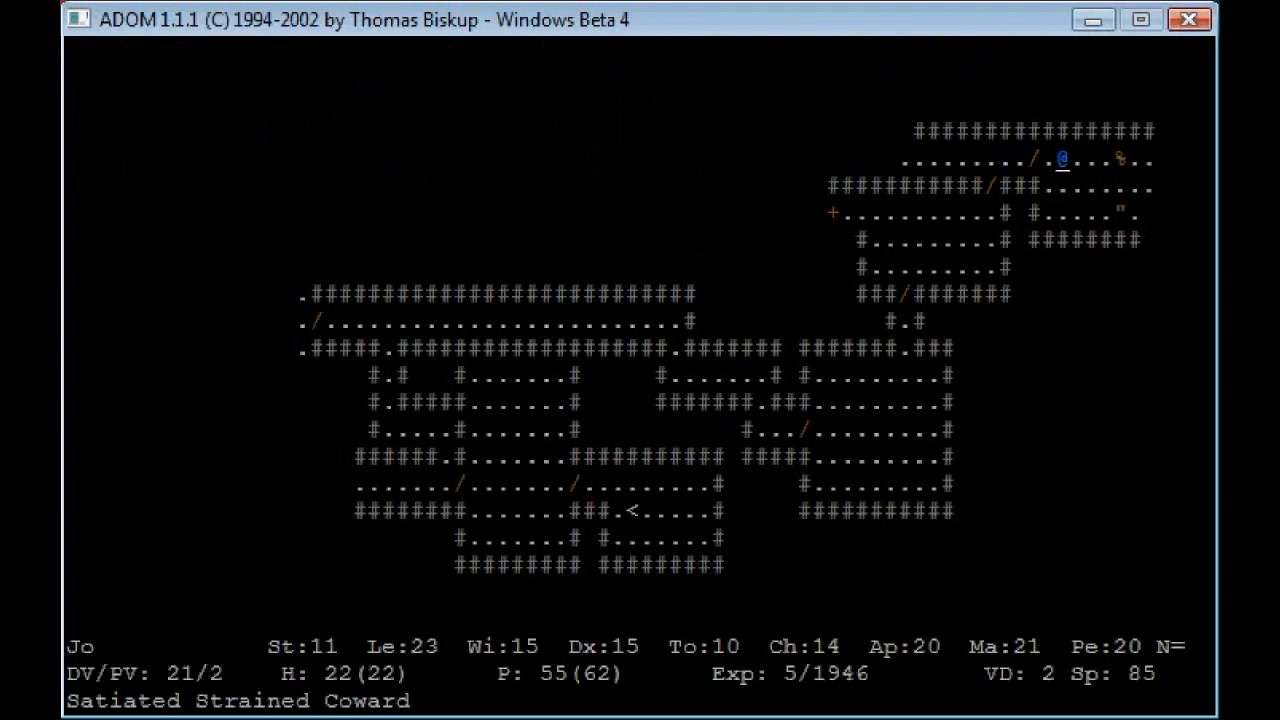
key("c")
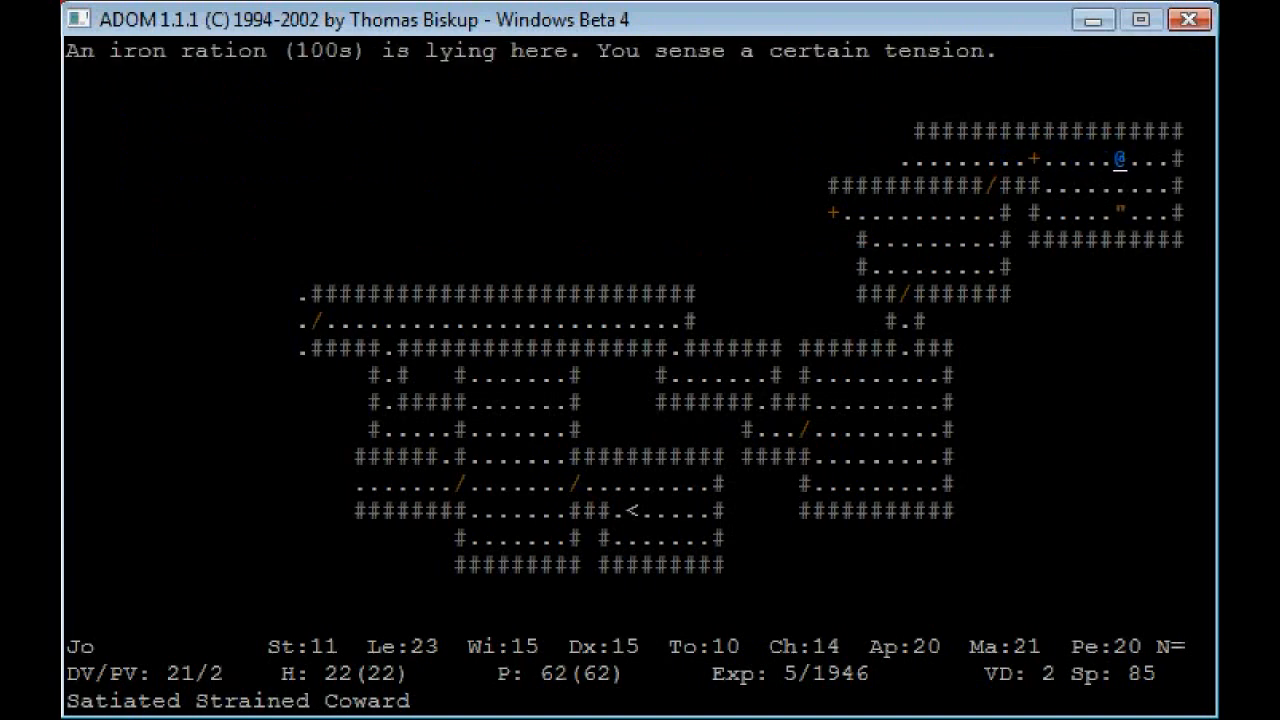
key("g")
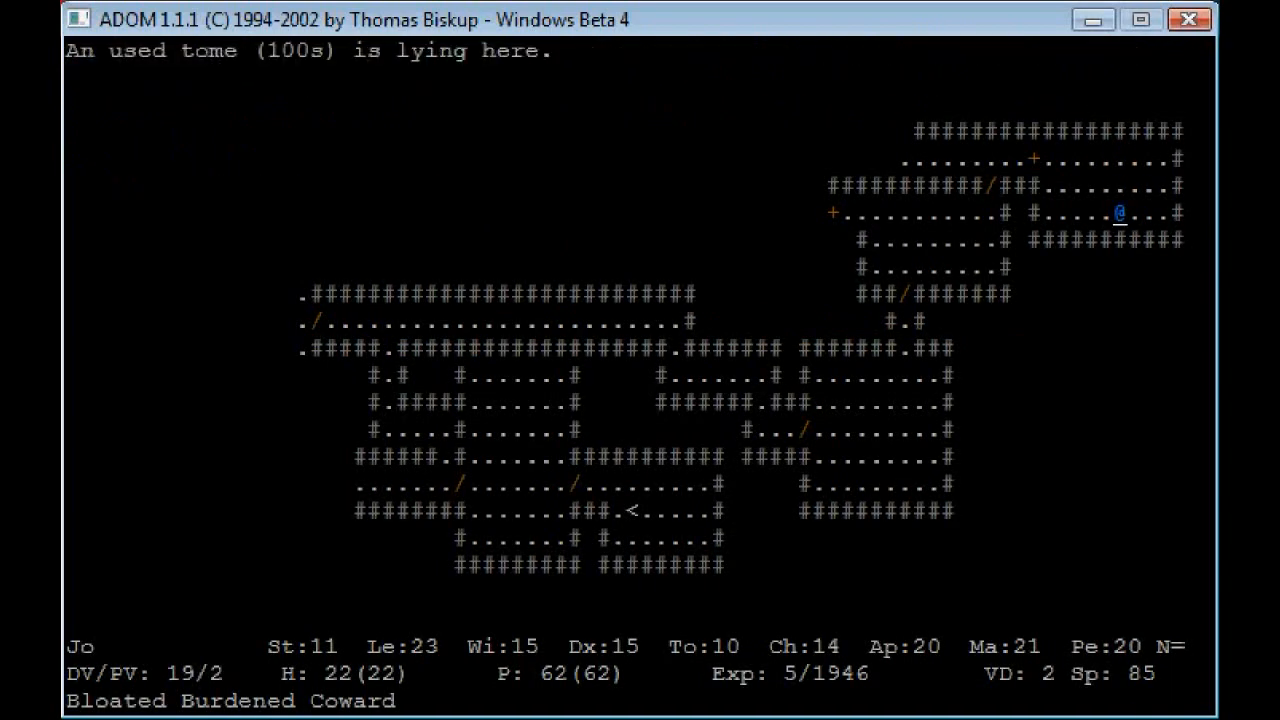
key("r")
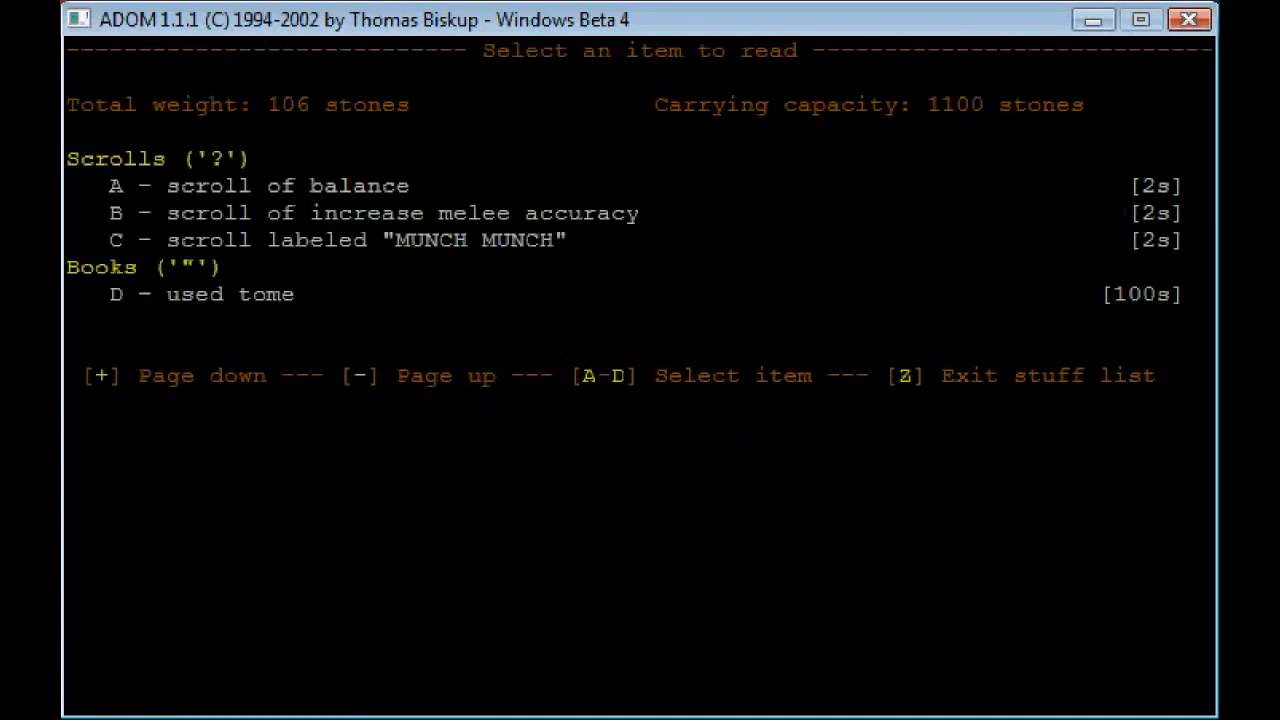
Step: Read the used tome (D) and learn the Magic Missile spell from it
key("d")
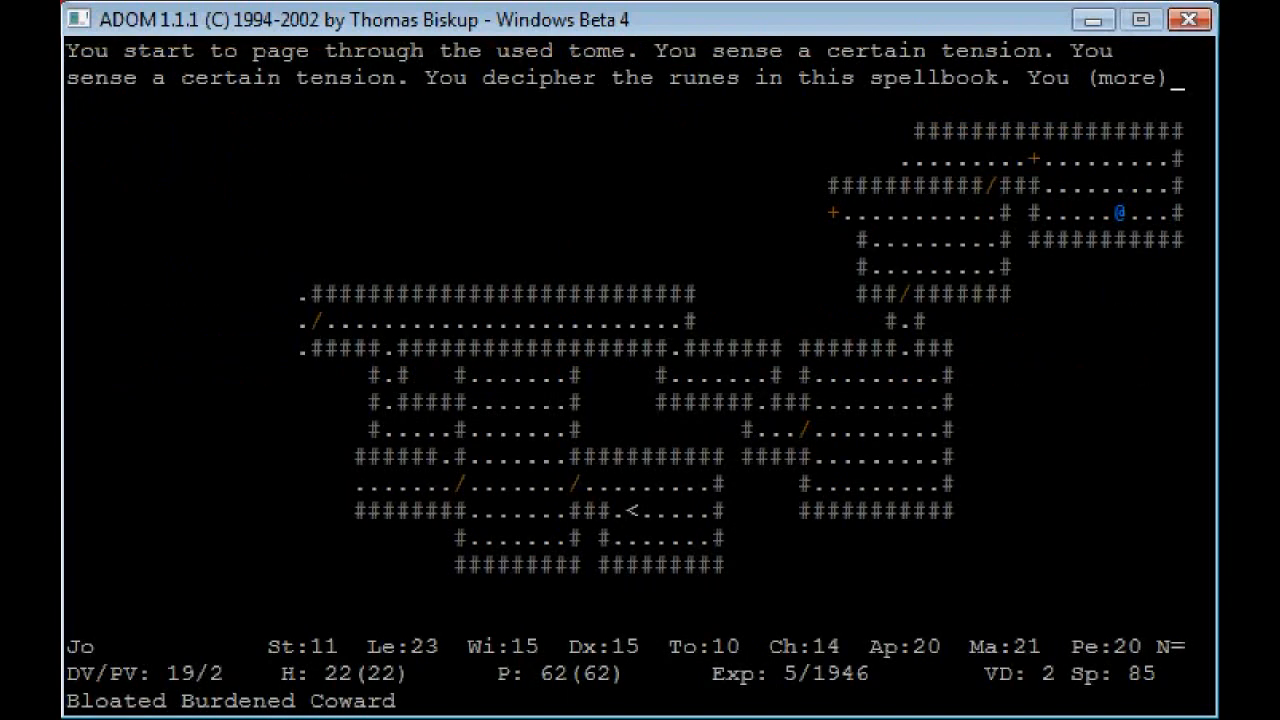
key("space")
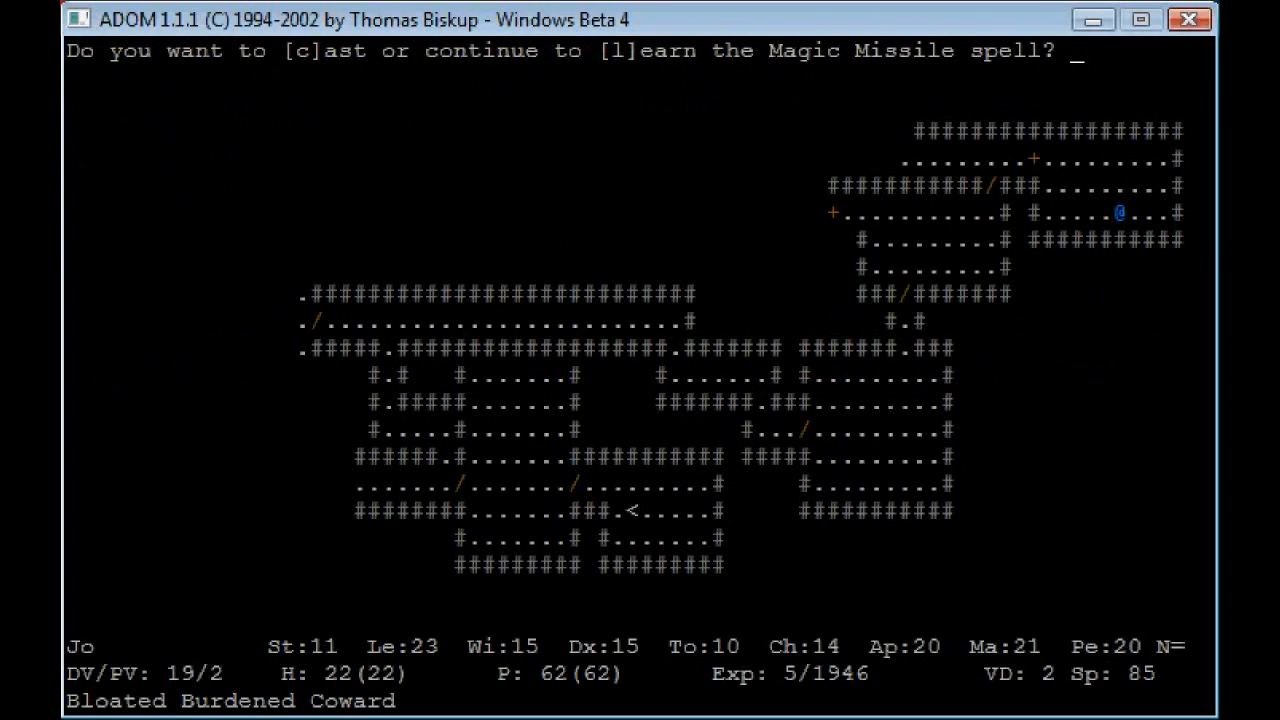
key("l")
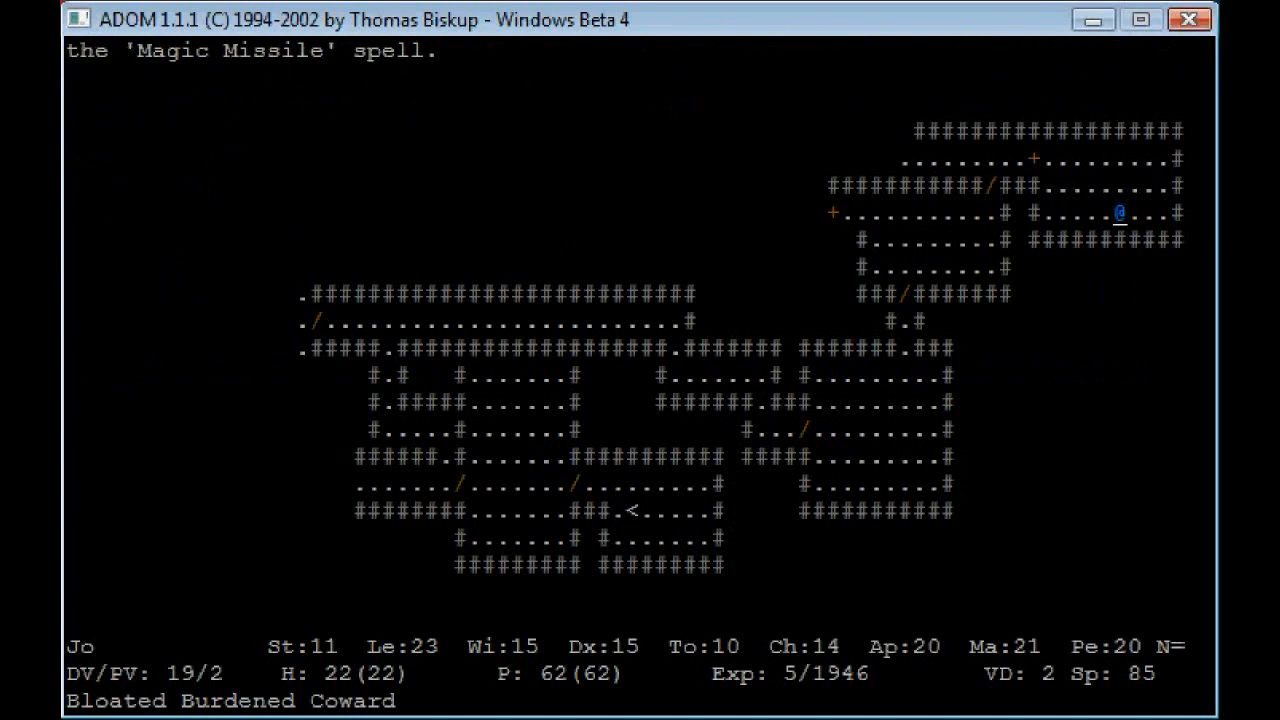
Step: Recheck the readable items list, then cast Magic Missile at the monster group
key("r")
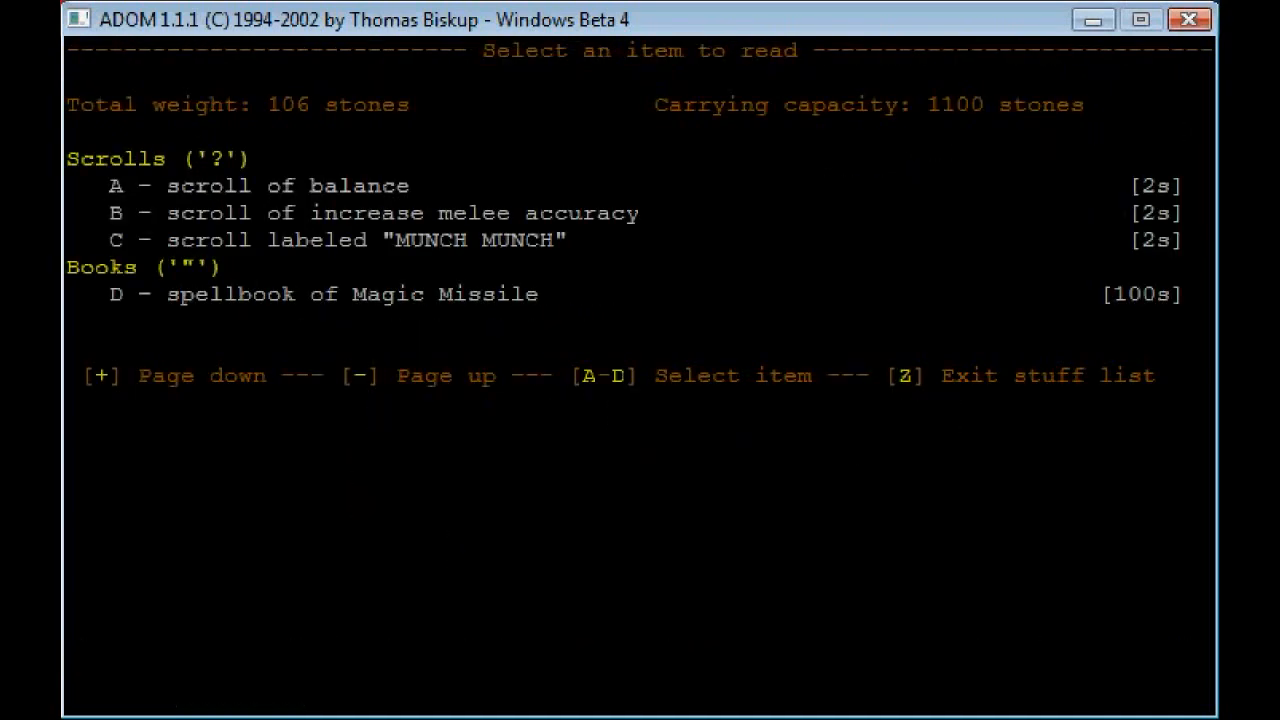
key("d")
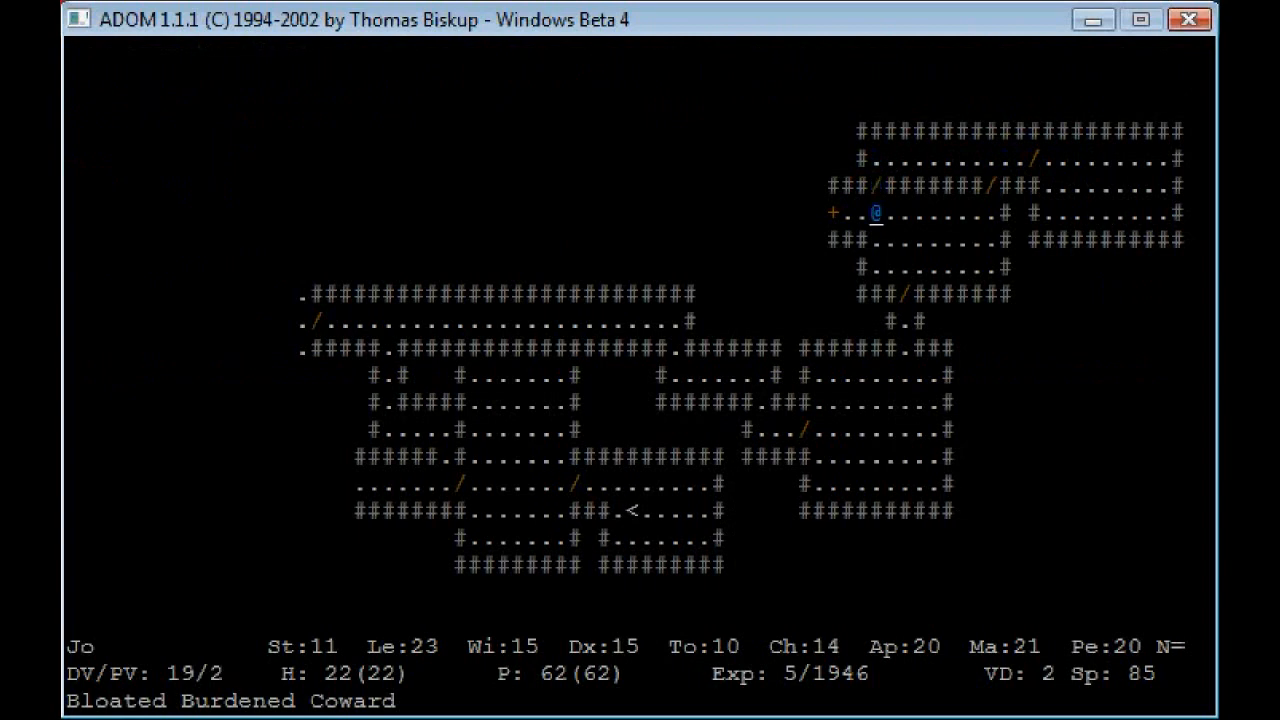
key("up")
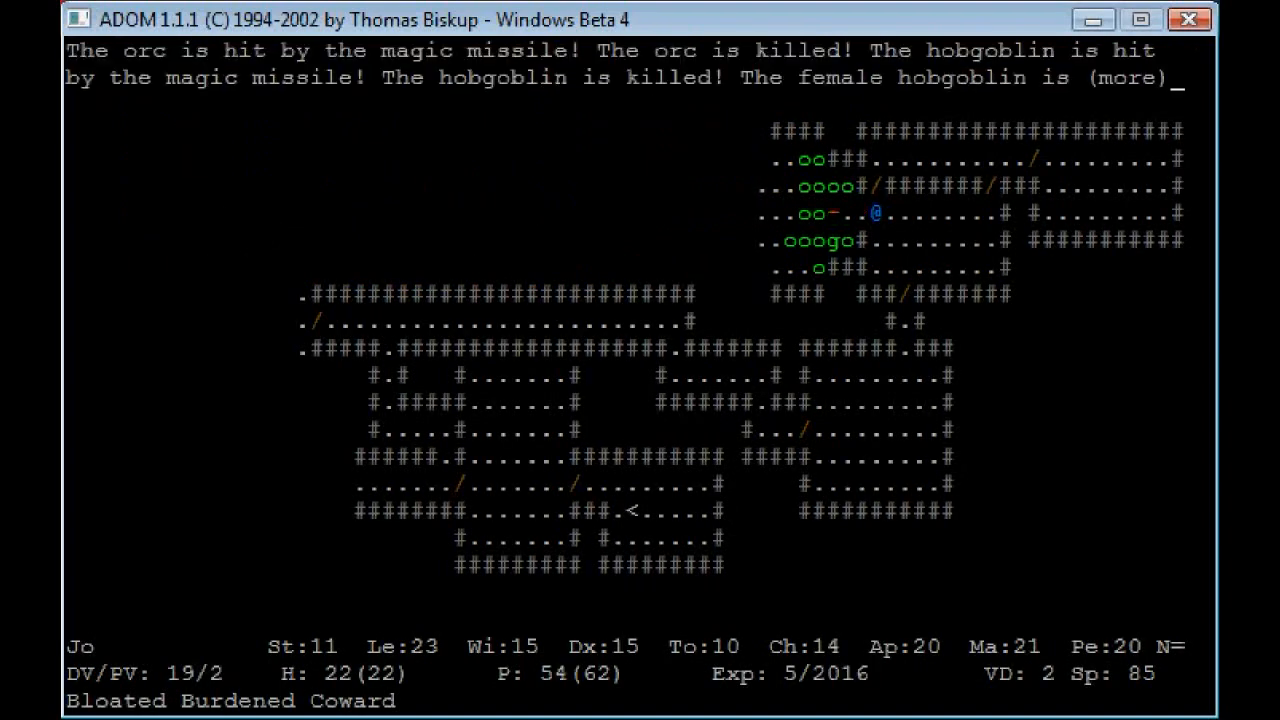
Step: Continue through the orc kill messages until the skill-improvement screen appears
key("space")
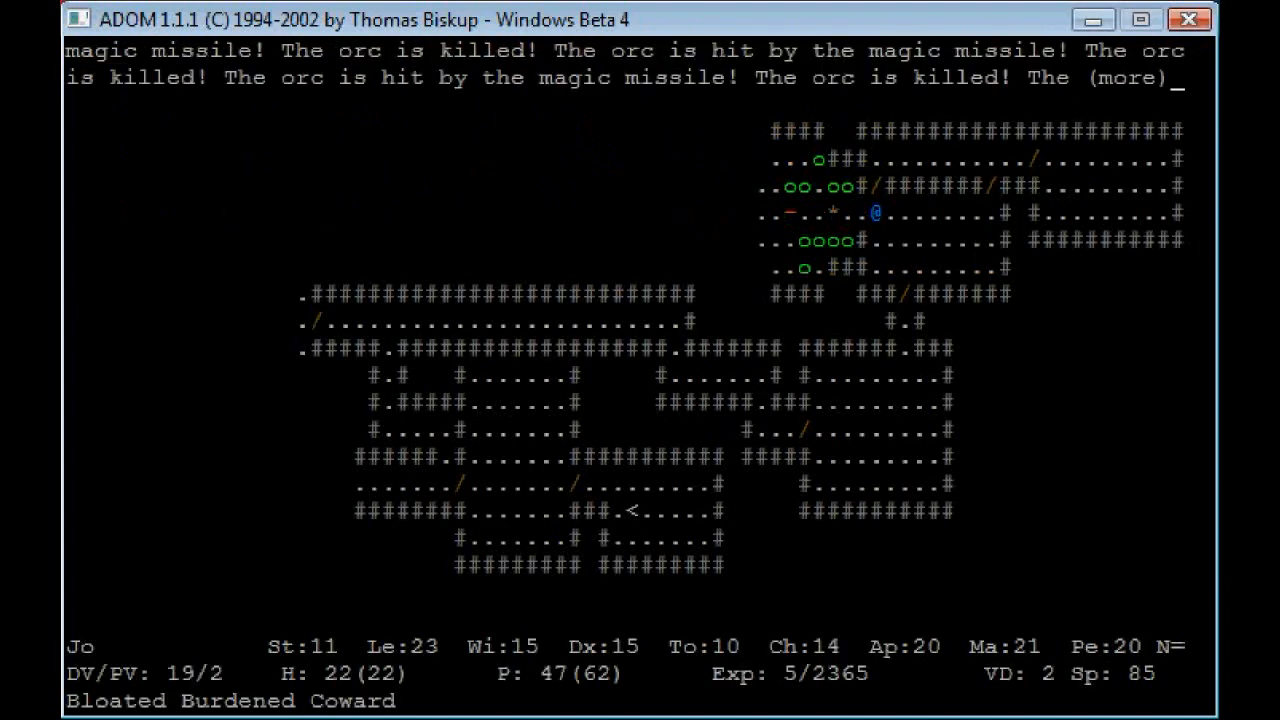
key("c")
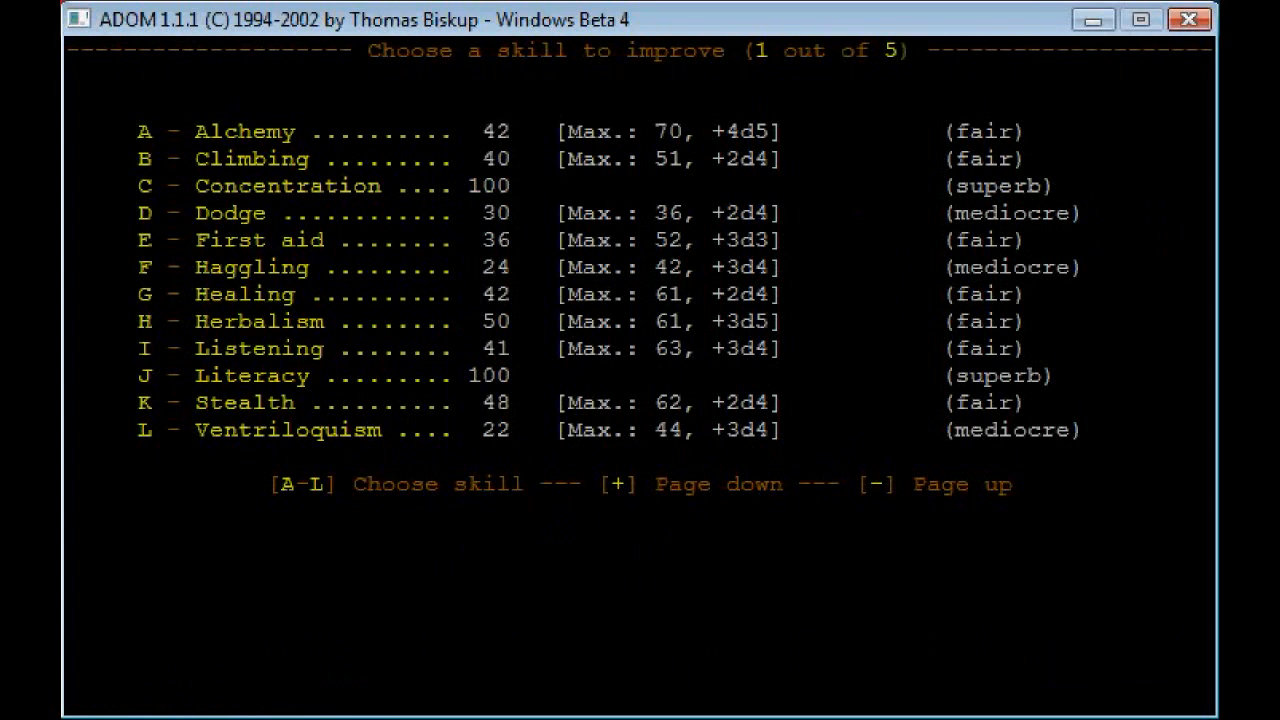
Step: Choose a skill to improve and dismiss the updated Skills summary
key("d")
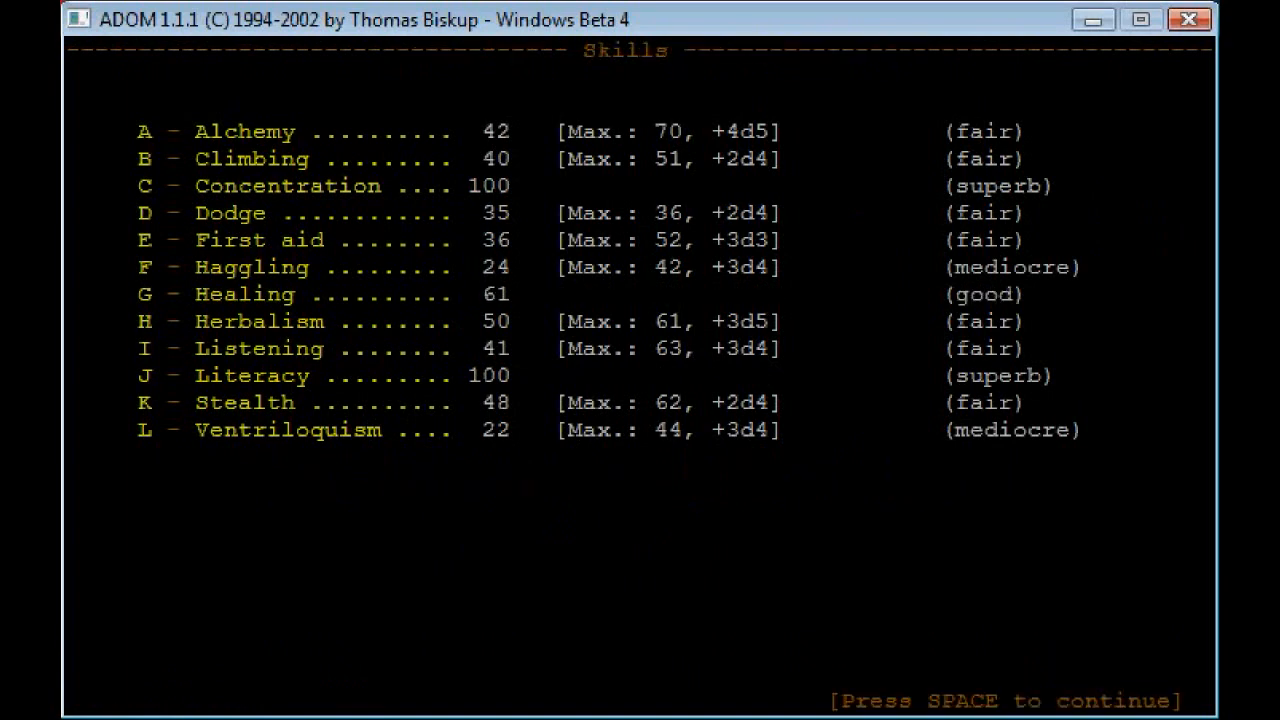
key("space")
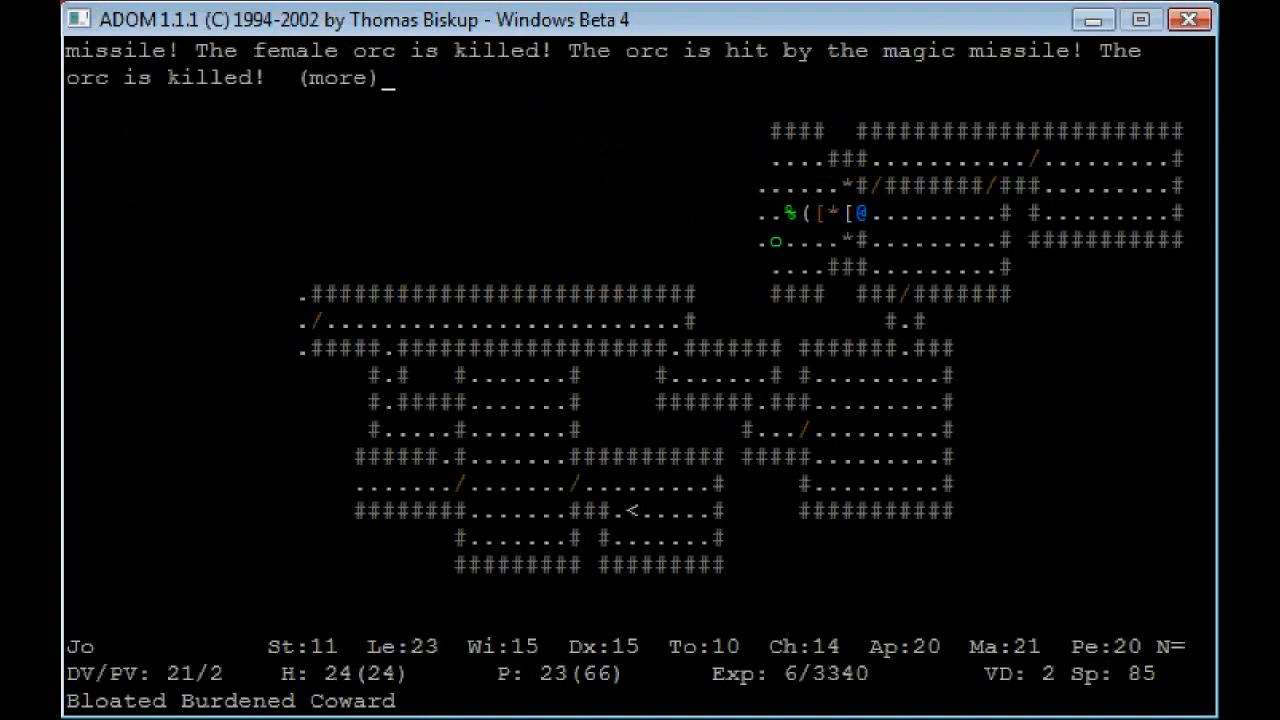
Step: Walk past the orc corpses to the > staircase and descend to the next level
key("space")
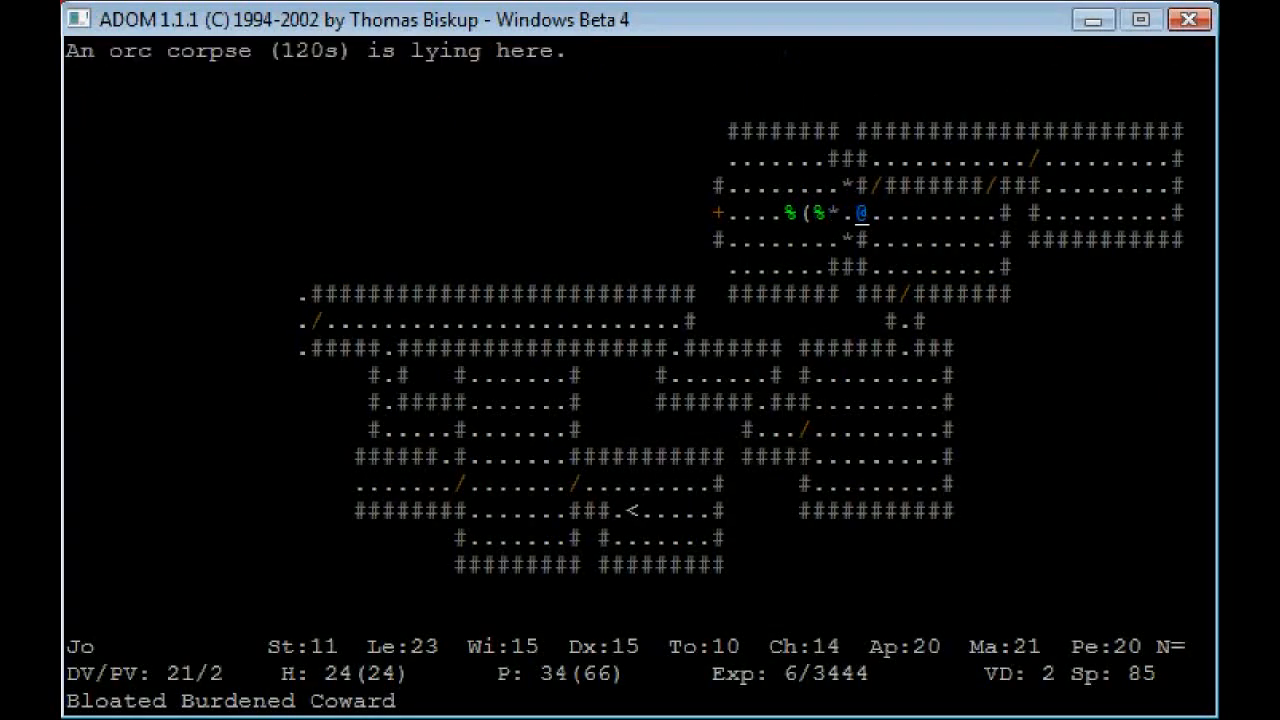
key("g")
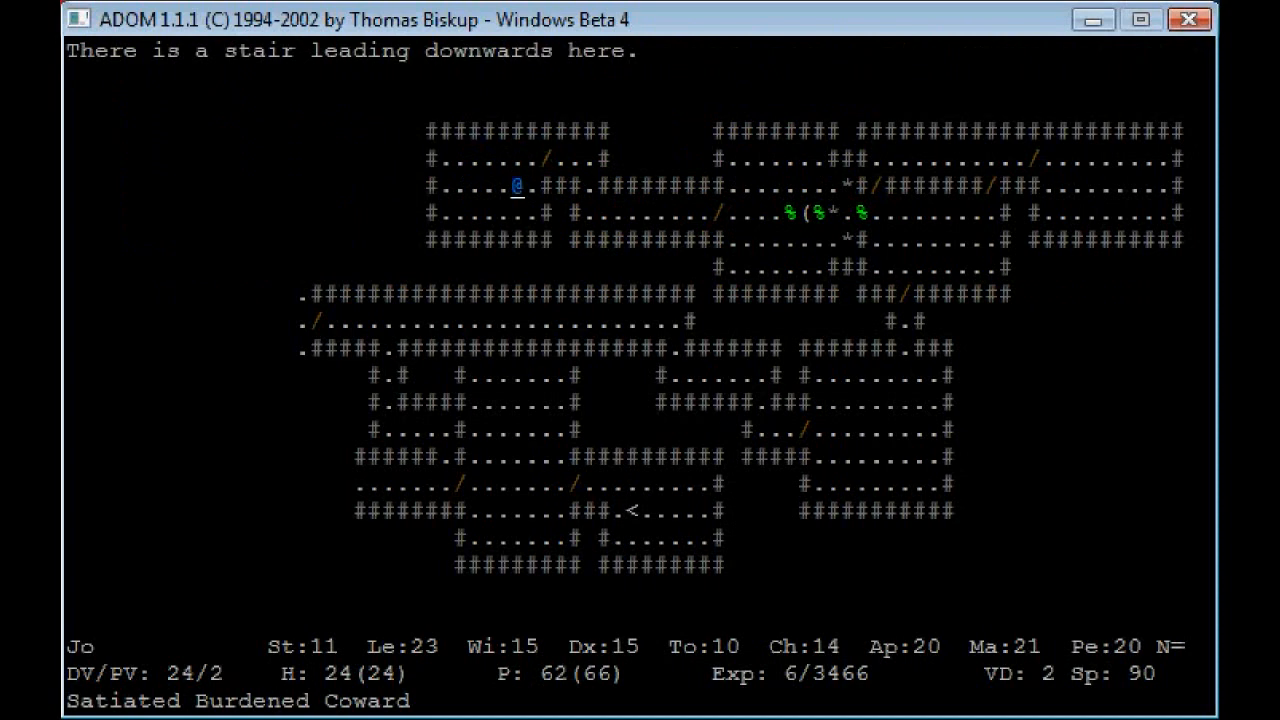
key("down")
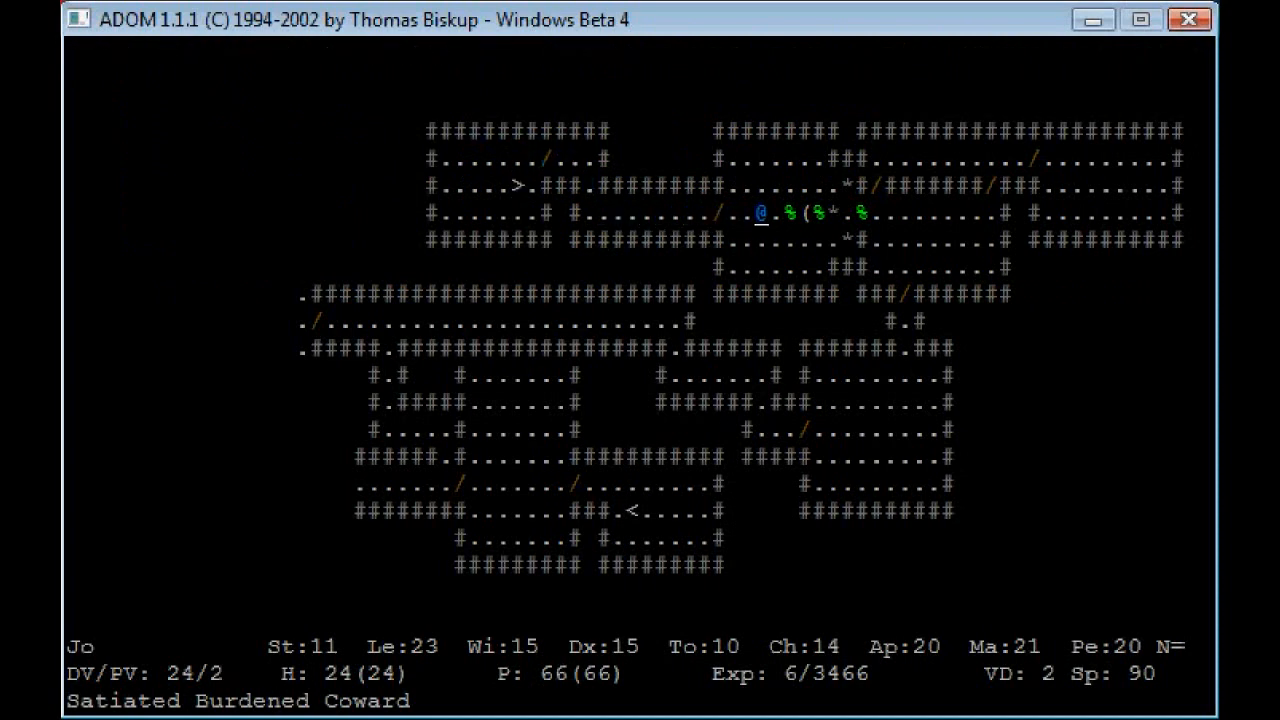
key("l")
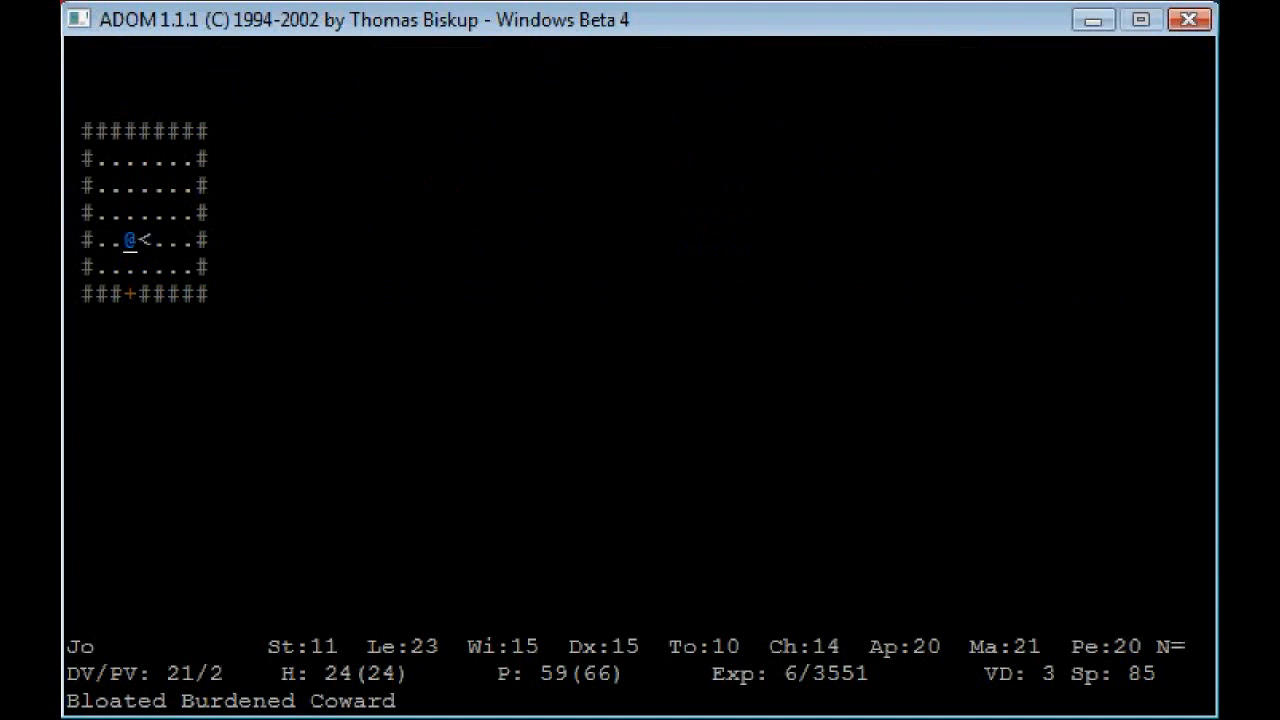
Step: Open the door south of the room and follow the corridors eastward
key("Down")
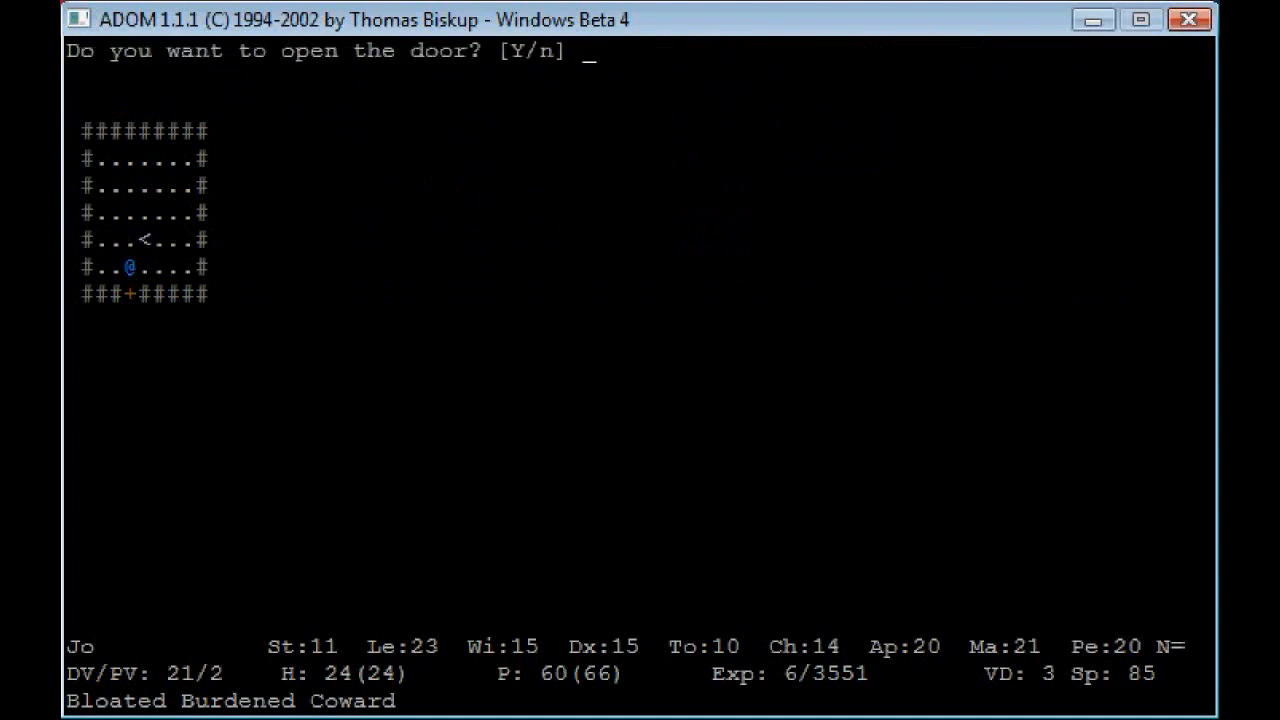
key("y")
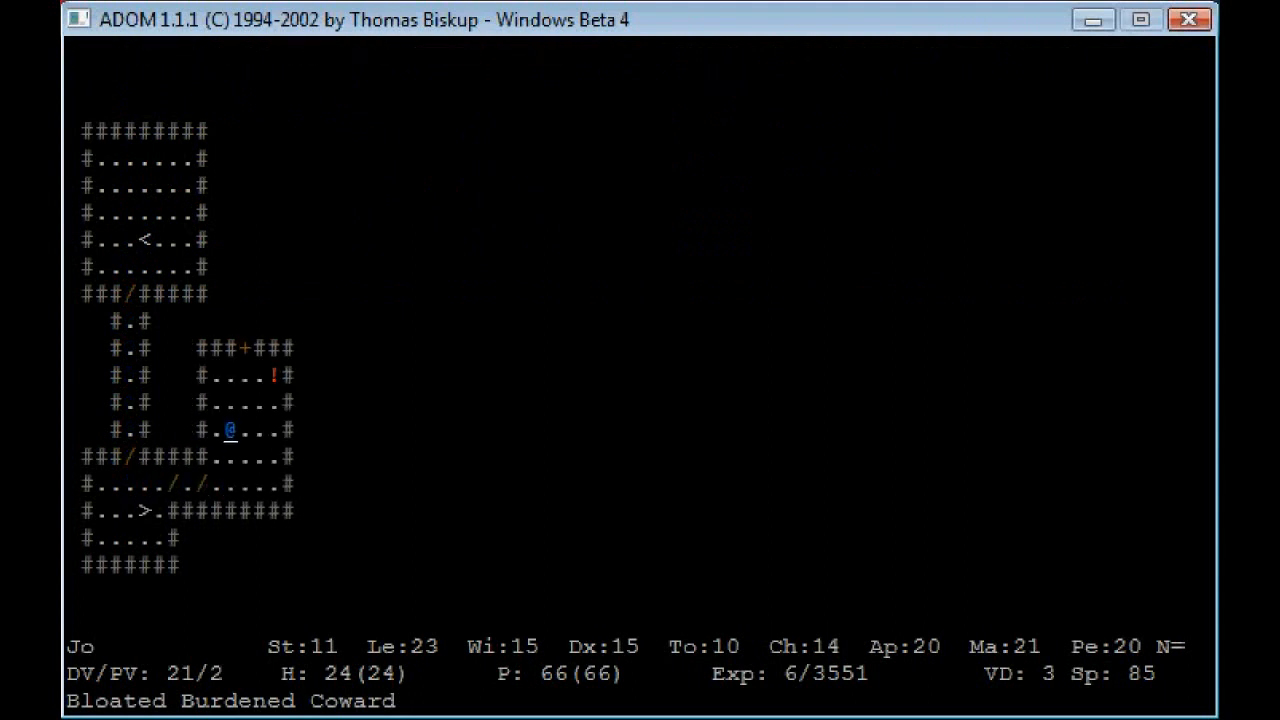
key("Up")
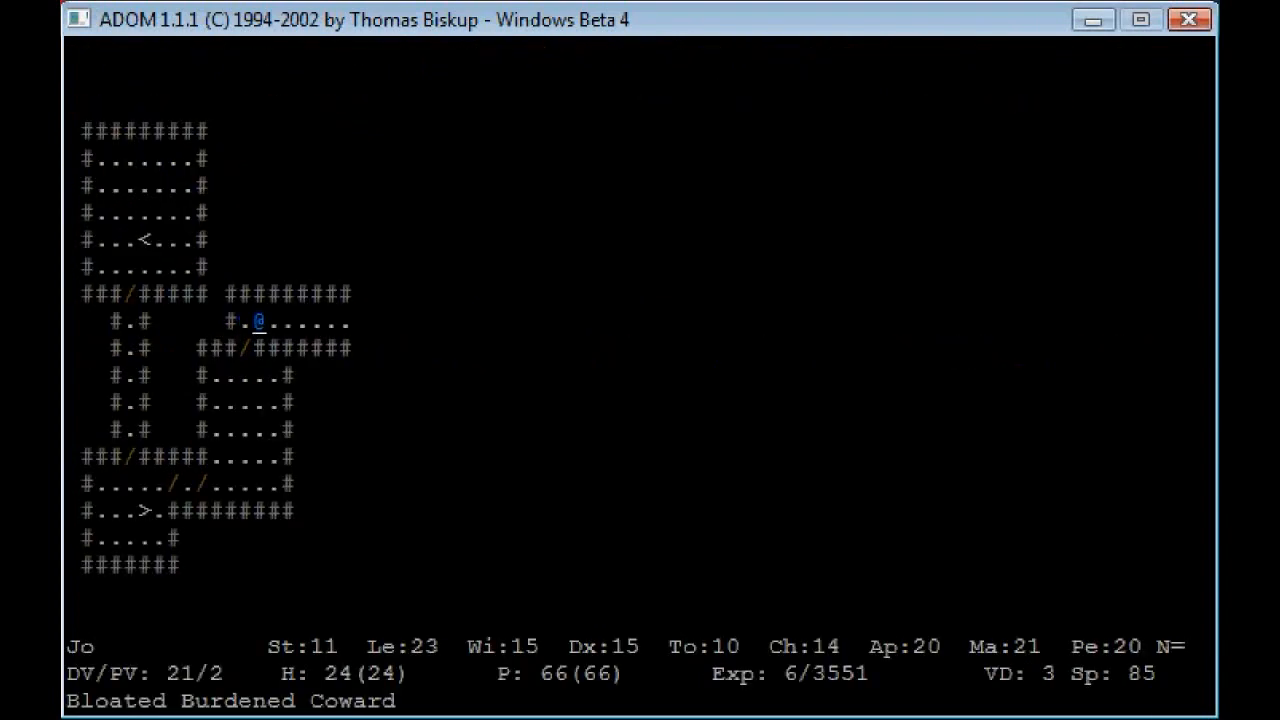
key("r")
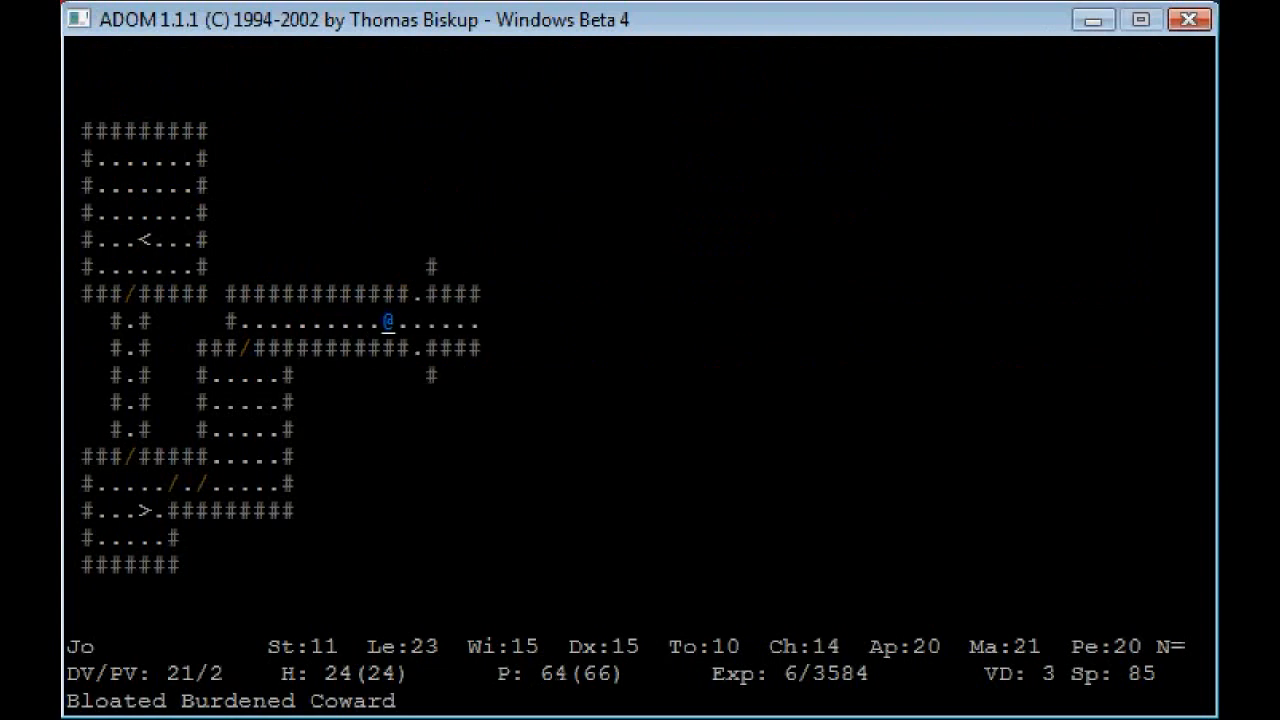
Step: Cast a spell at the ratling archer, continue east and south, then look at the approaching orc
key("c")
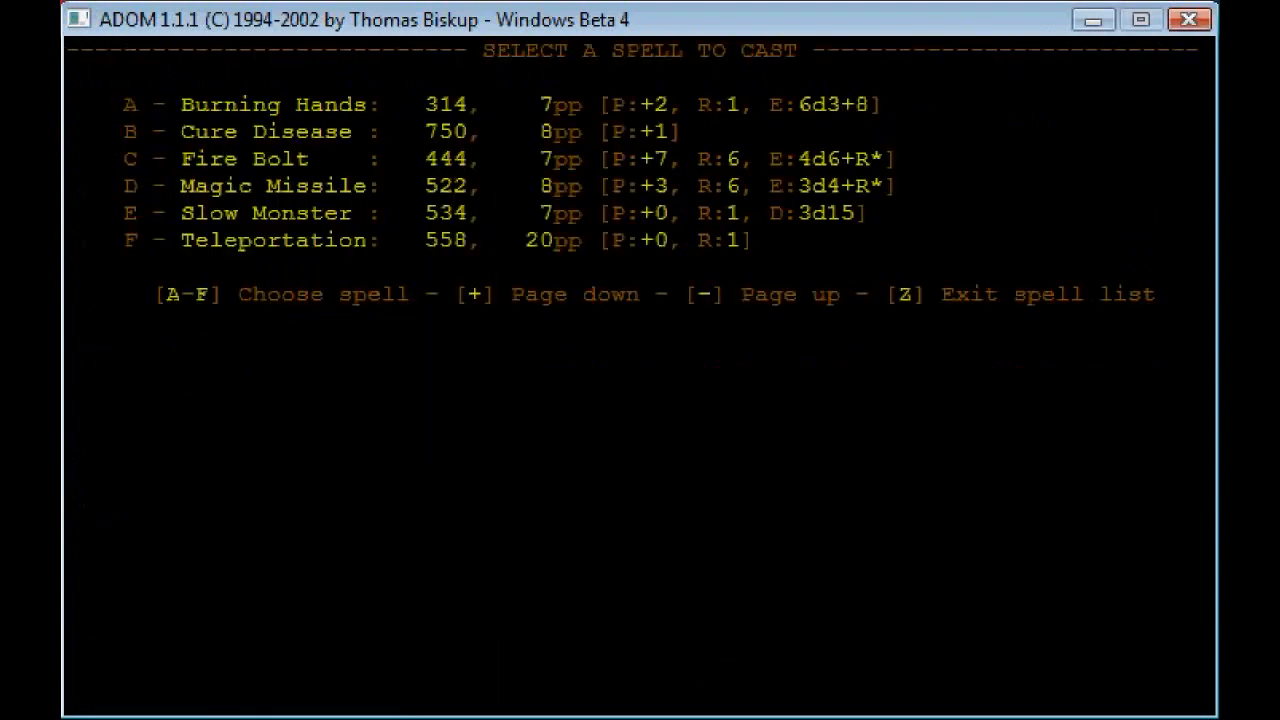
key("z")
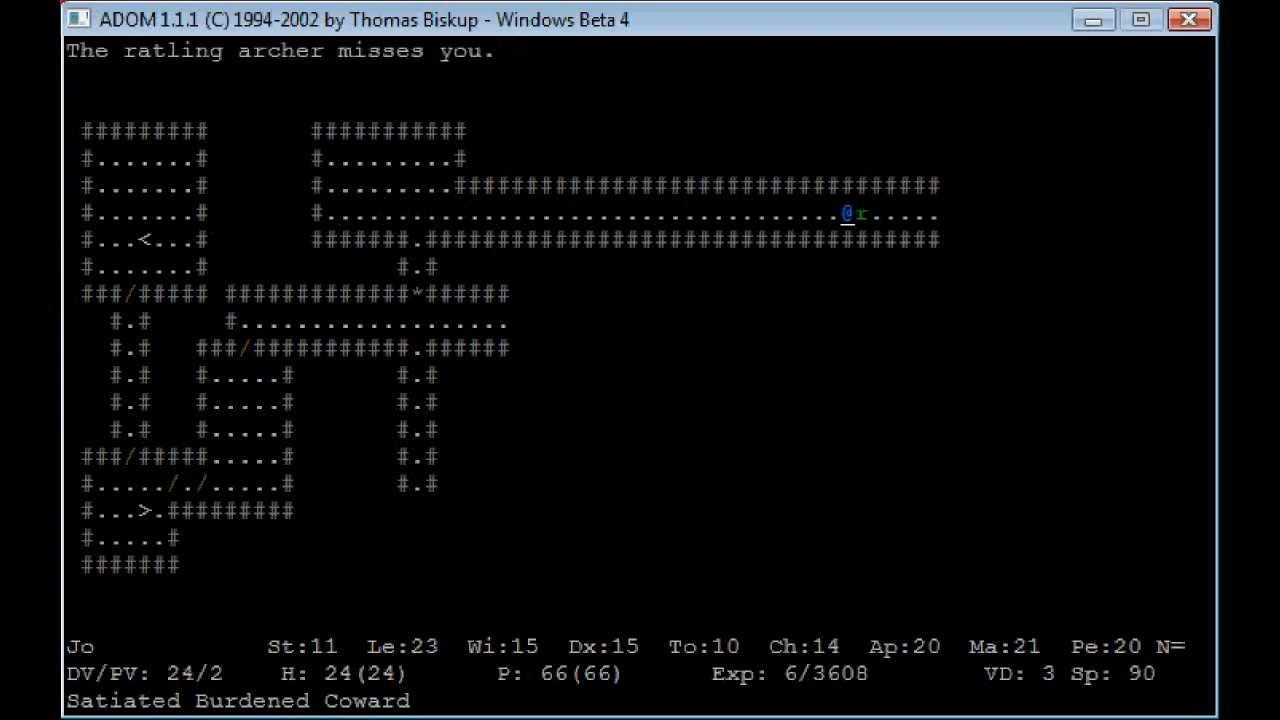
key("Right")
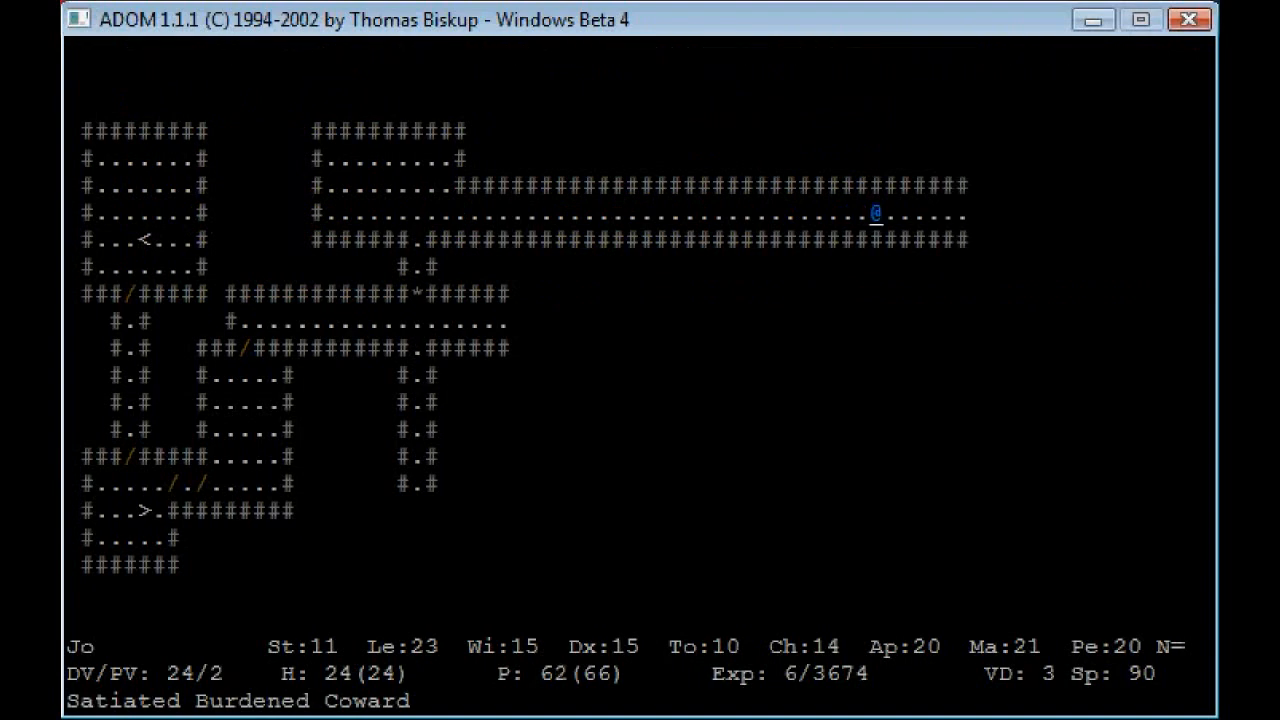
key("Right")
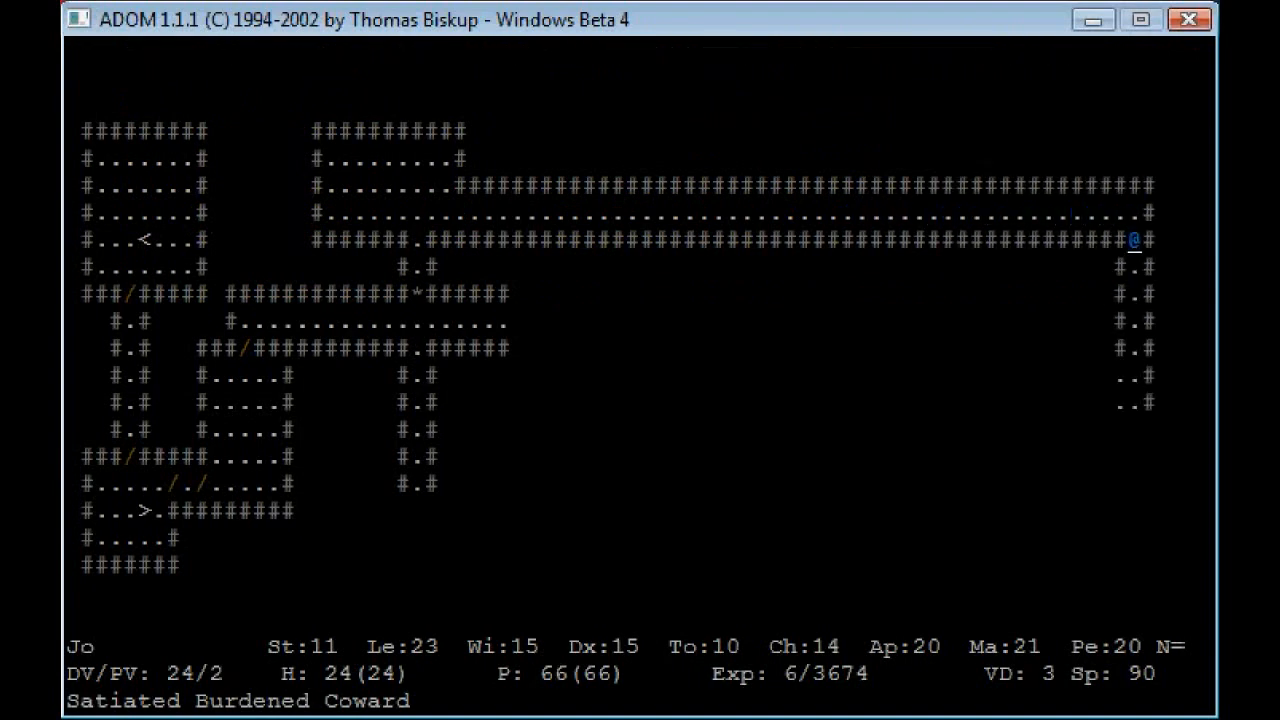
key("c")
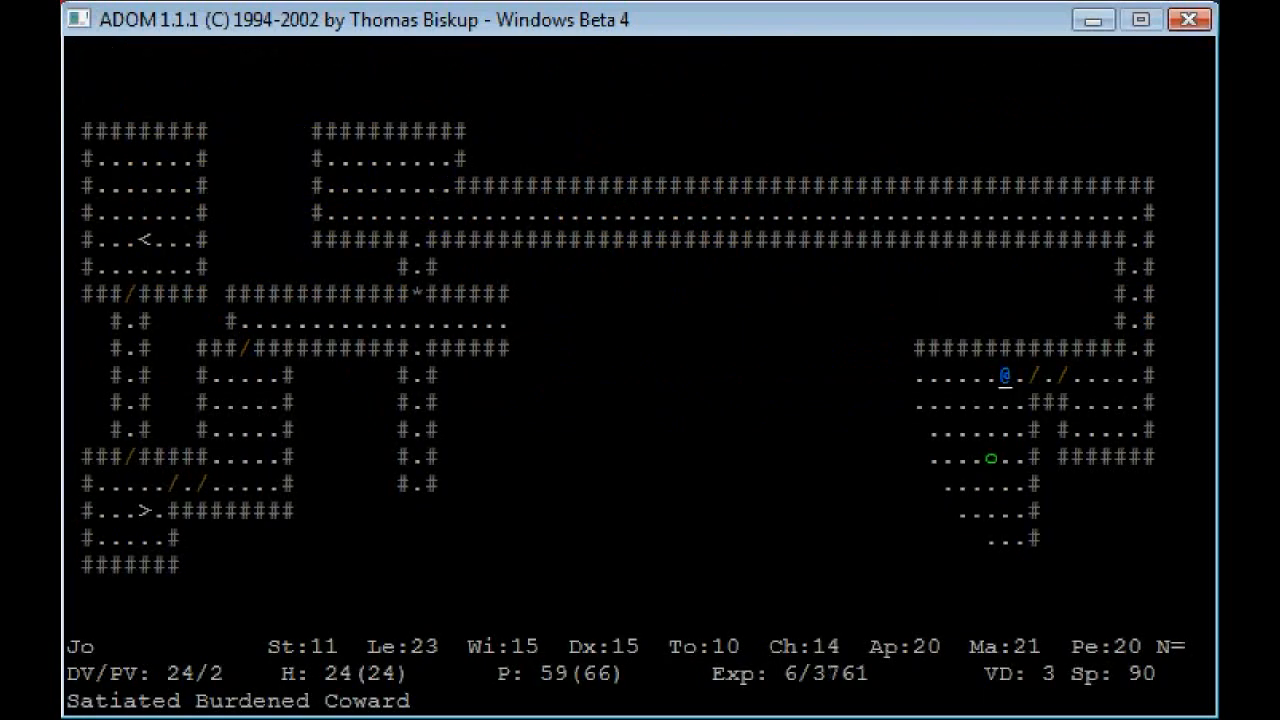
key("c")
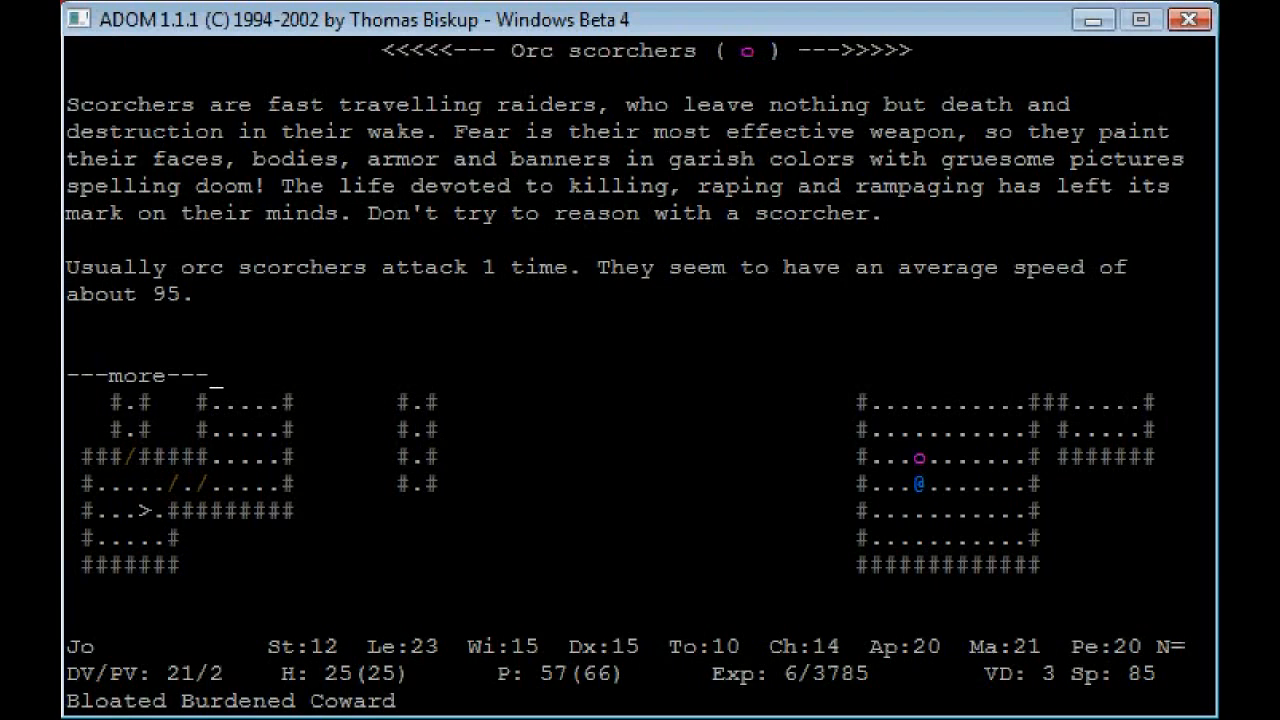
Step: Cast a spell at the orc scorcher and head down the southern passage
key("space")
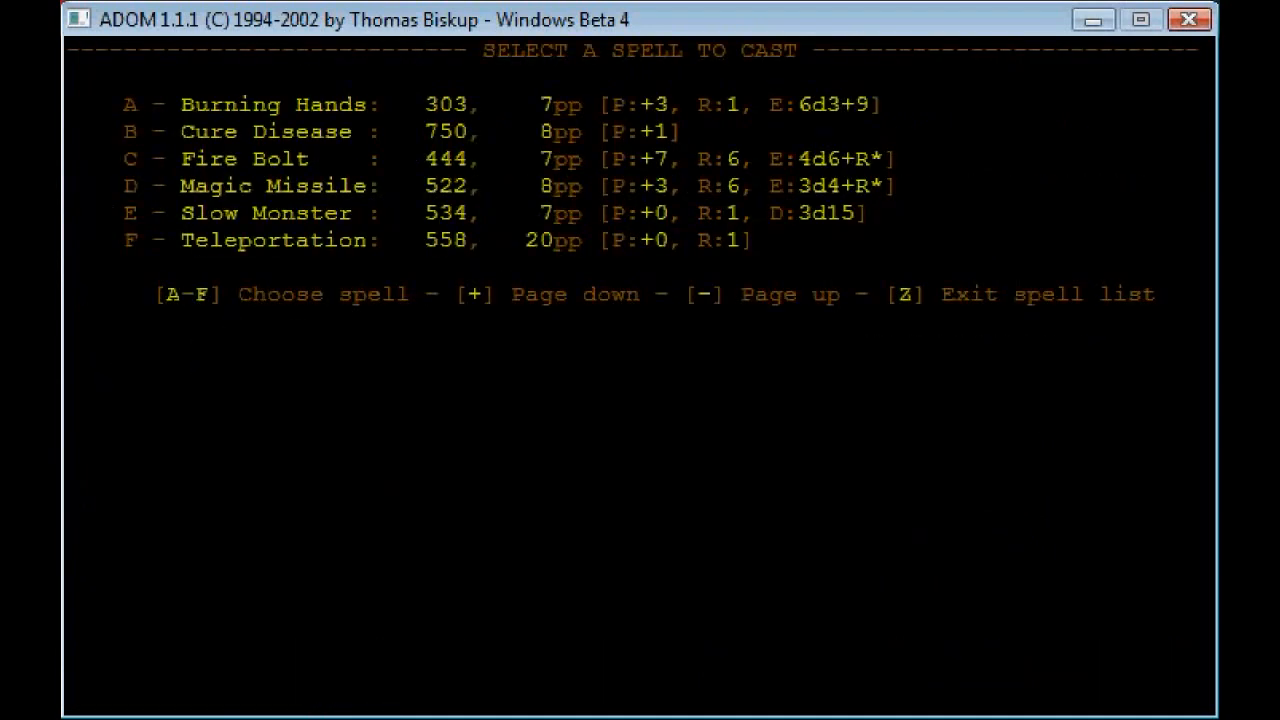
key("d")
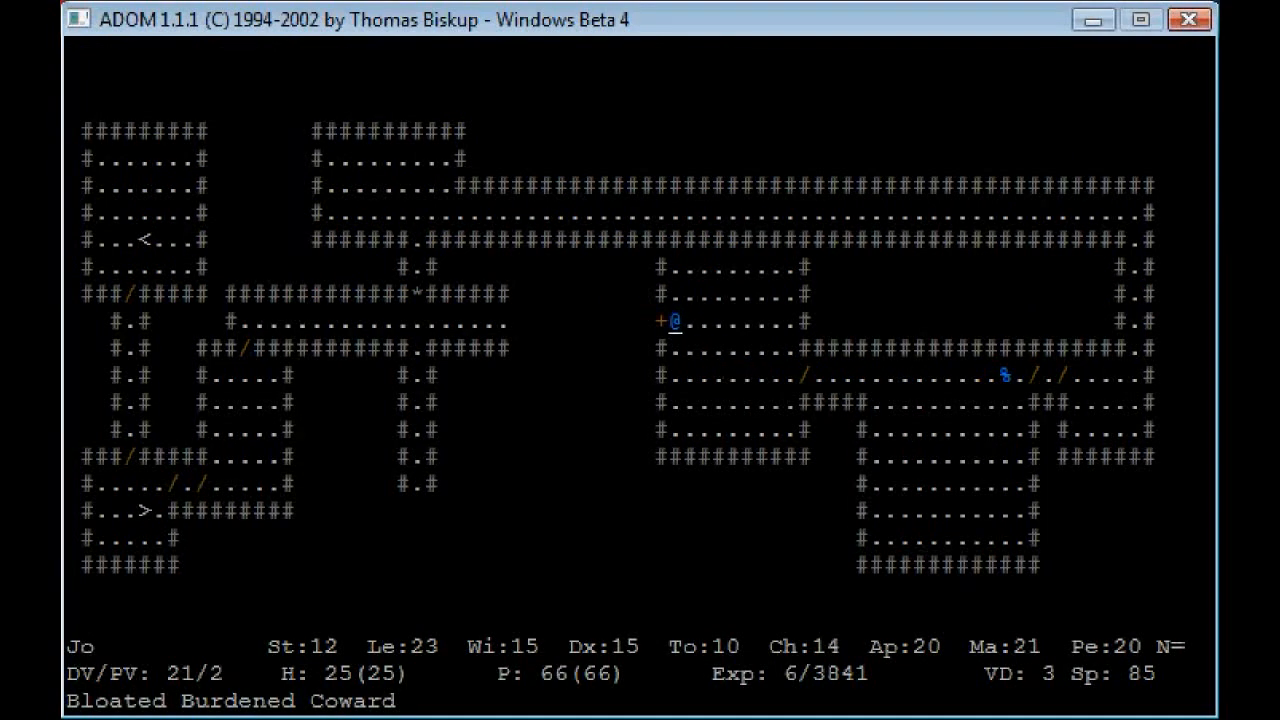
key("Left")
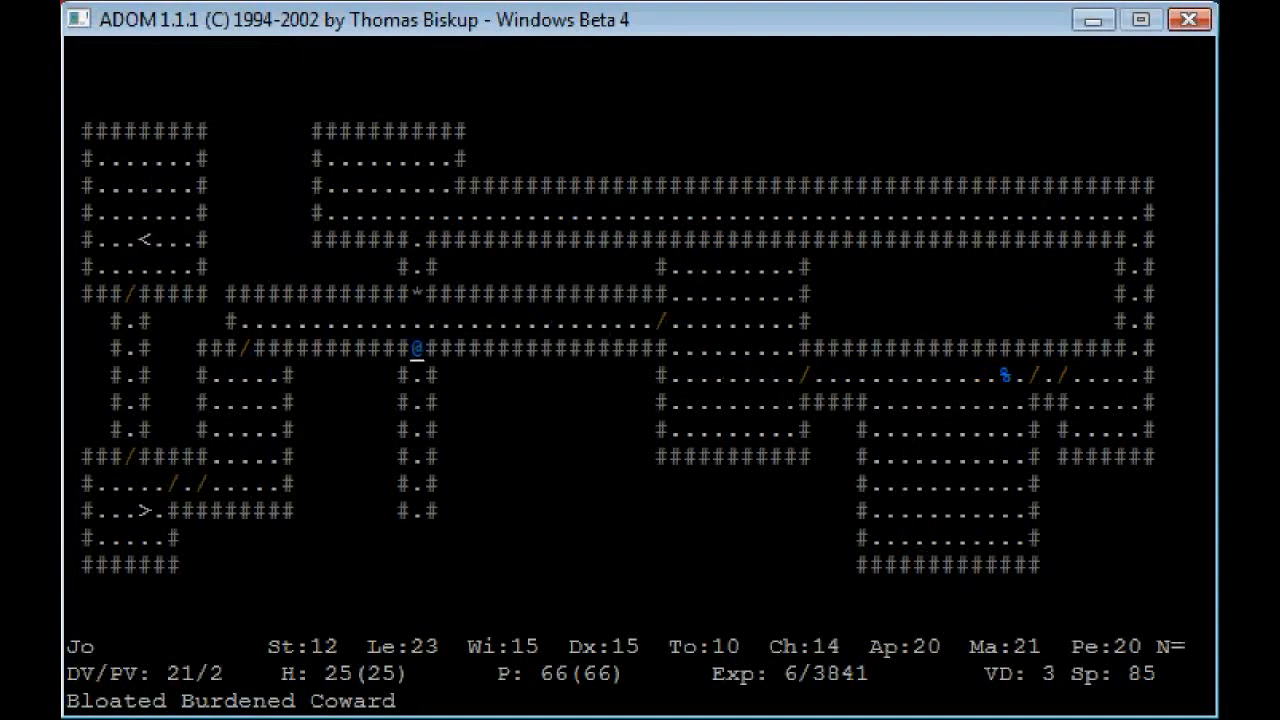
key("Down")
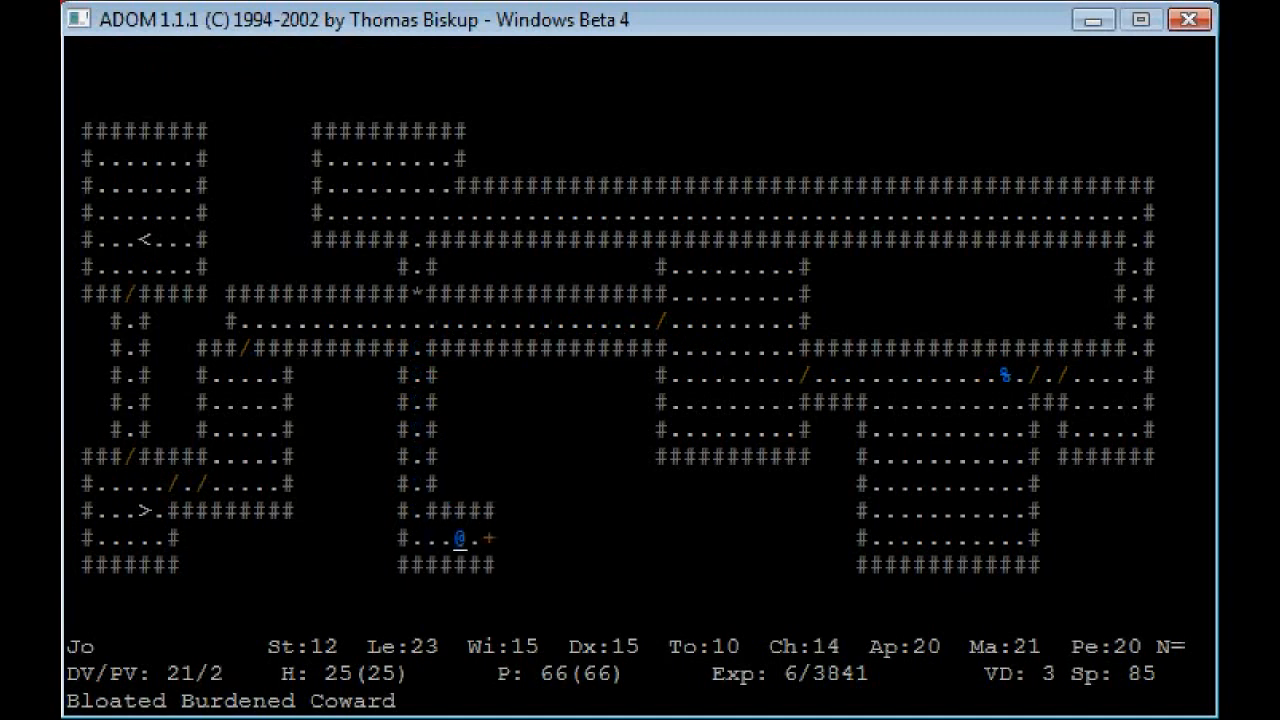
key("Right")
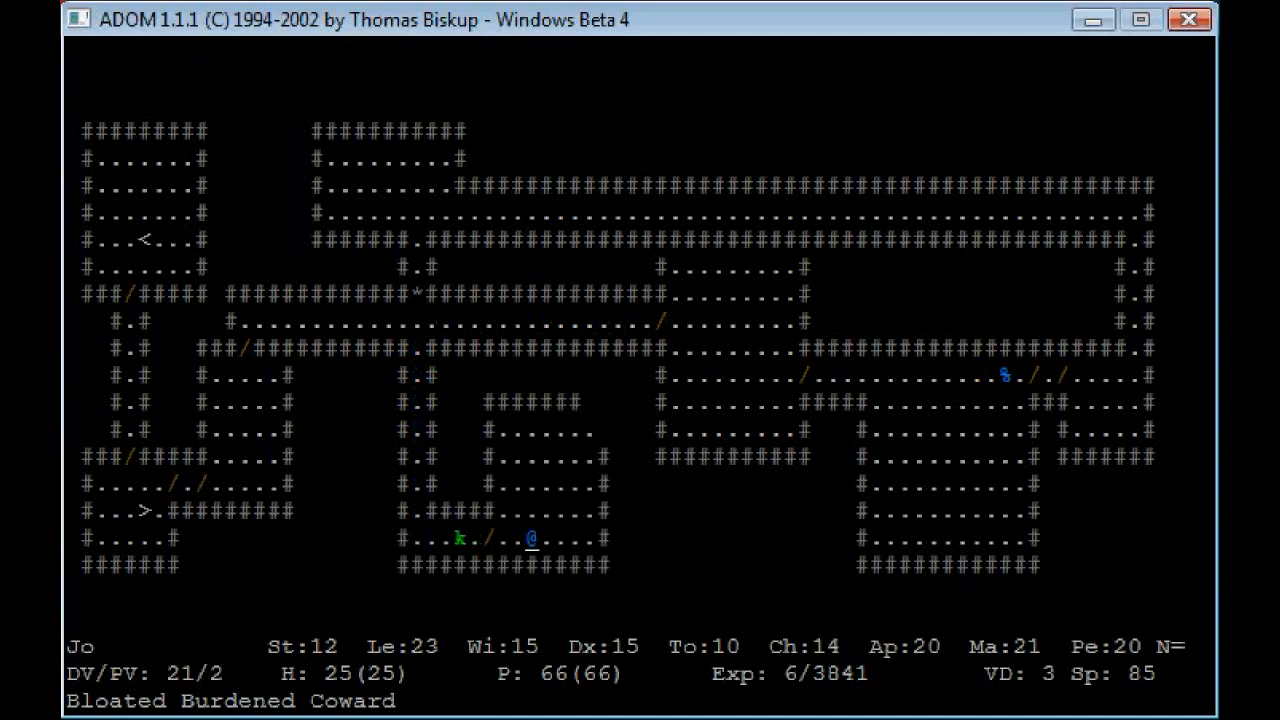
Step: Fight the green kobold, leave the item pile and keep exploring westward
key("Left")
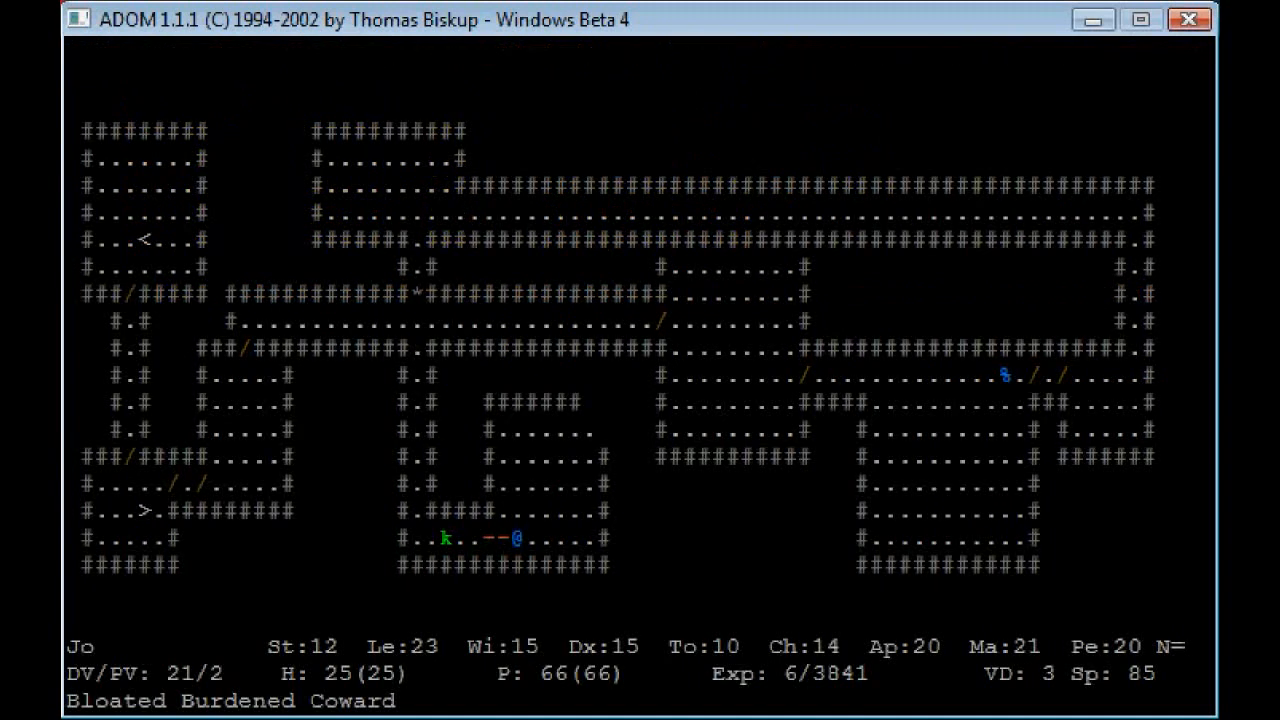
key("up")
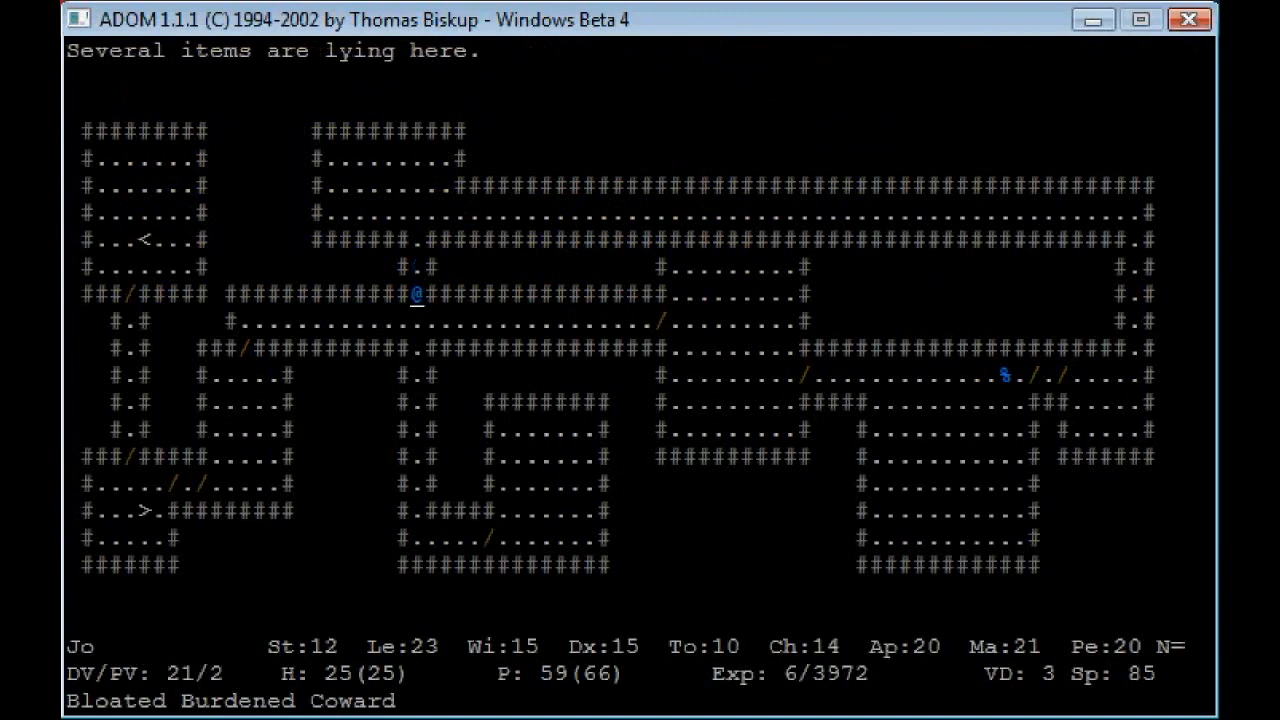
key("Down")
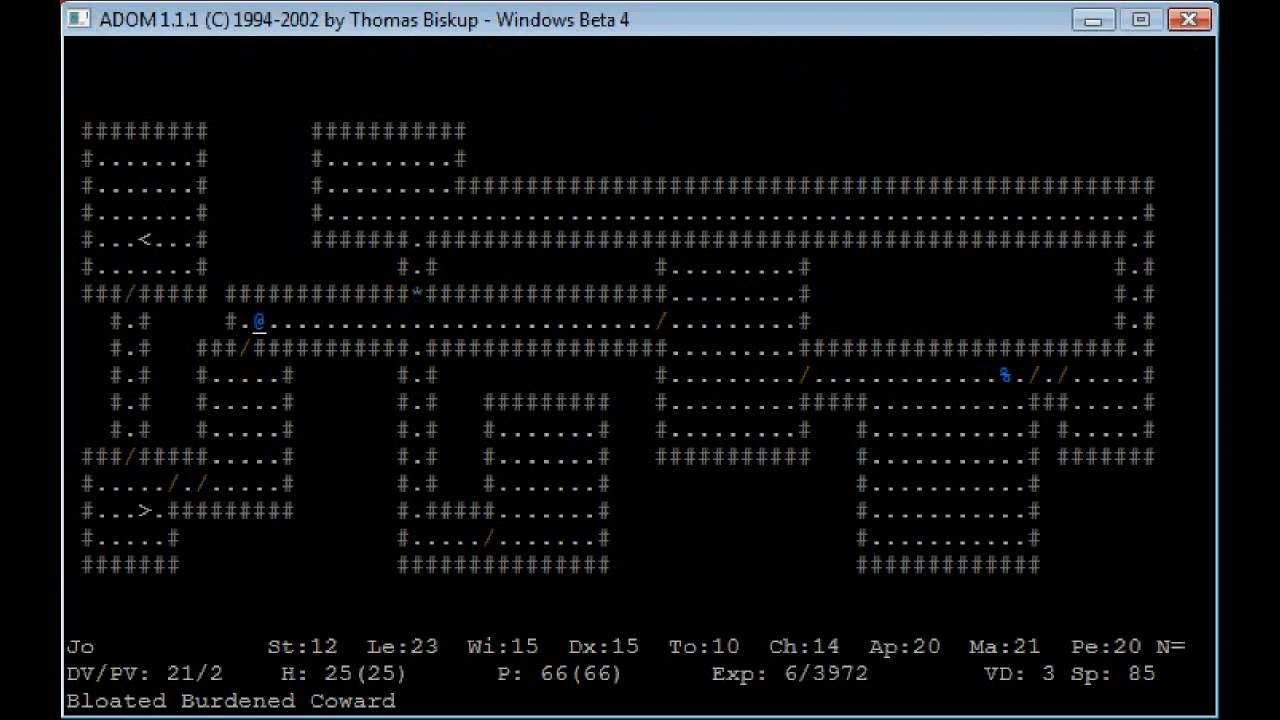
key("down")
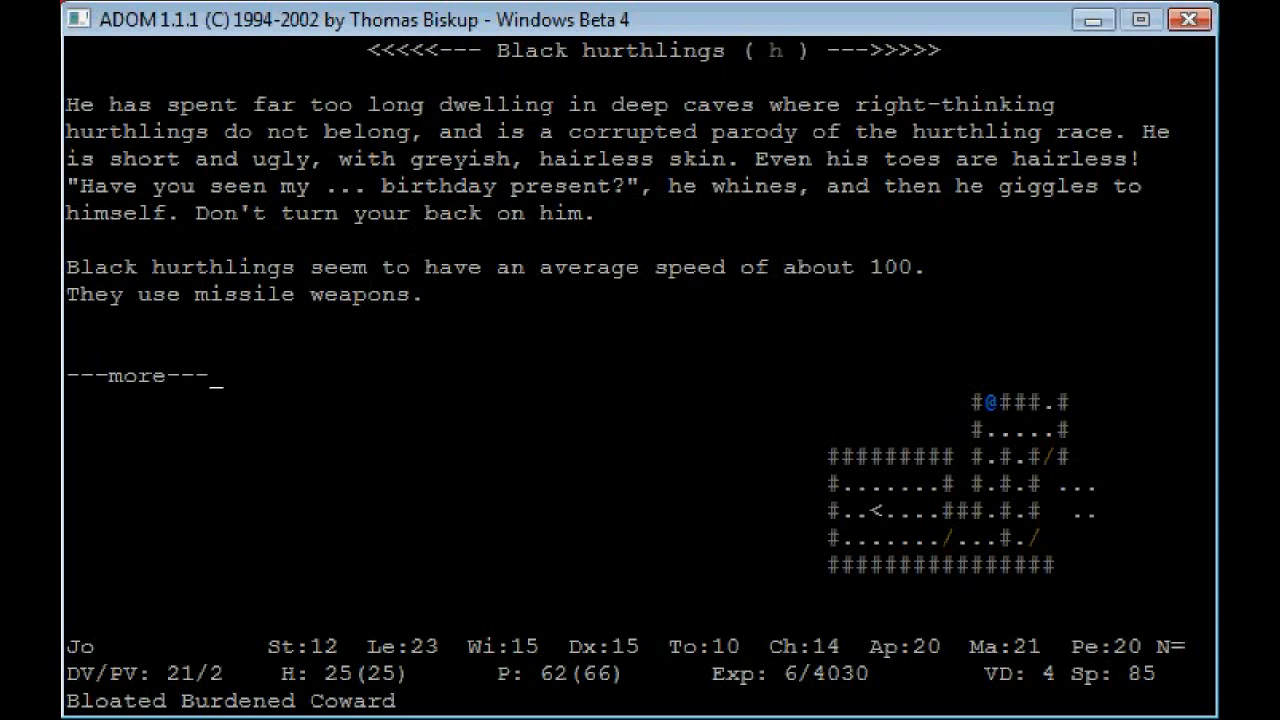
Step: Dismiss the black hurthling description and walk west into unexplored area
key("space")
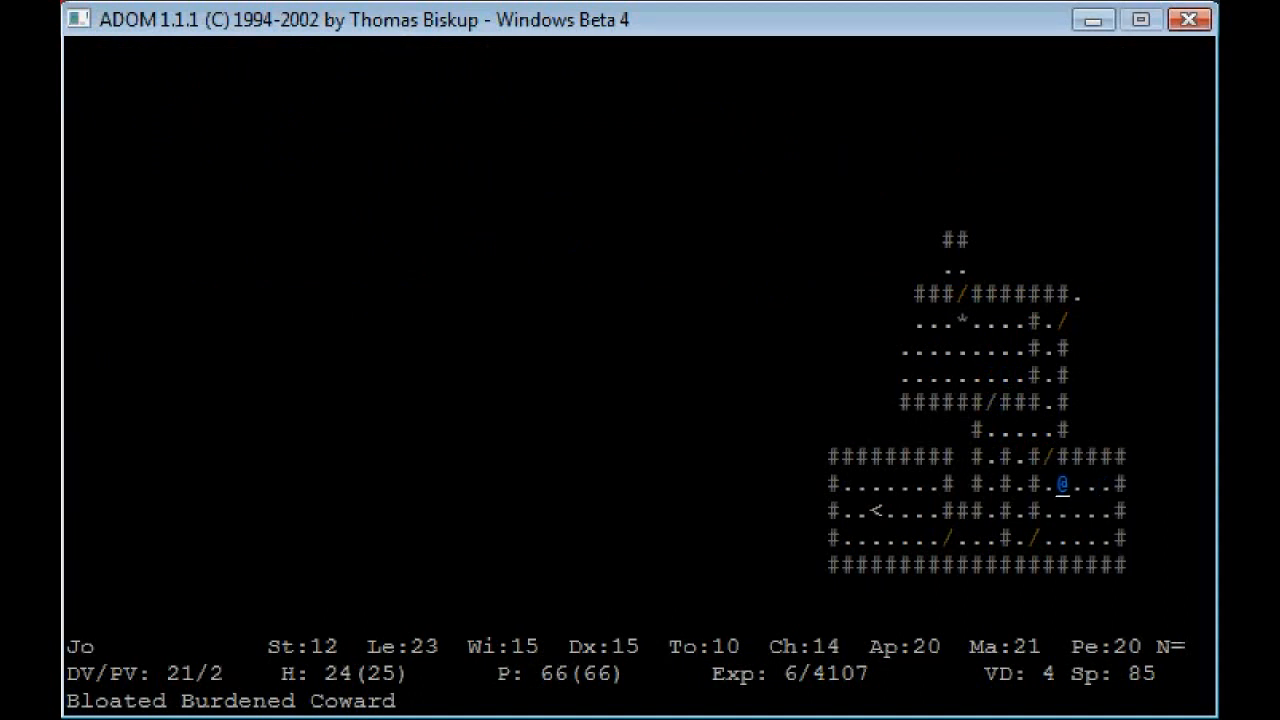
key("up")
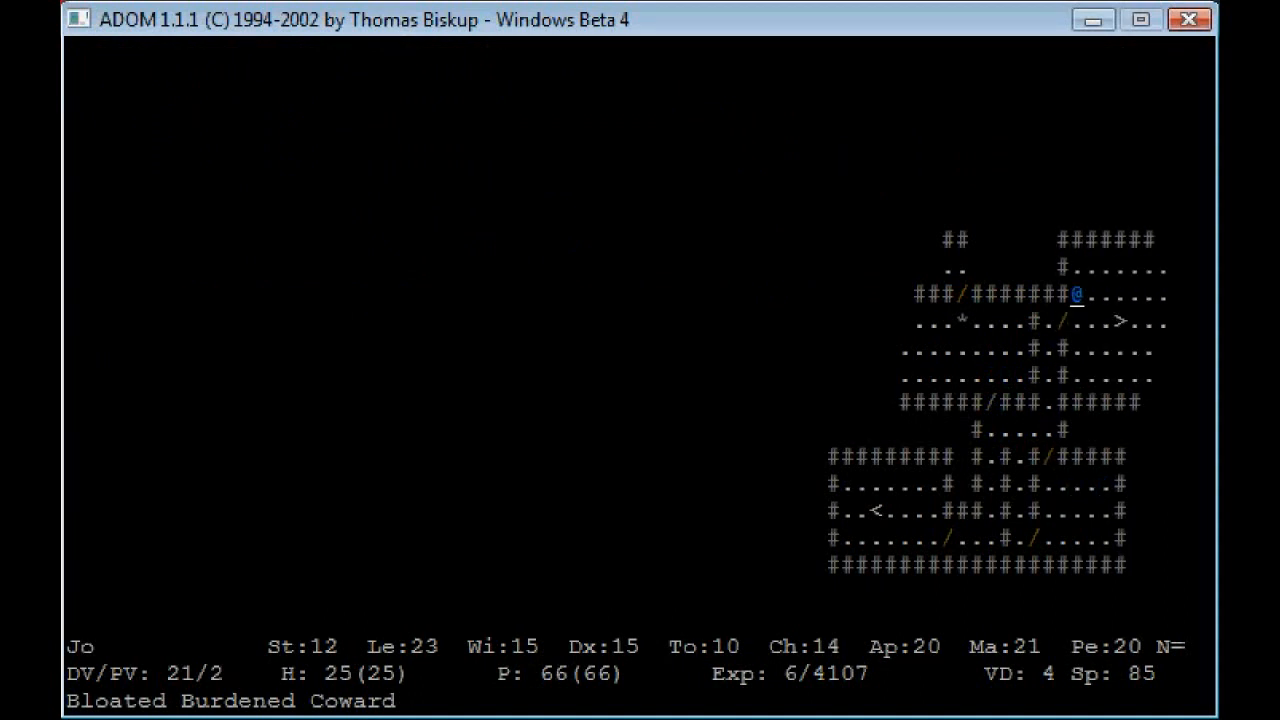
key("Down")
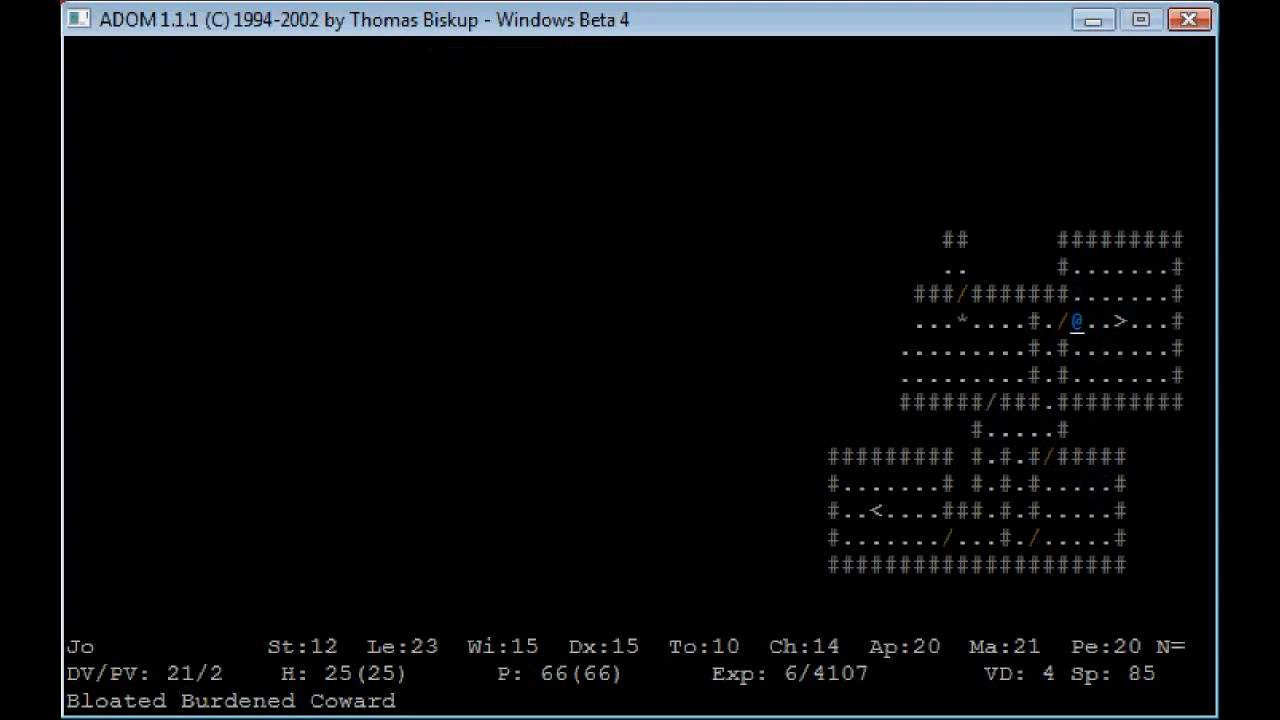
key("Down")
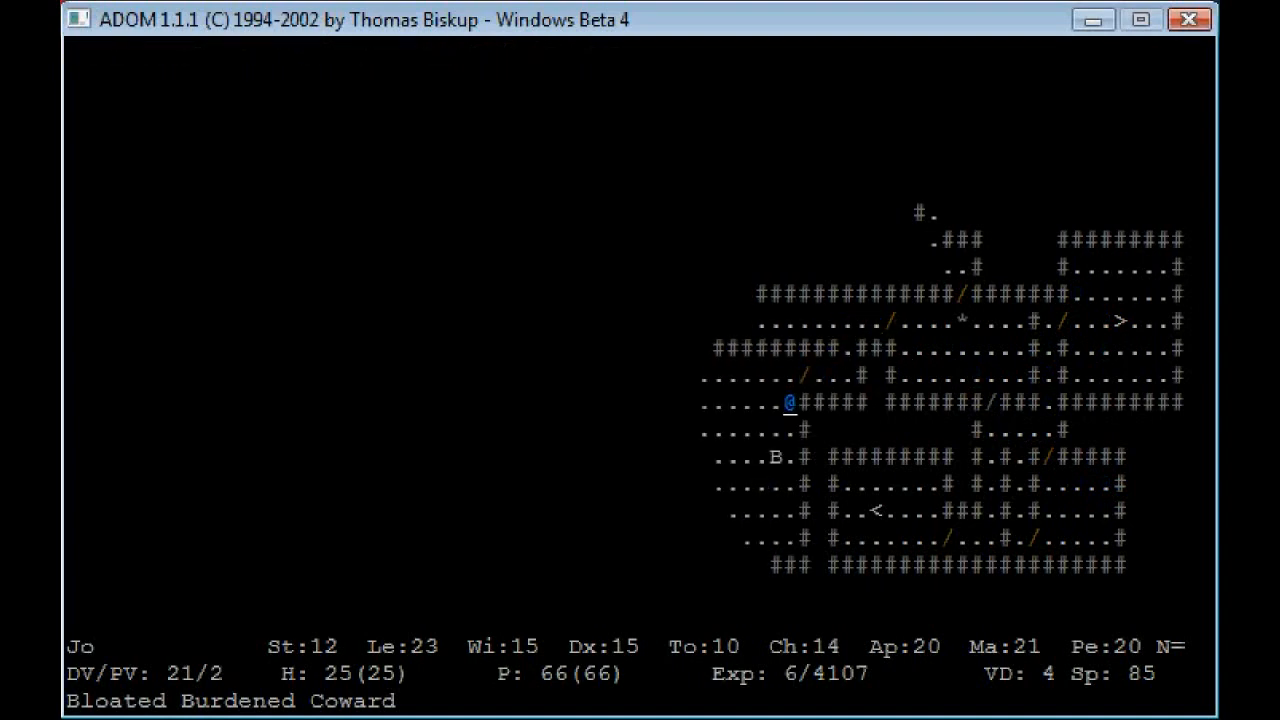
Step: Look at the nearby B and read the full giant bat description
key("down")
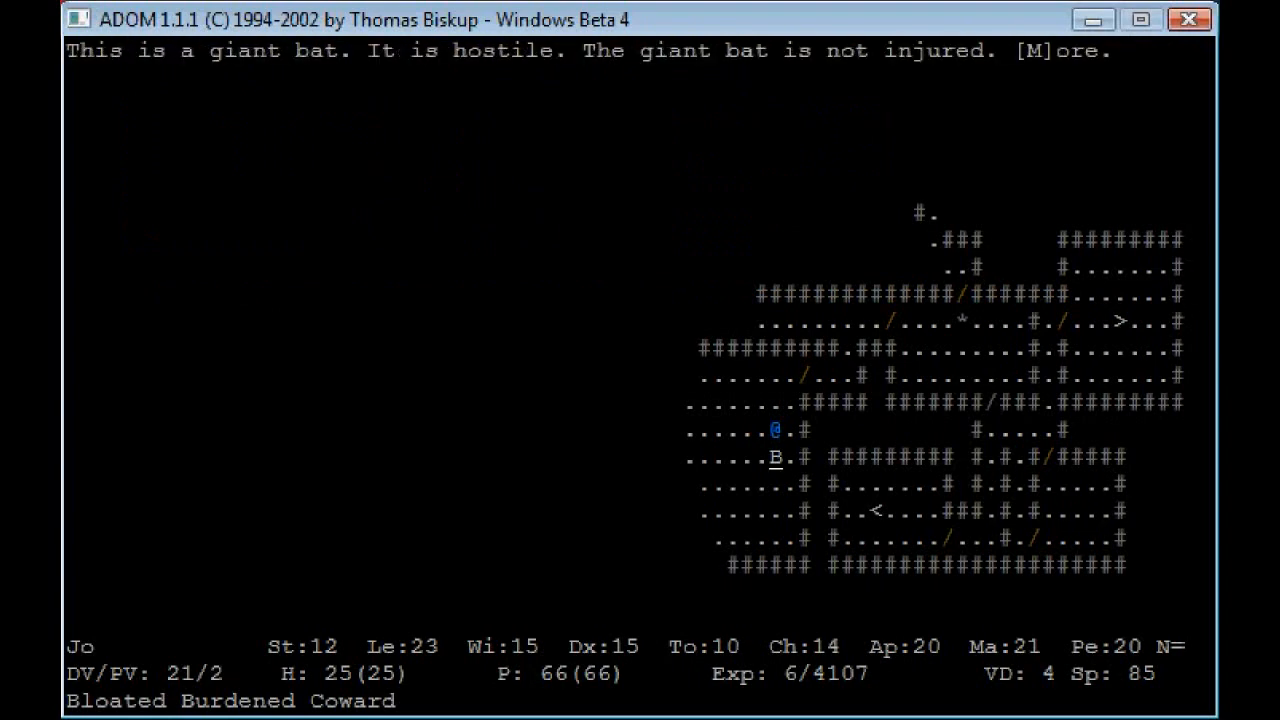
key("m")
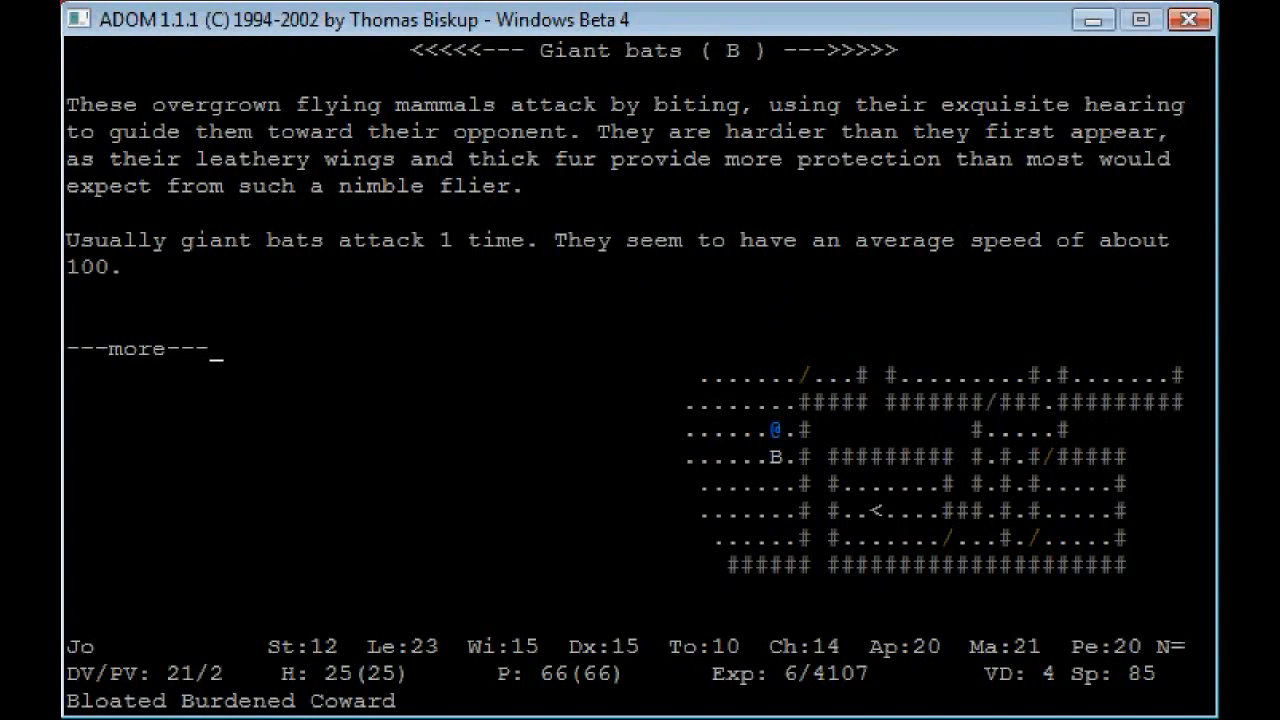
key("space")
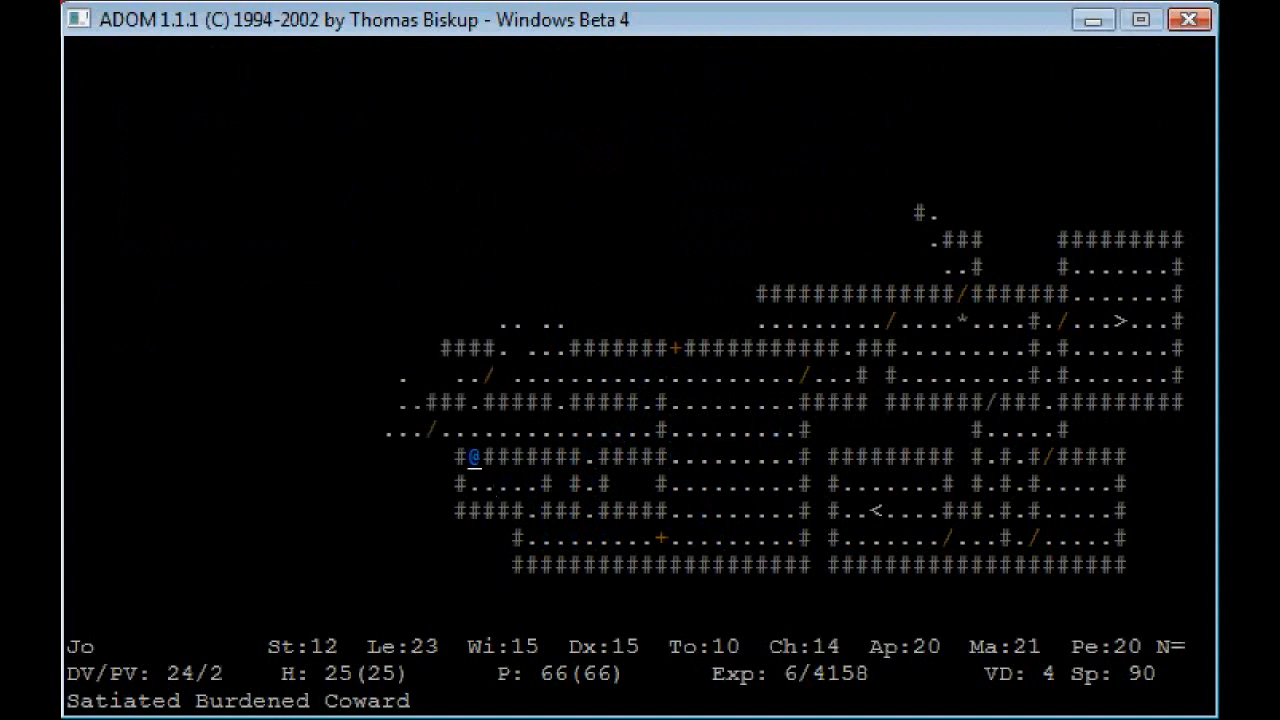
Step: Look at the healer, talk to him and answer his learn-or-heal question
key("Up")
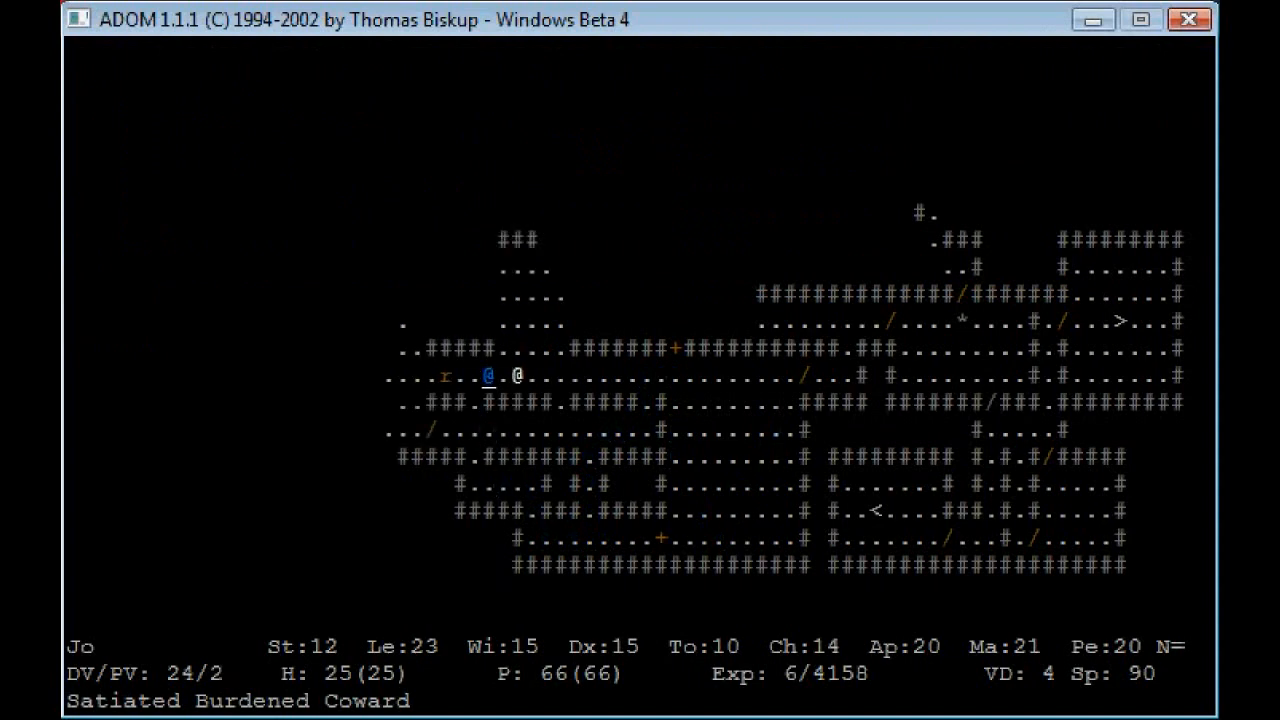
key("l")
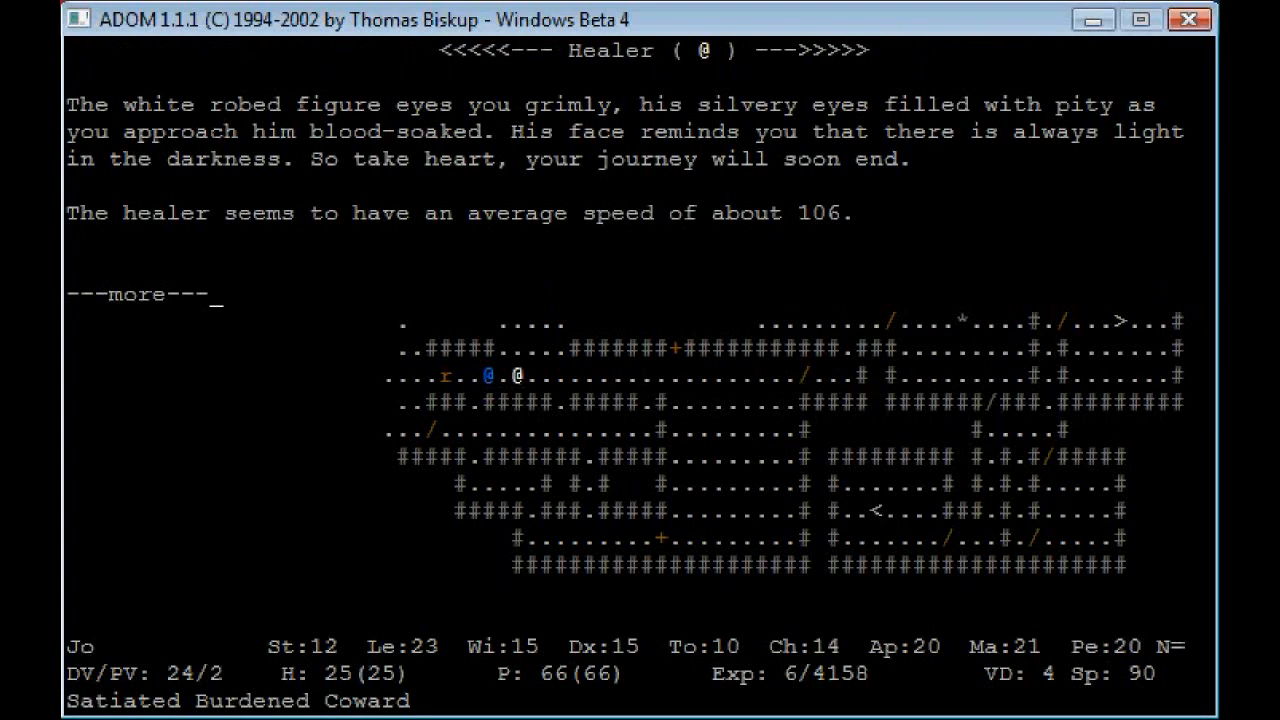
key("space")
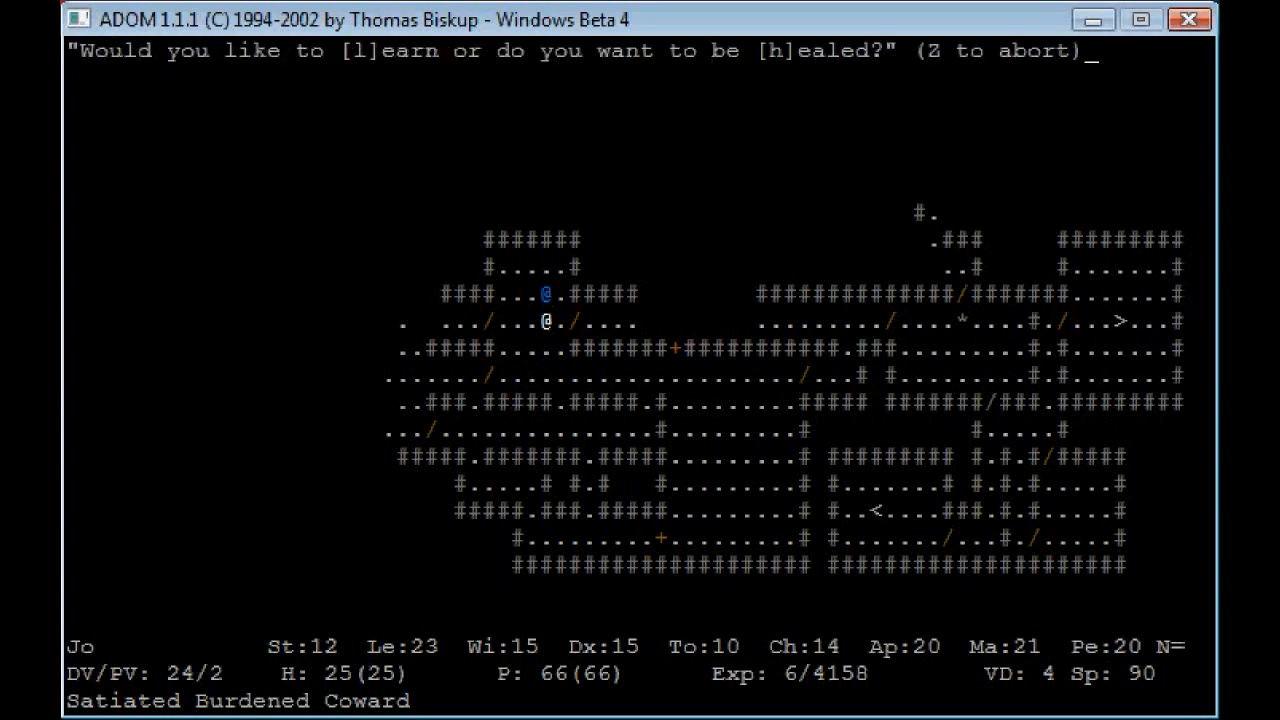
key("l")
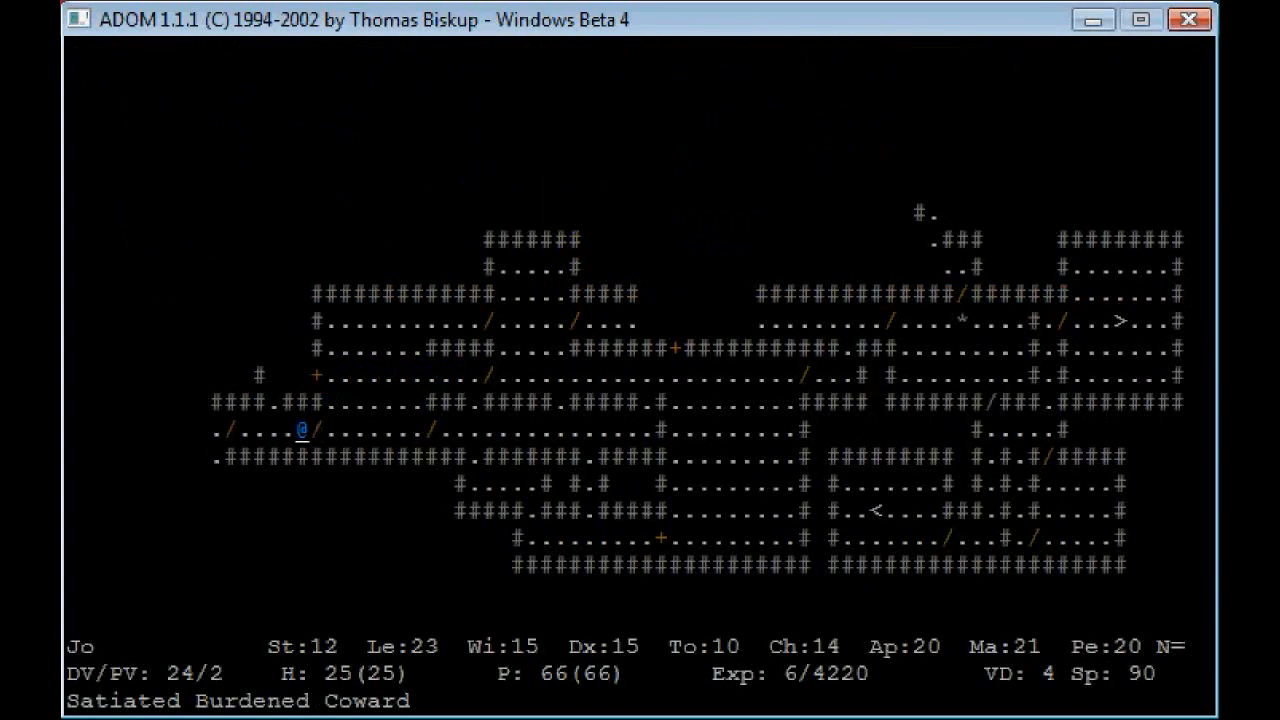
Step: Walk north and along the northern corridors, then return south into the middle rooms
key("Left")
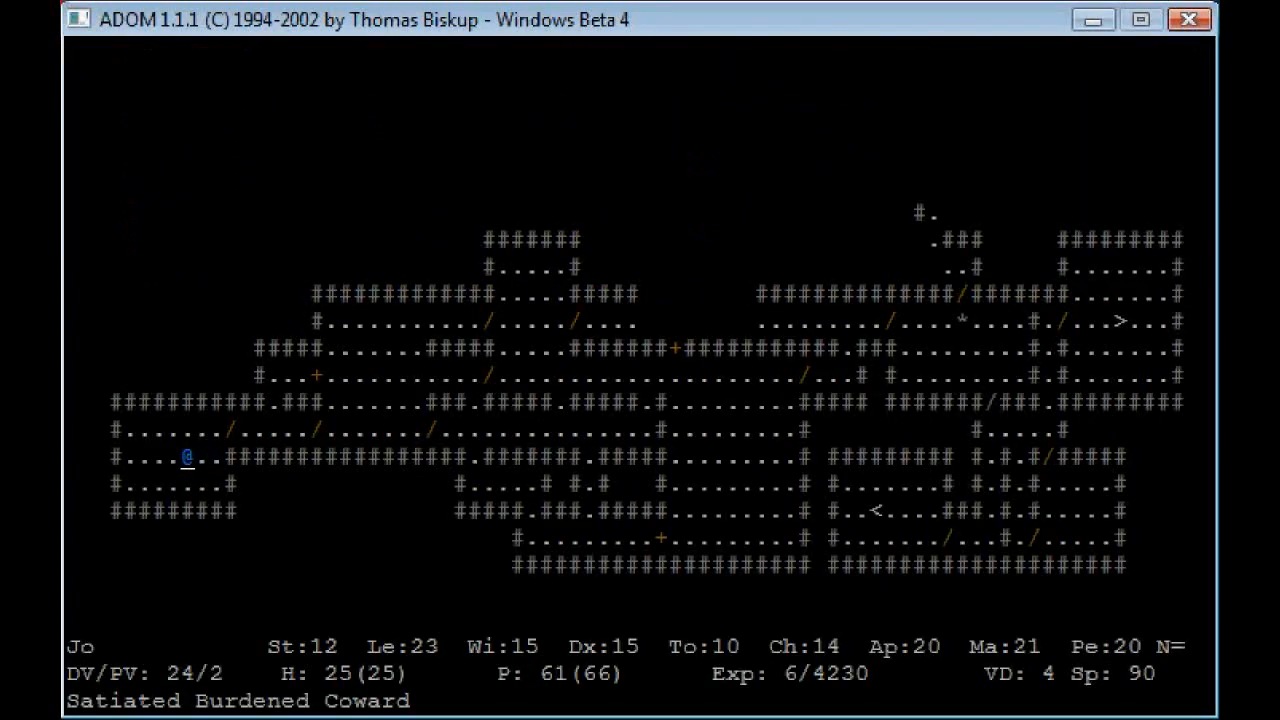
key("Right")
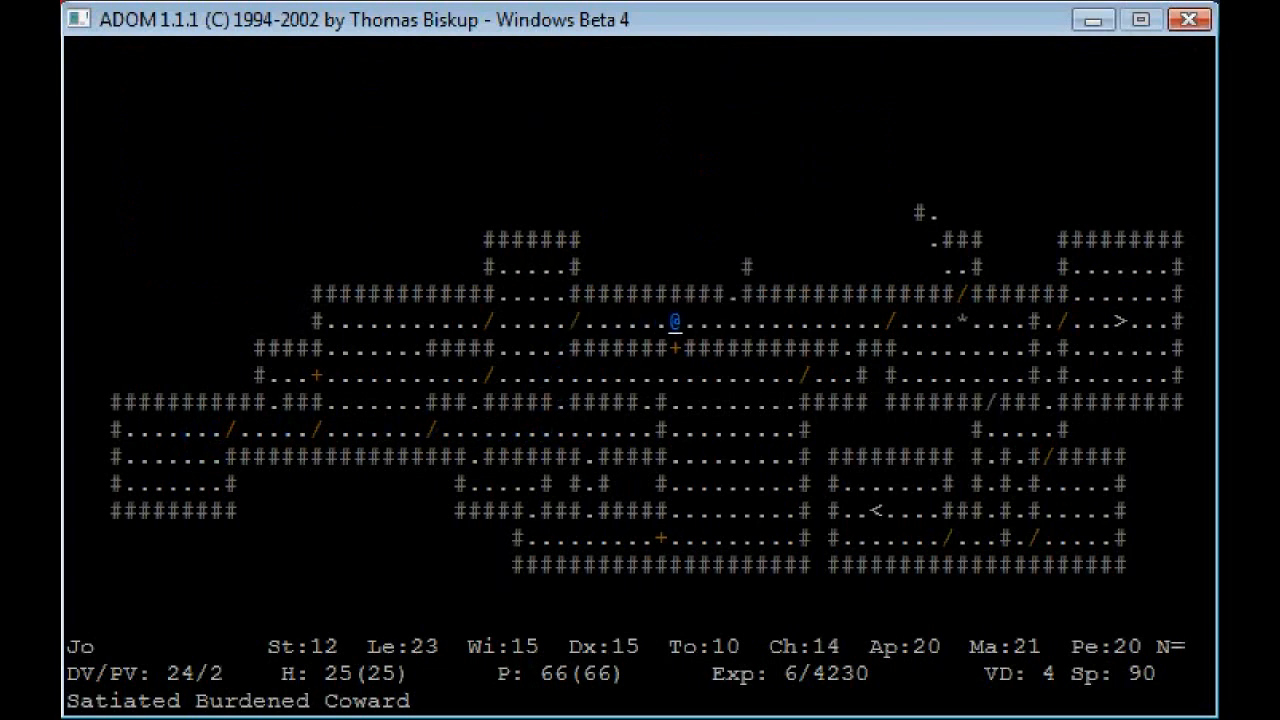
key("up")
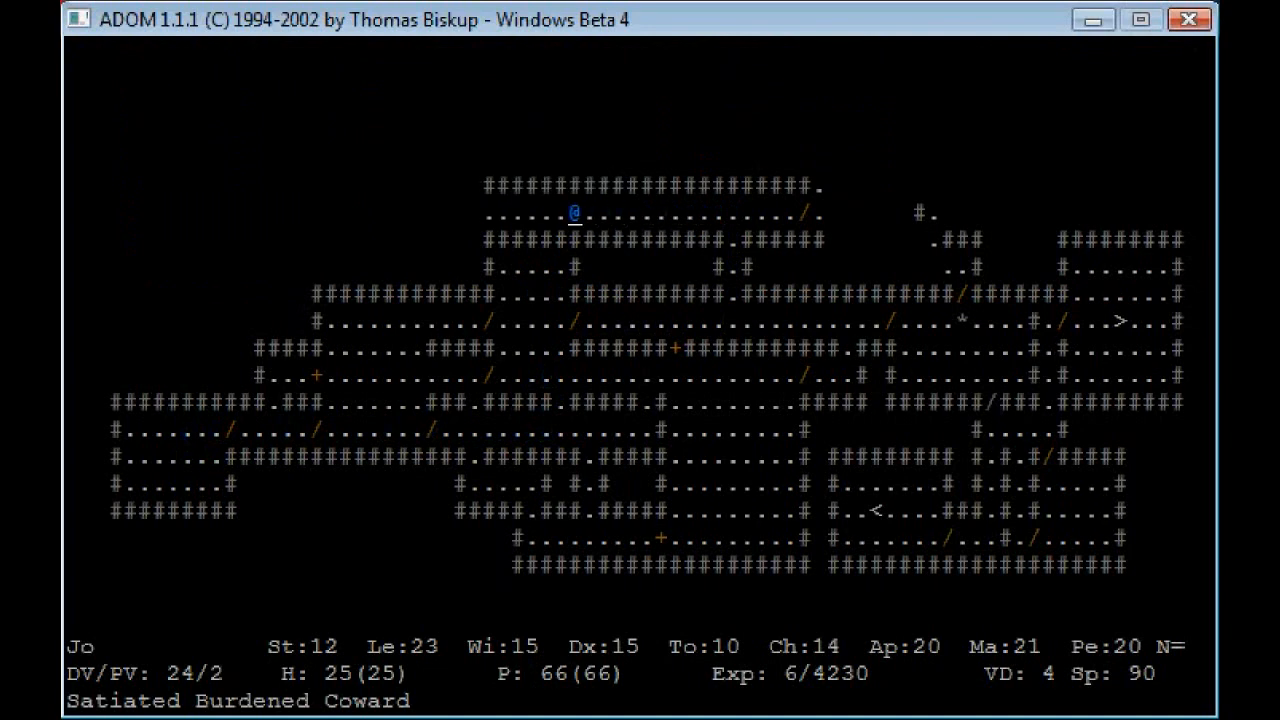
key("Left")
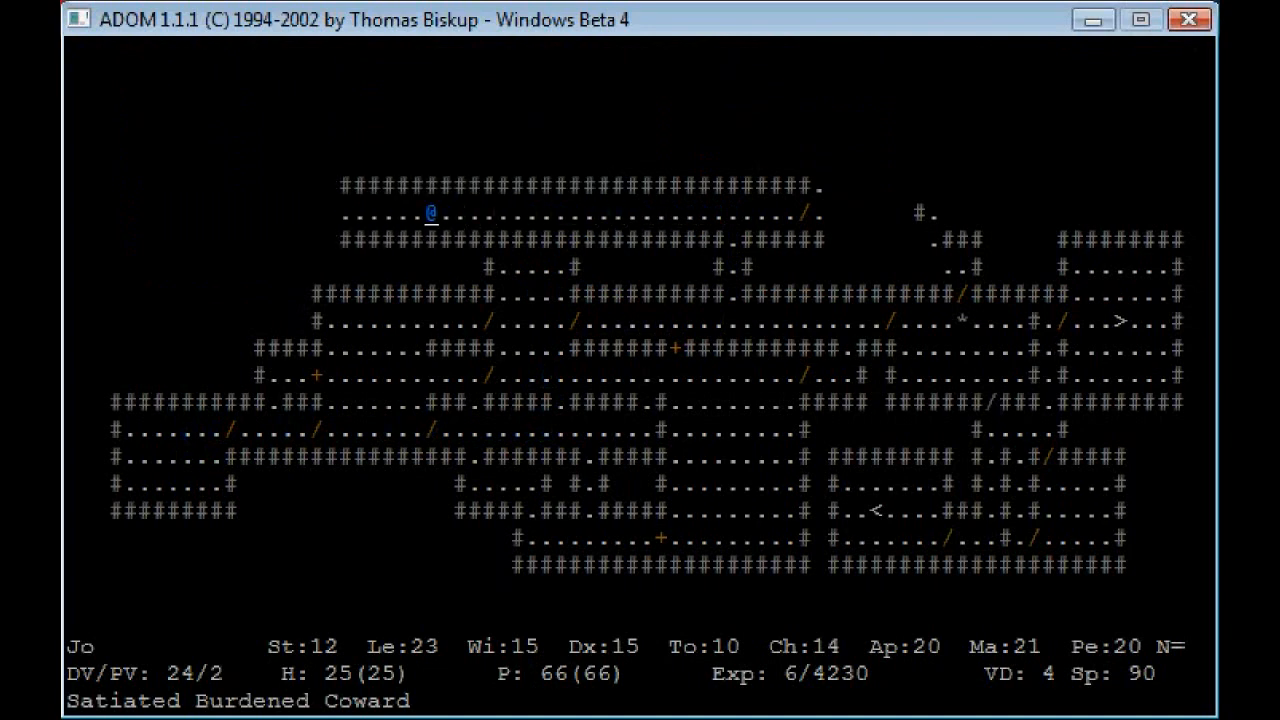
key("up")
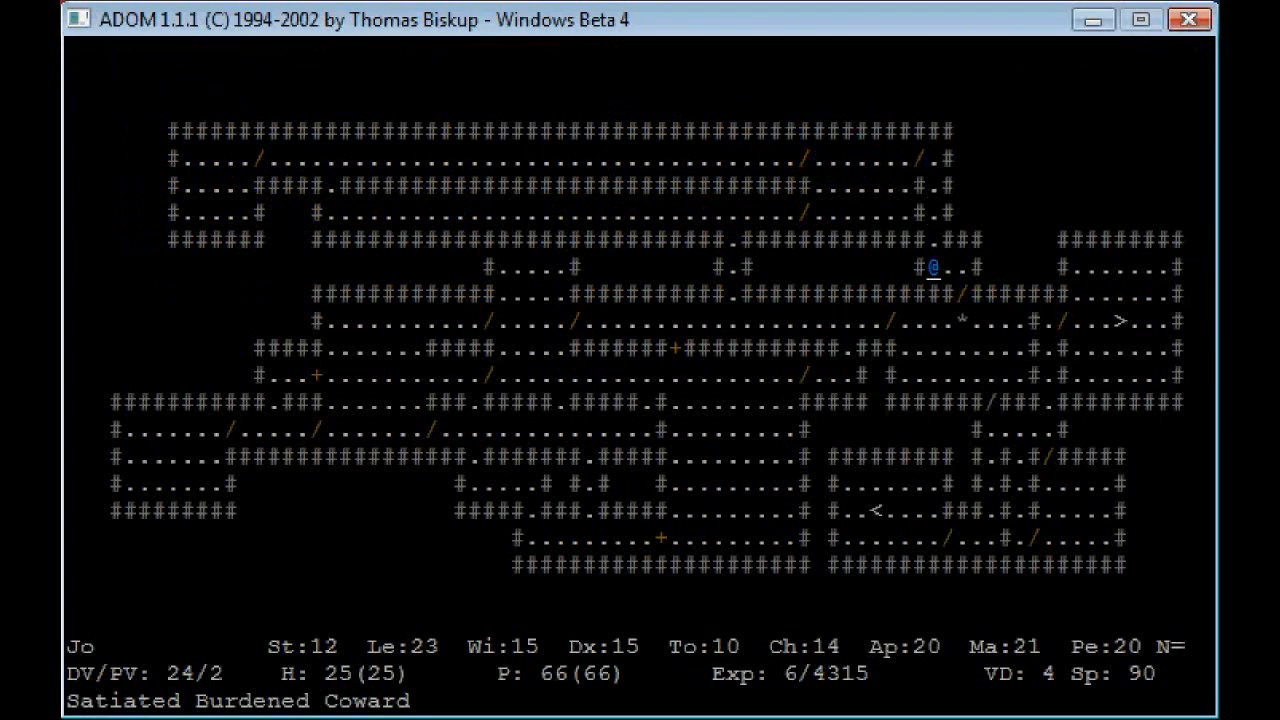
key("Down")
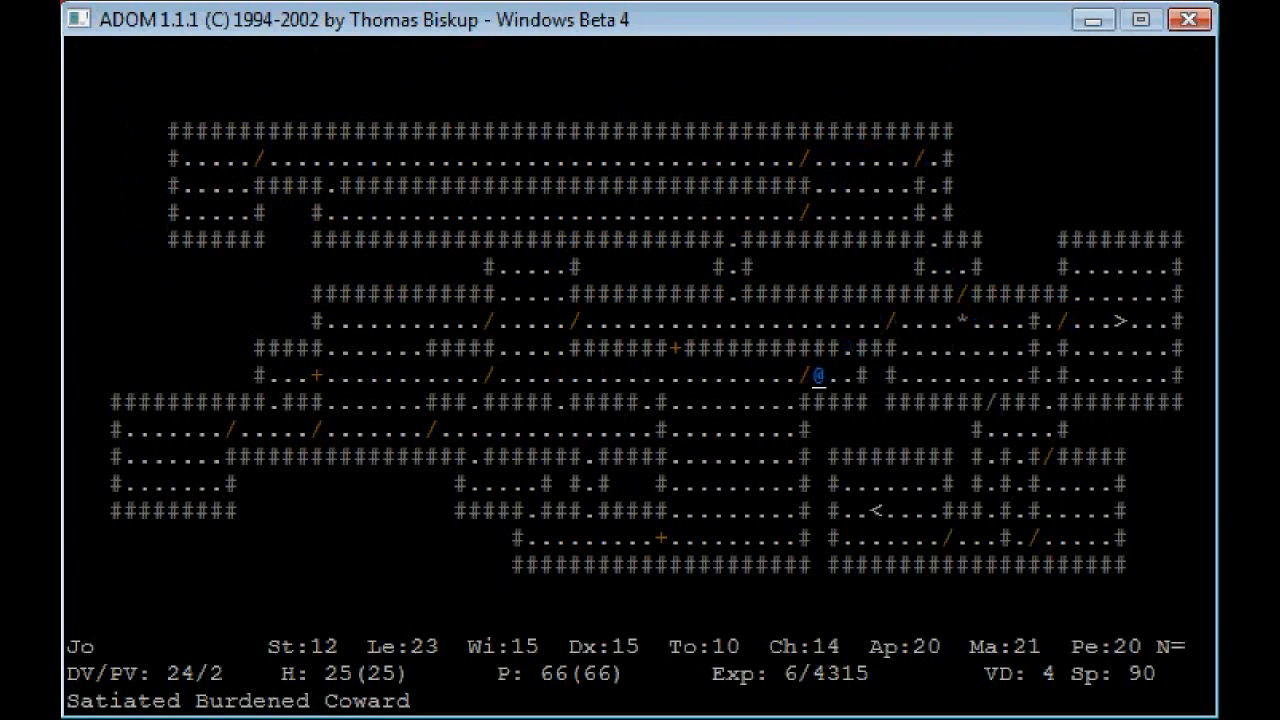
Step: Examine the approaching kobold zombie and read its full monster description
key("Down")
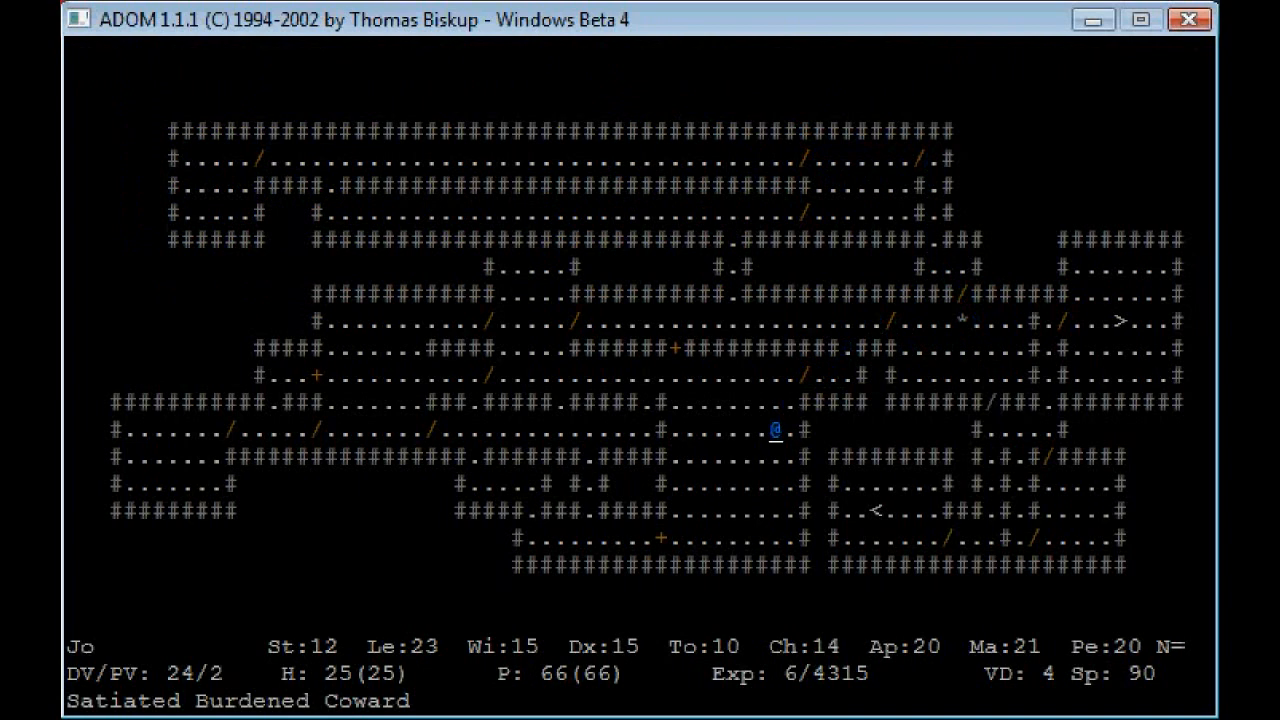
key("up")
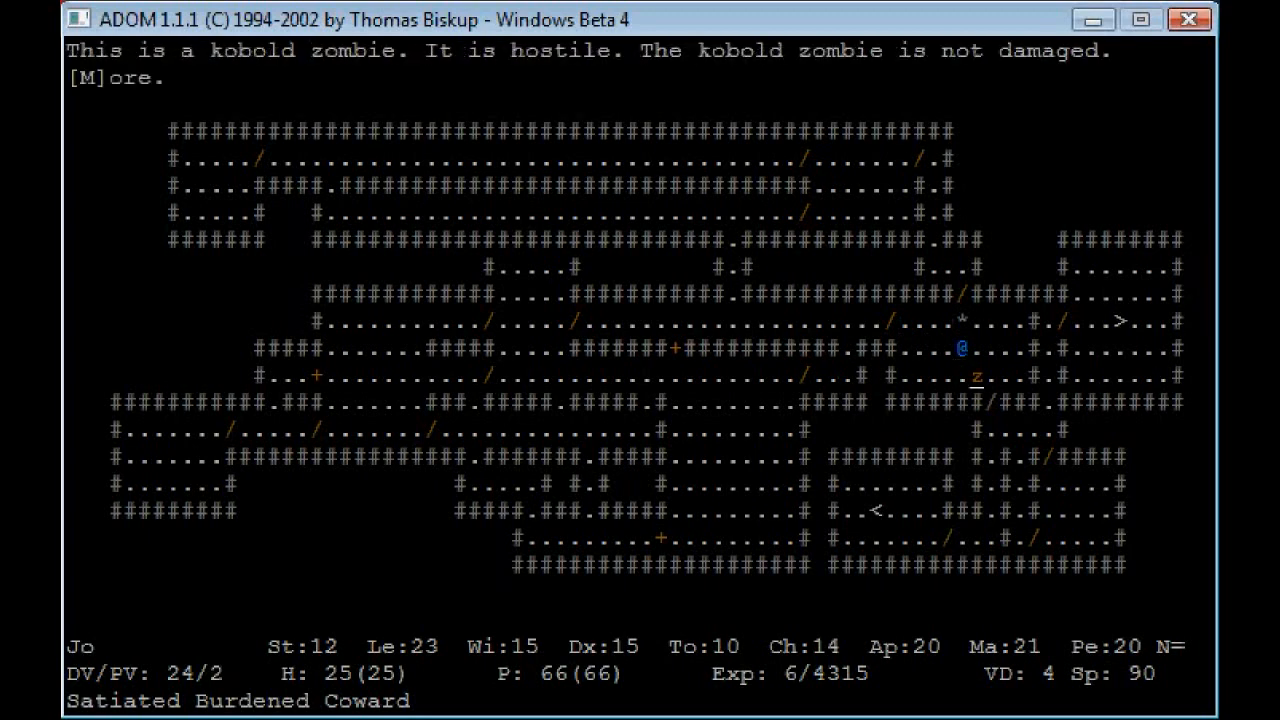
key("M")
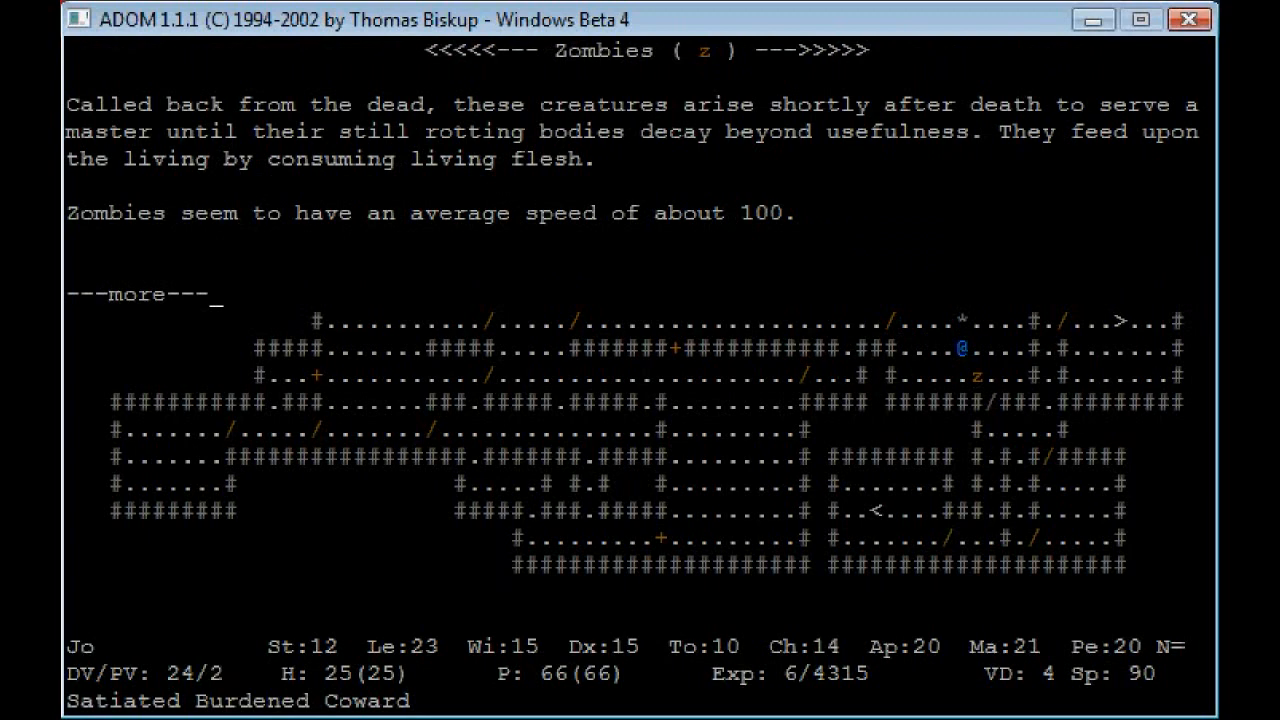
key("space")
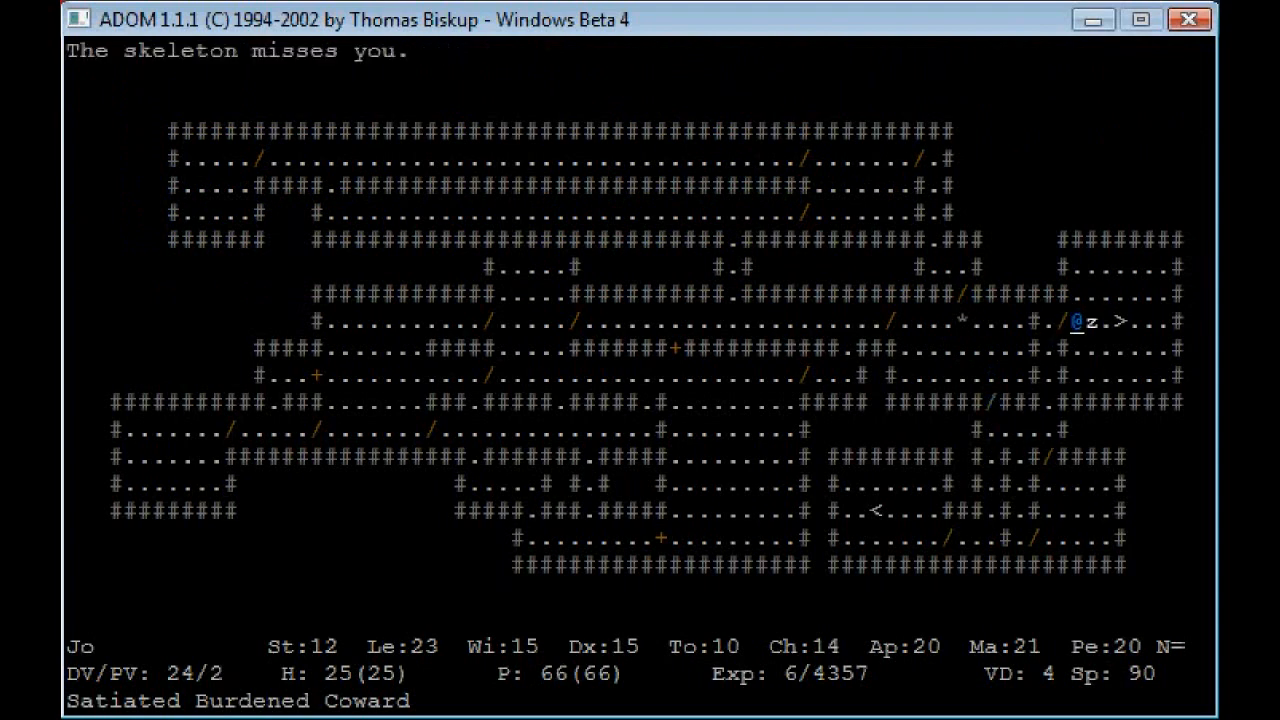
Step: Fight the skeleton by the down stairs and dismiss the ogre description
key("z")
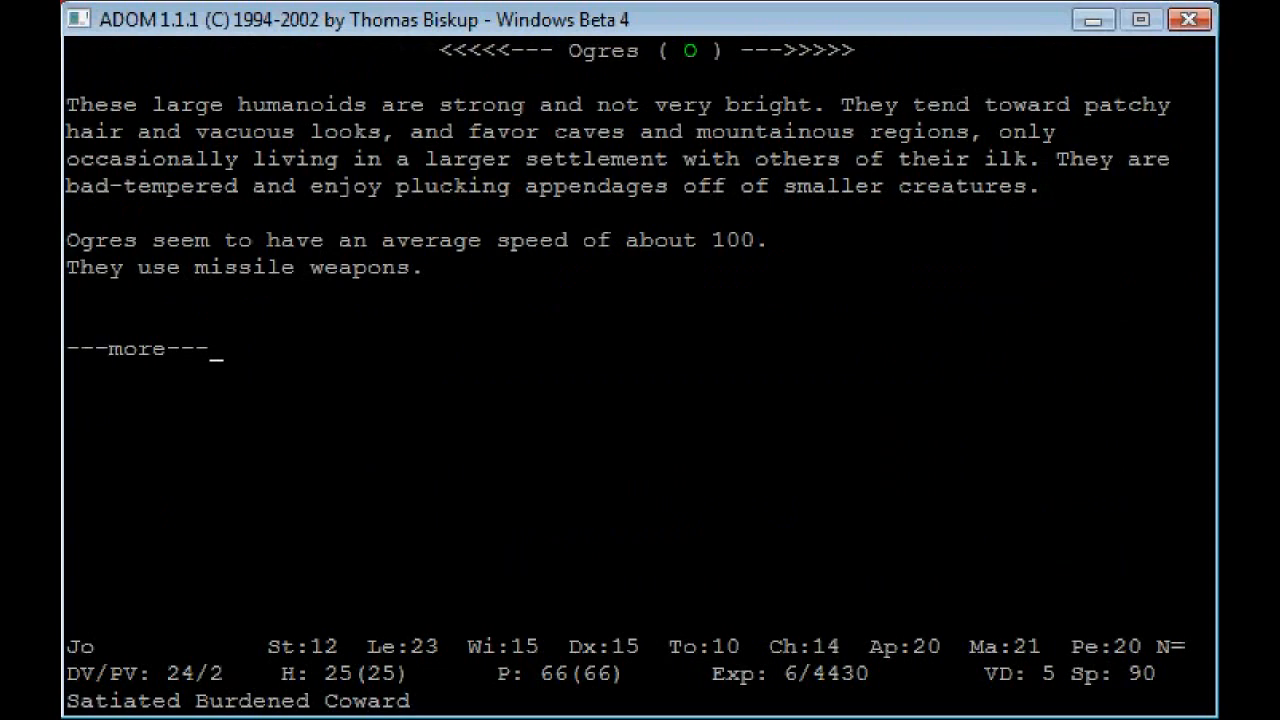
key("space")
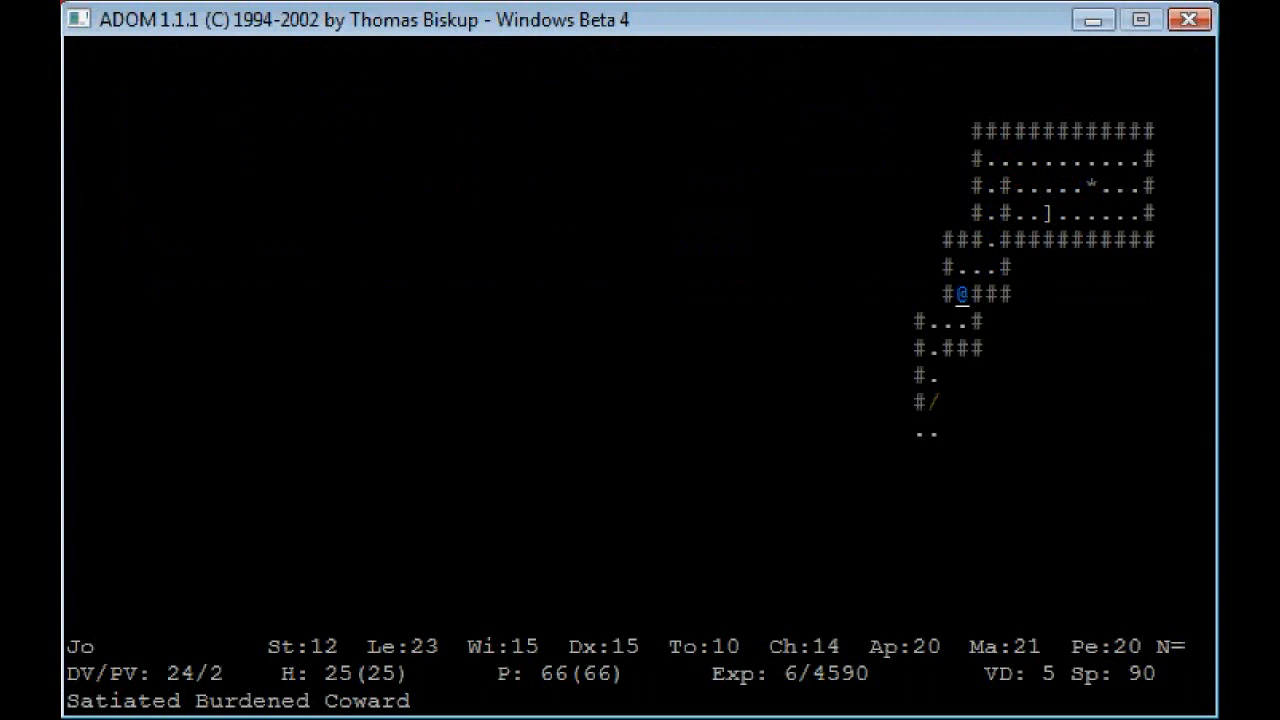
Step: Walk past the potion and west along the long corridor on the new level
key("down")
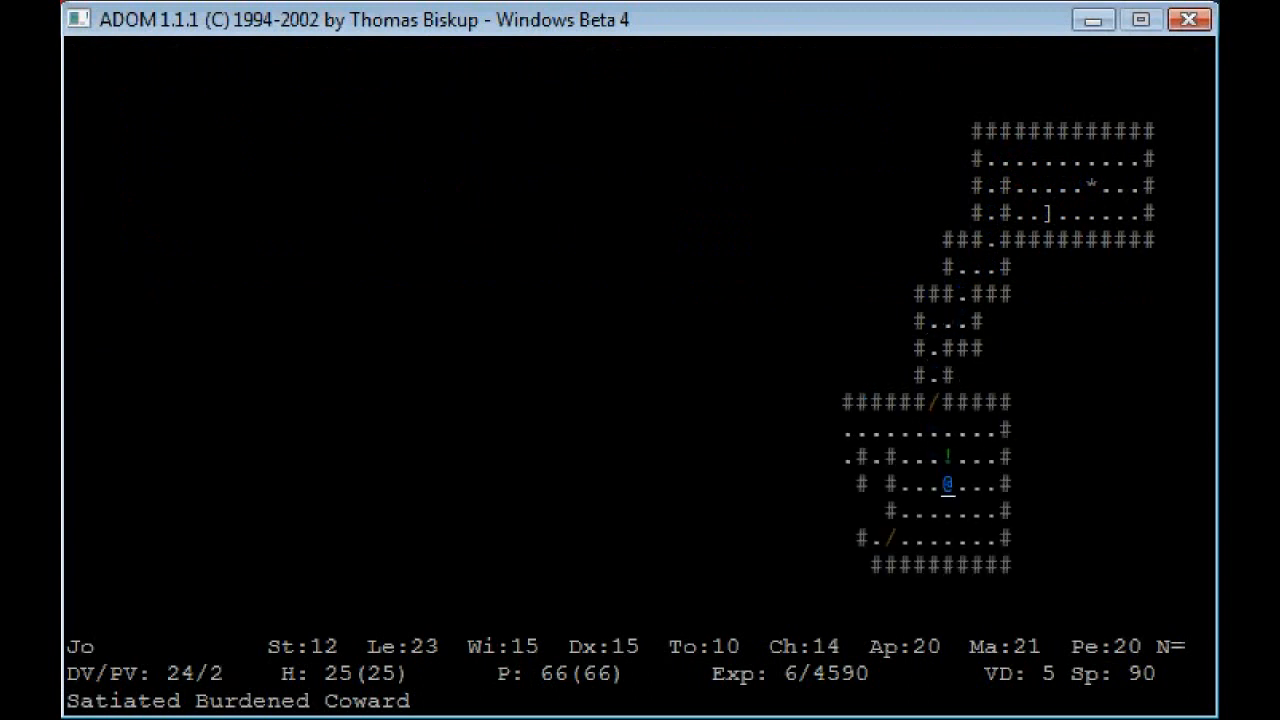
key("up")
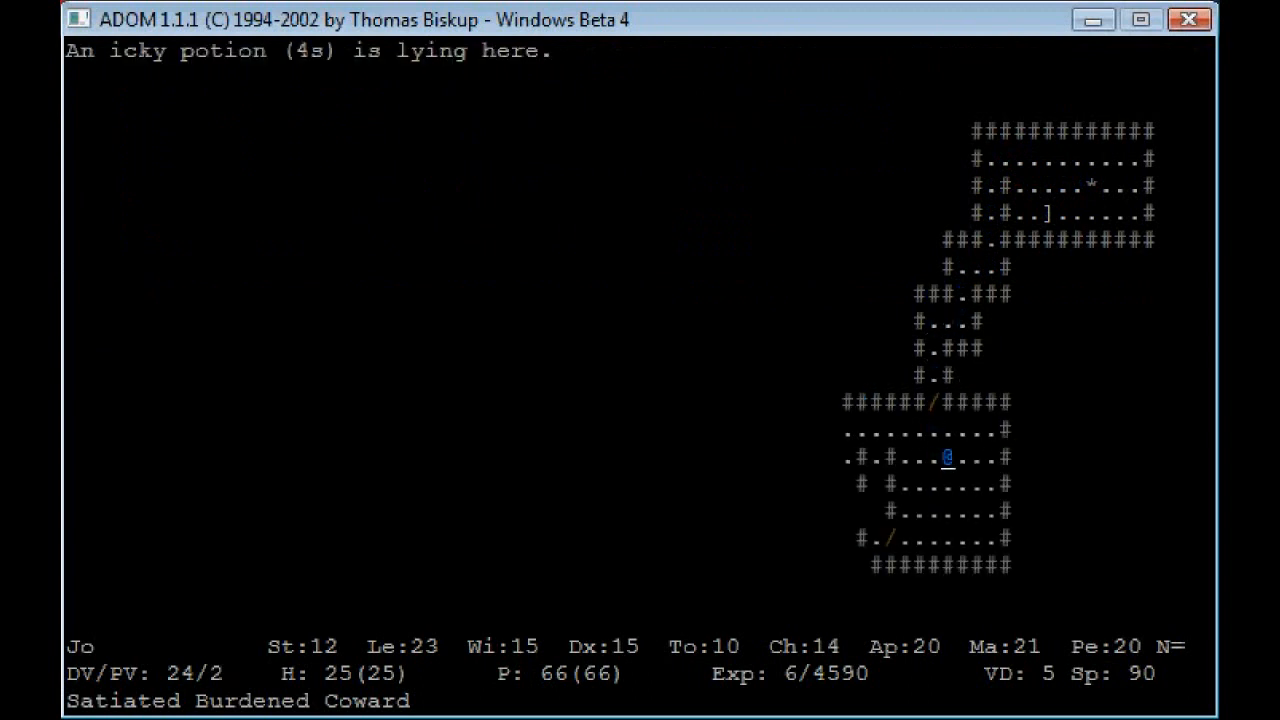
key("q")
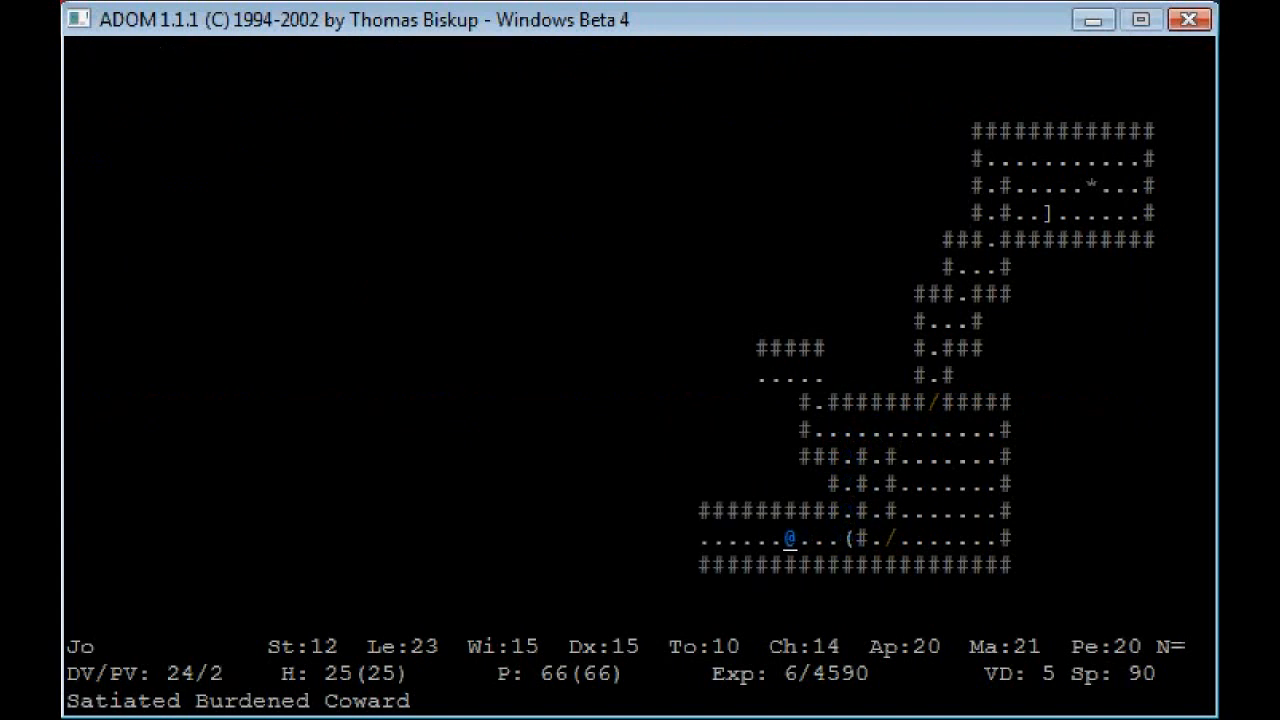
key("Left")
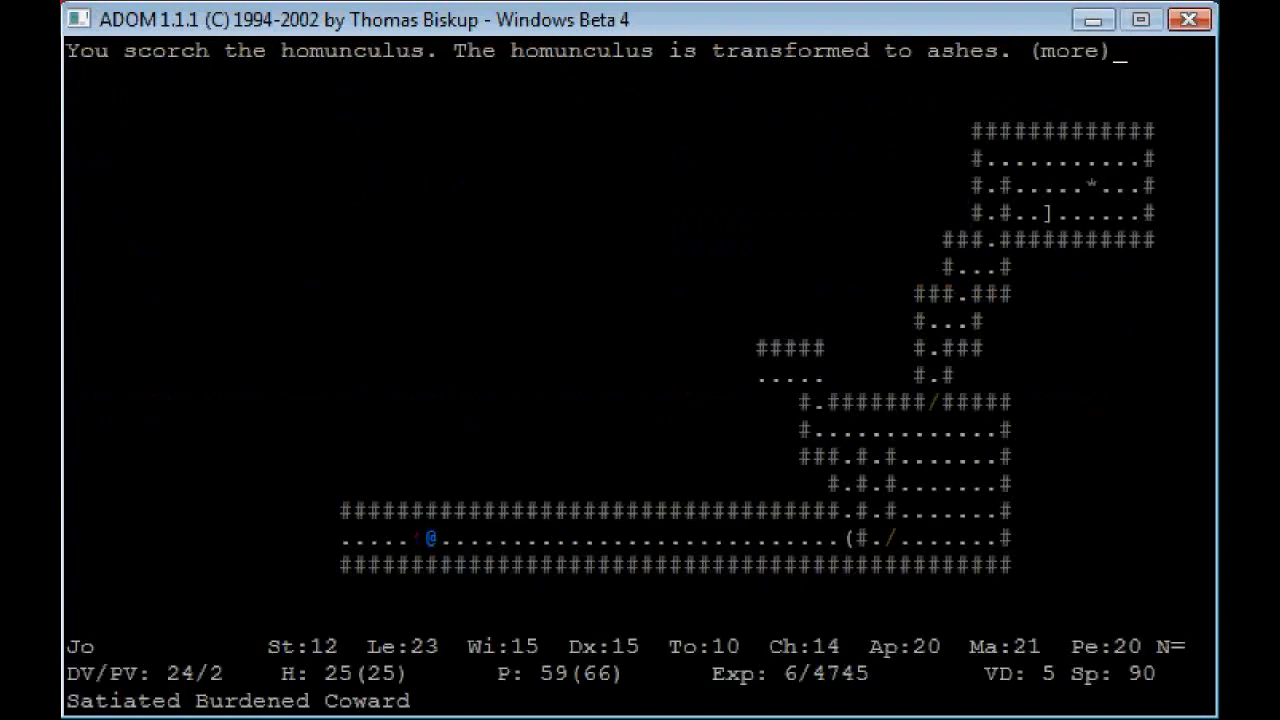
Step: Acknowledge the homunculus burnt to ashes and the advance to level 7
key("space")
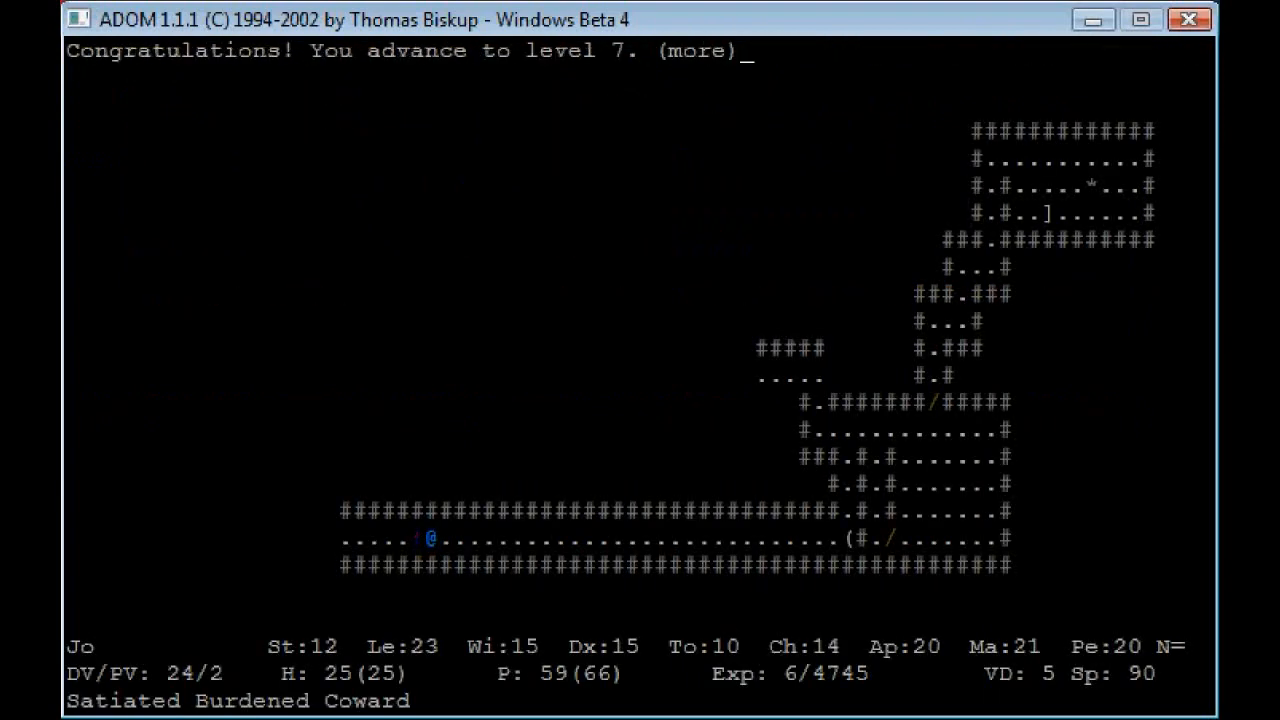
key("space")
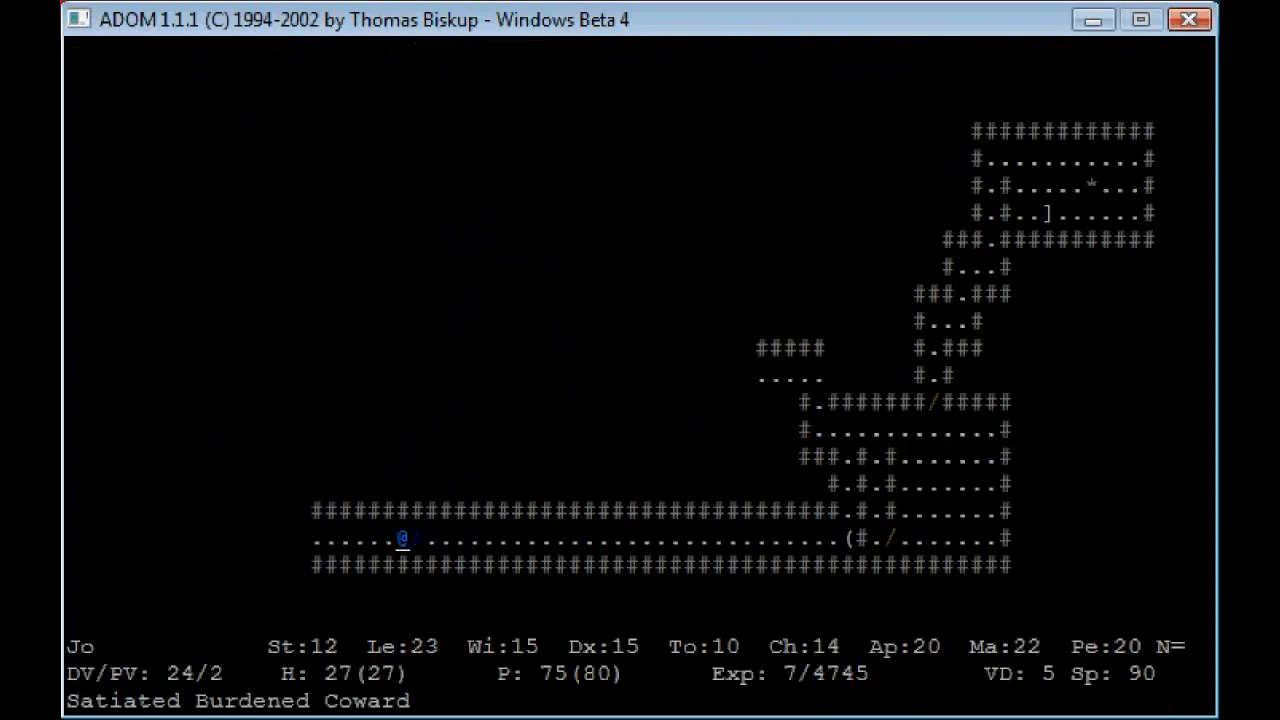
Step: Kill the rats in the corridor with Fire Bolt
key("Left")
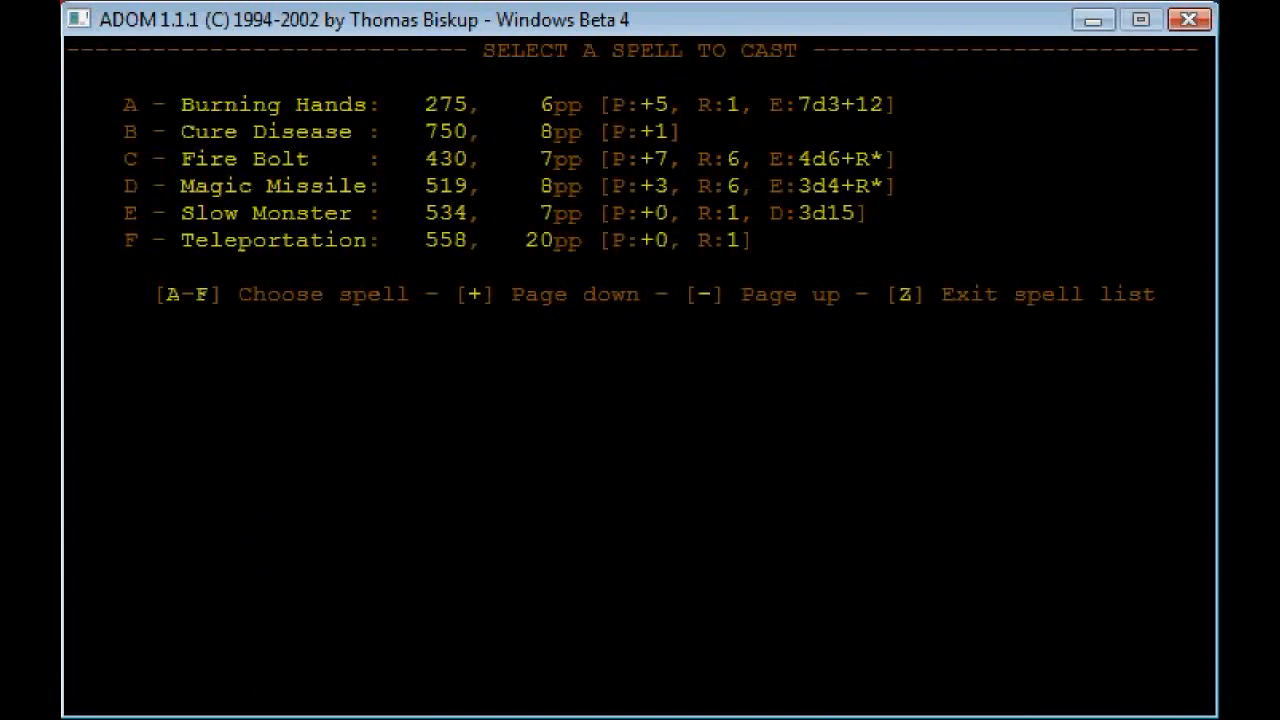
key("c")
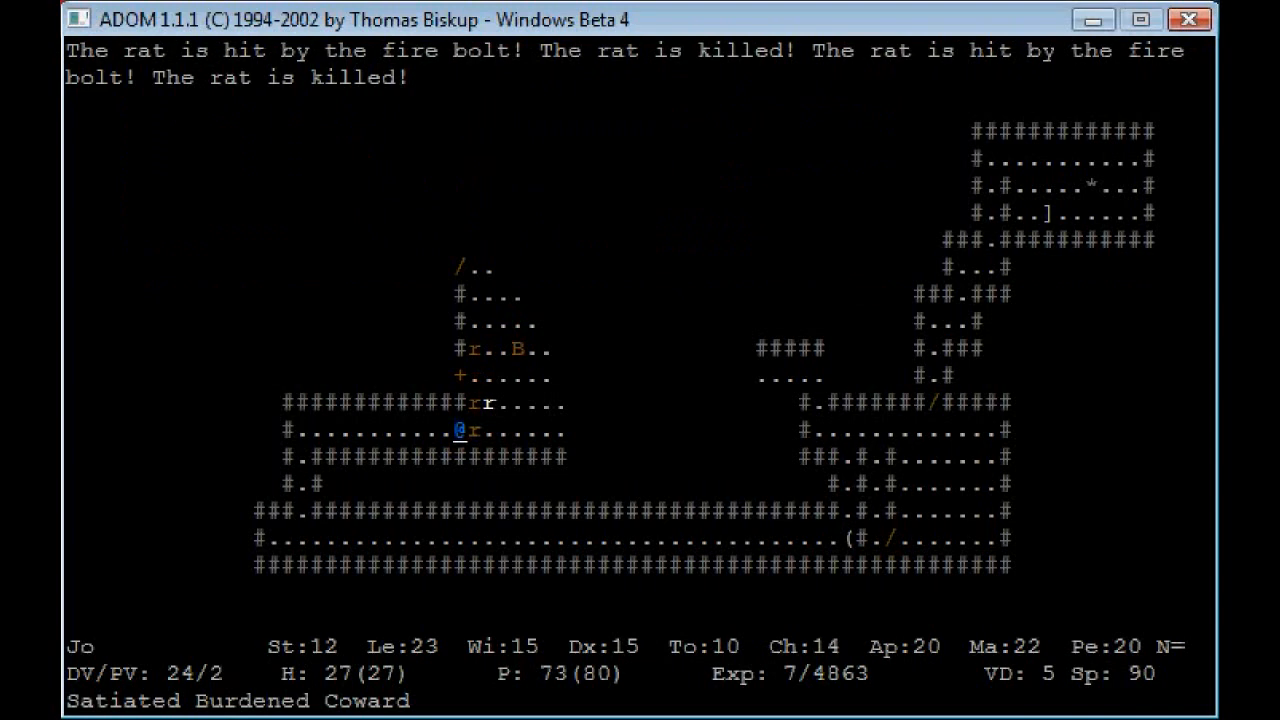
key("c")
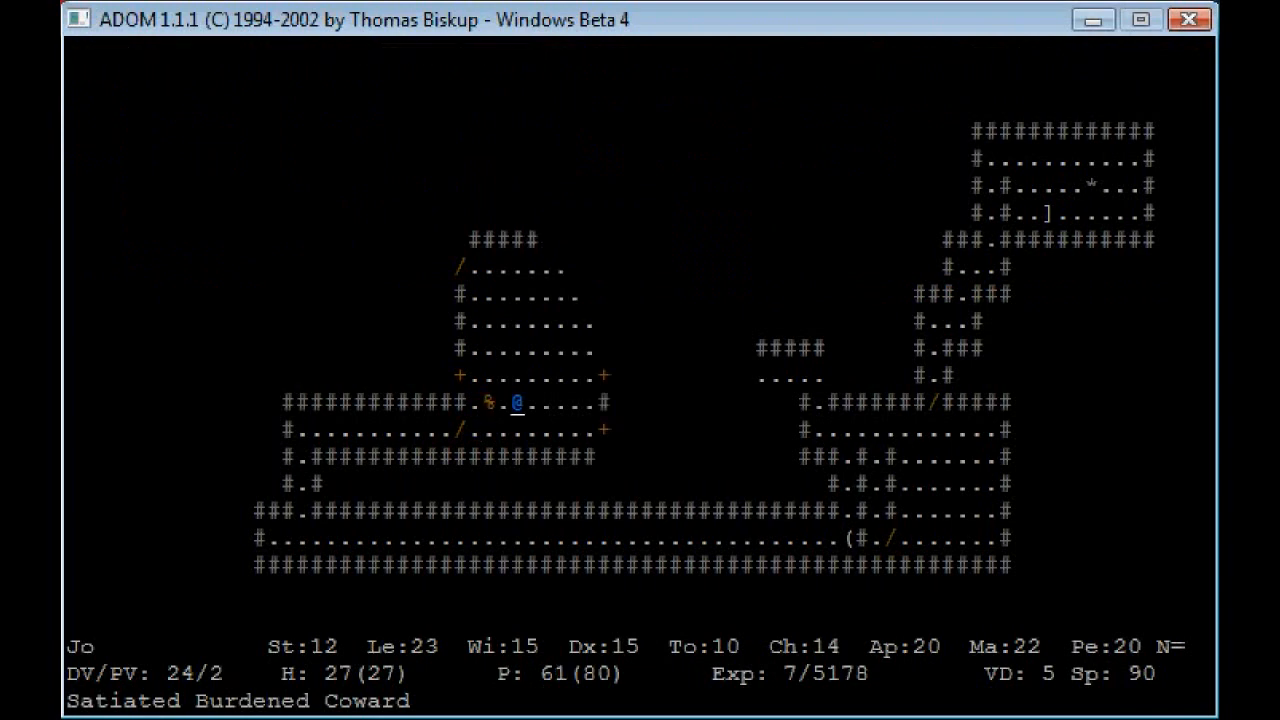
Step: Explore the rooms north and west, then return east along the corridor
key("up")
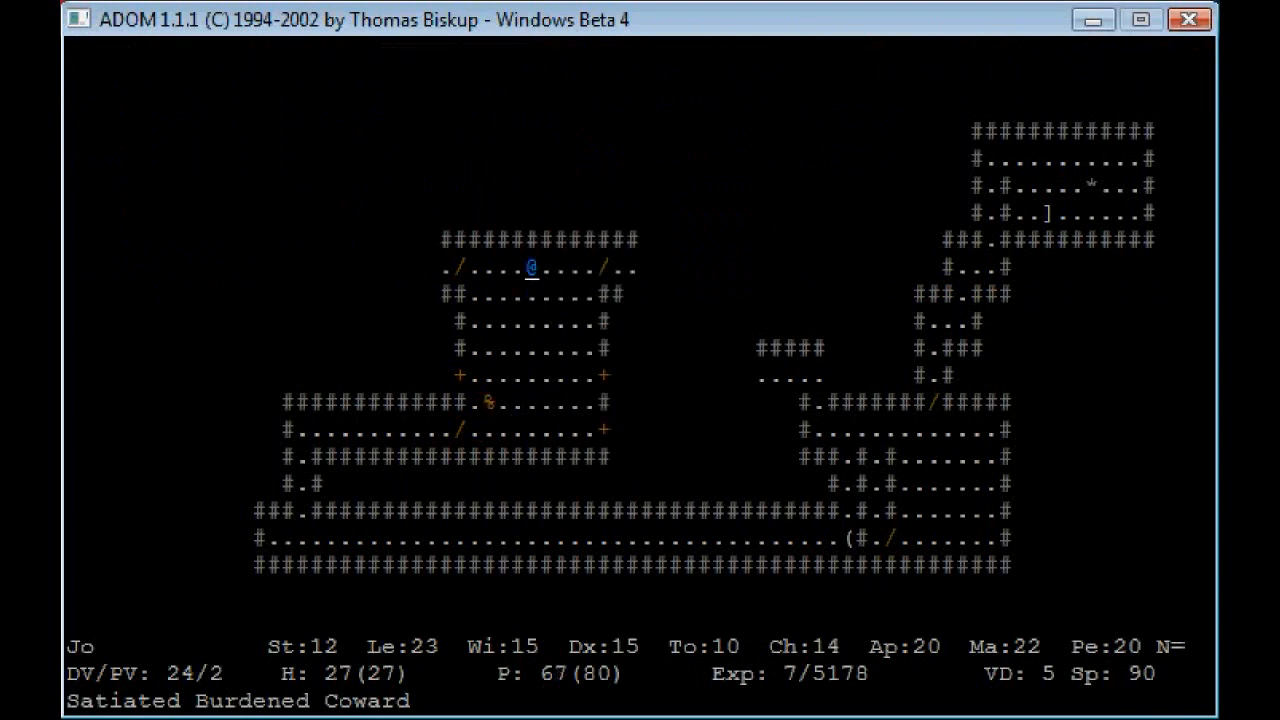
key("h")
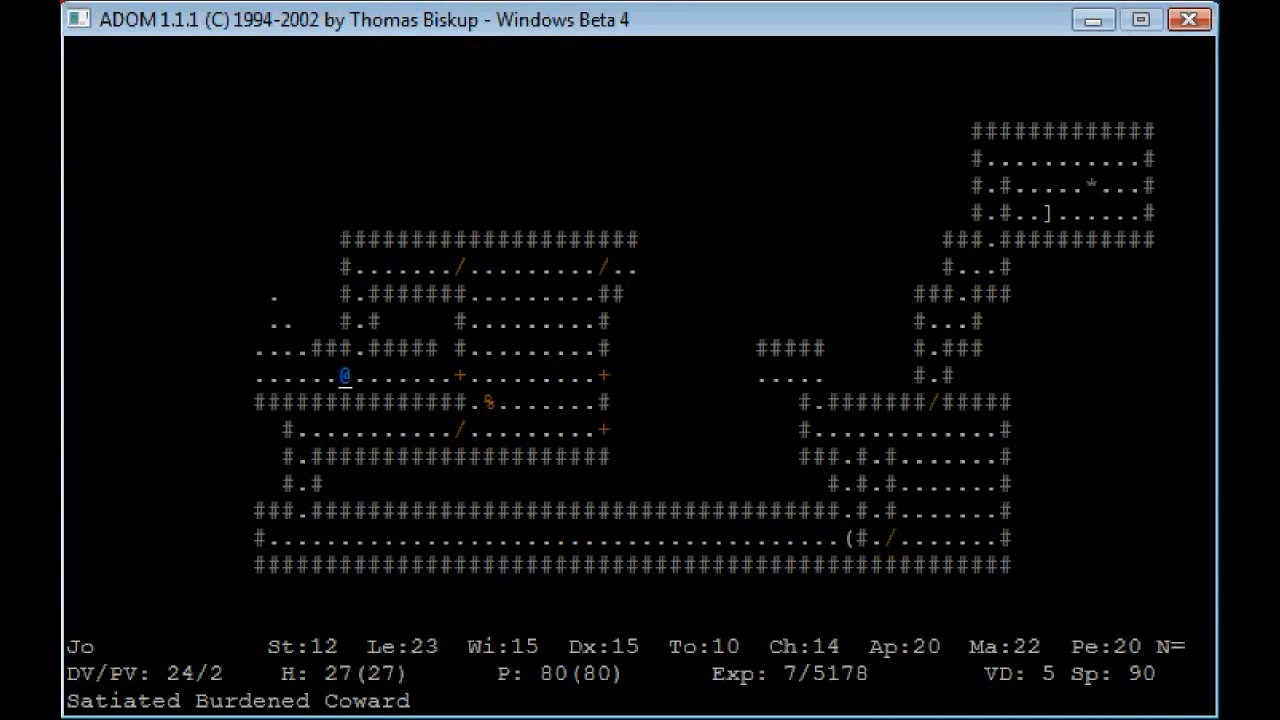
key("h")
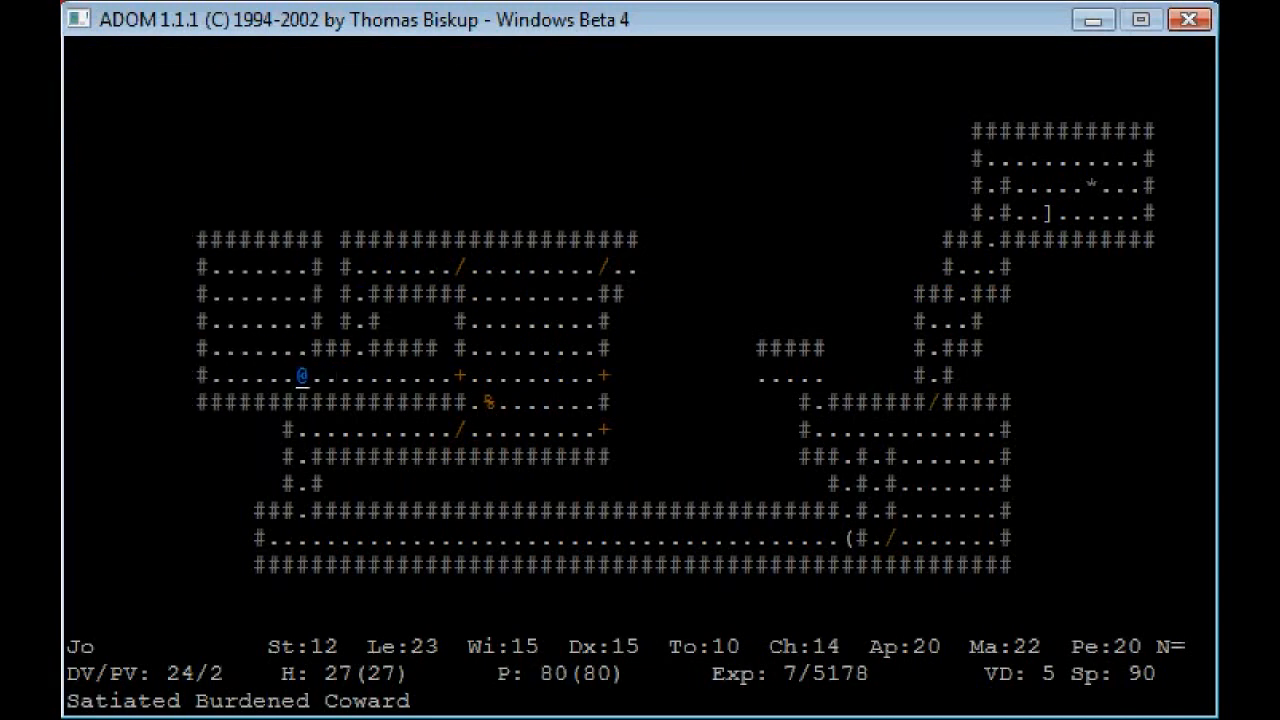
key("8")
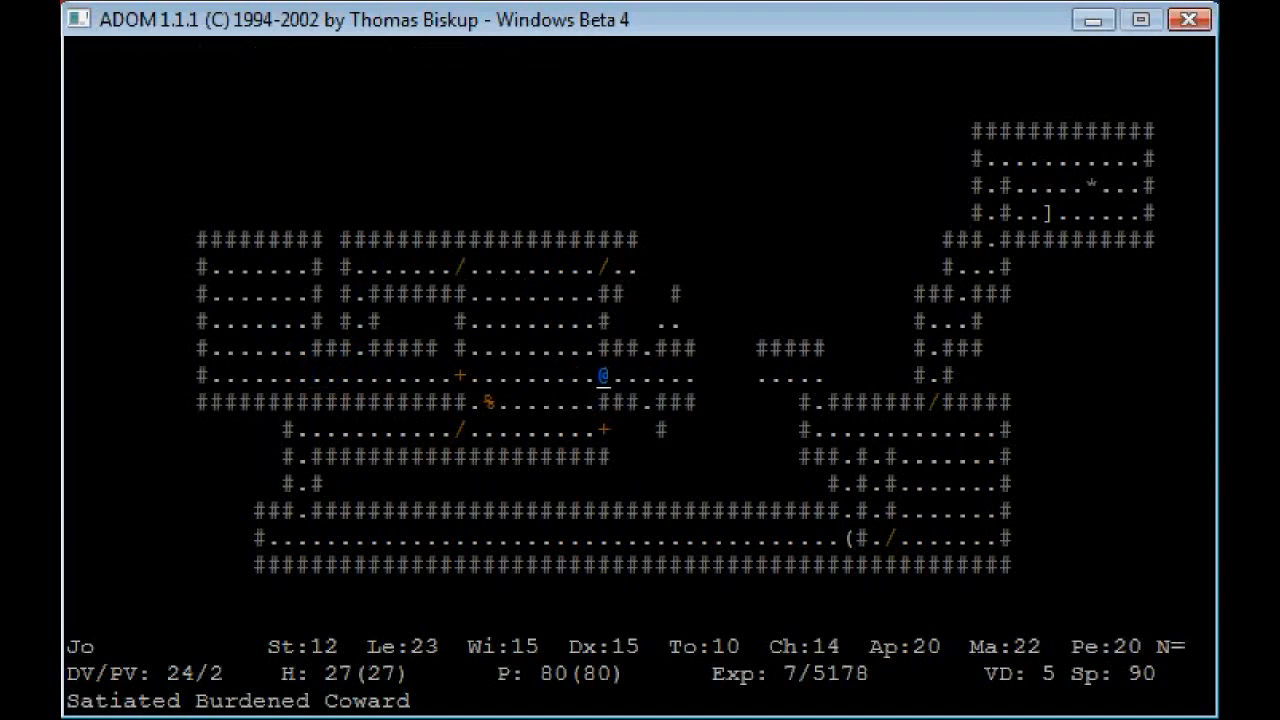
key("Right")
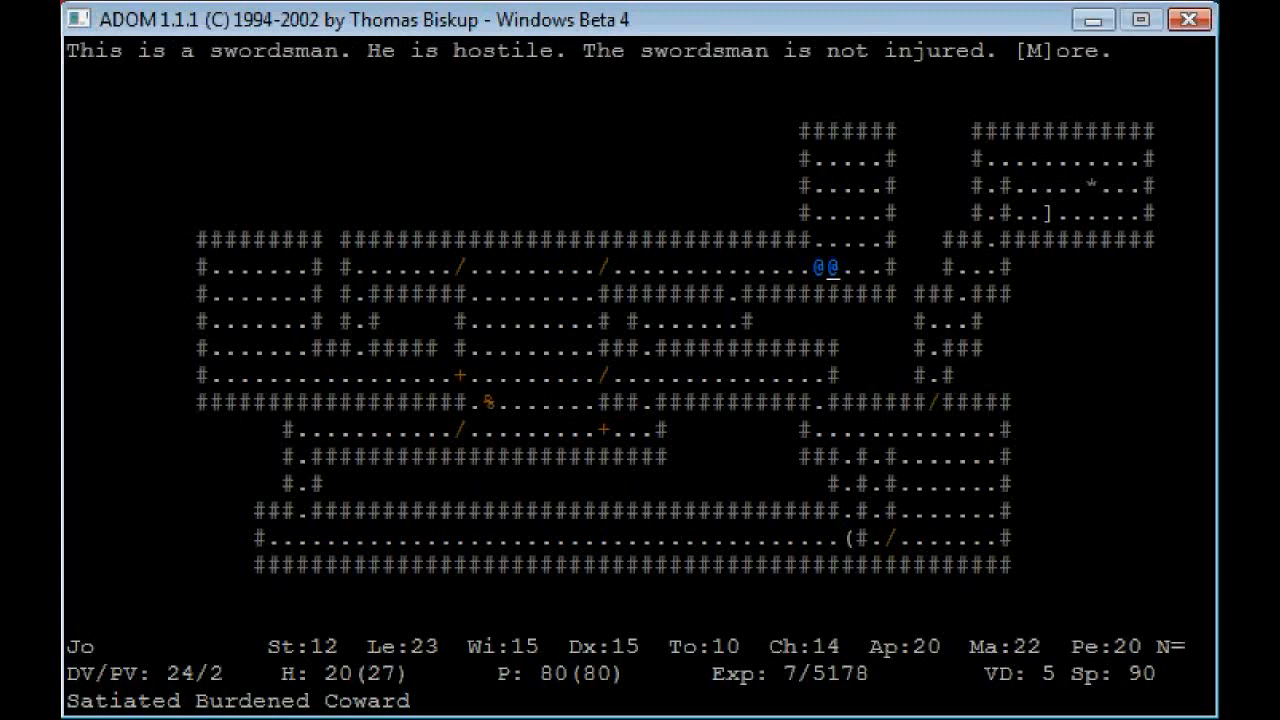
Step: Read the swordsman's description and kill him with Fire Bolt
key("m")
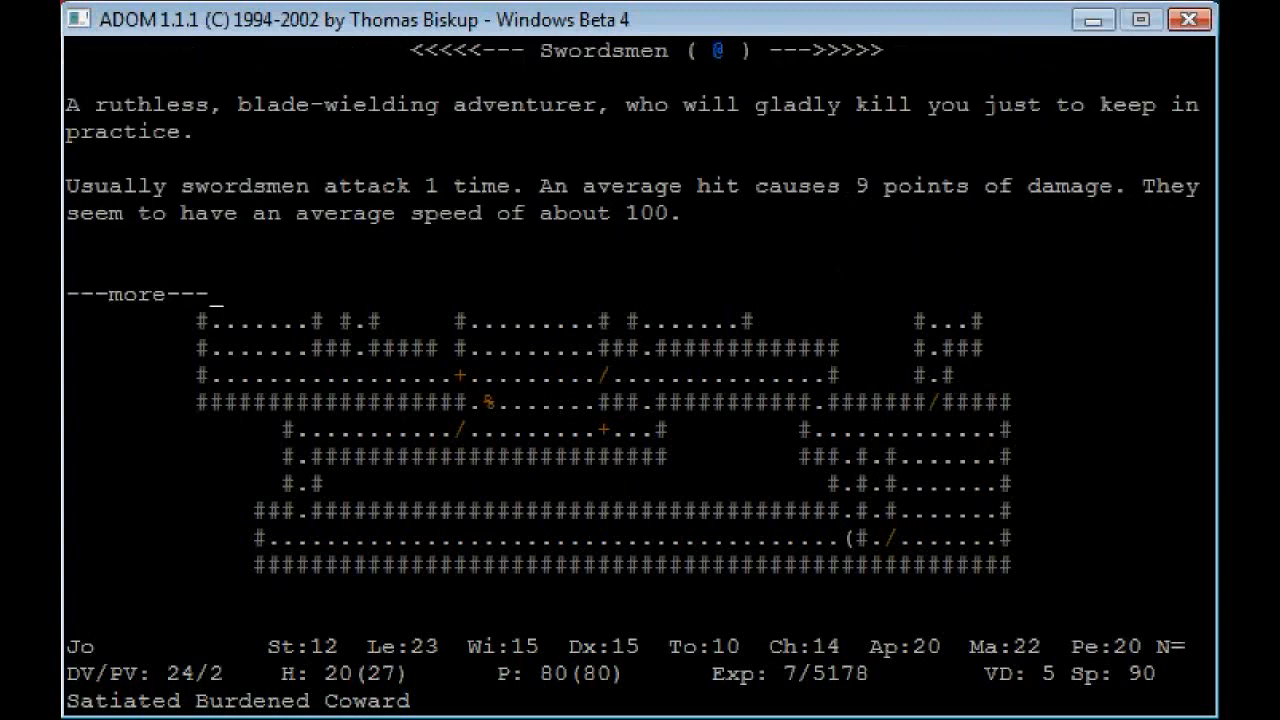
key("space")
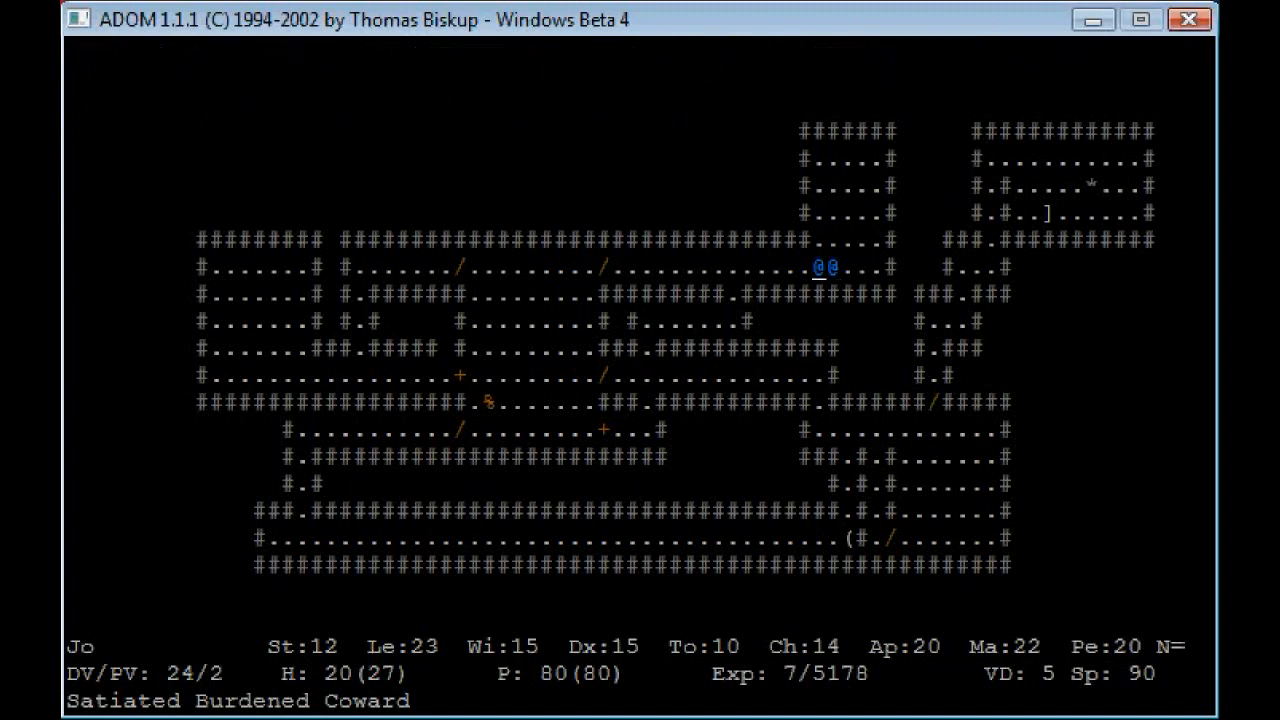
key("c")
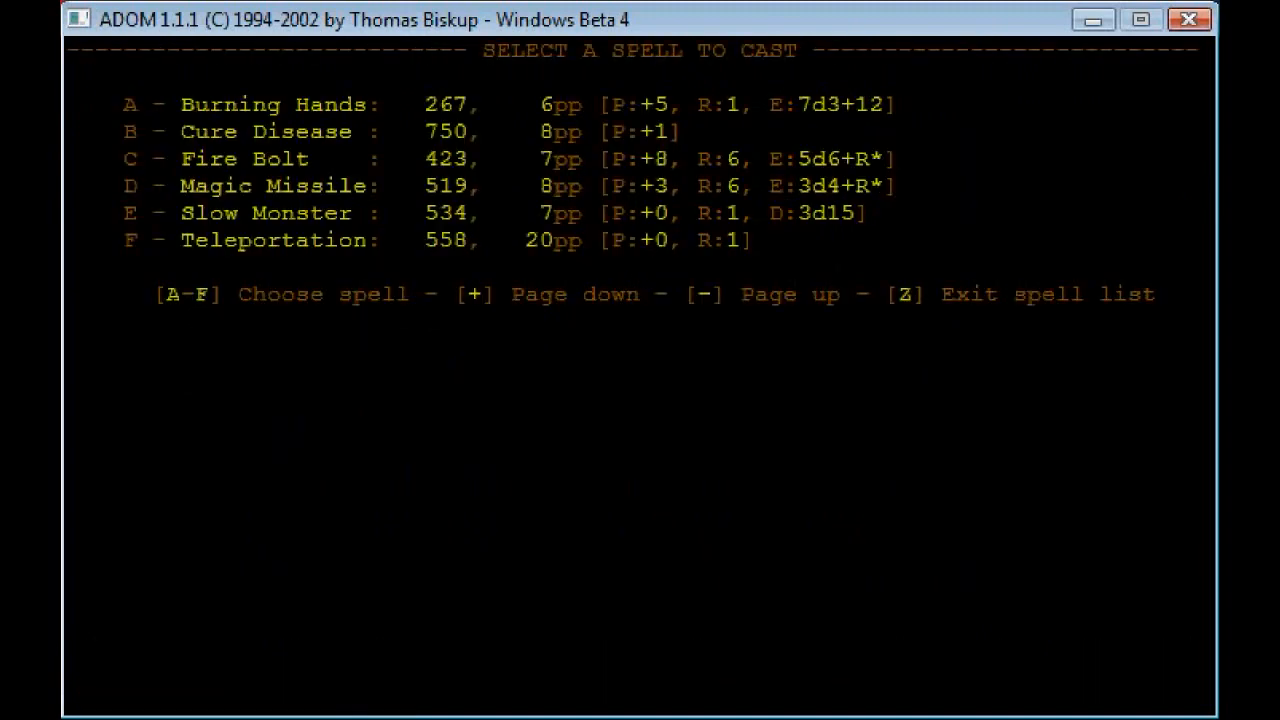
key("z")
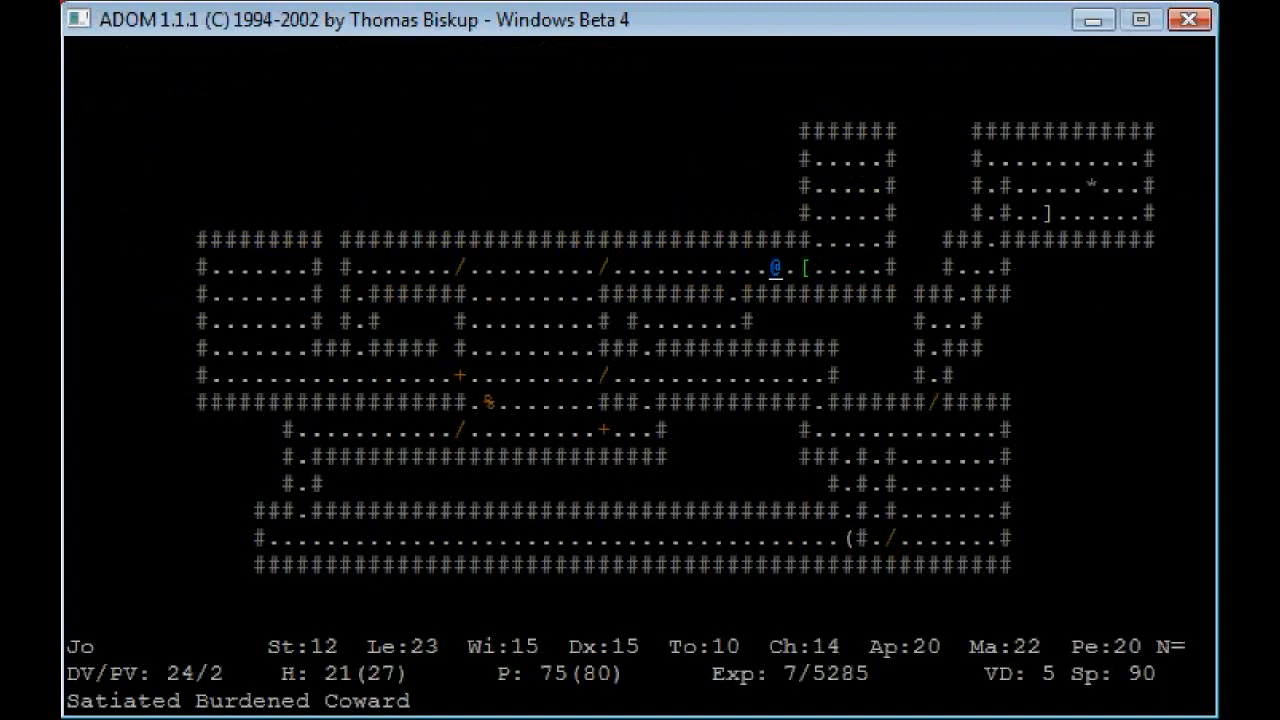
Step: Advance along the corridor and melee the second swordsman
key("g")
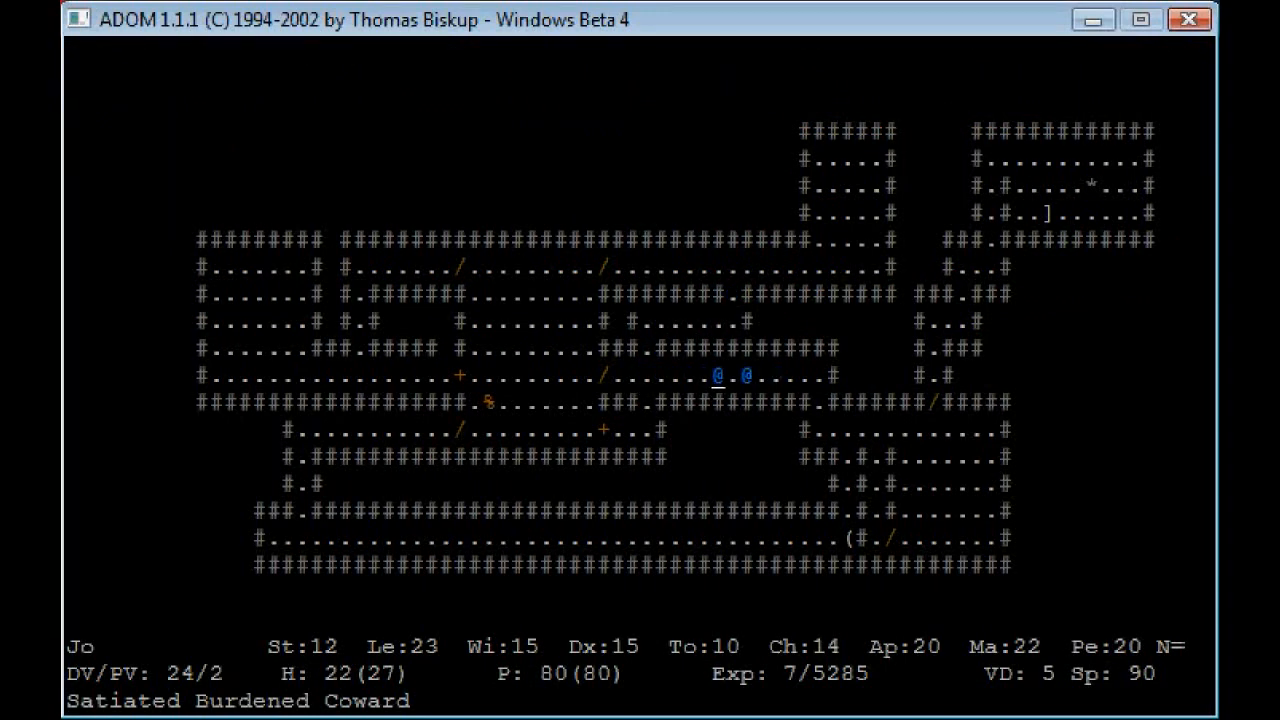
key("c")
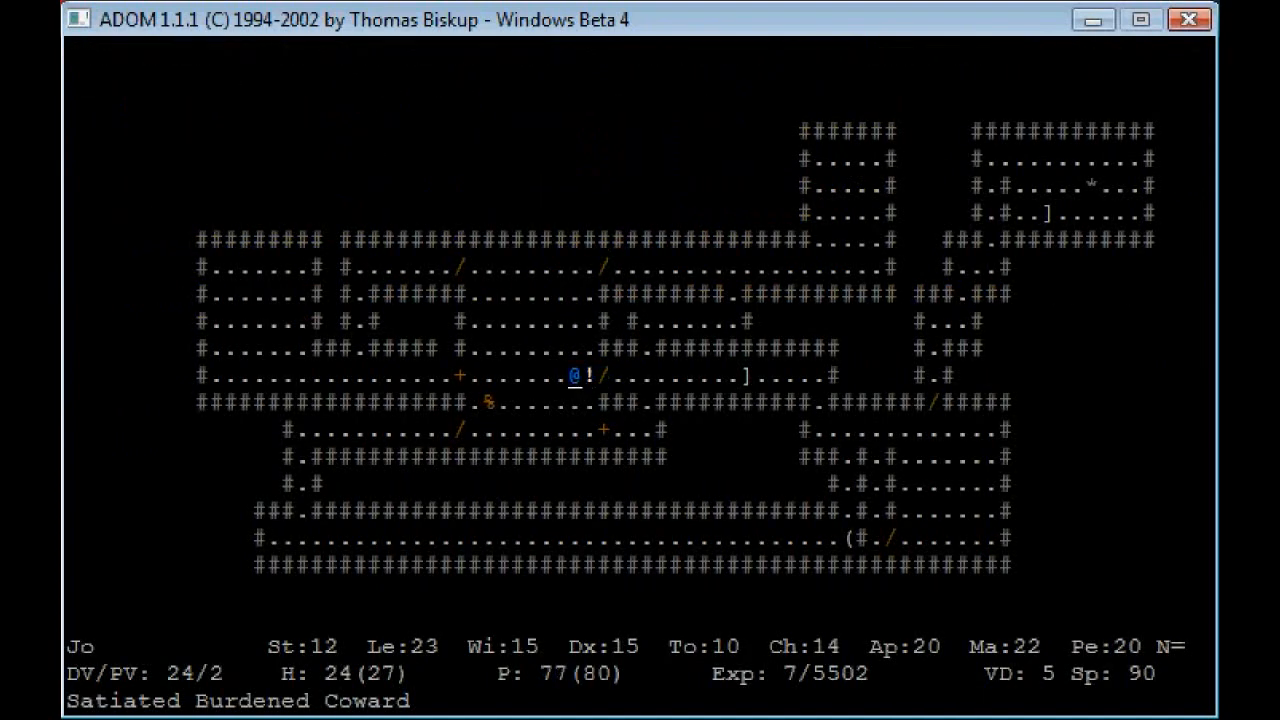
Step: Slay the corridor creature and walk down to the long lower hall by the > stairs
key("Left")
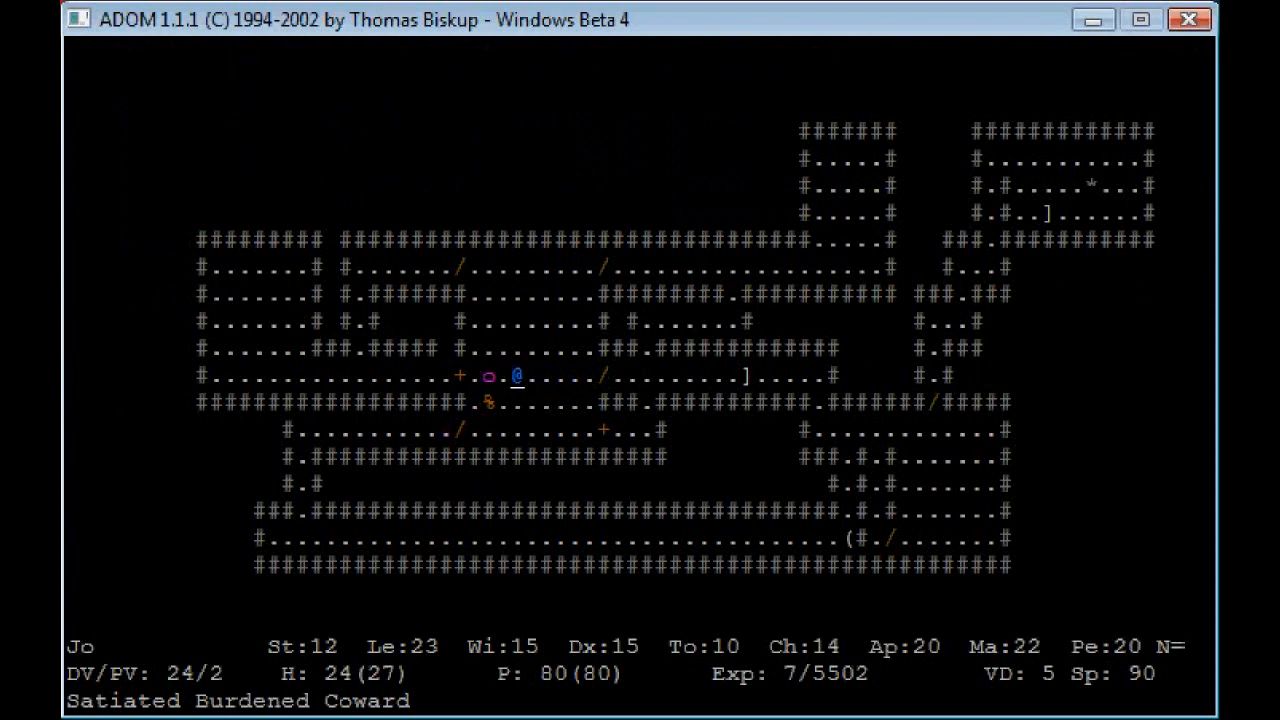
key("c")
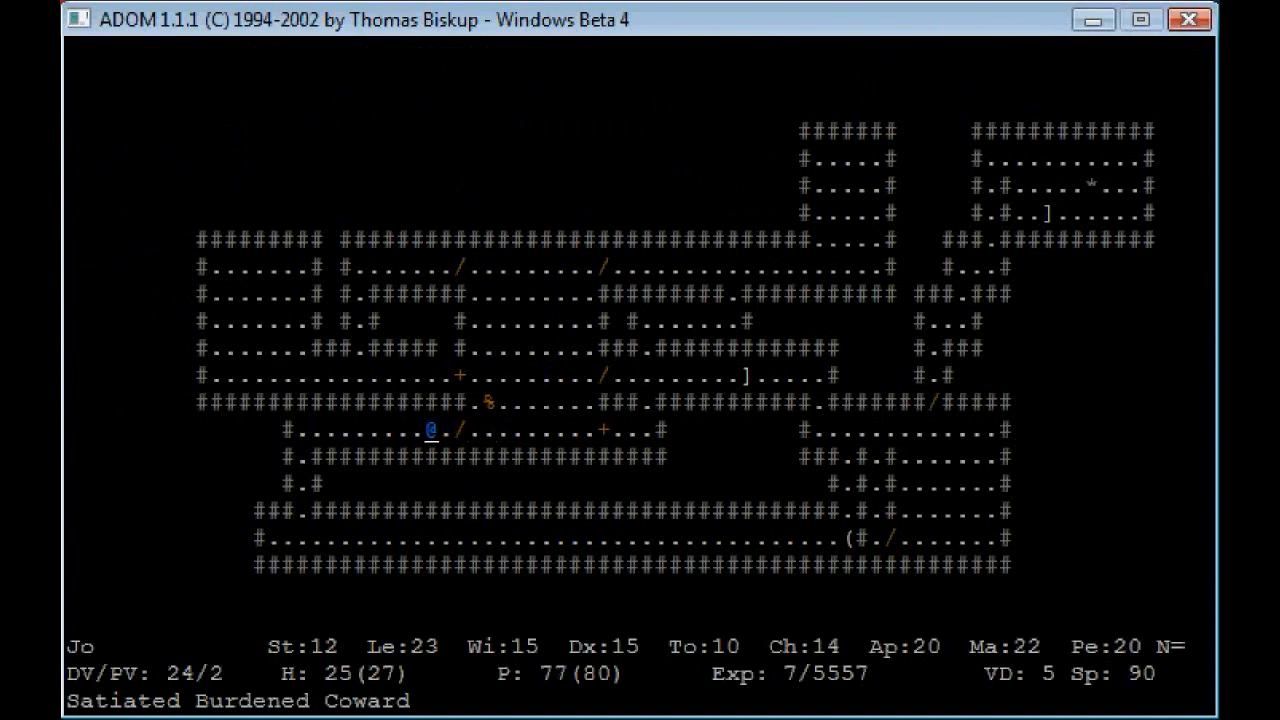
key("Left")
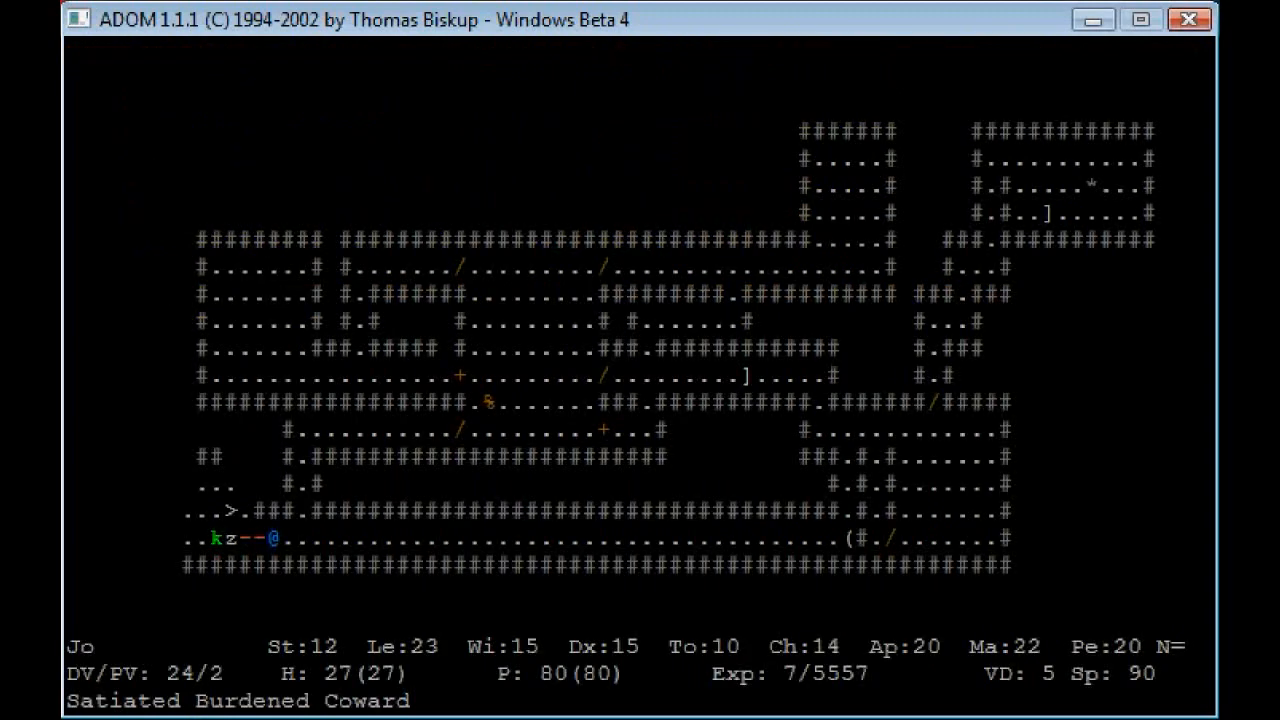
Step: Descend the stairs, fight through the rats crowding the corridor and step through the opened door
key("Left")
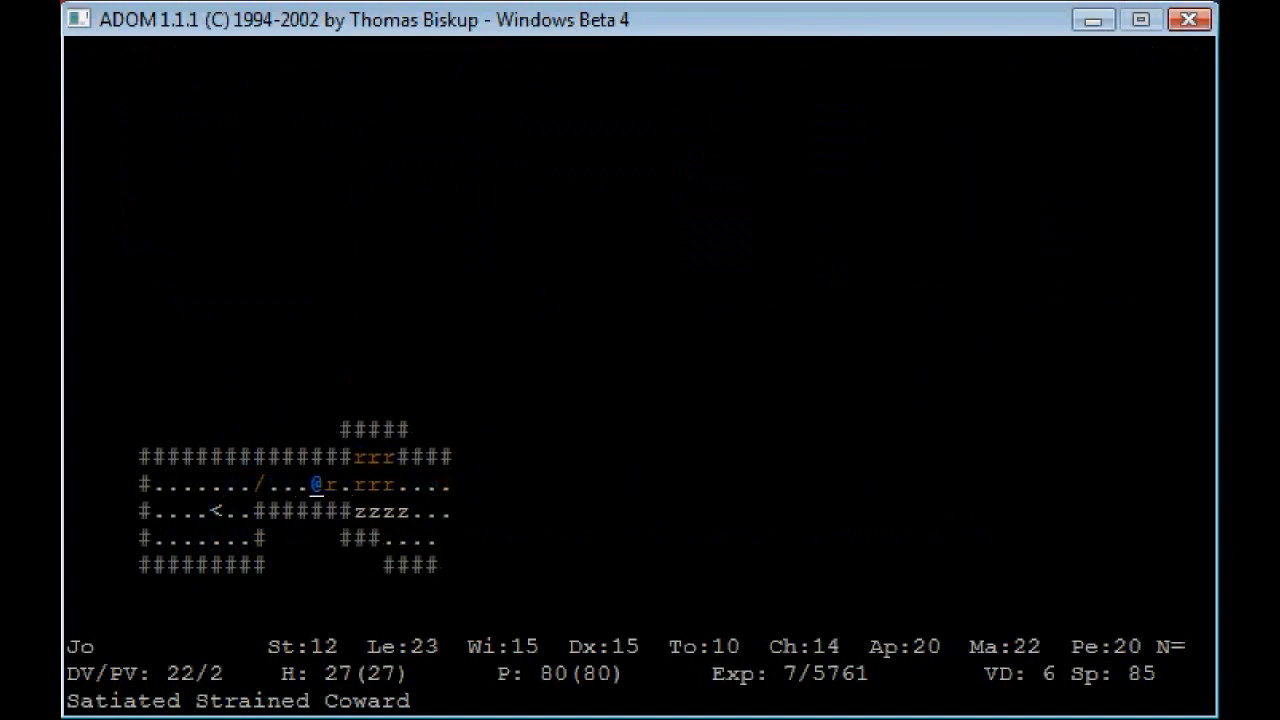
key("c")
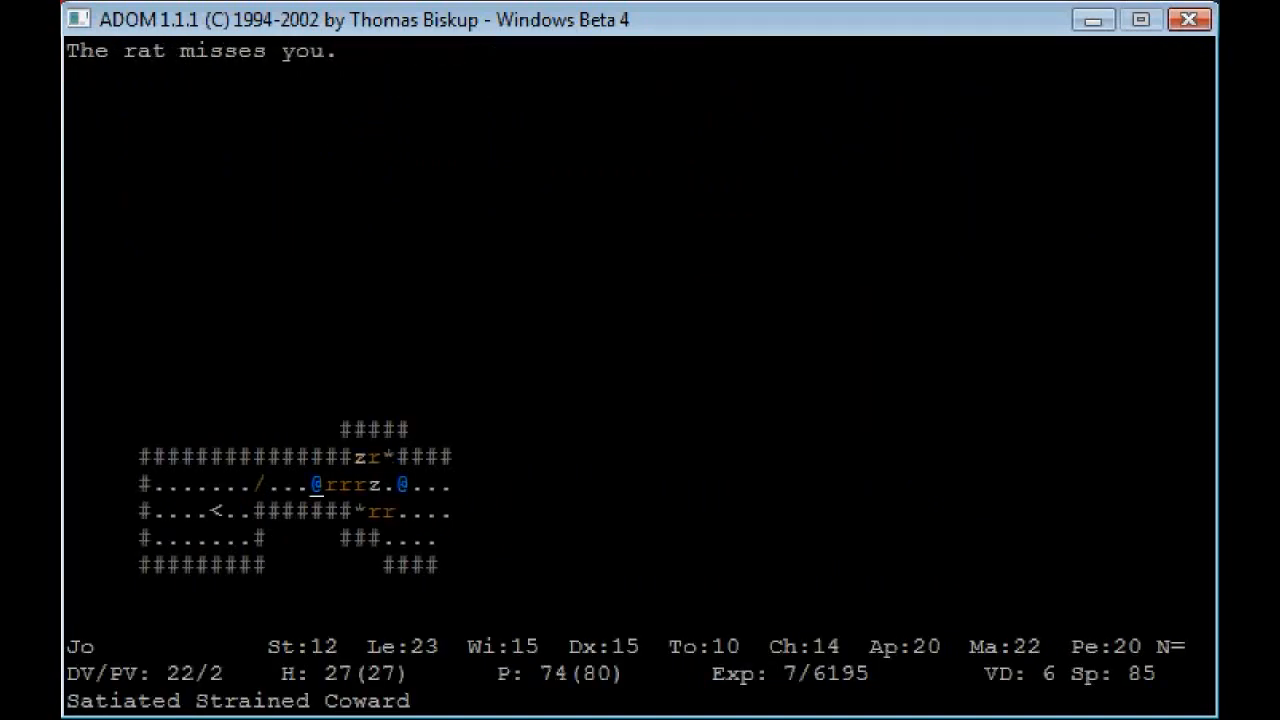
key("c")
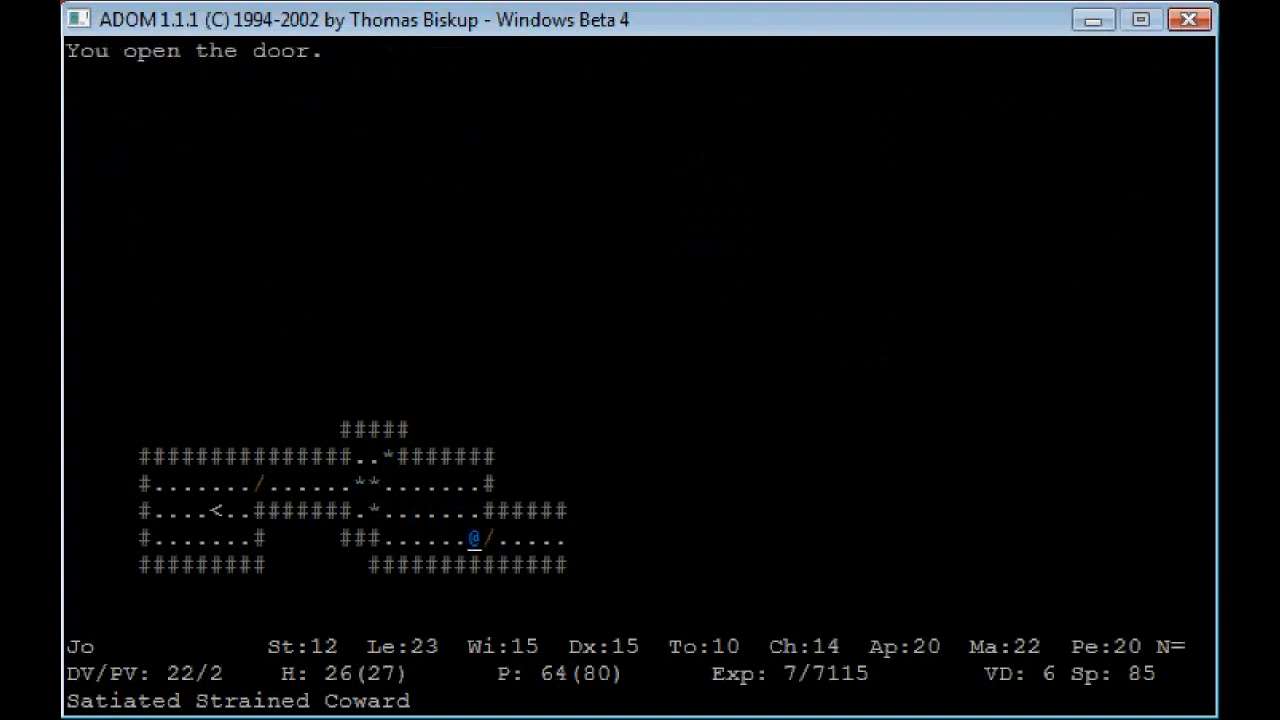
key("Right")
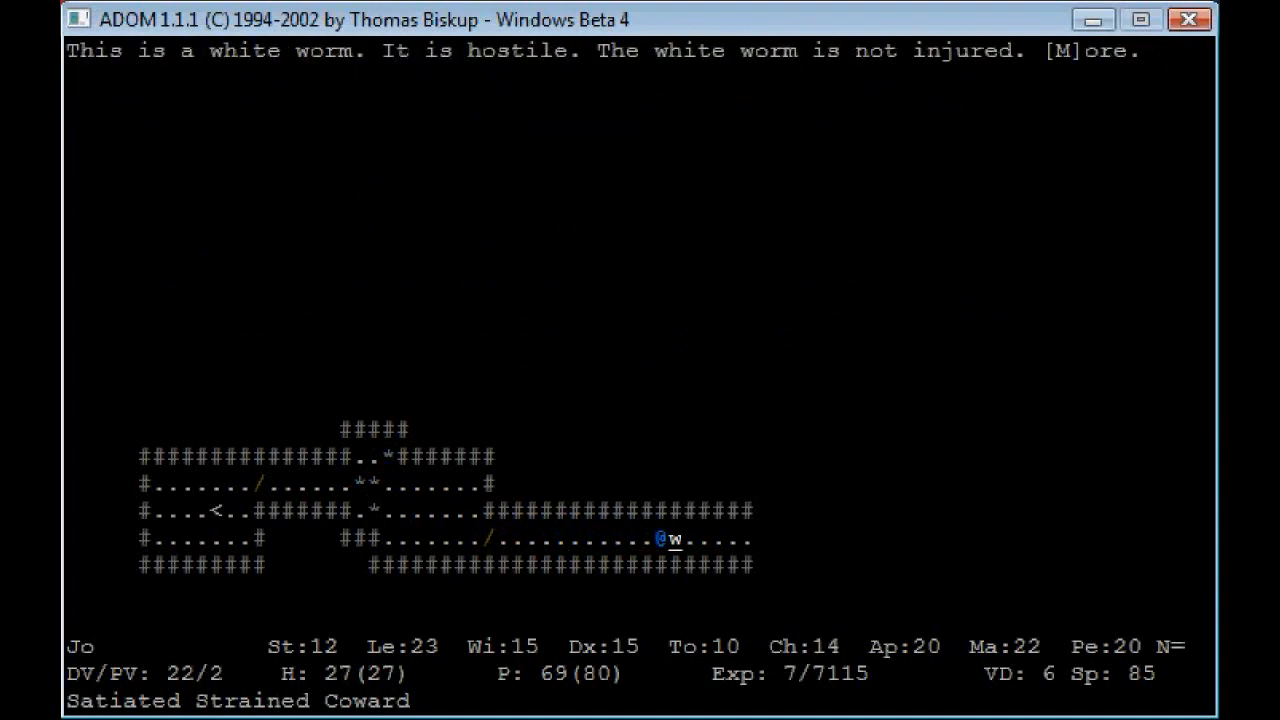
Step: Read the white worm's description and kill it
key("m")
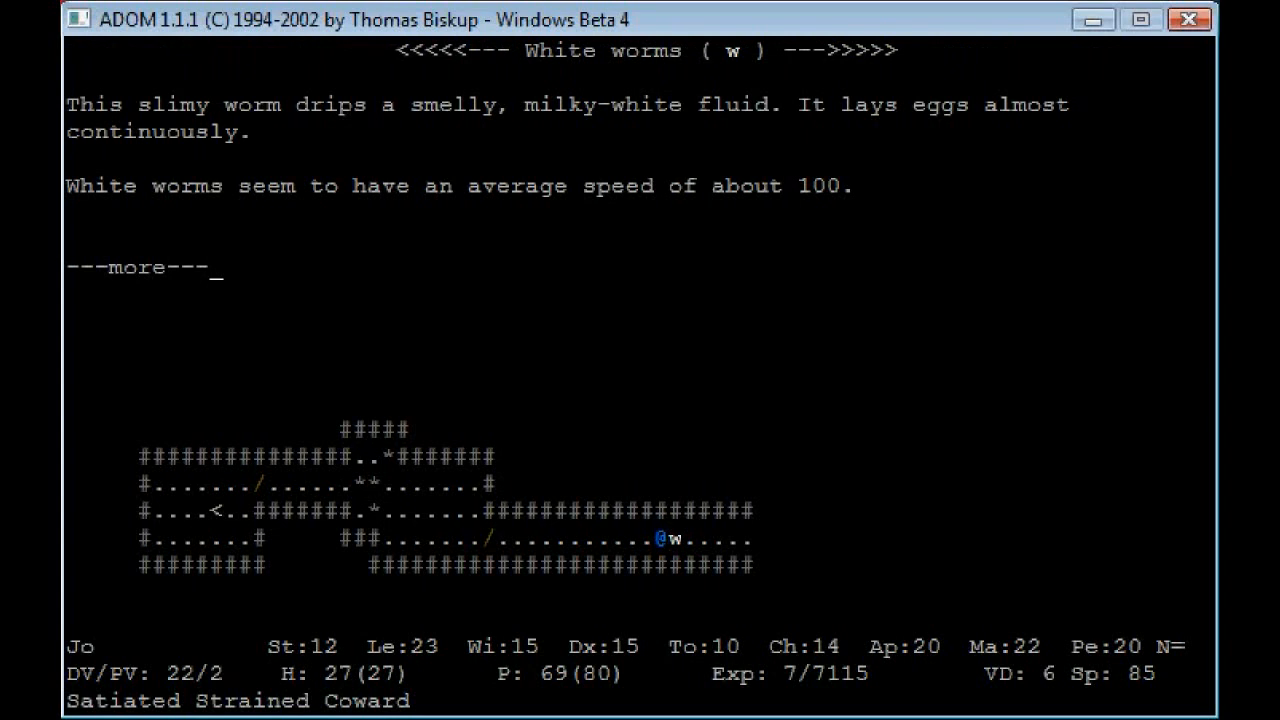
key("space")
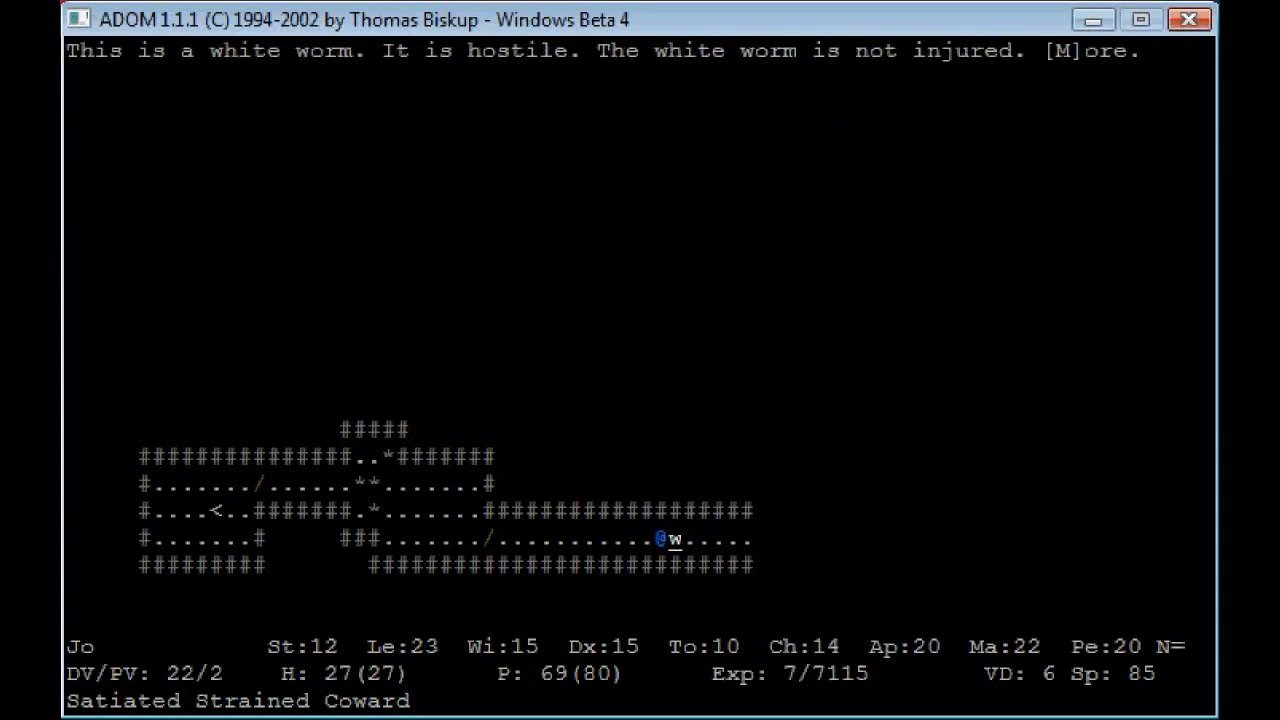
key("space")
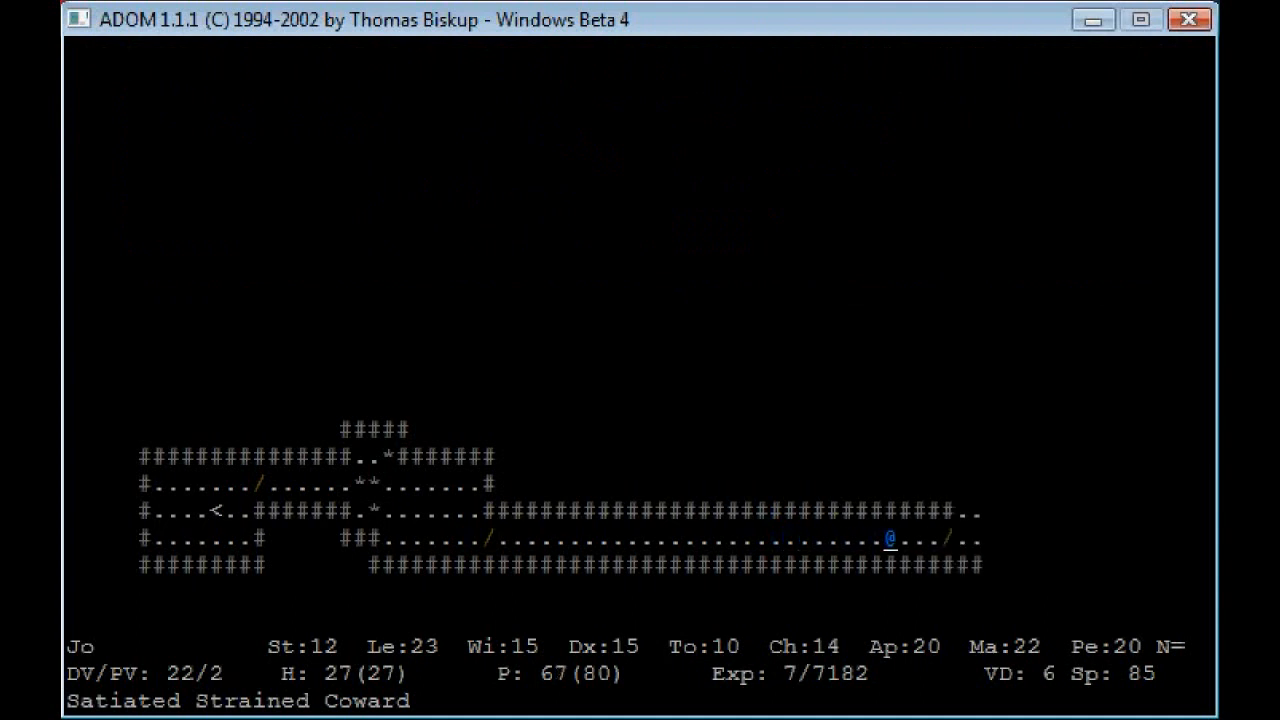
Step: Follow the corridor east toward the room with the ratling fencer
key("Right")
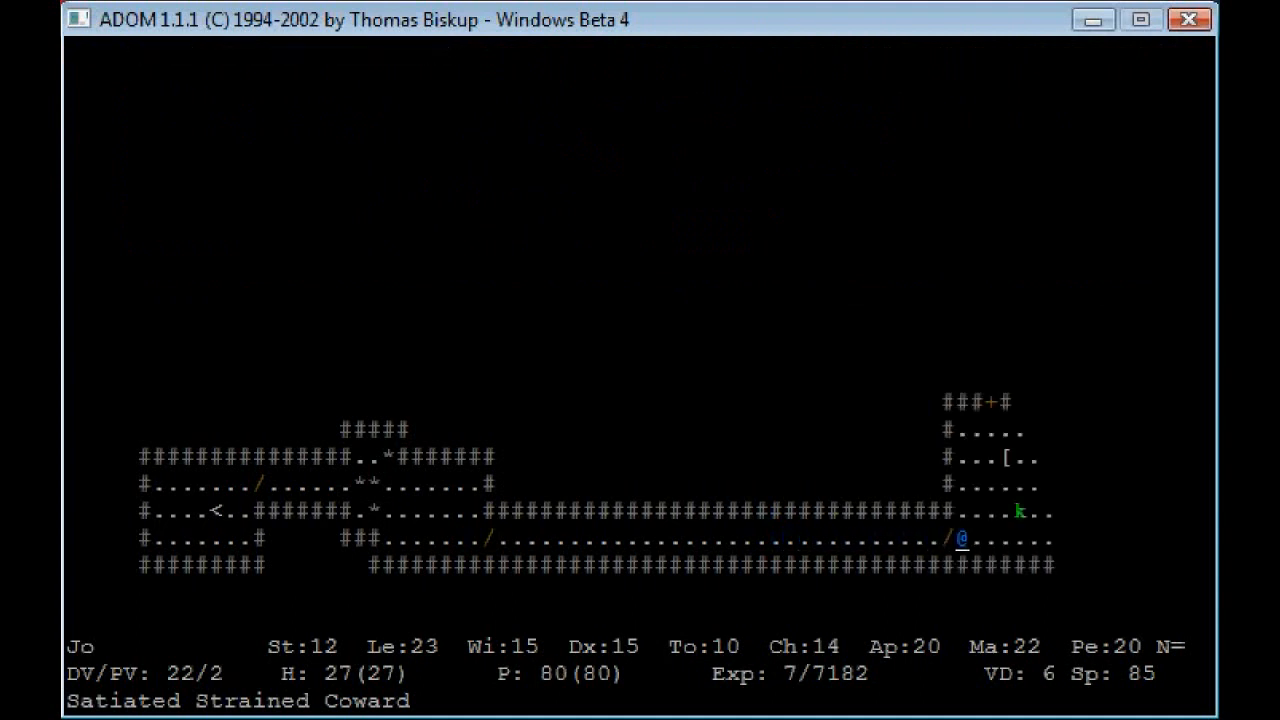
key("l")
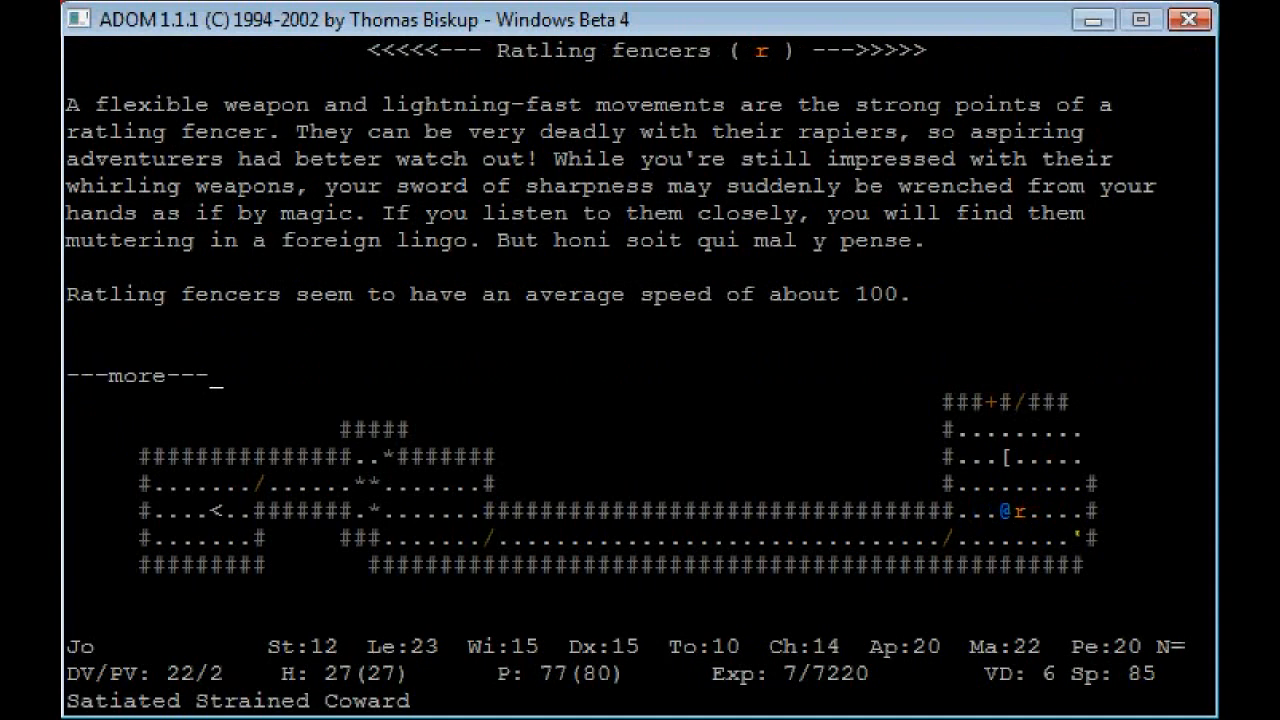
Step: Close the ratling fencer description and move north onto the square with the ragged tome
key("space")
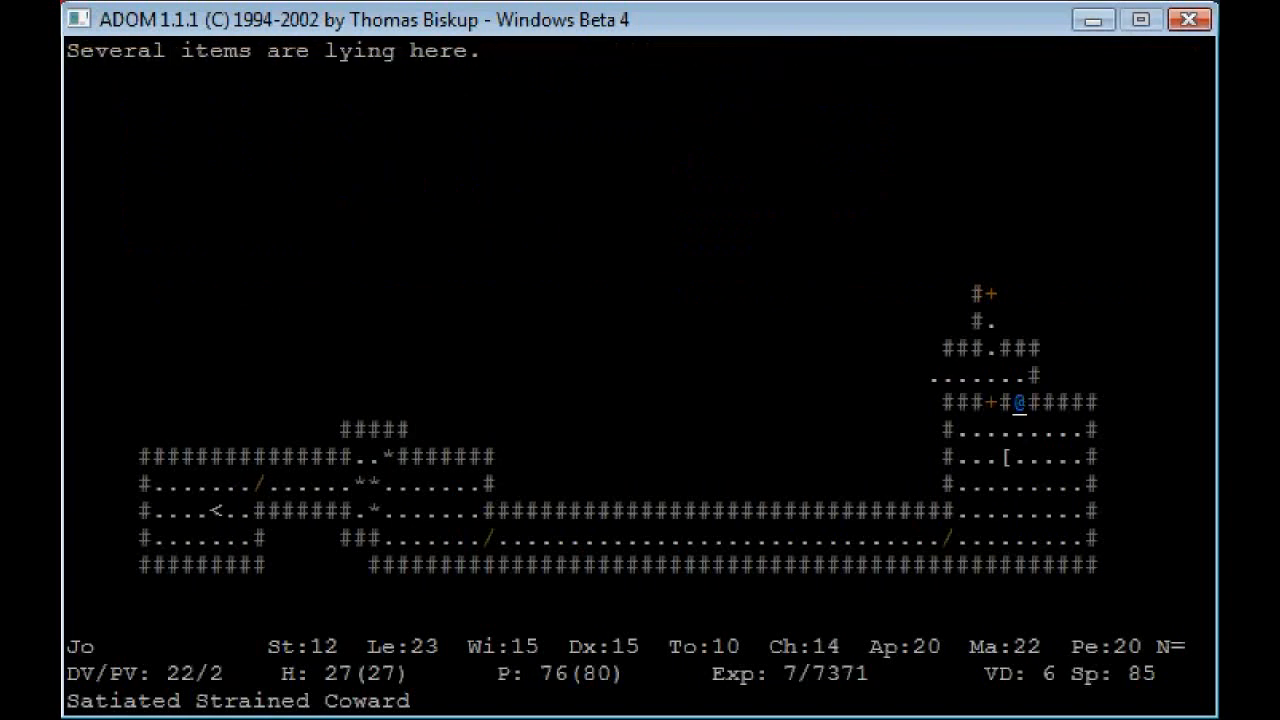
key("E")
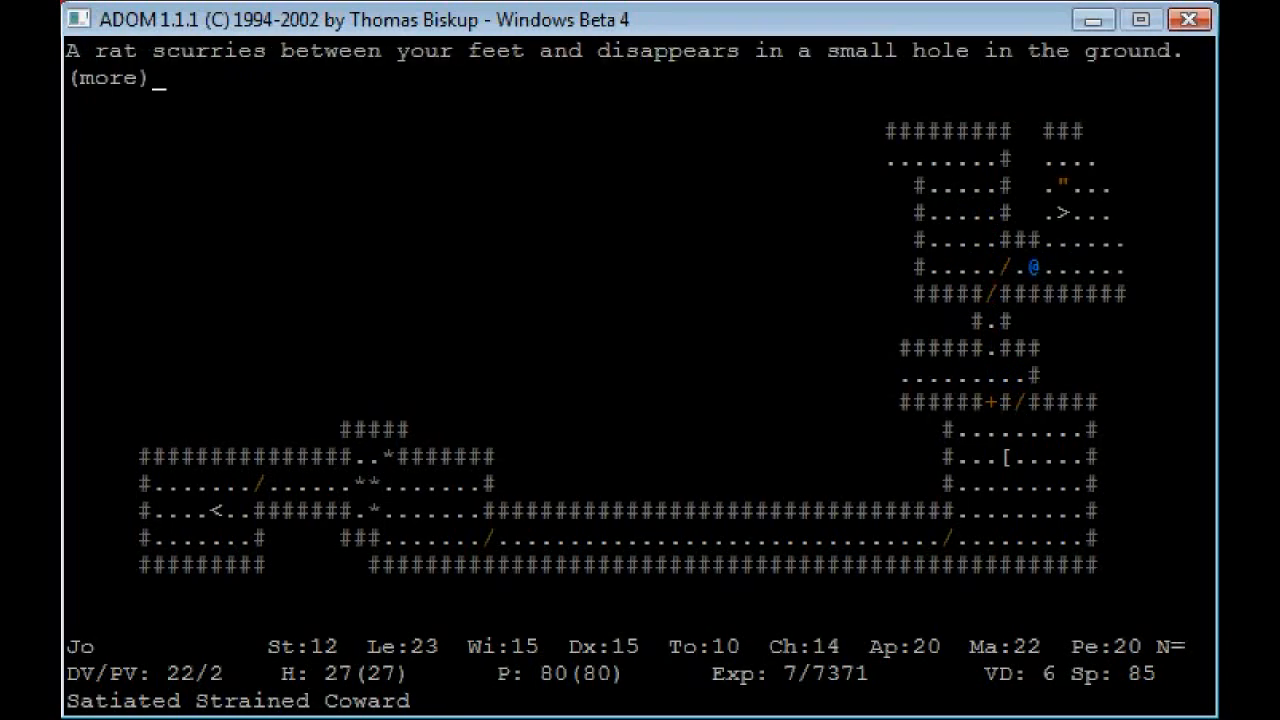
key("space")
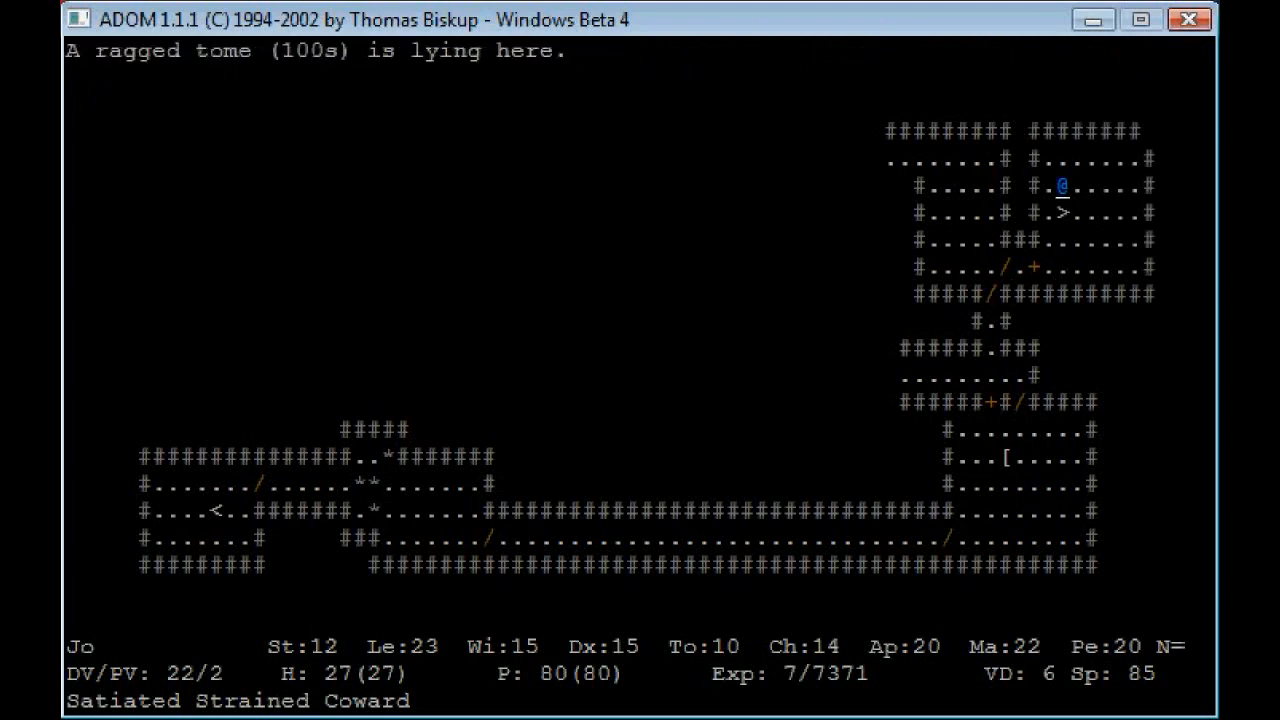
Step: Read the dirty tome to master Cure Light Wounds
key("r")
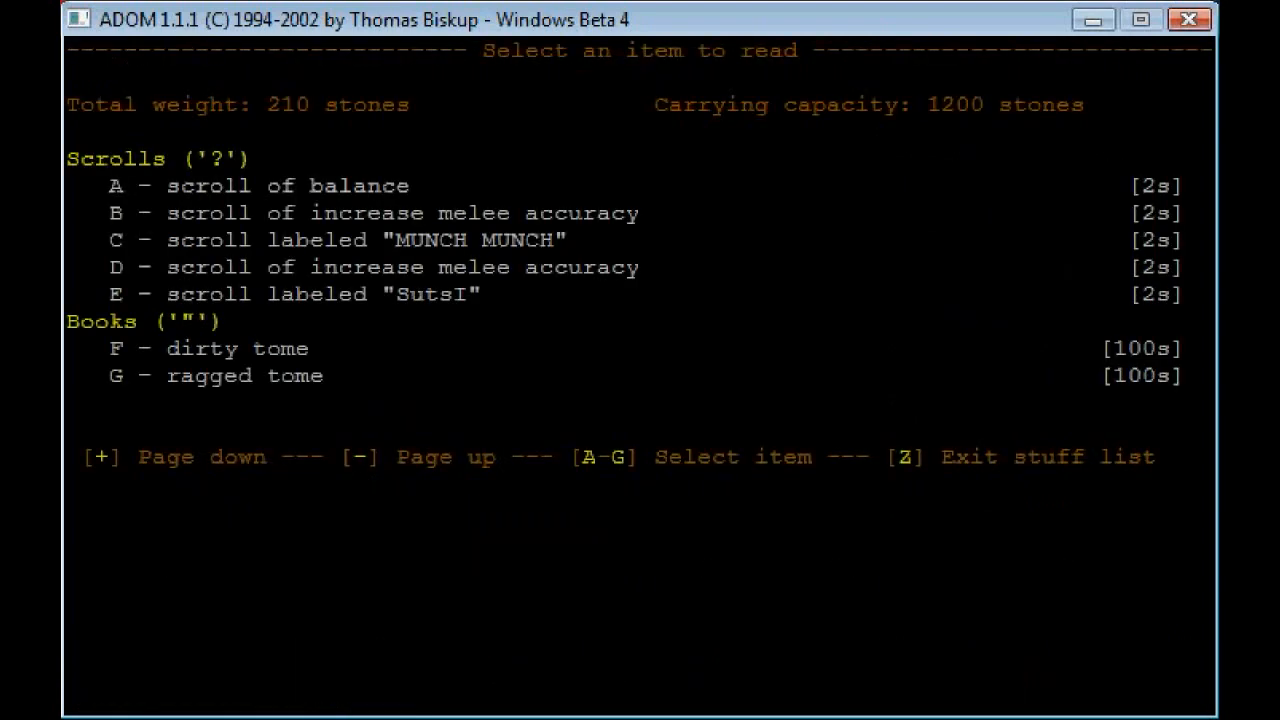
key("F")
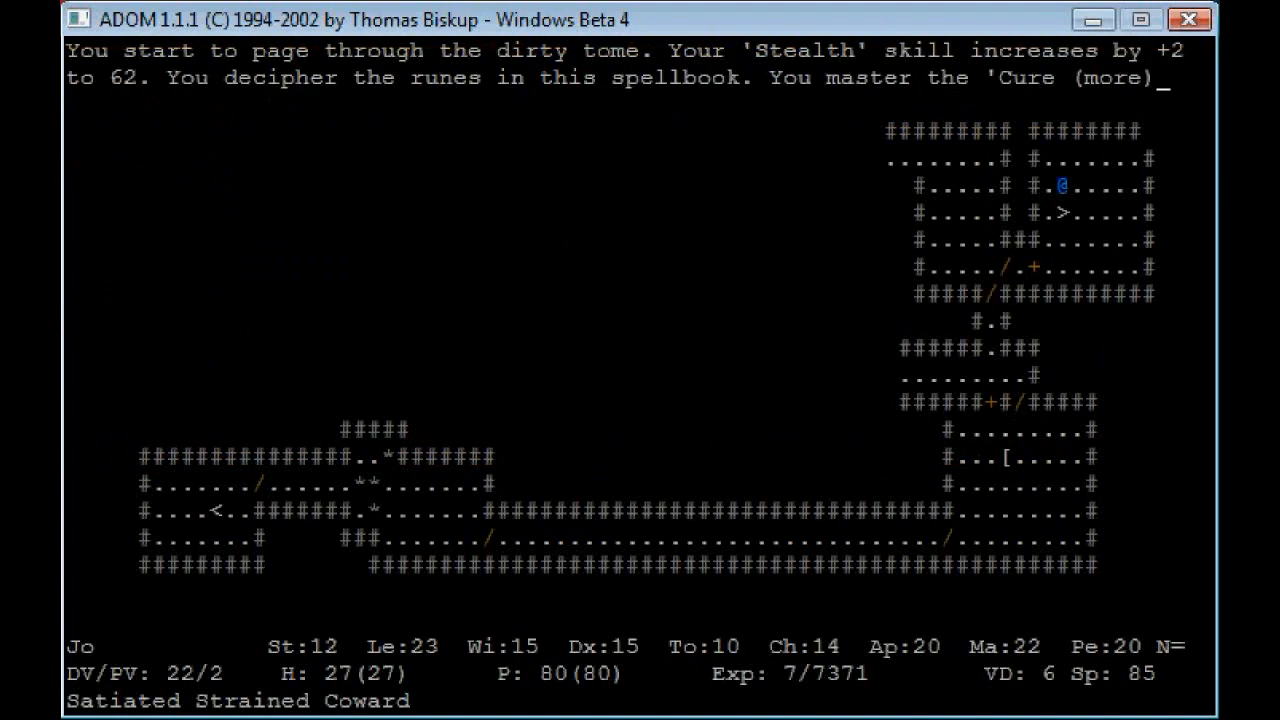
key("r")
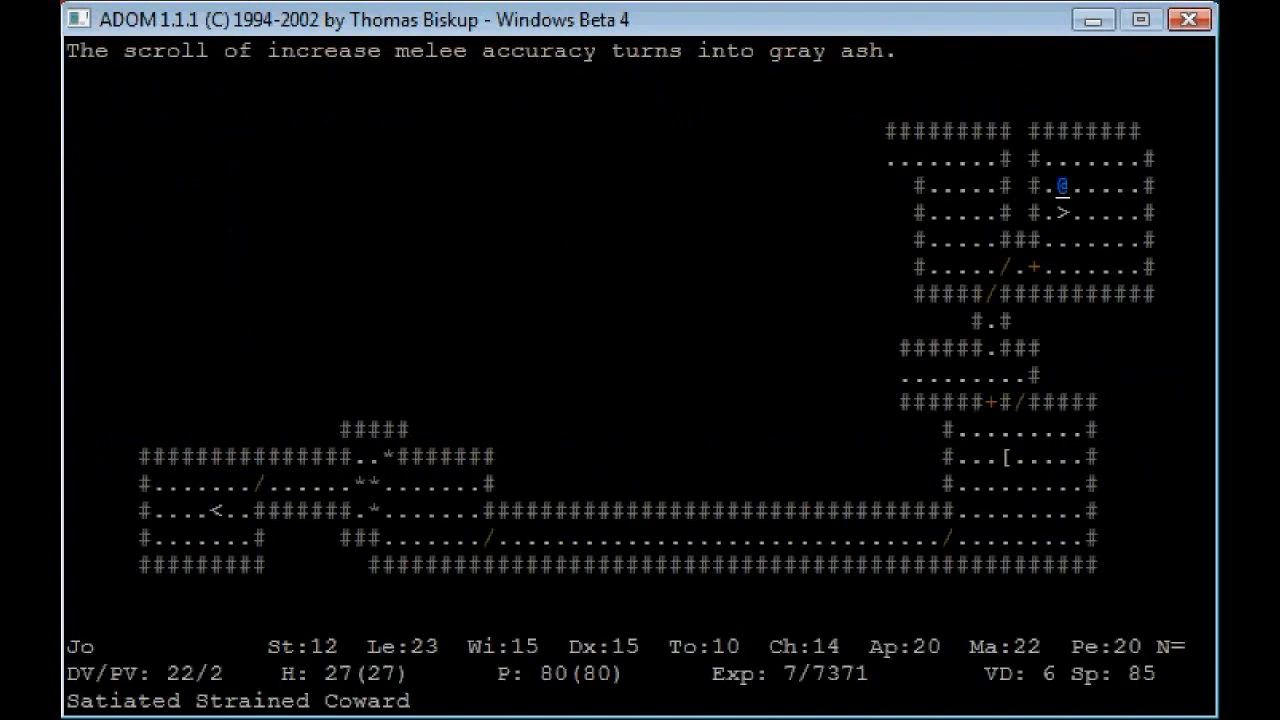
Step: Read the ragged tome and keep studying to learn the Knock spell
key("r")
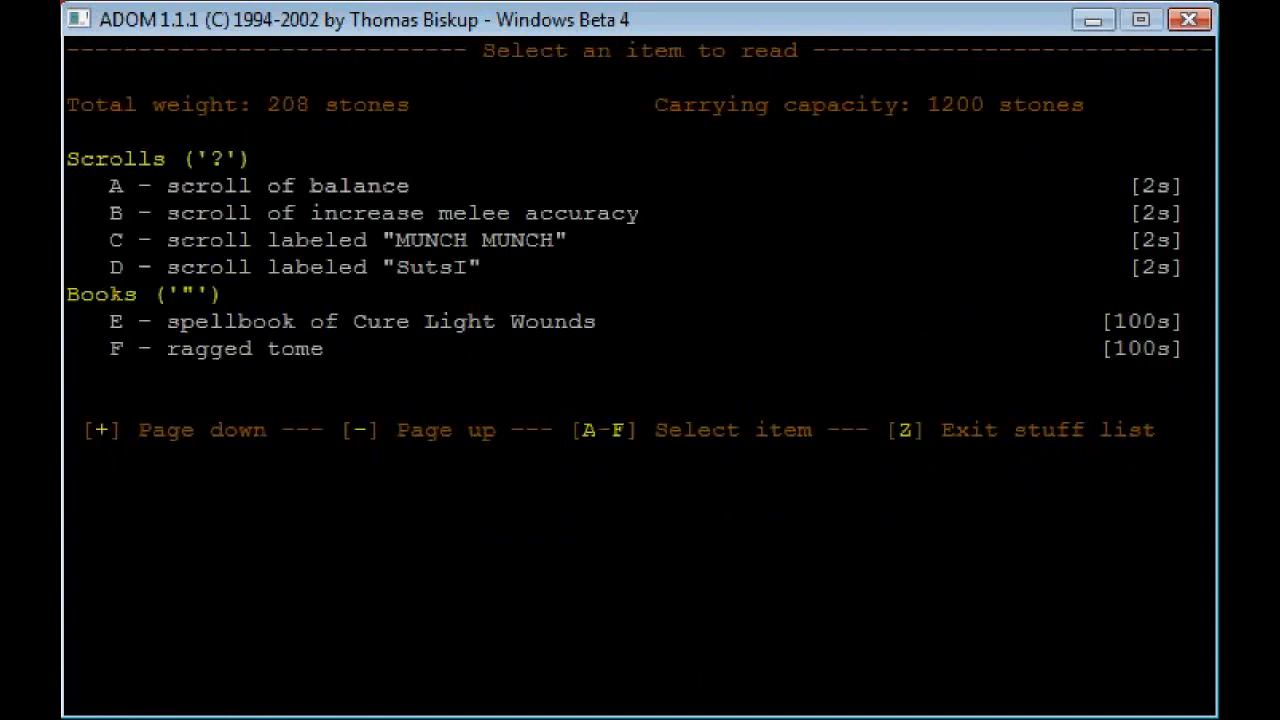
key("E")
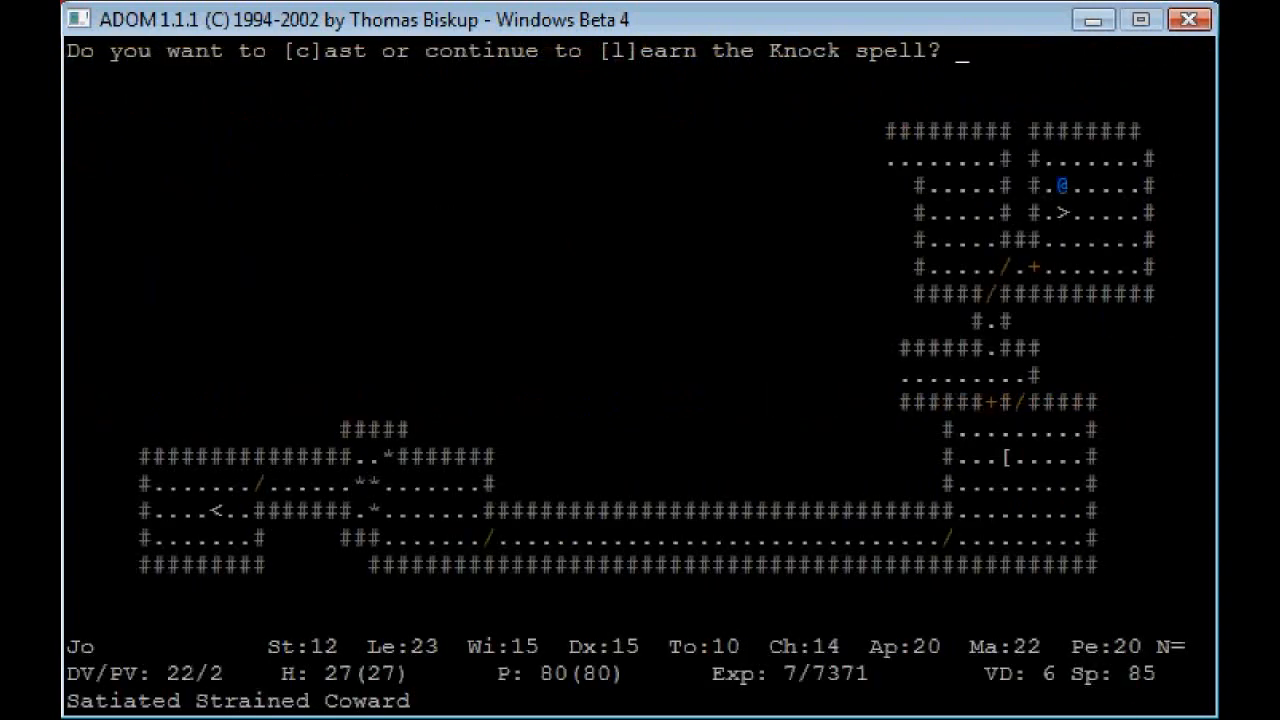
key("l")
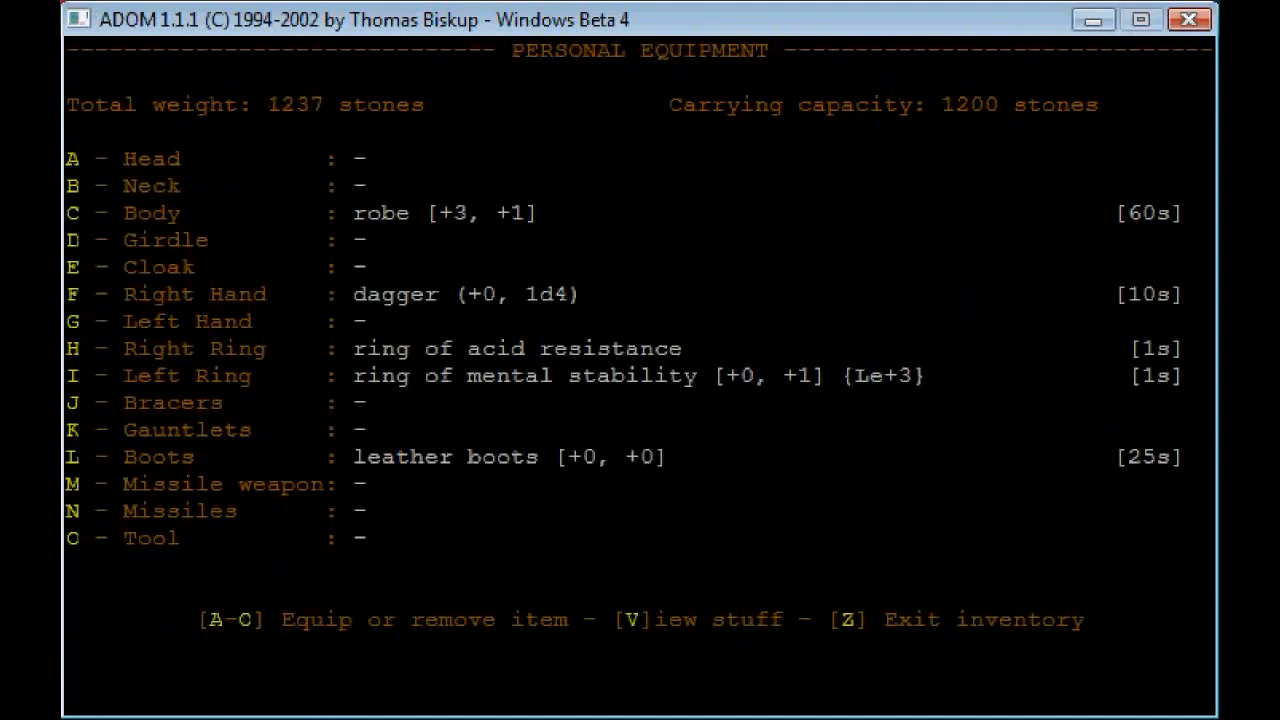
Step: Return to the map, move beside the large kobold and kill it with a touch spell
key("z")
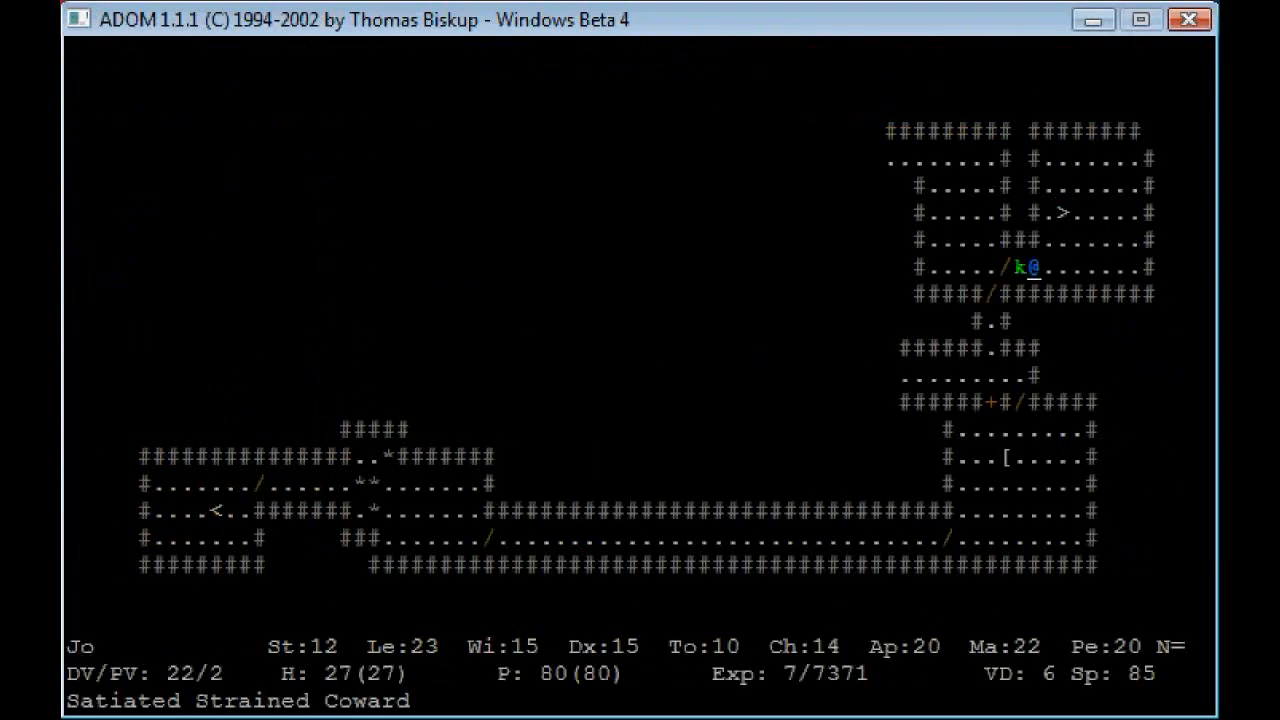
key("c")
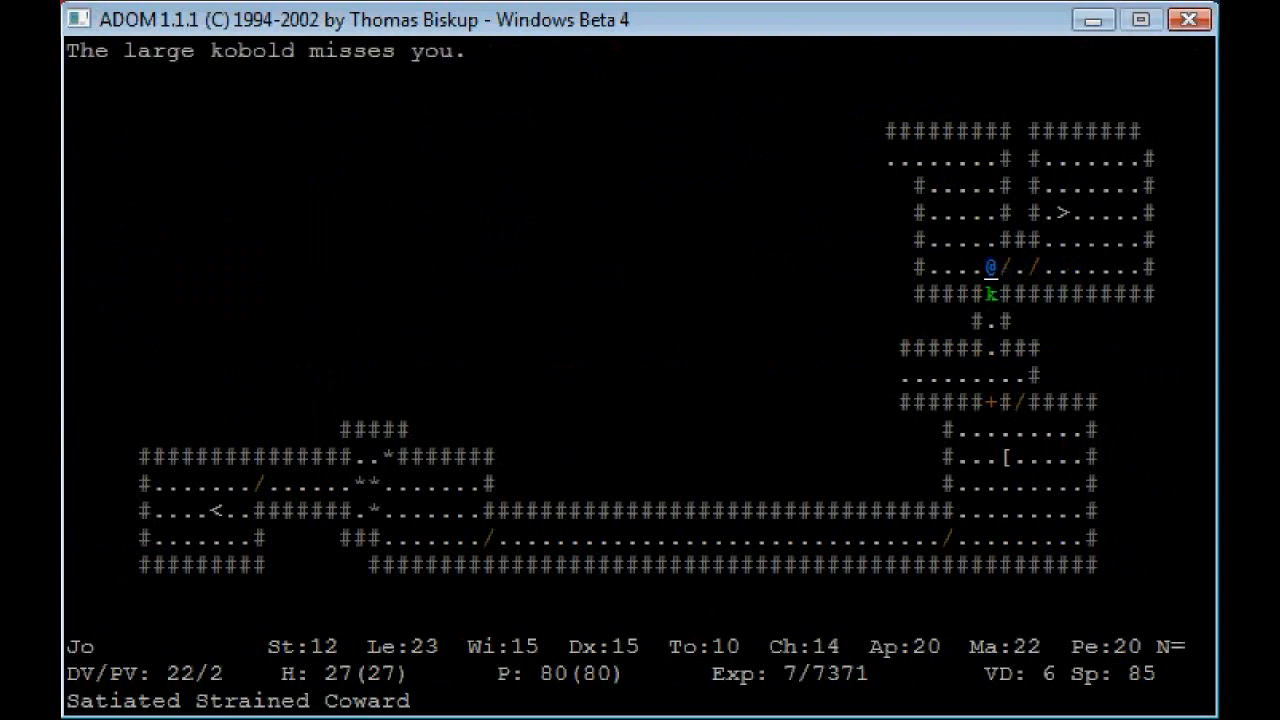
key("c")
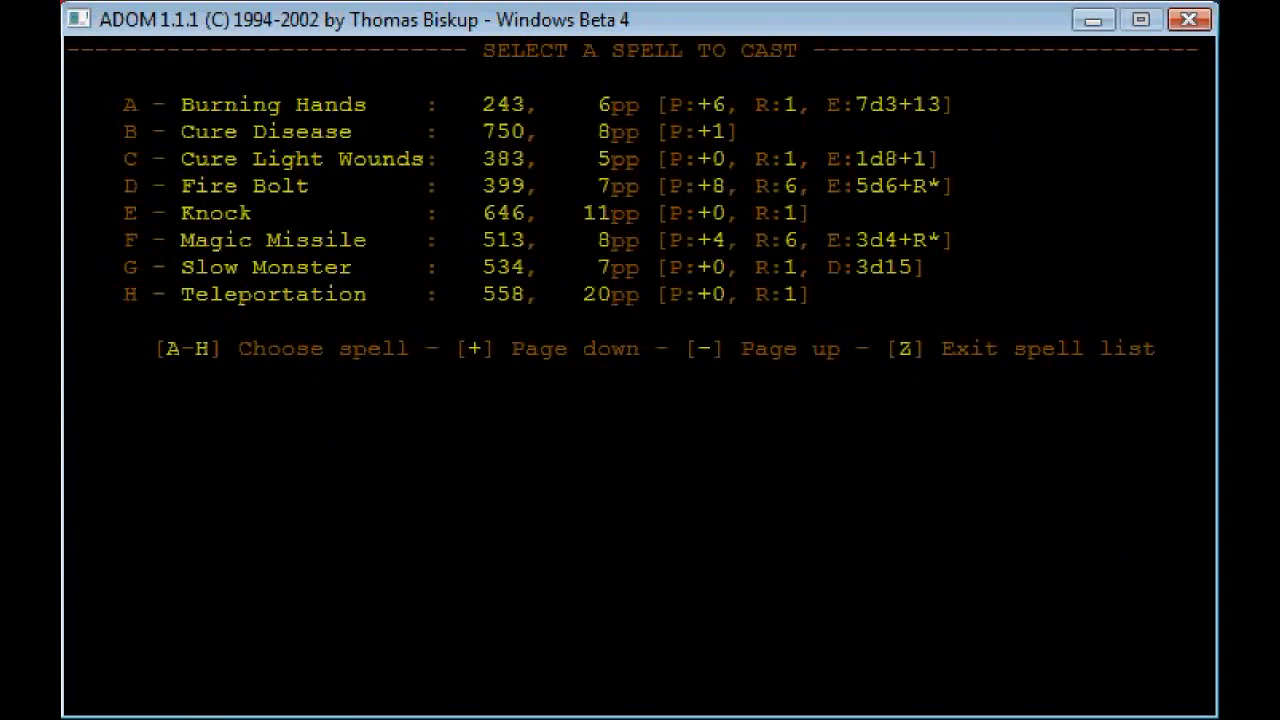
key("d")
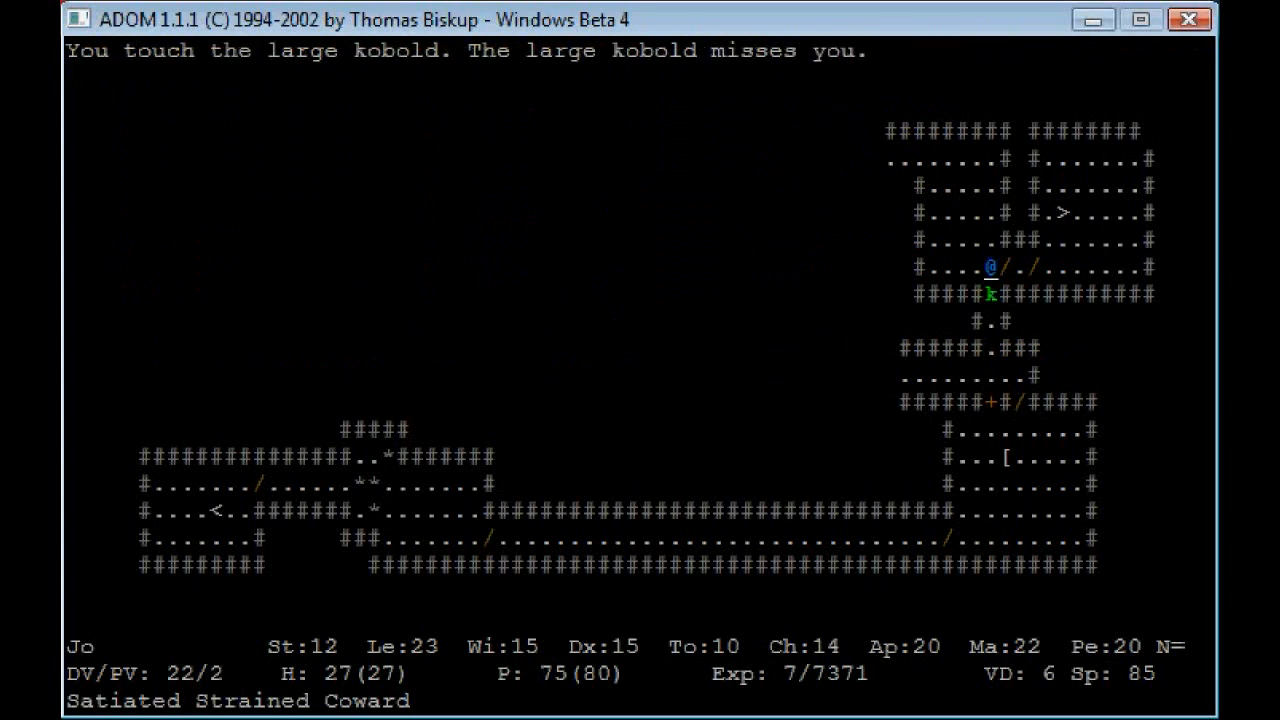
Step: Pick up the large ration from the floor, becoming burdened
key("c")
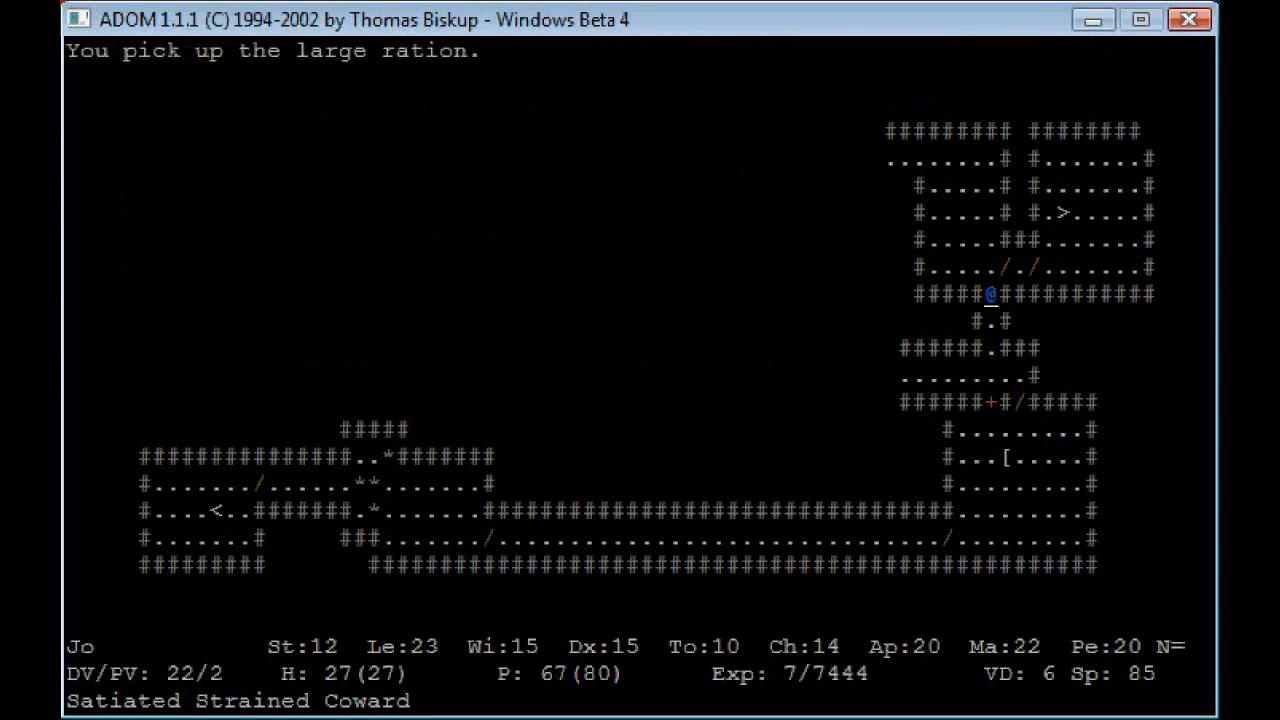
key("e")
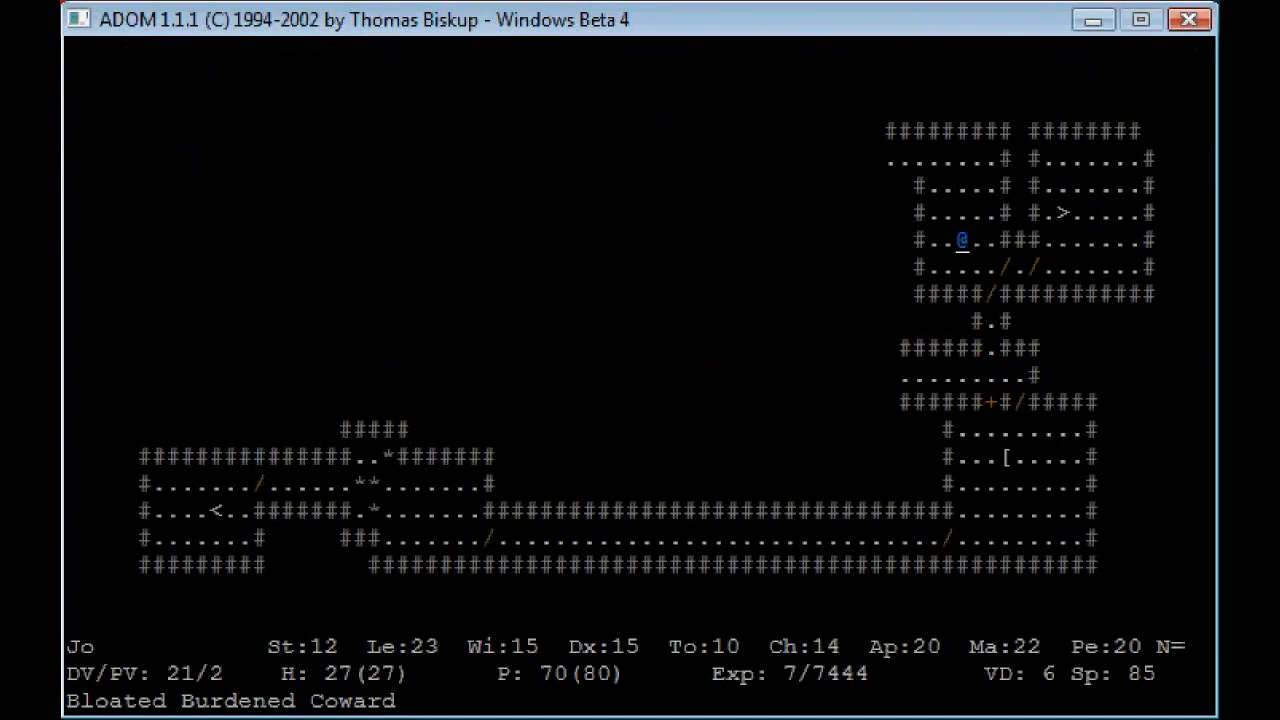
Step: Cast a spell from the list and face the item pile's pick-up list of shields, weapons, necklace and ring
key("Up")
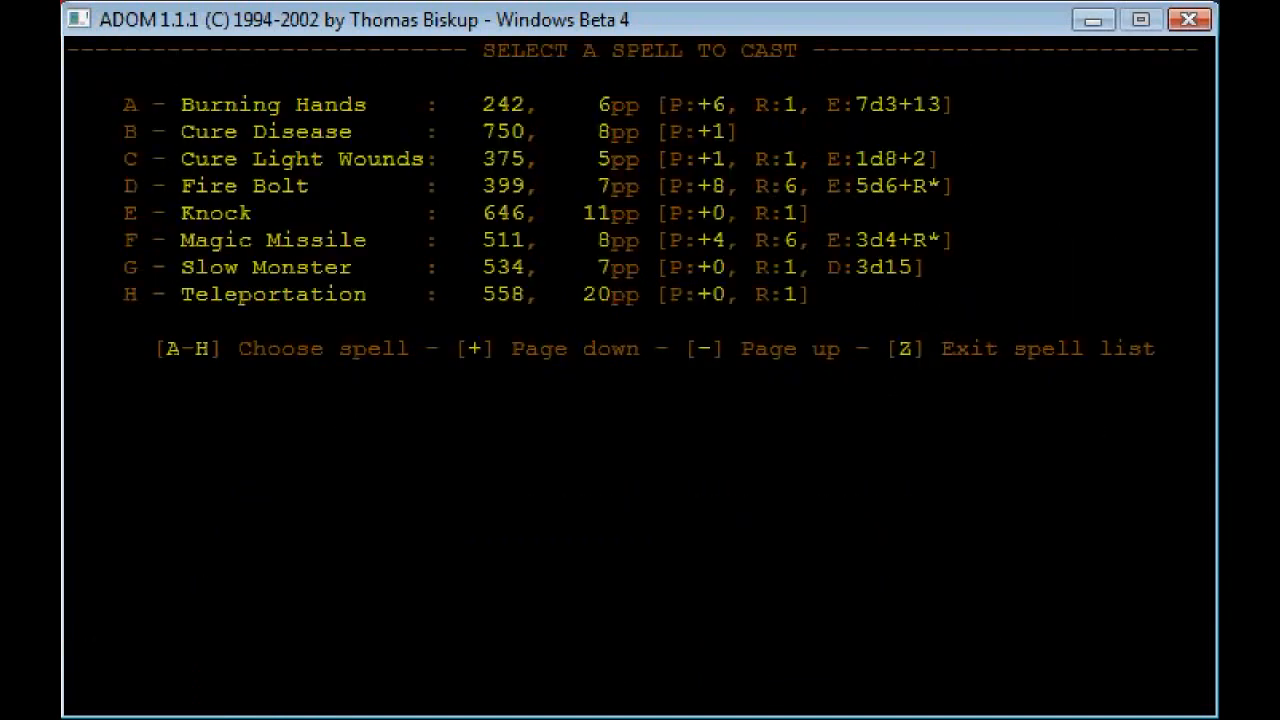
key("f")
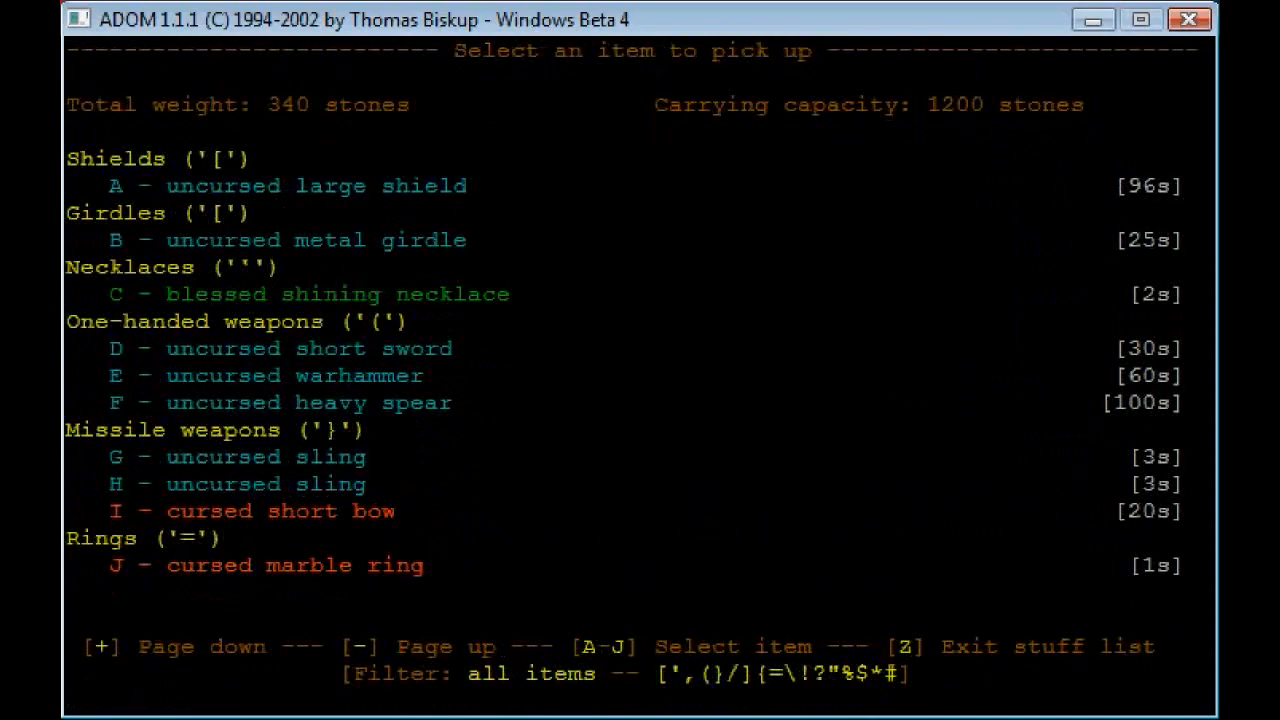
Step: Collect the chosen pile items, step into the room and wear the uncursed metal cap
key("C")
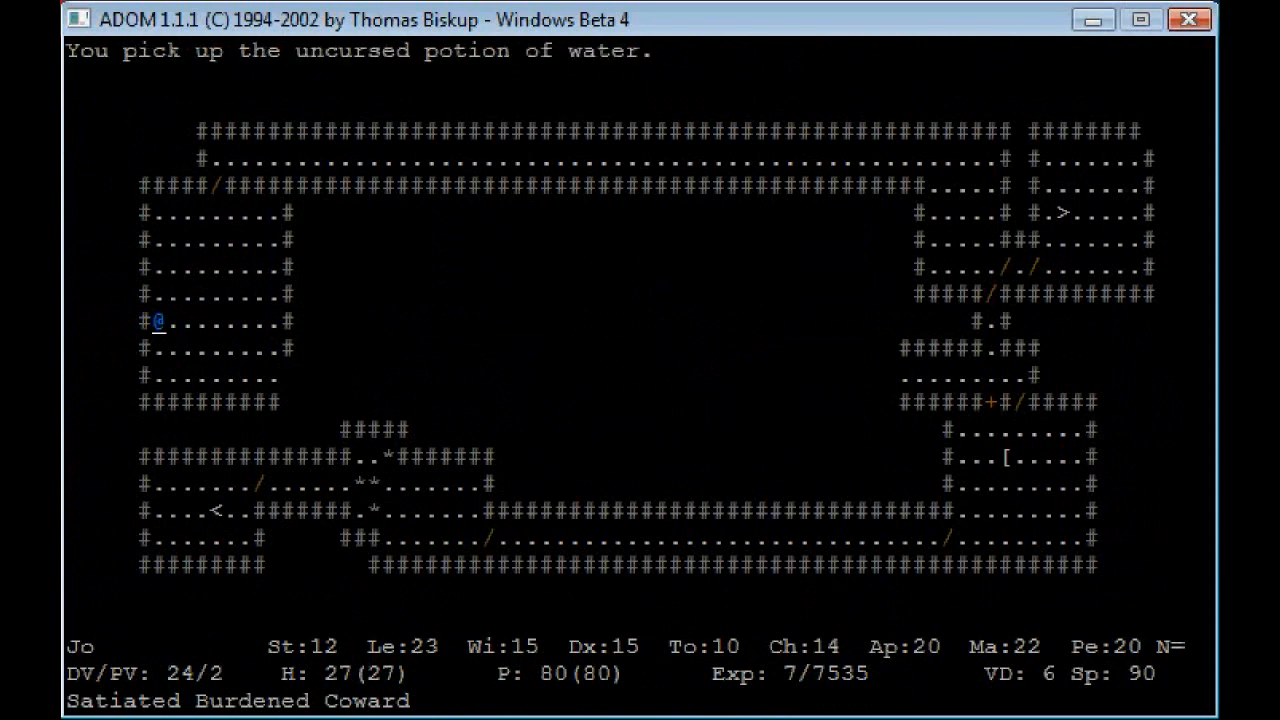
key("Right")
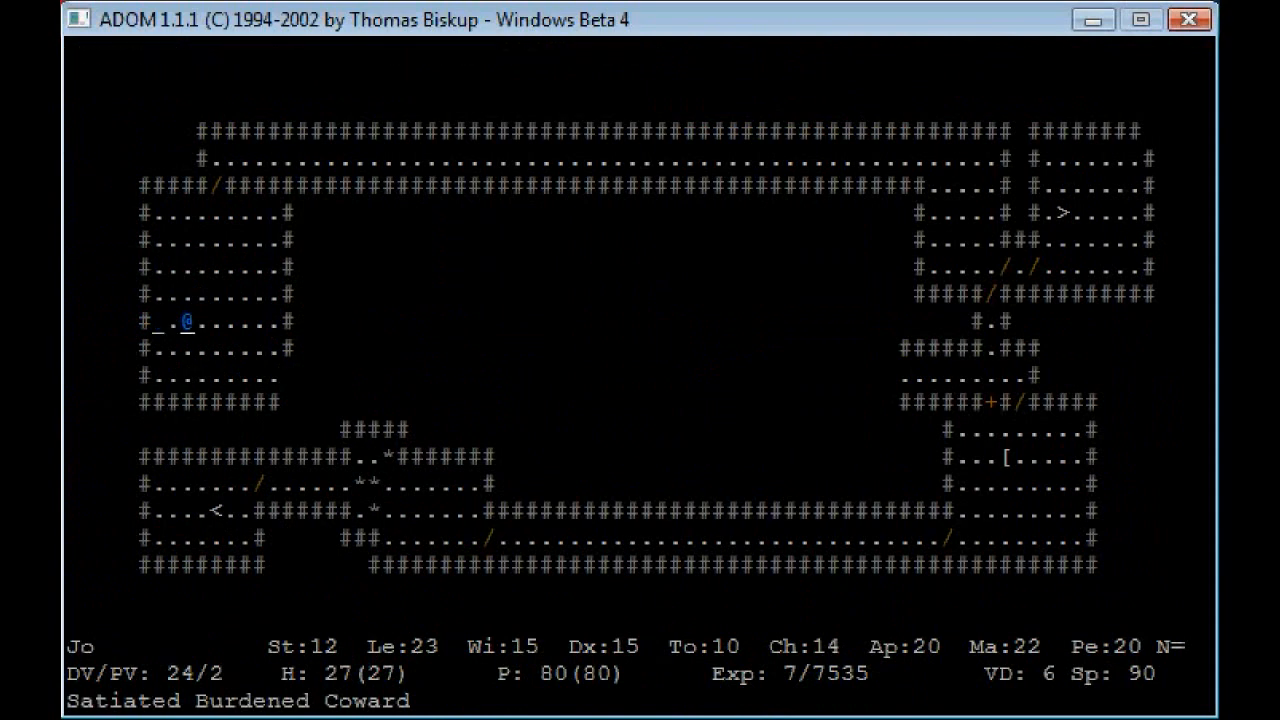
key("w")
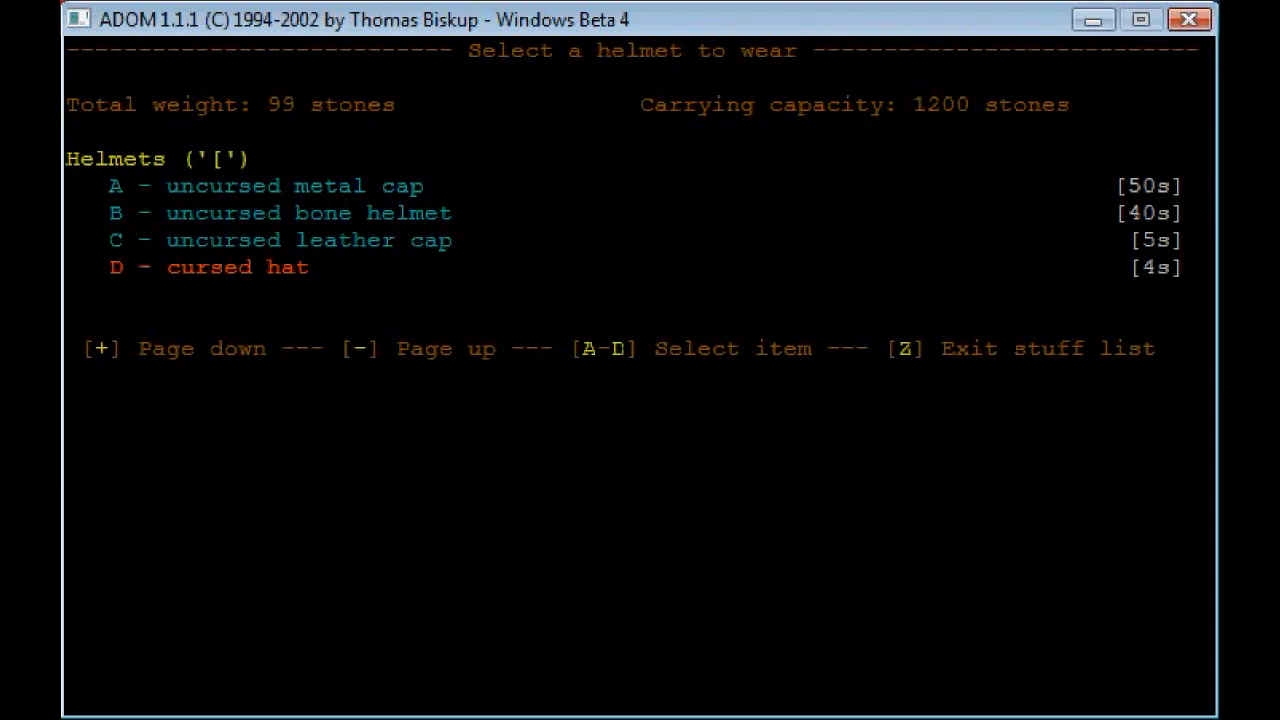
key("A")
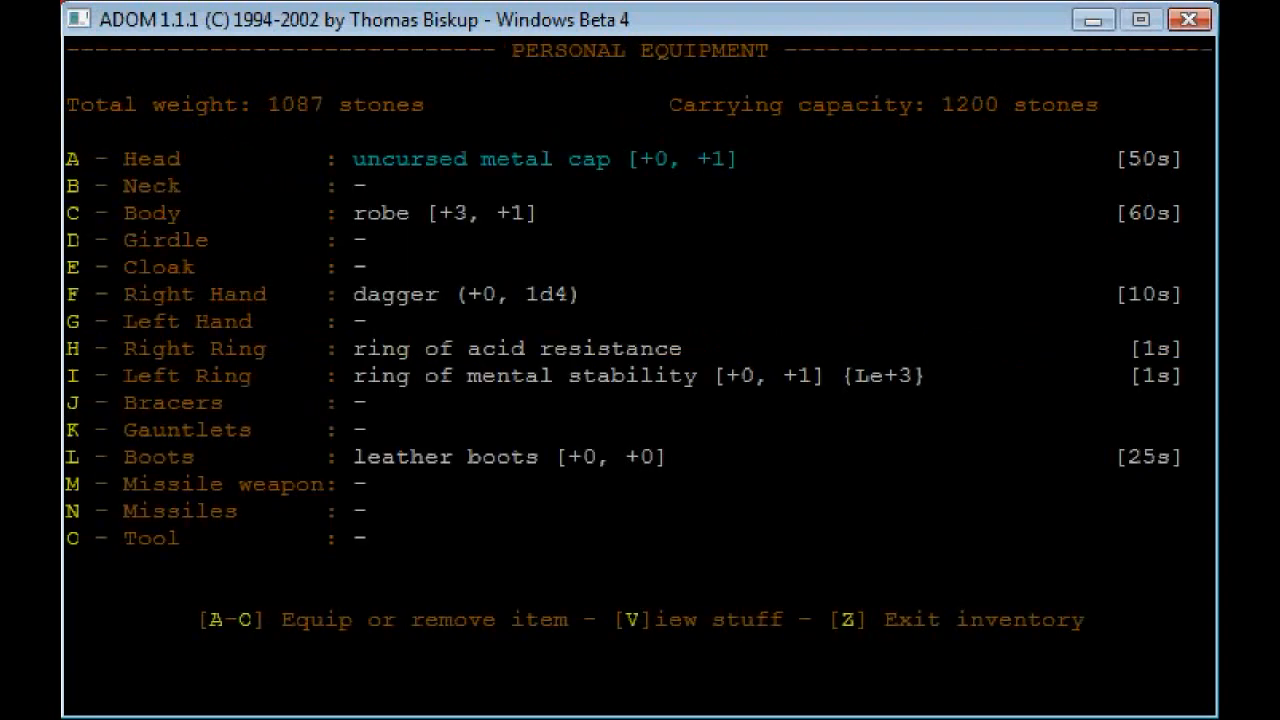
Step: Swap the metal cap for the bone helmet, wield the uncursed short sword and wear the metal girdle
key("A")
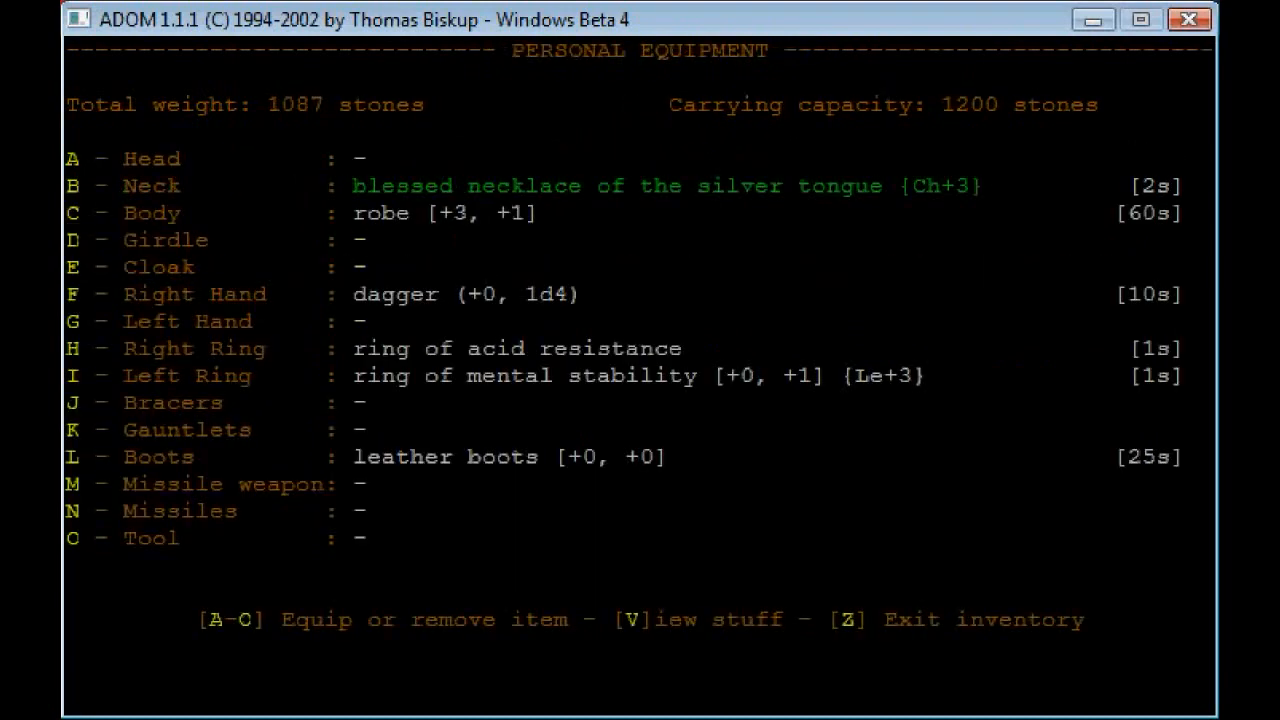
key("a")
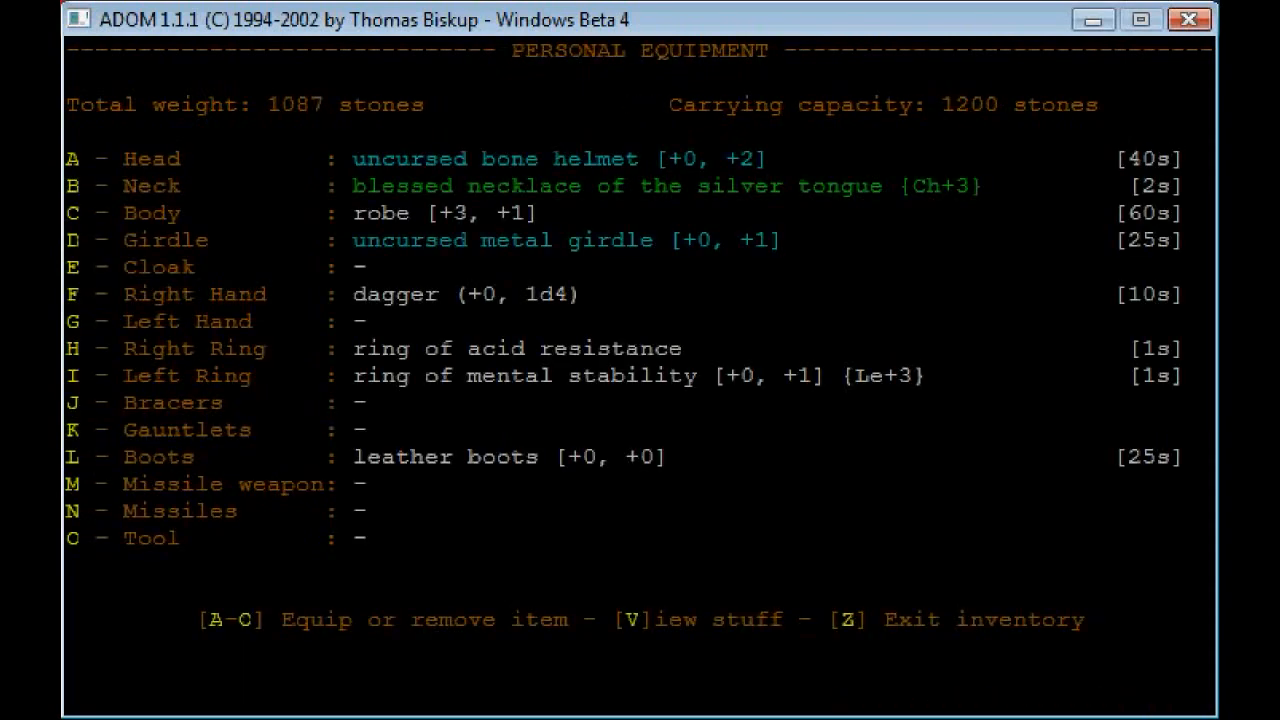
key("f")
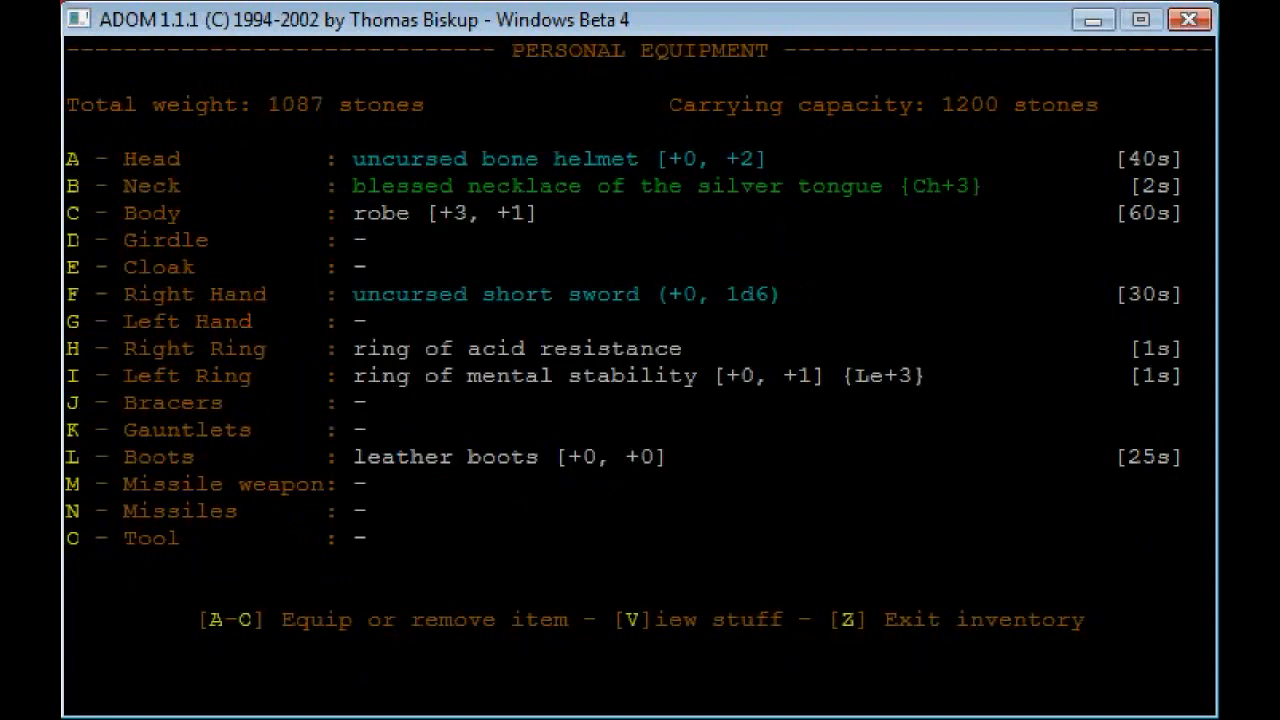
key("D")
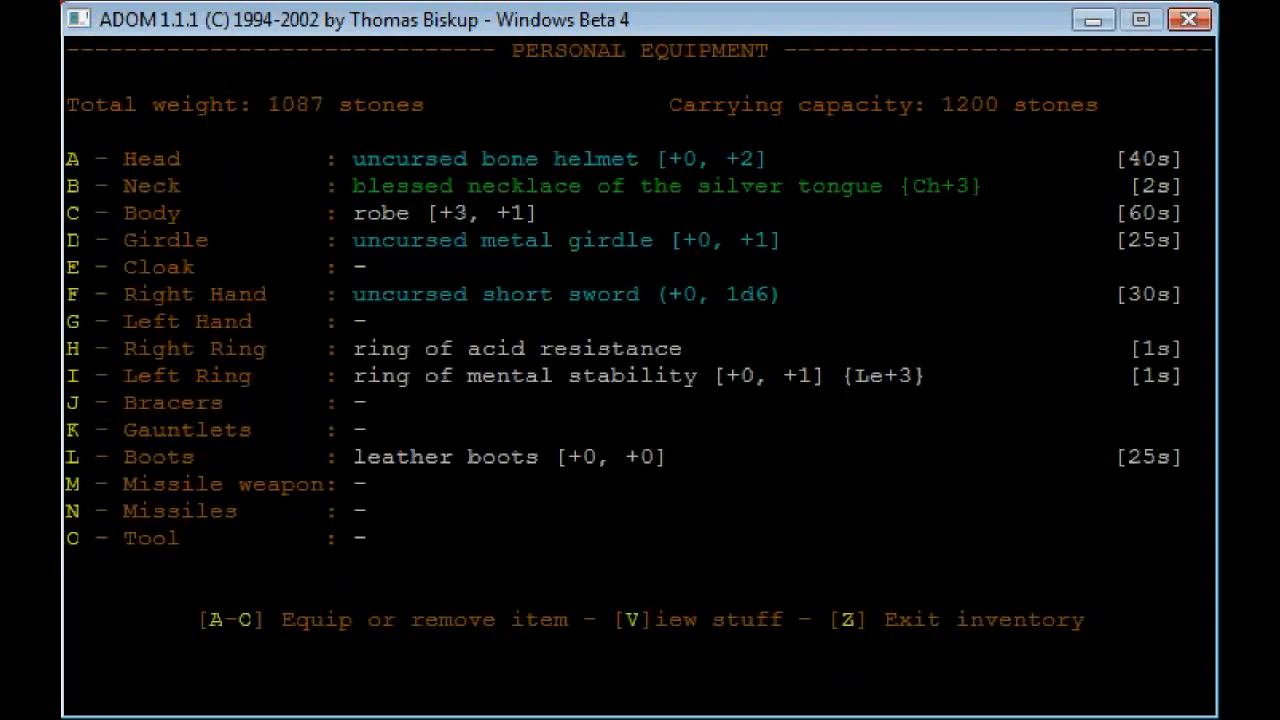